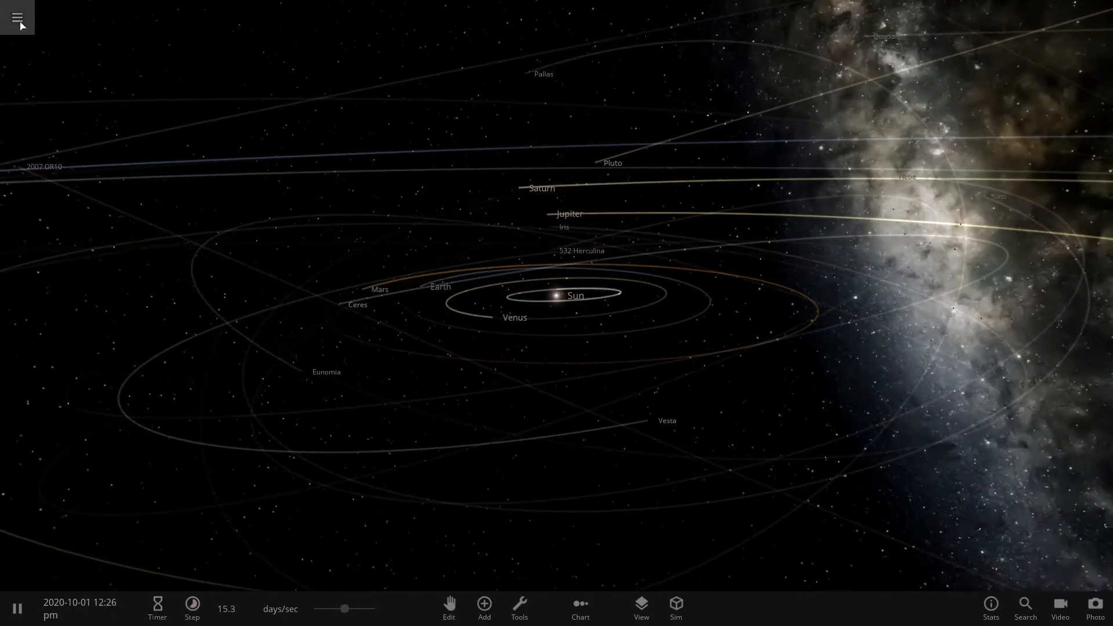
Step: Start a new empty simulation from the main menu and bring up the Add panel
left_click(16, 16)
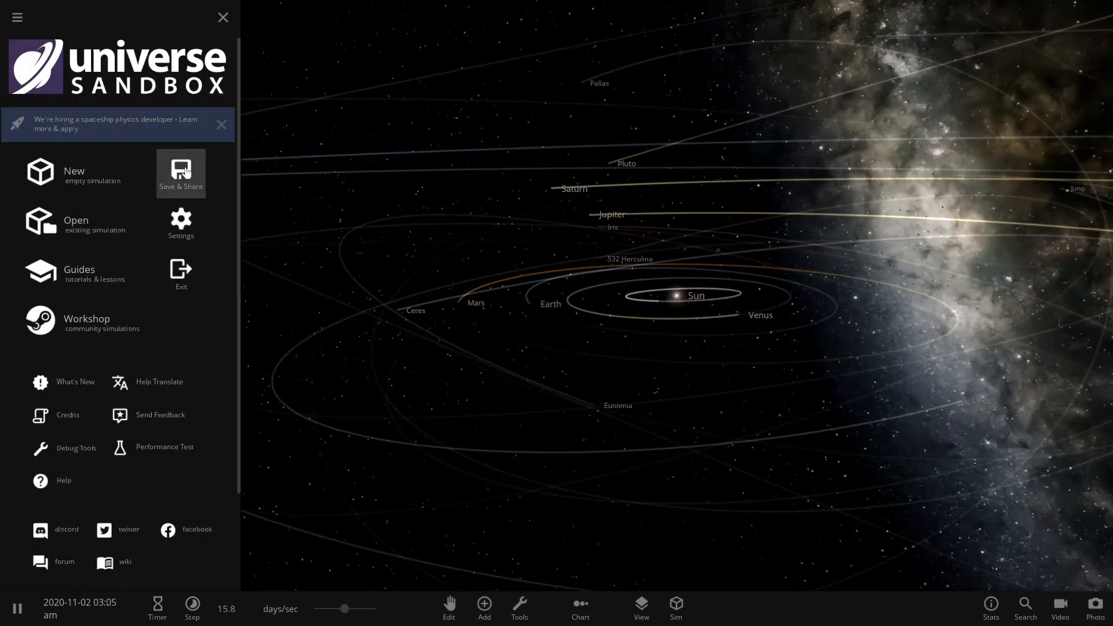
left_click(222, 16)
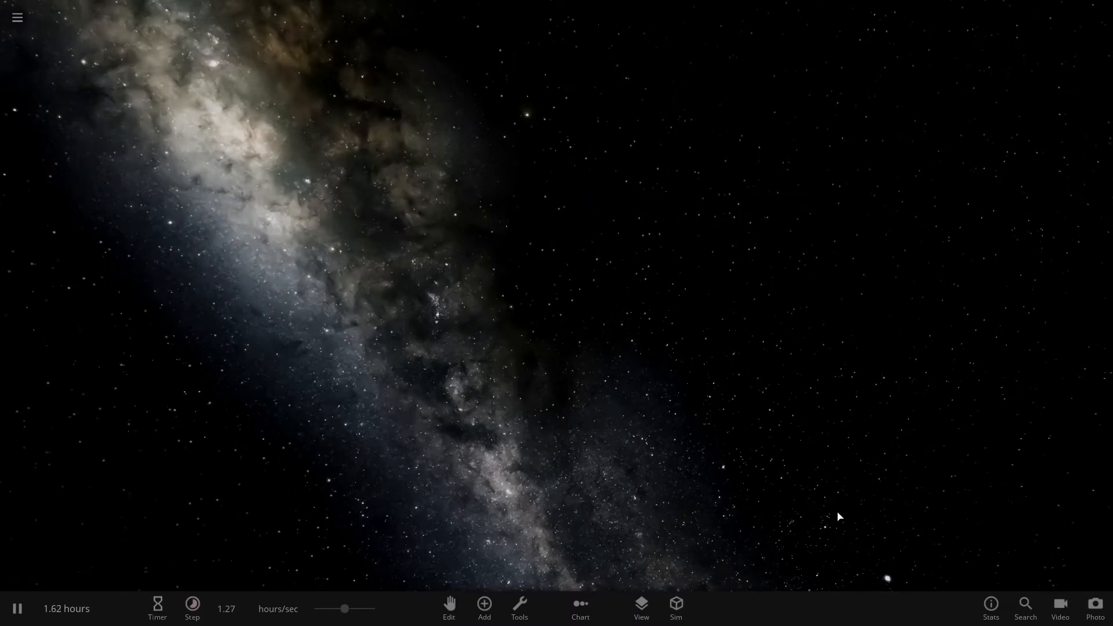
left_click(484, 605)
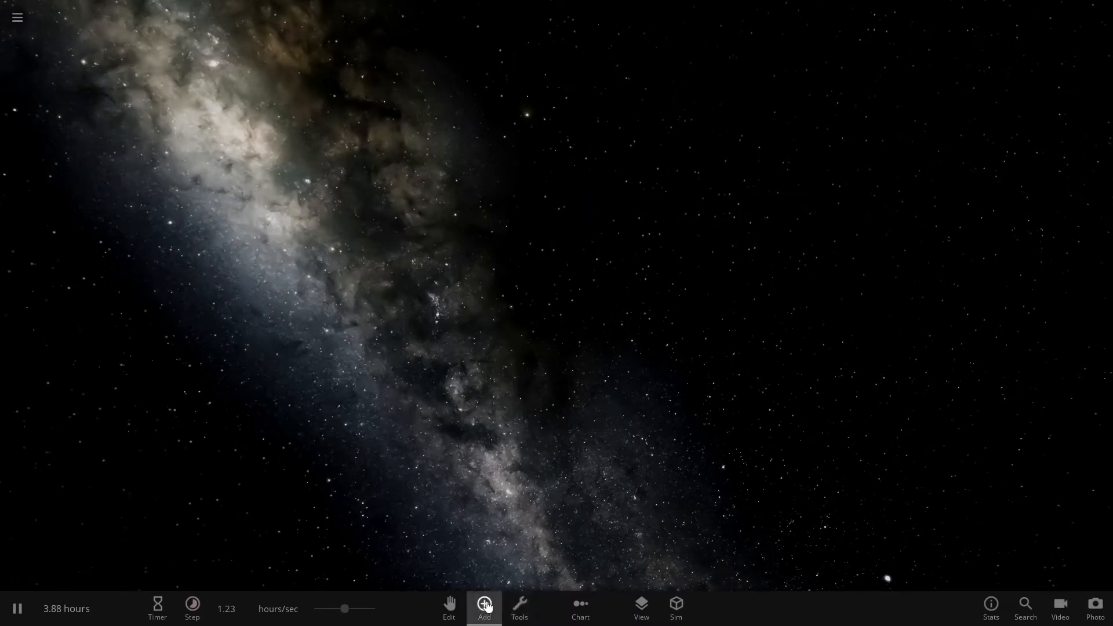
left_click(484, 603)
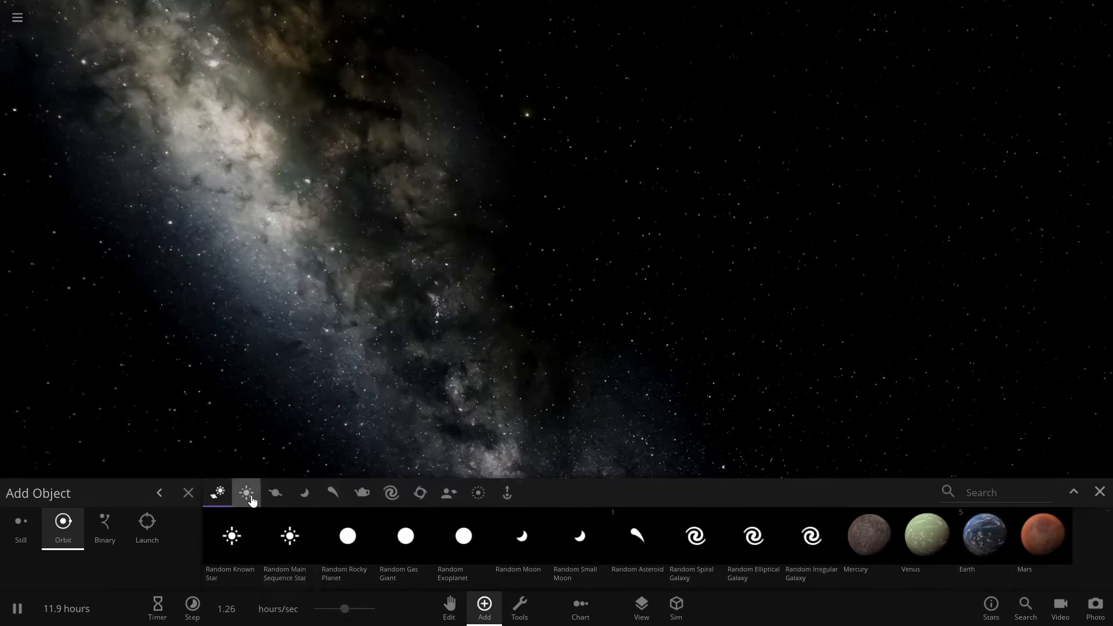
Step: Place the Sun from the star catalog into the empty scene
left_click(246, 493)
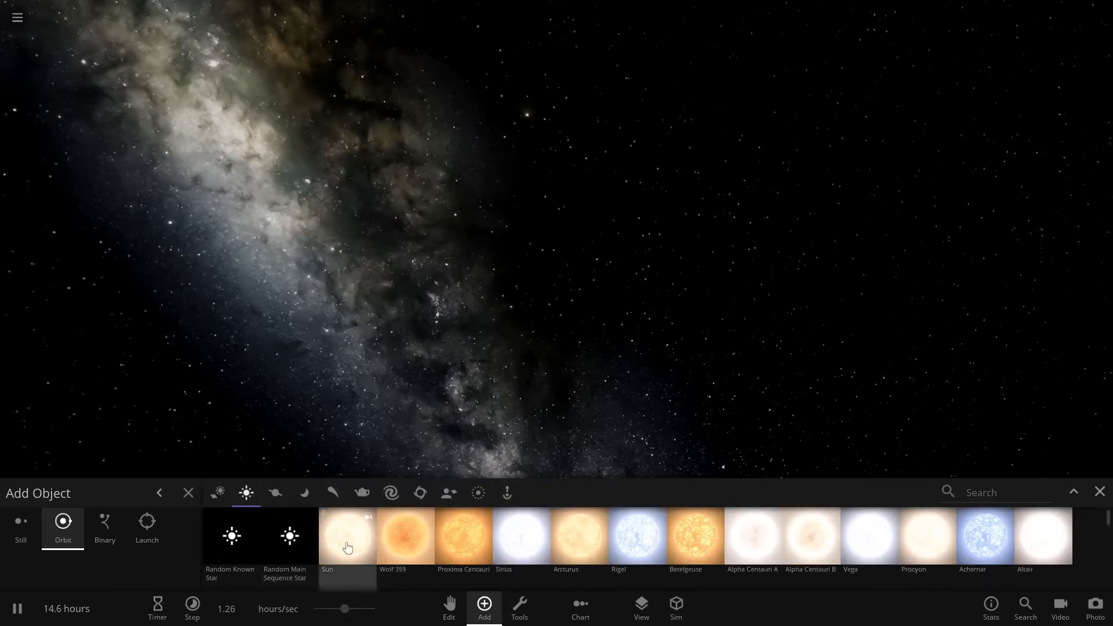
left_click(347, 537)
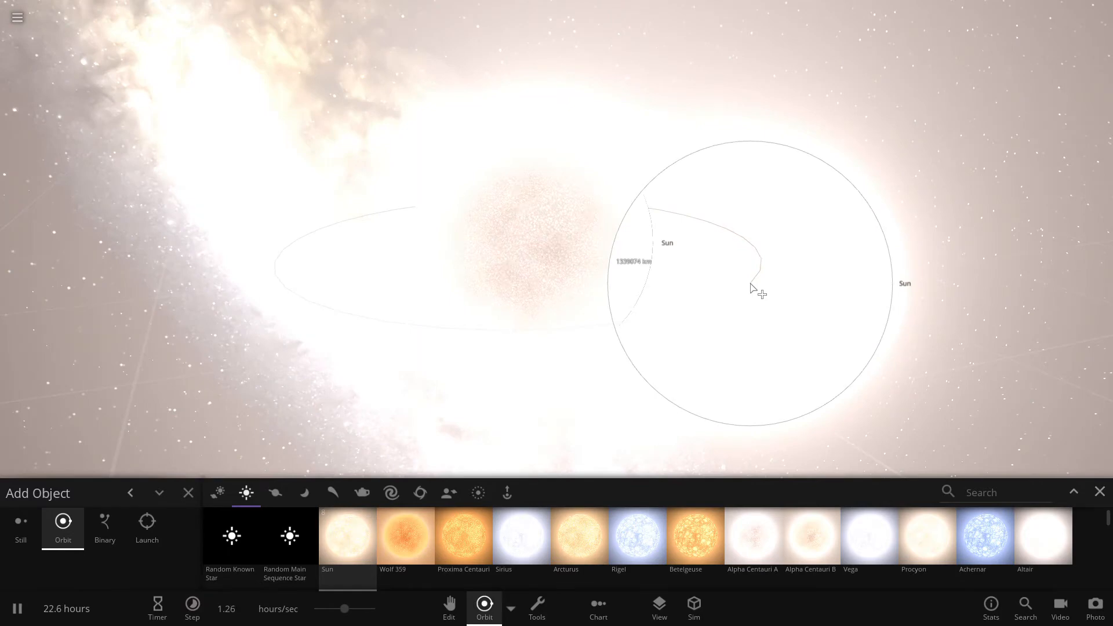
left_click(188, 493)
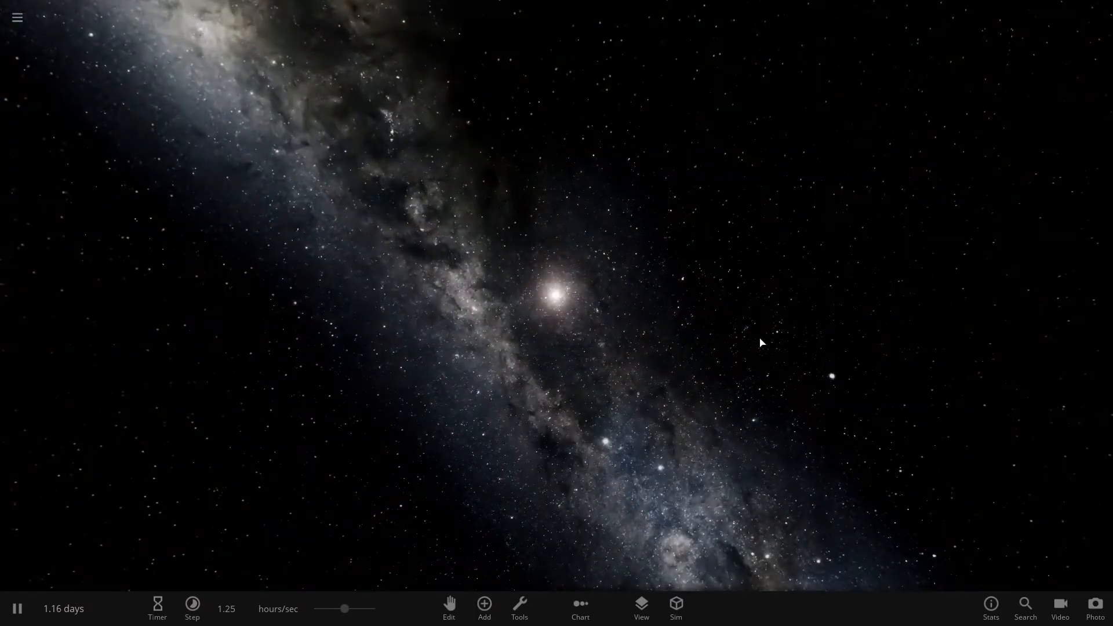
left_click(484, 607)
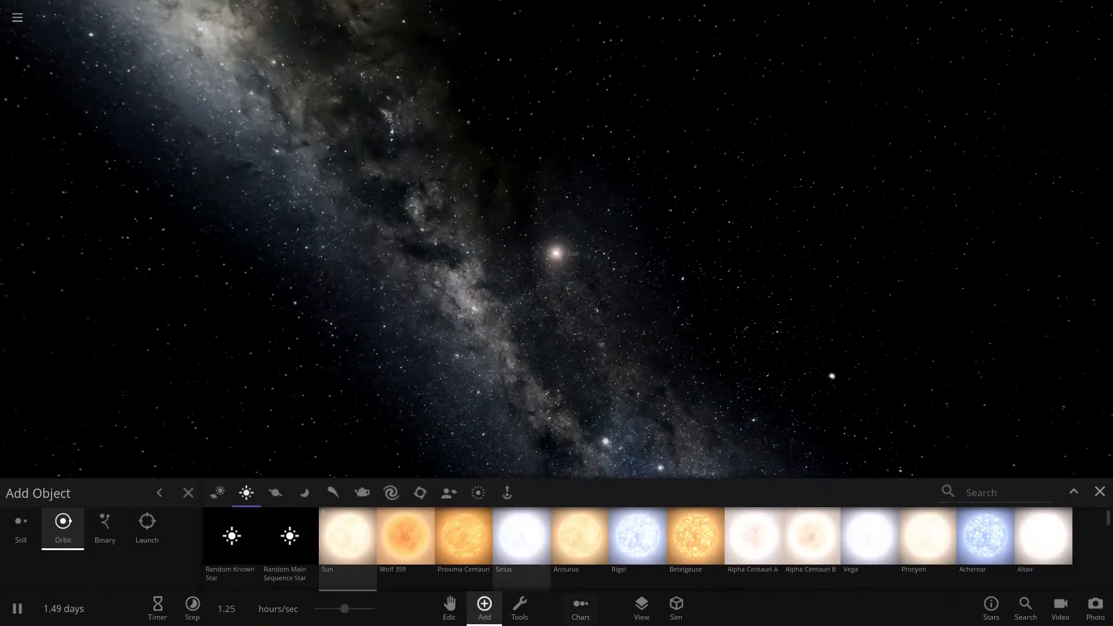
Step: Turn on the Habitable zone display so rings appear around the Sun
left_click(639, 608)
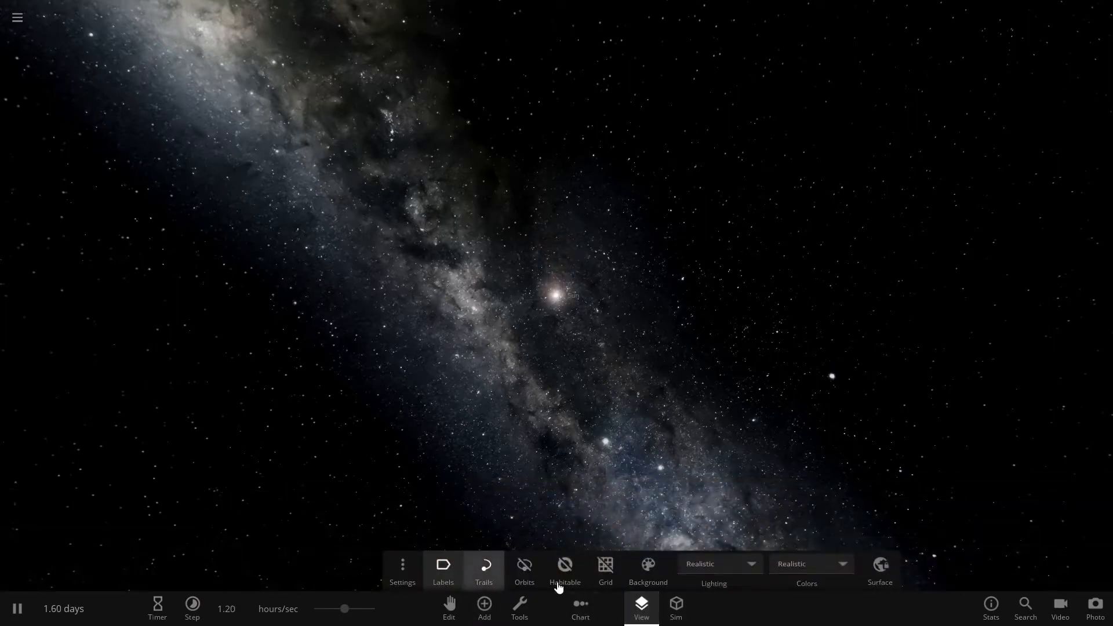
left_click(564, 569)
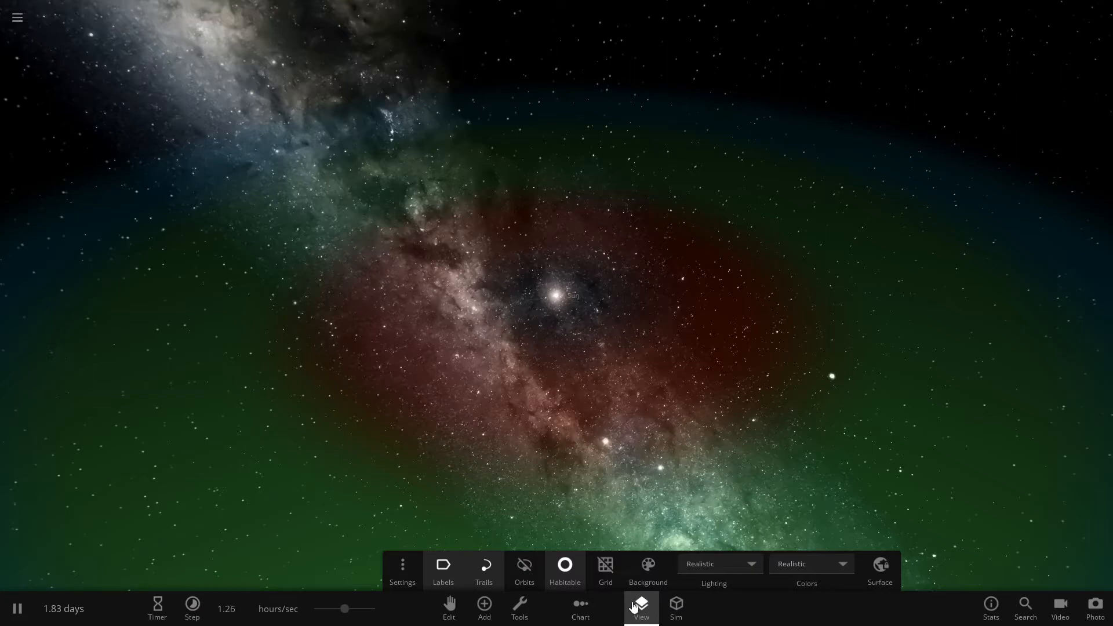
left_click(640, 608)
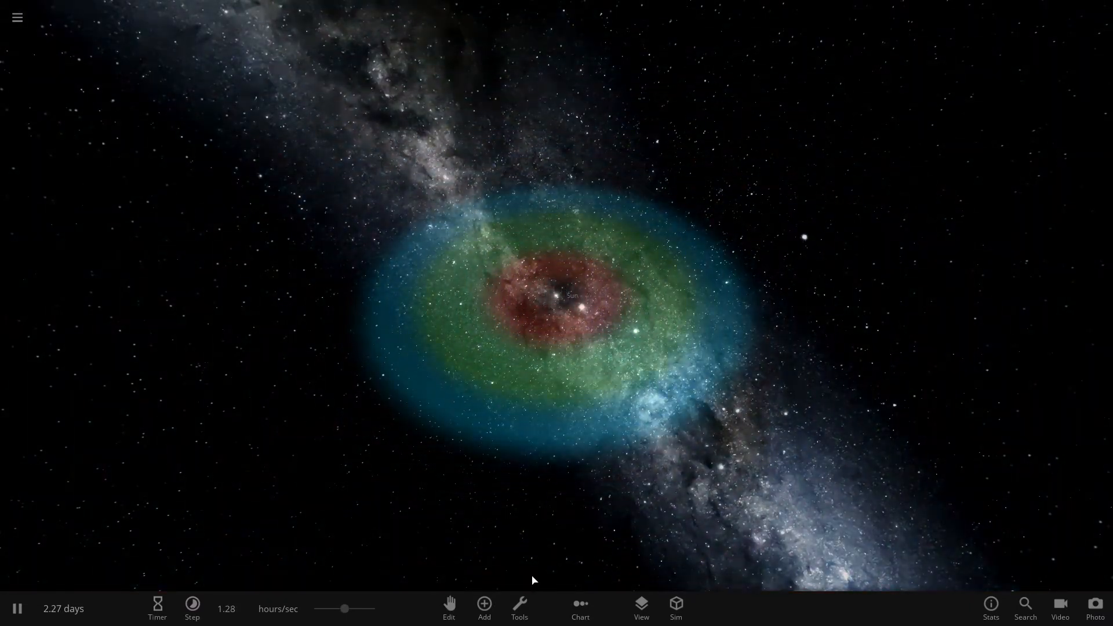
left_click(484, 607)
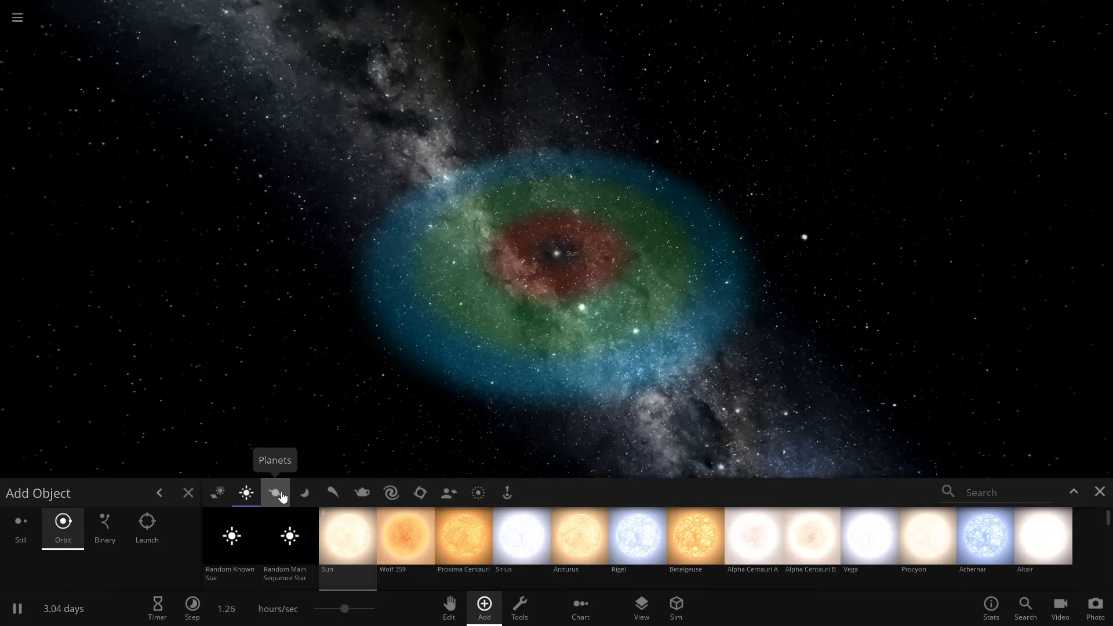
Step: Add Earth from the Planets list in Orbit mode, dragging its orbit out to about 1 AU
left_click(274, 493)
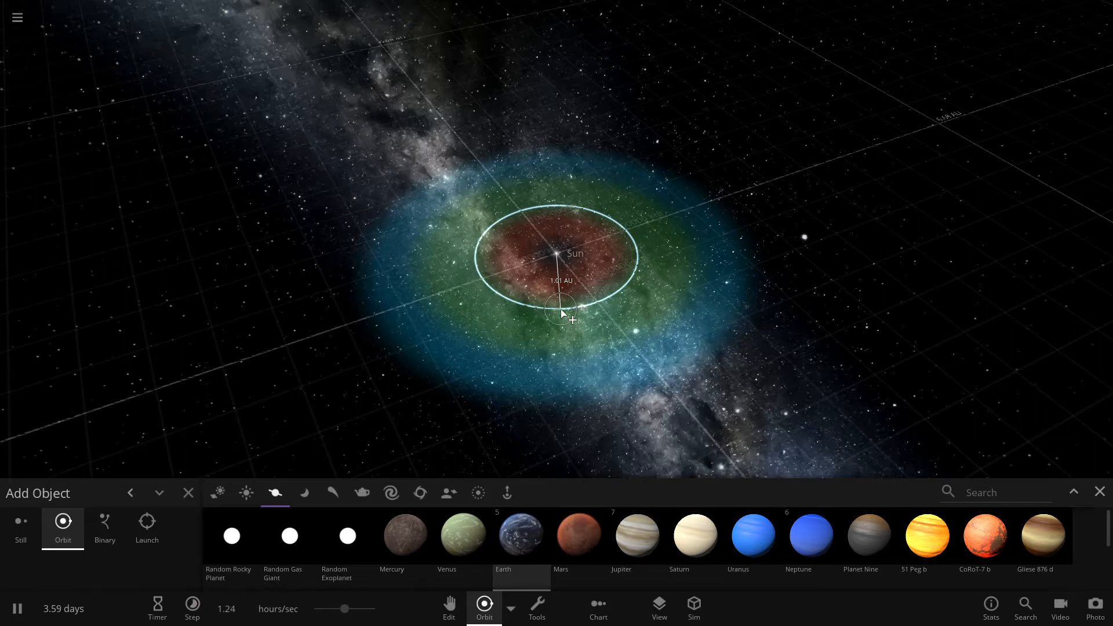
left_click_drag(561, 313, 596, 334)
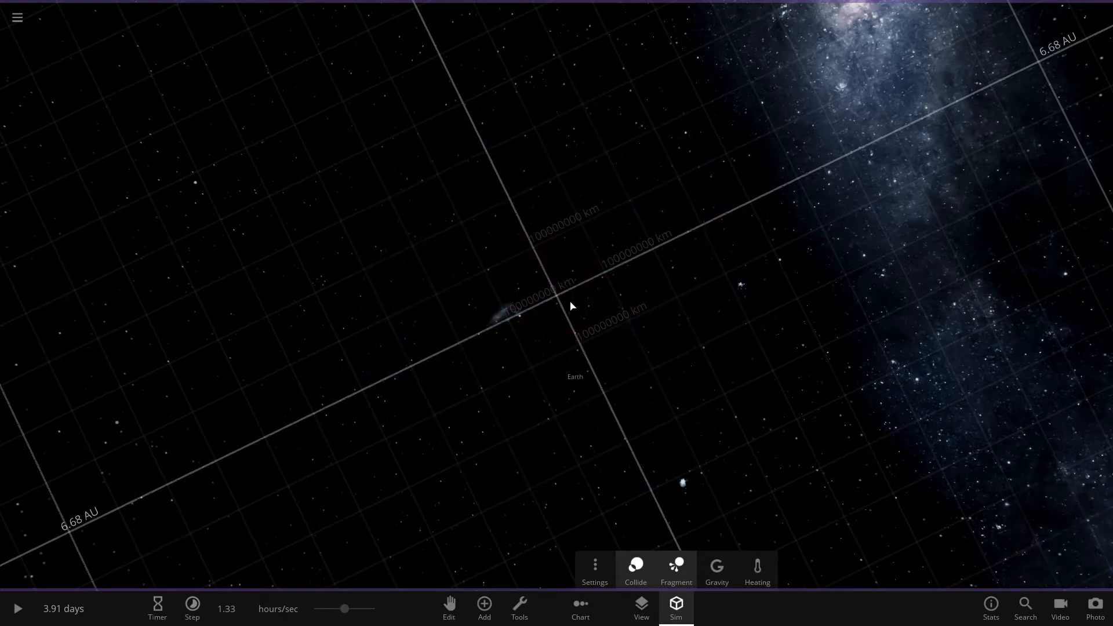
Step: Place the saved custom reddish Sun as a stationary star via Still mode and zoom in
left_click(484, 608)
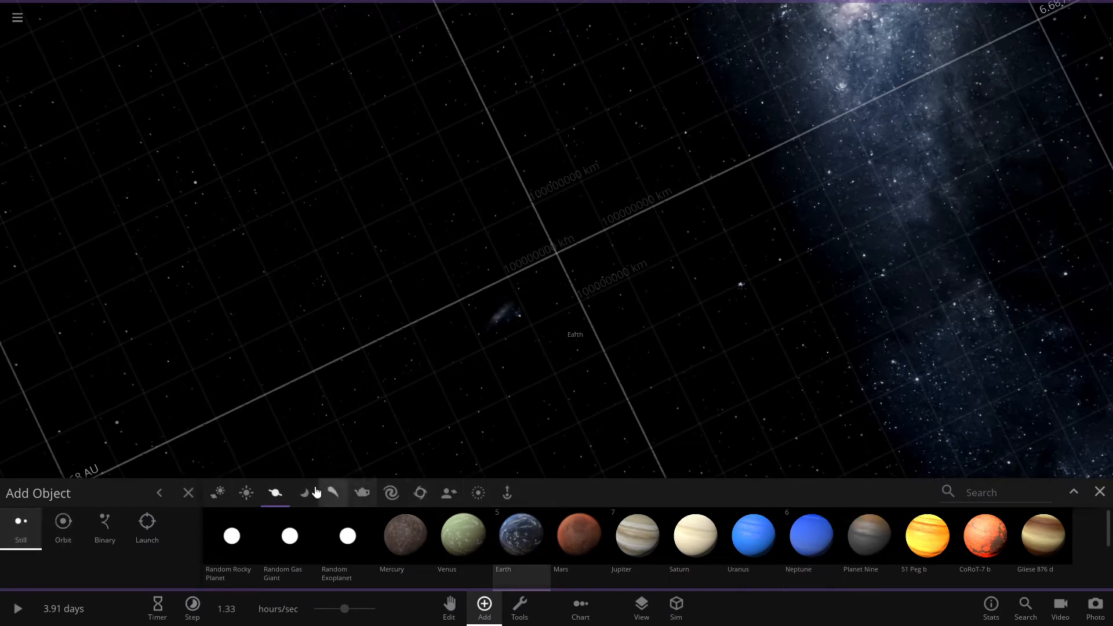
left_click(448, 493)
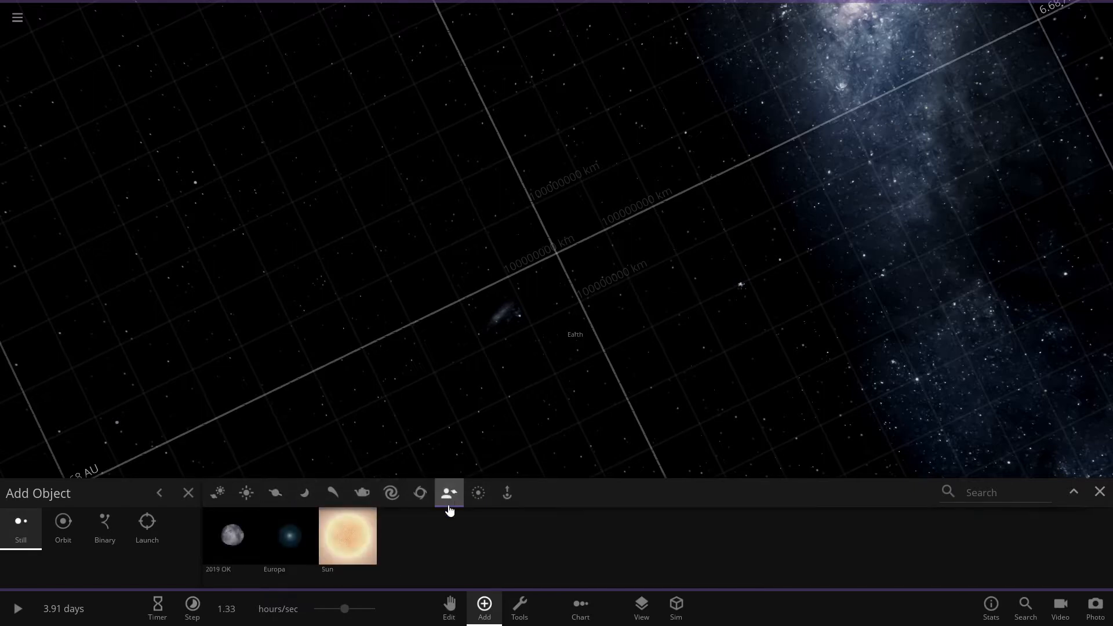
left_click(348, 537)
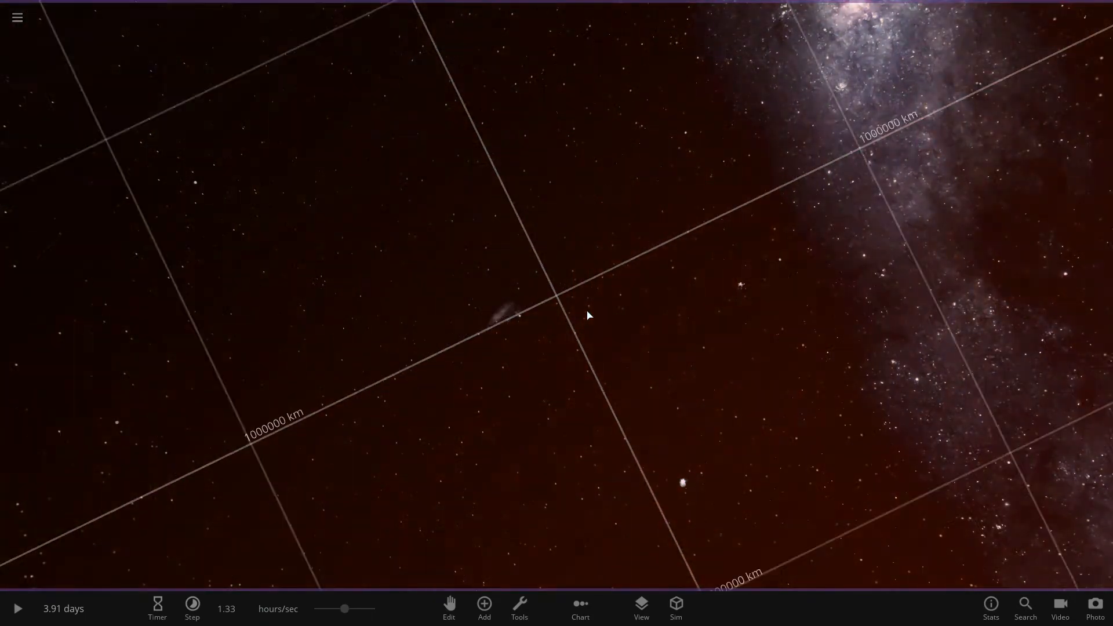
scroll("down", 3)
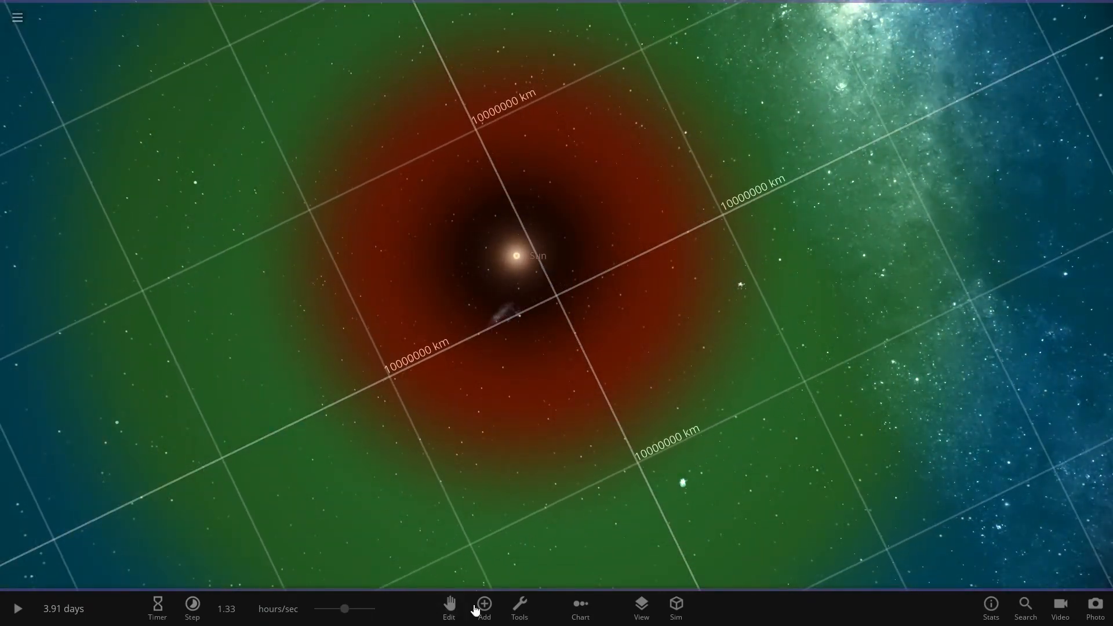
Step: Use Edit > Move to drag the reddish Sun onto the grid's centre point, then zoom out
left_click(448, 607)
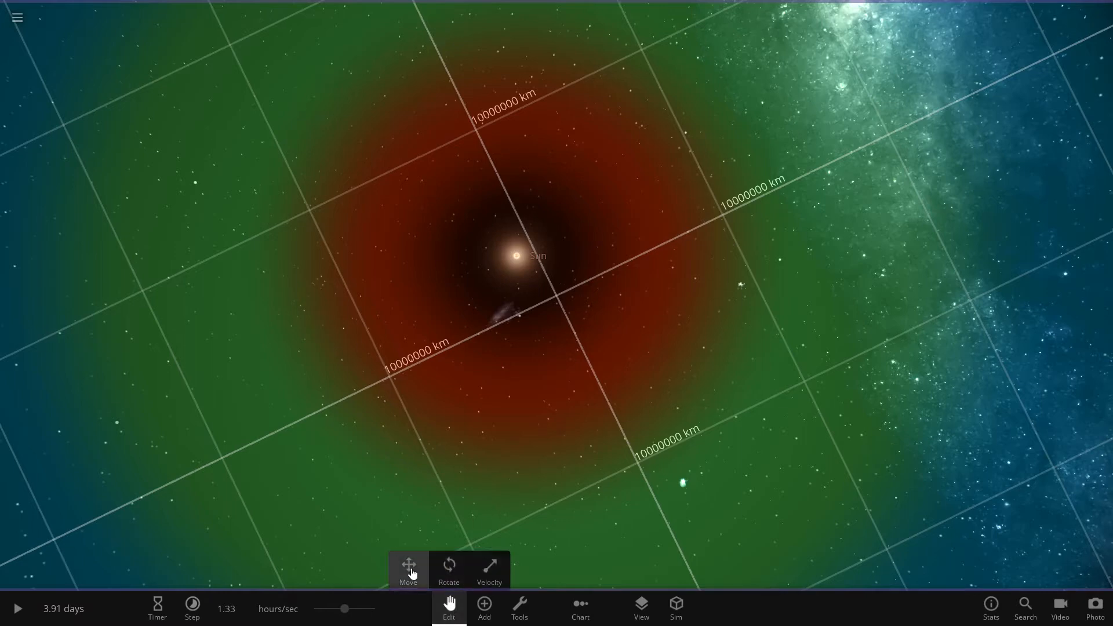
left_click(408, 568)
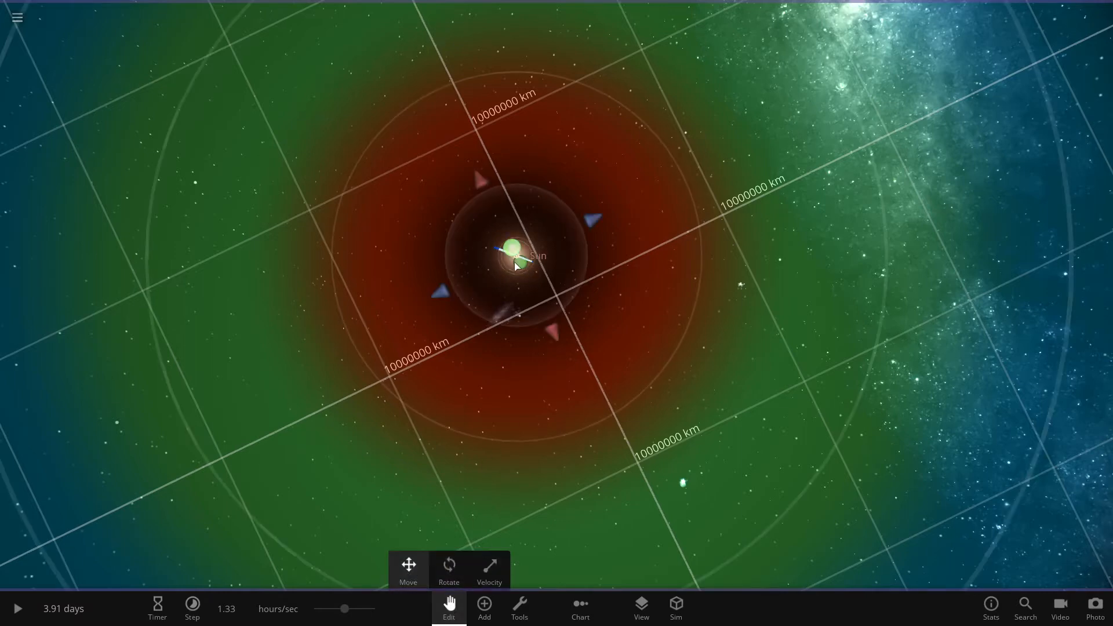
left_click(513, 249)
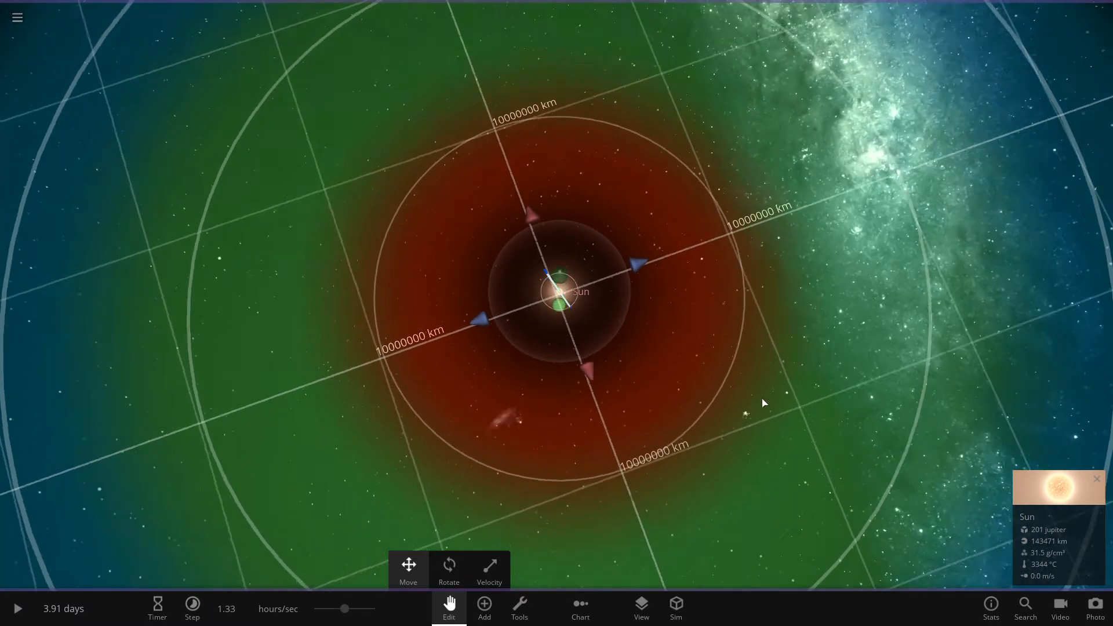
left_click_drag(763, 402, 753, 376)
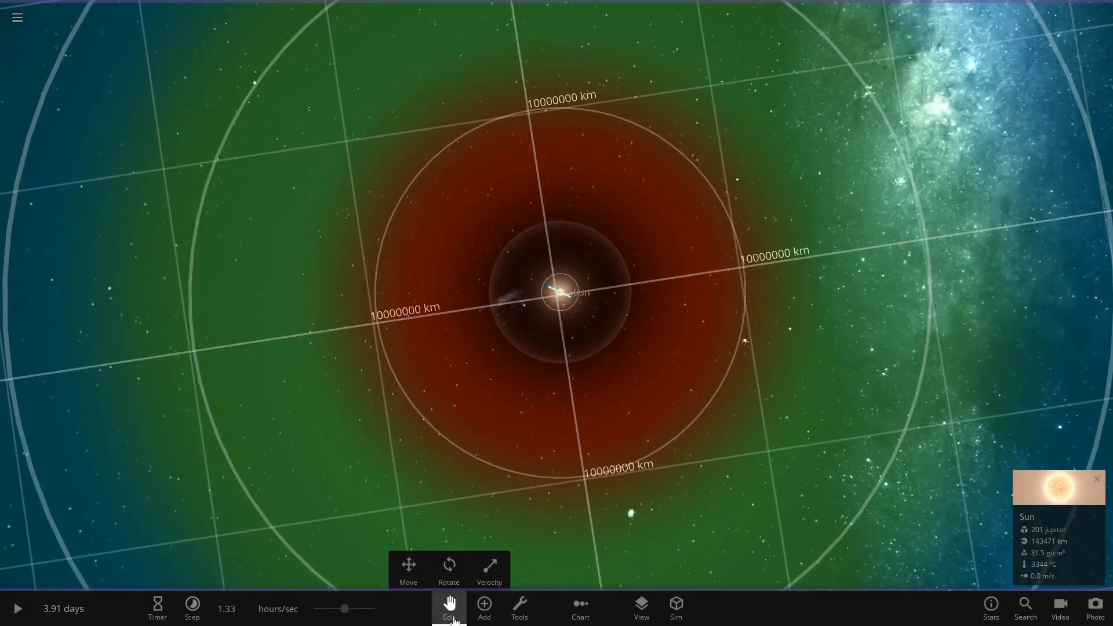
left_click(448, 607)
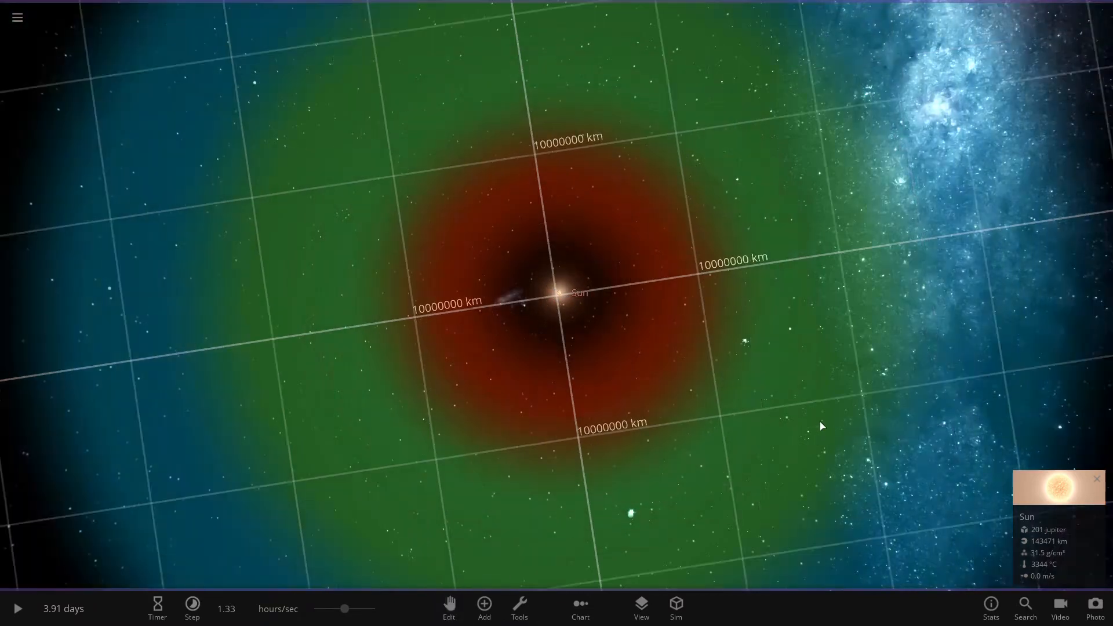
scroll("down", 3)
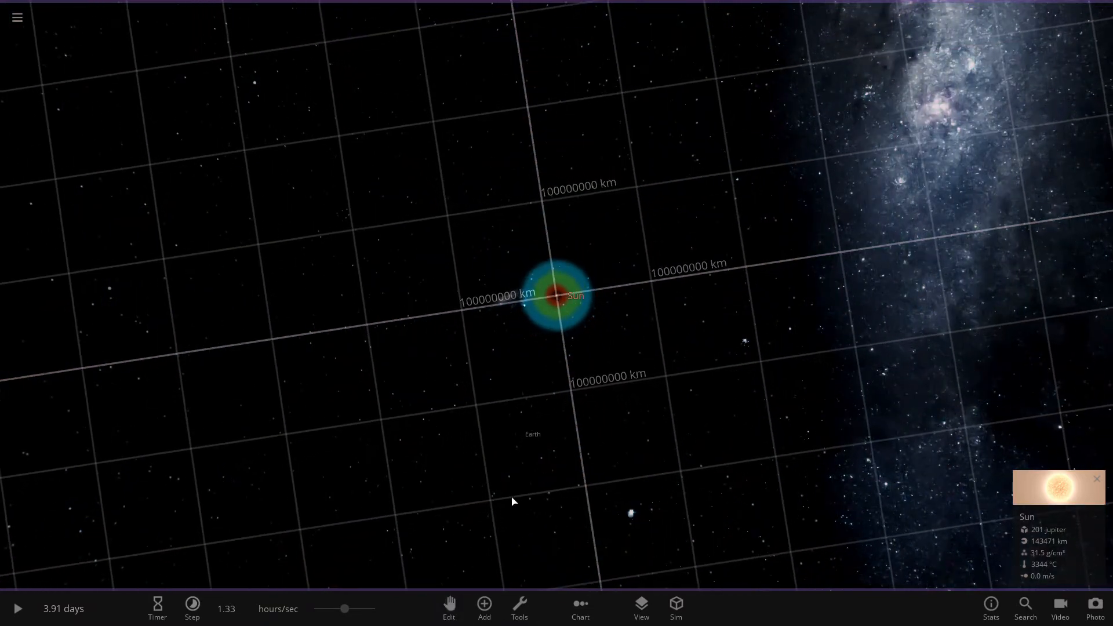
mouse_move(818, 370)
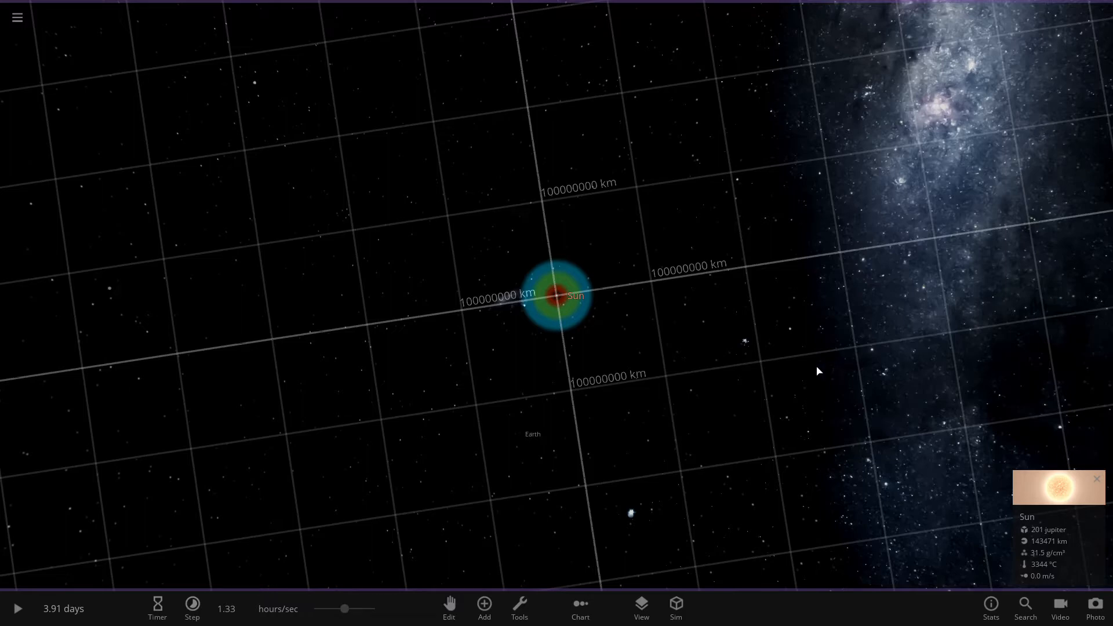
Step: Focus Earth, slow time to minutes per second, run the simulation and swing the view to show Earth and Sun together
left_click(518, 434)
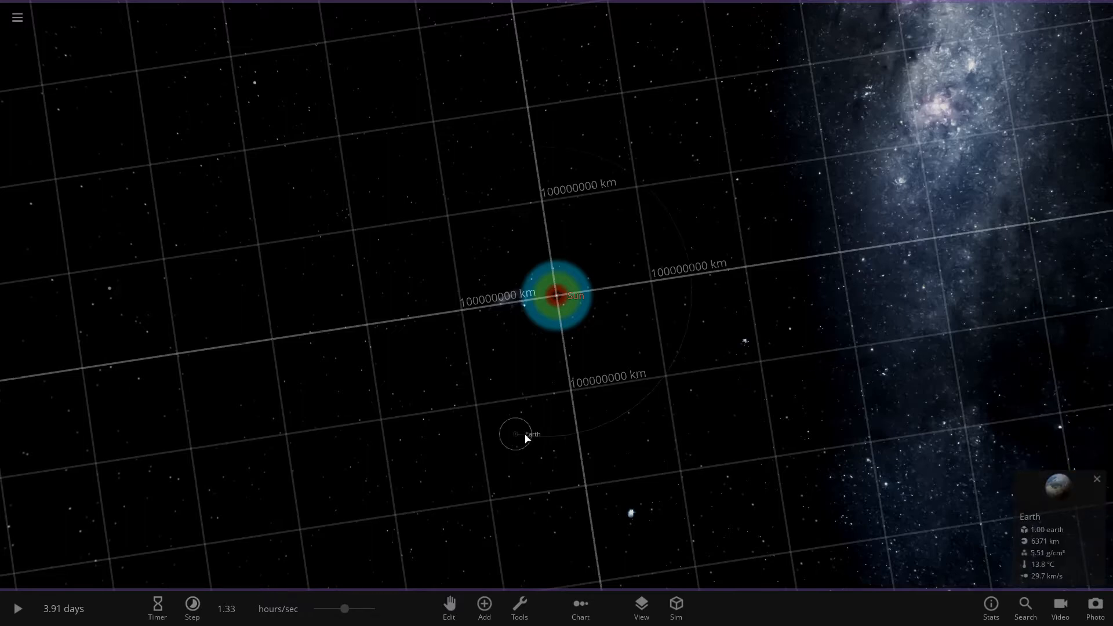
scroll("down", 3)
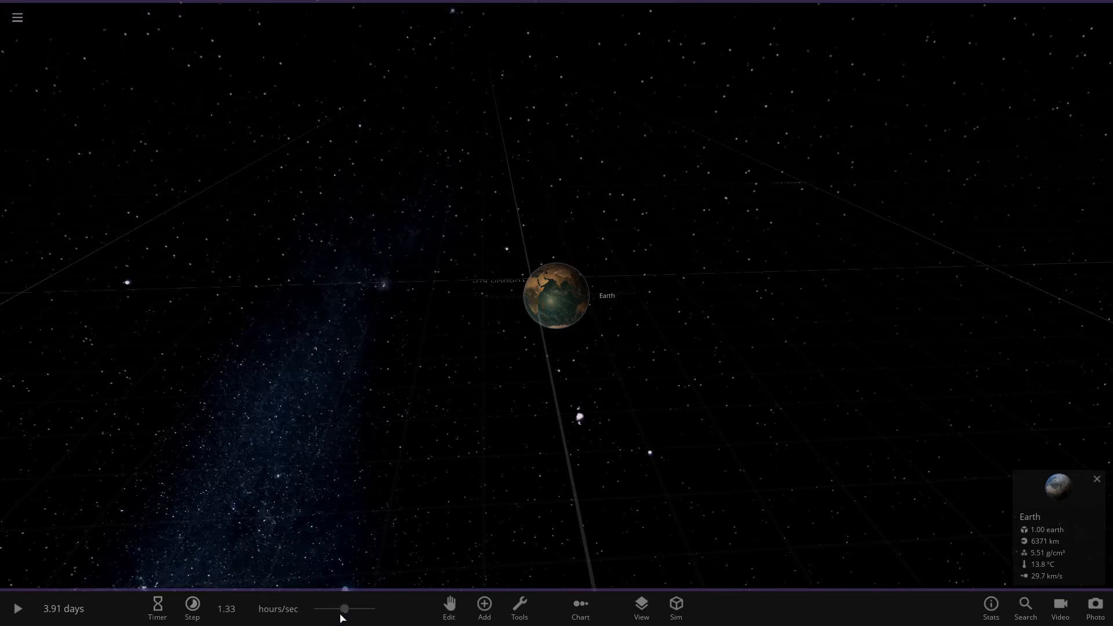
left_click(192, 608)
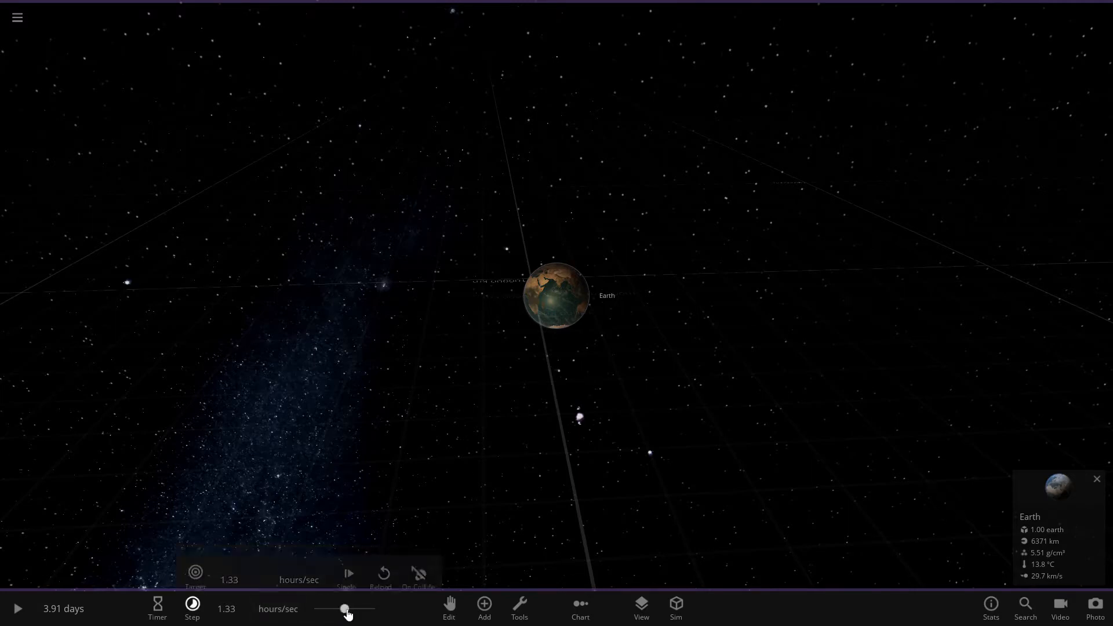
left_click_drag(347, 609, 314, 609)
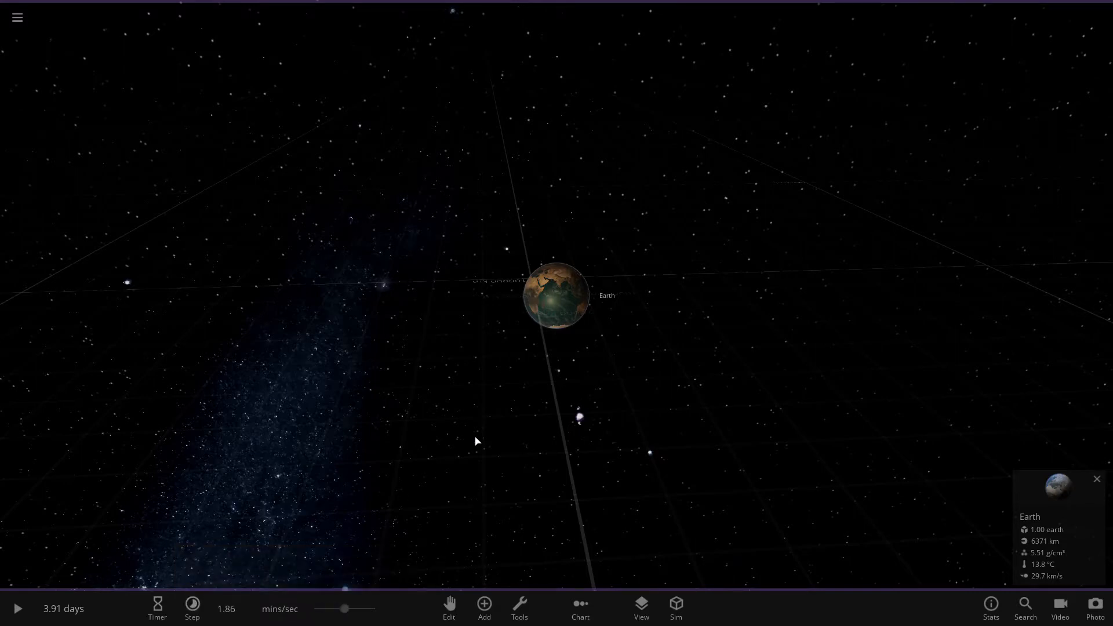
left_click(17, 608)
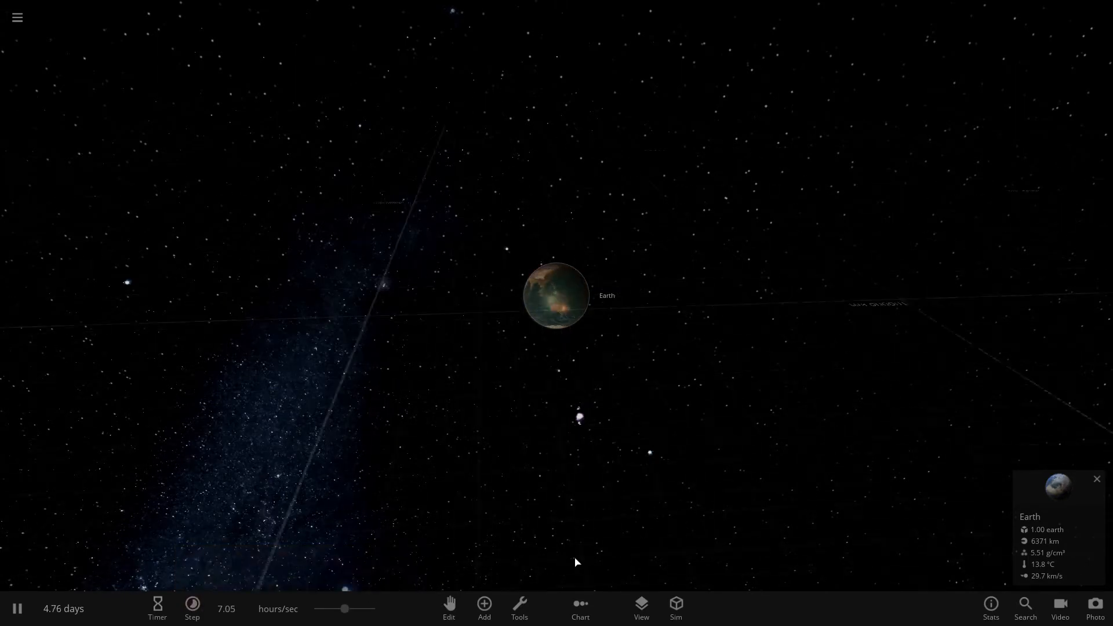
left_click_drag(576, 563, 407, 620)
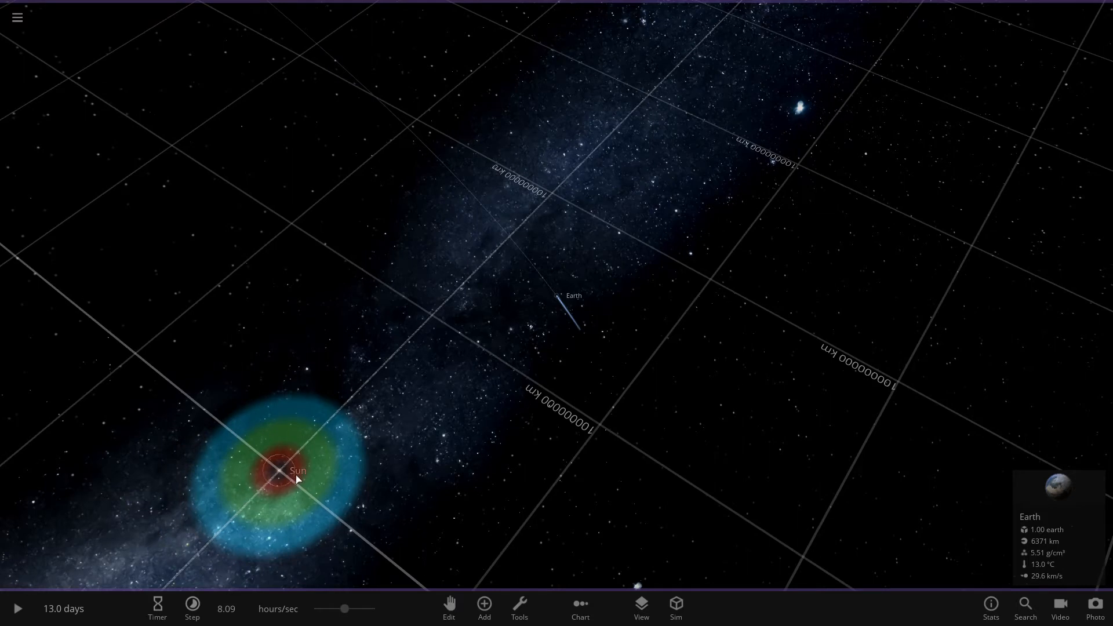
Step: Page Earth's properties panel to its last tab with Save This Object and Misc actions
left_click(16, 608)
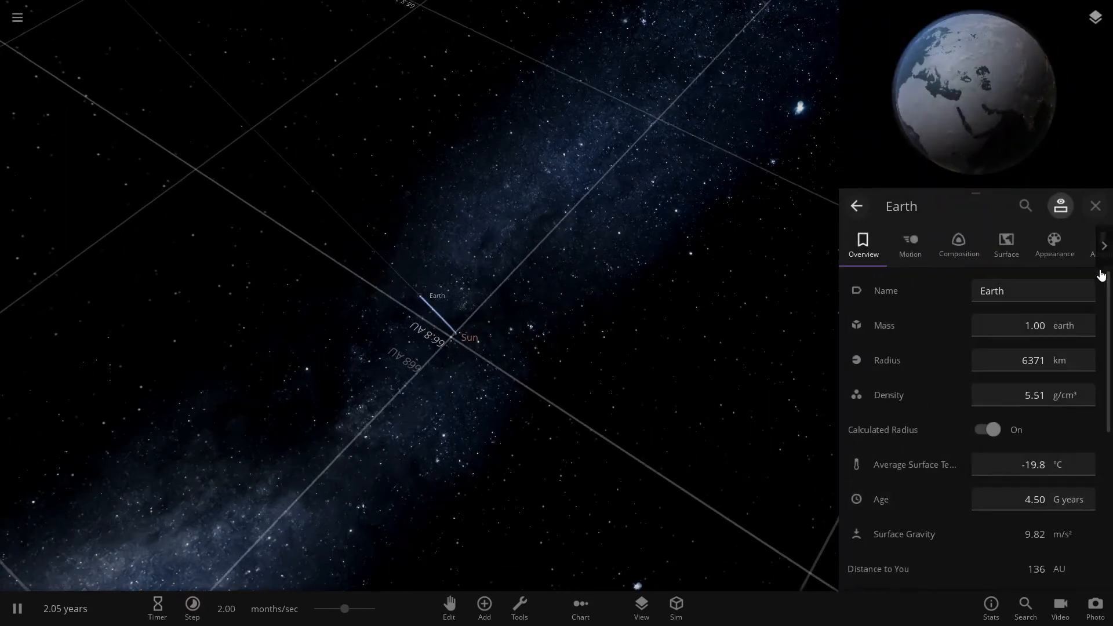
left_click(1102, 244)
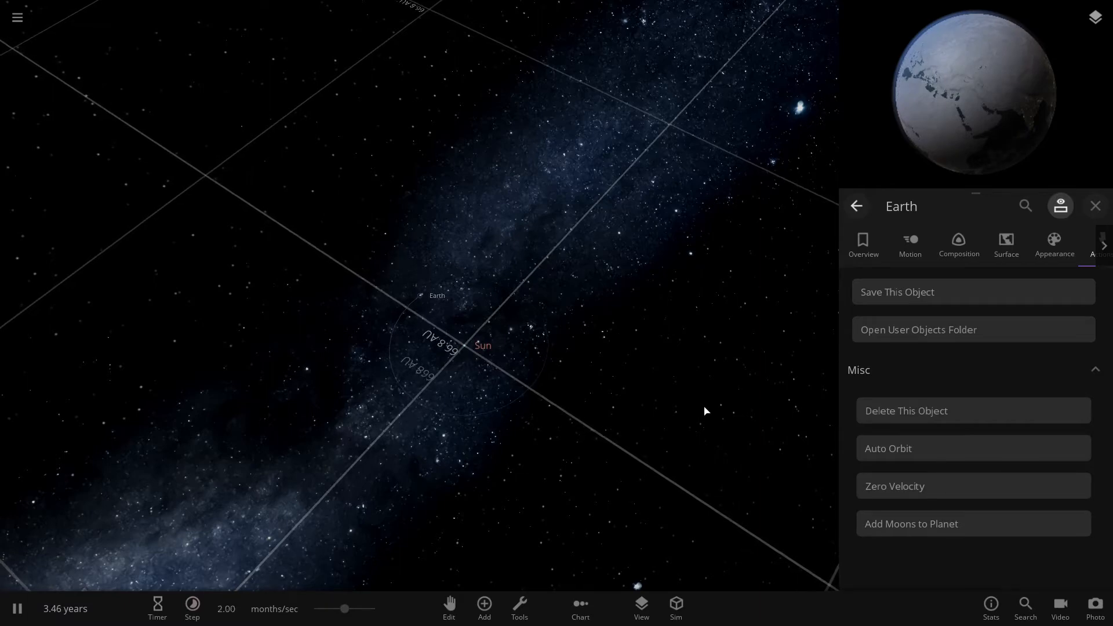
Step: Close Earth's panel and set the Sun's surface temperature field to 3500
left_click(1095, 206)
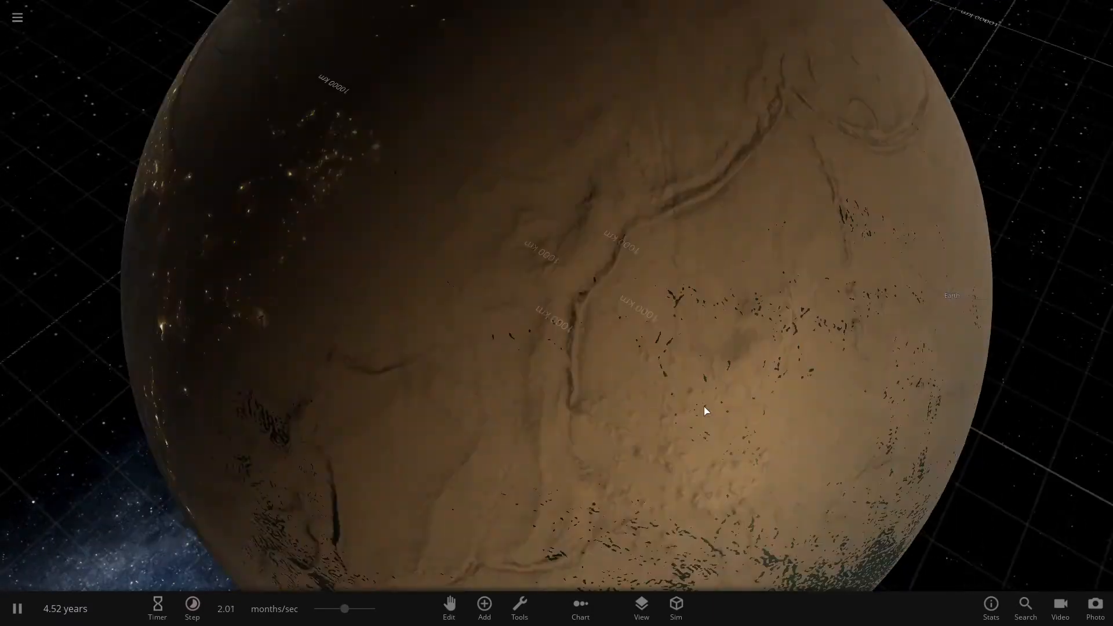
scroll("down", 3)
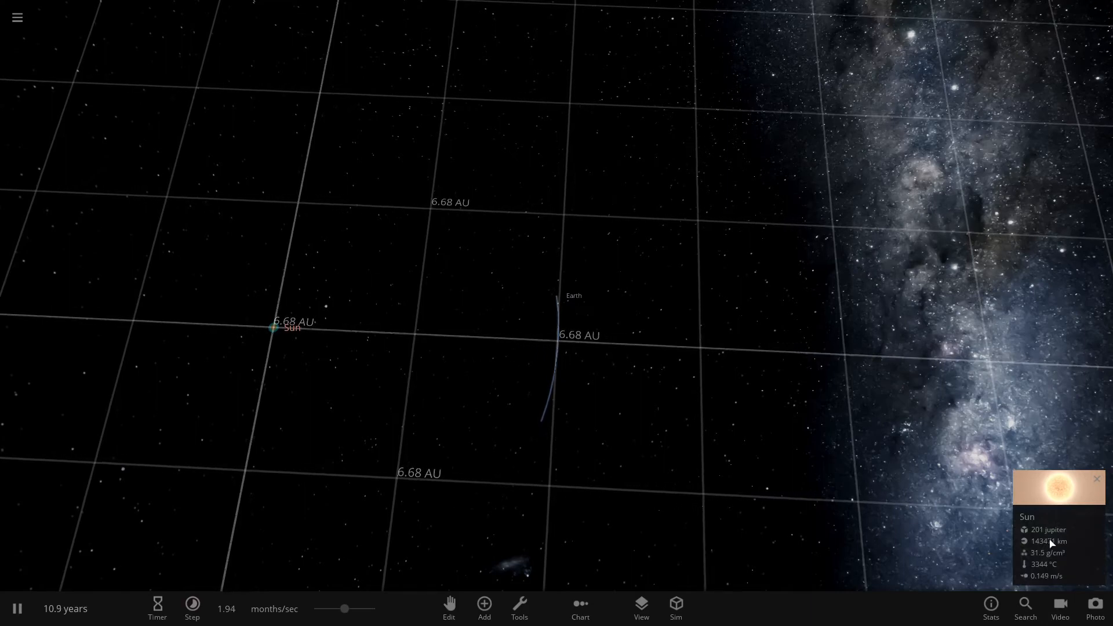
left_click(1059, 484)
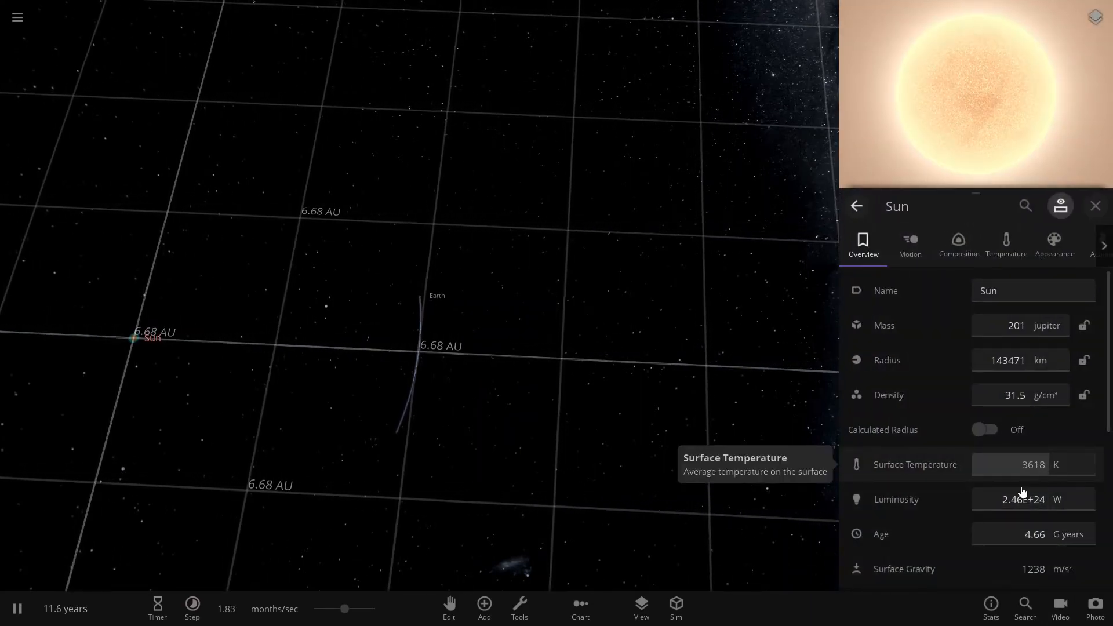
left_click(1033, 464)
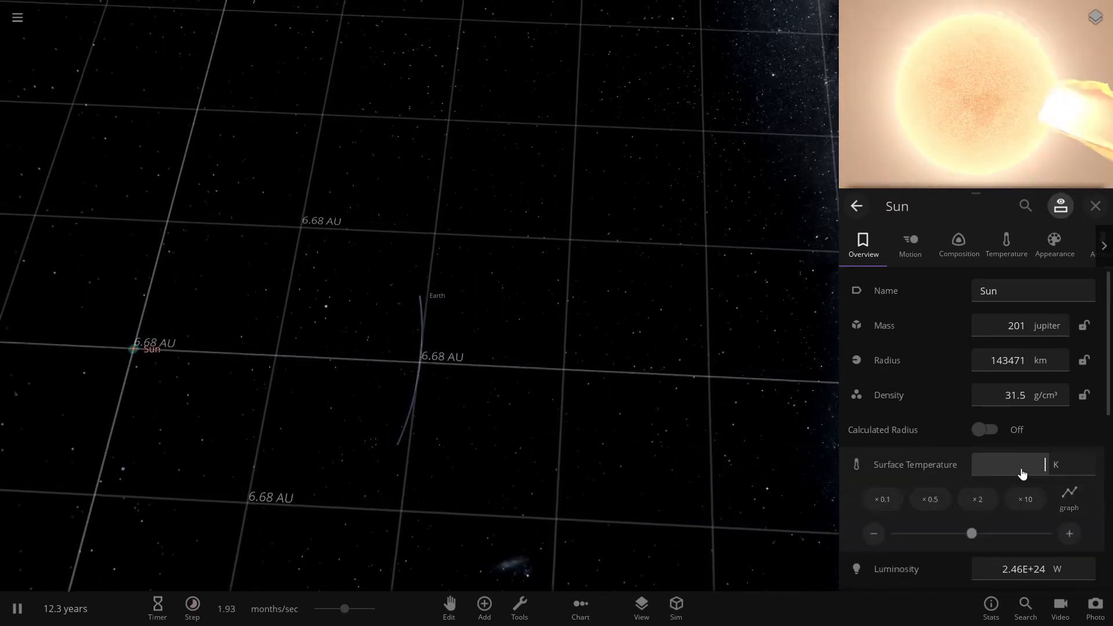
mouse_move(1023, 474)
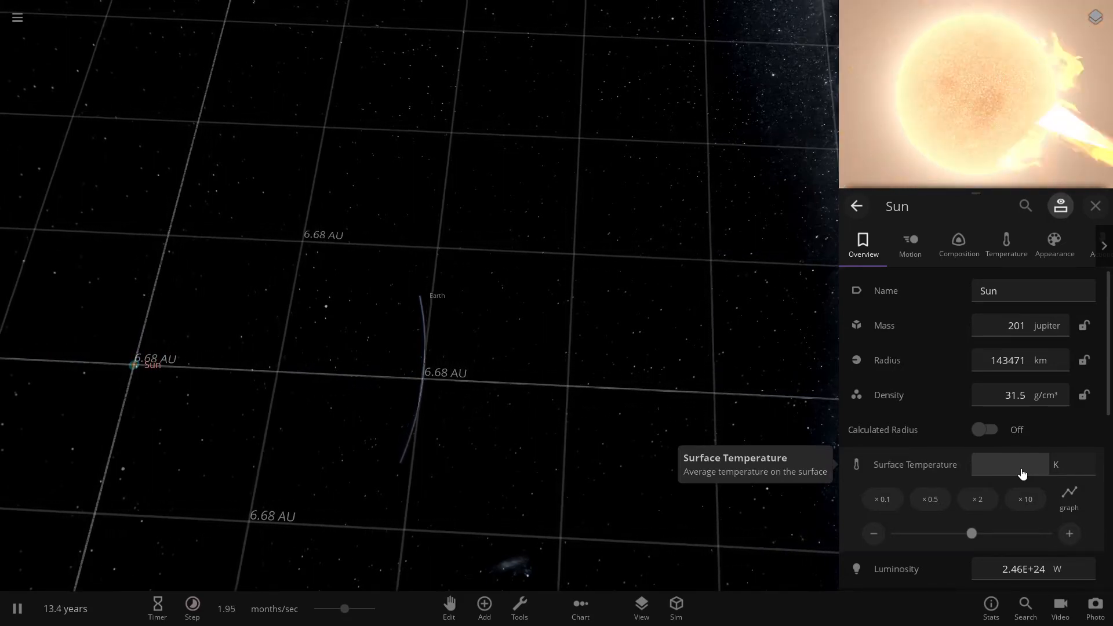
type("350")
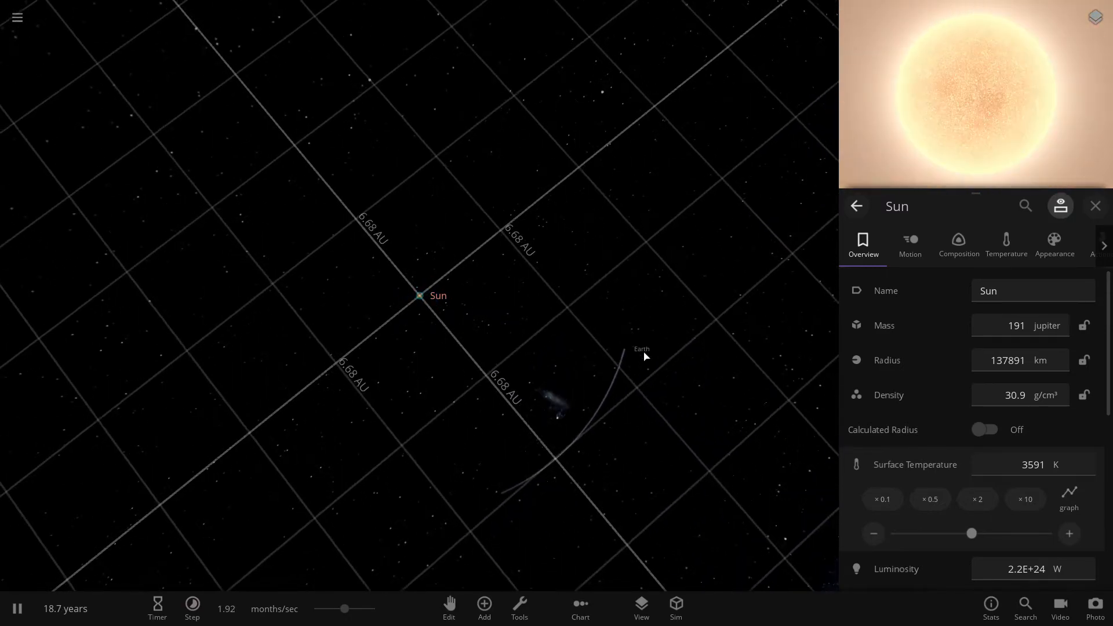
Step: Open Earth's multiple views column, then select the Sun to show its properties
left_click(641, 349)
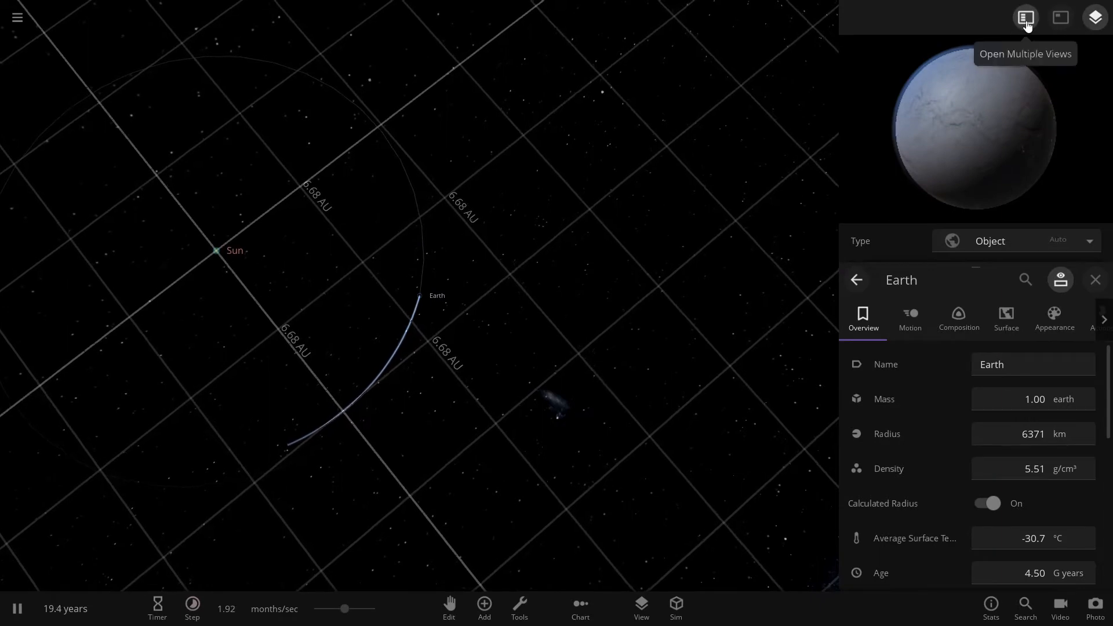
left_click(1025, 17)
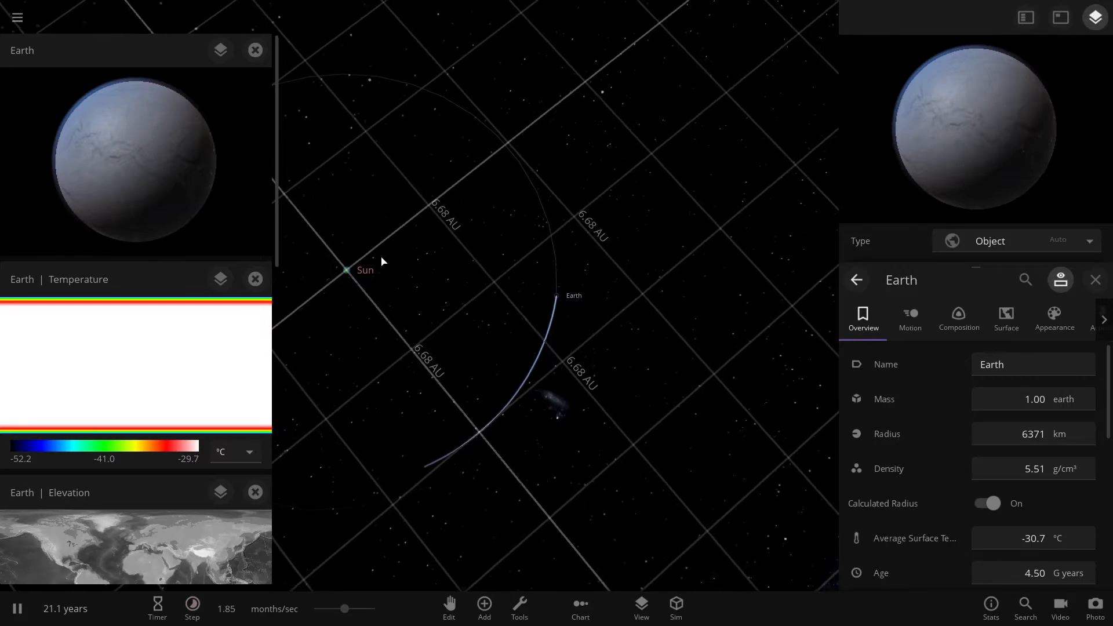
left_click(345, 270)
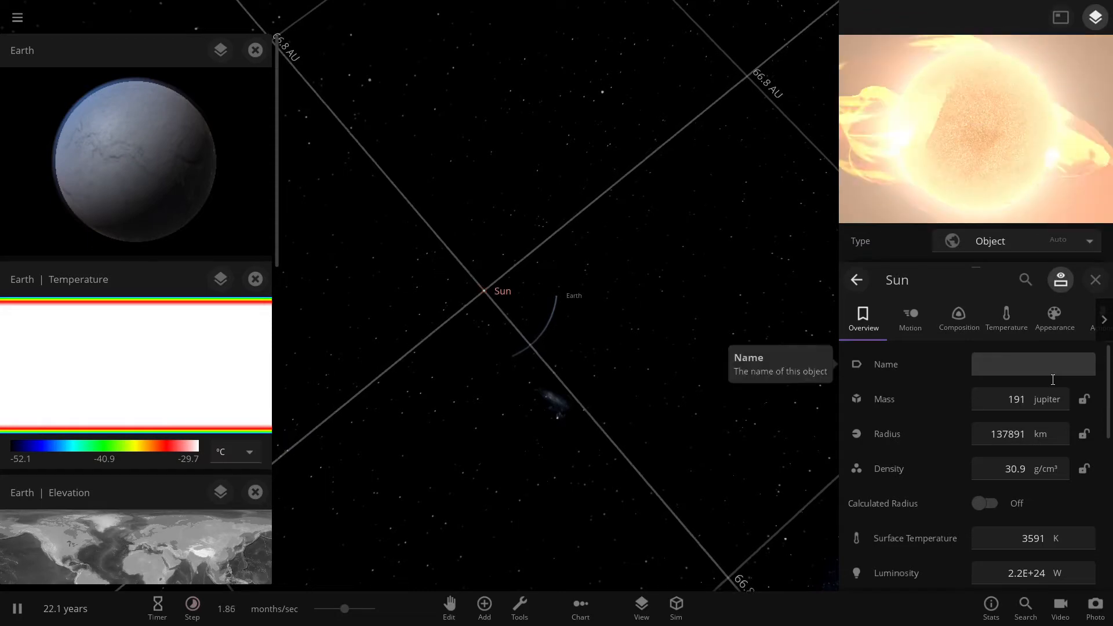
Step: Retype the Sun's name field to read 'Red Dwarf [M Class'
type("red")
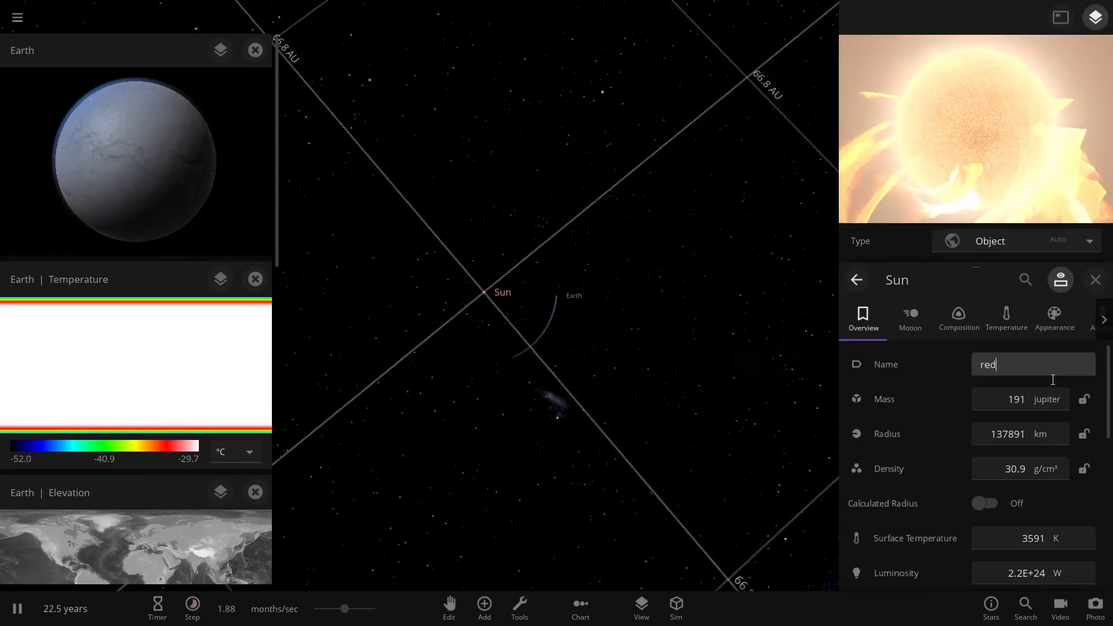
key("Backspace")
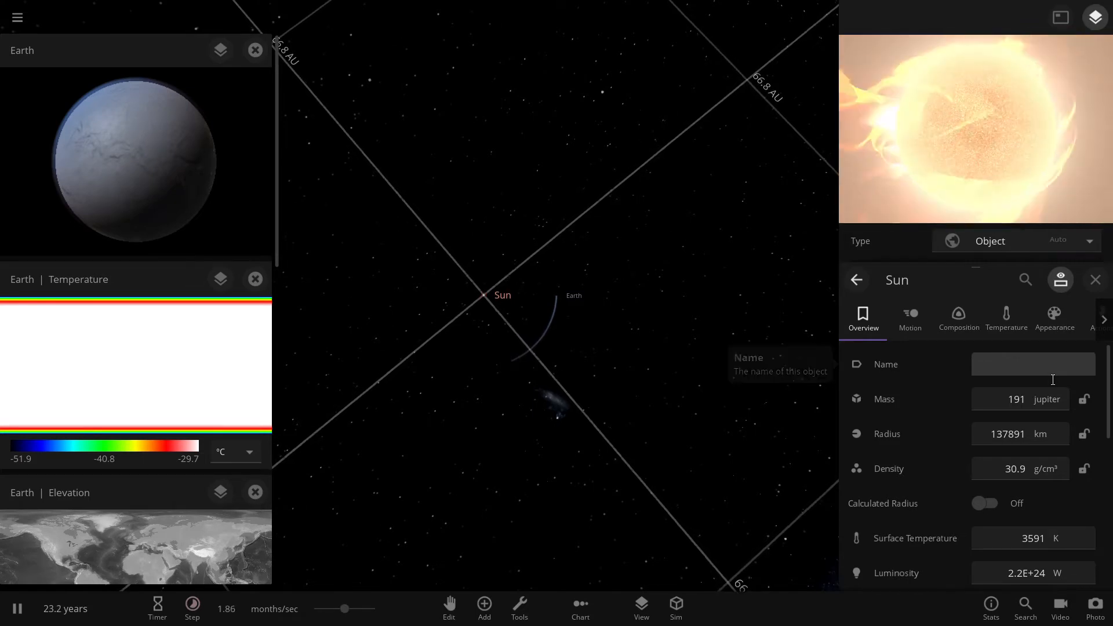
type("R")
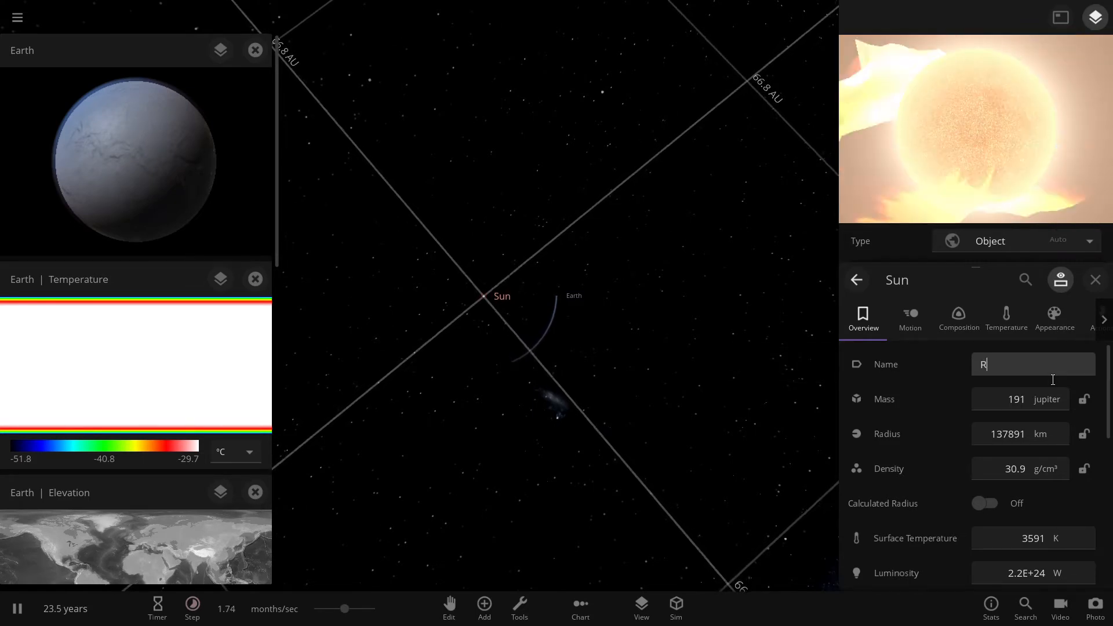
type("ed")
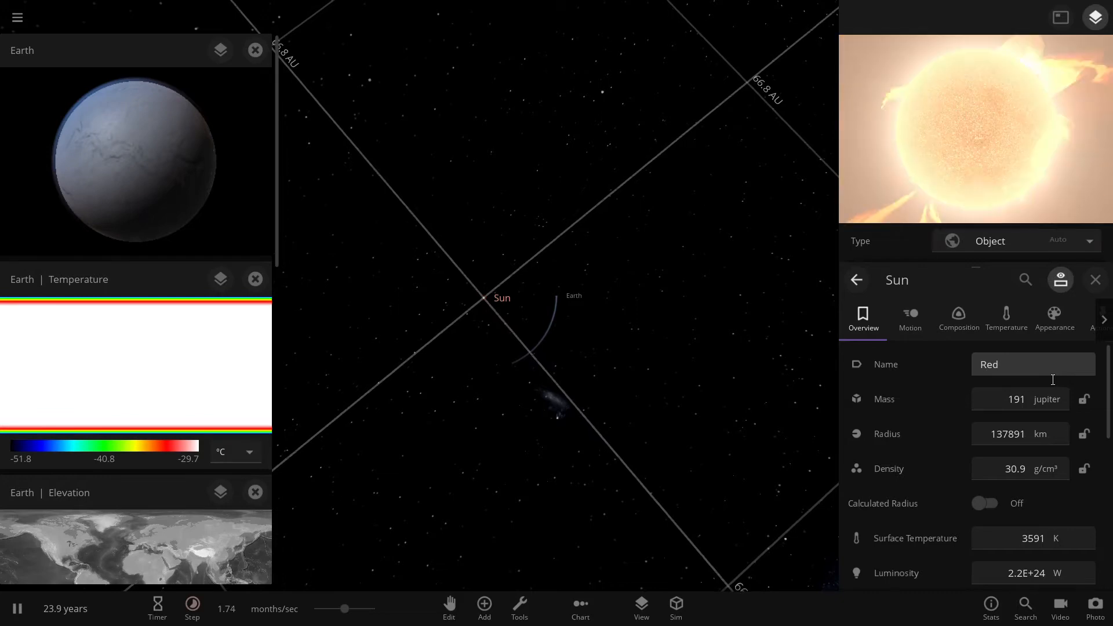
left_click(1032, 364)
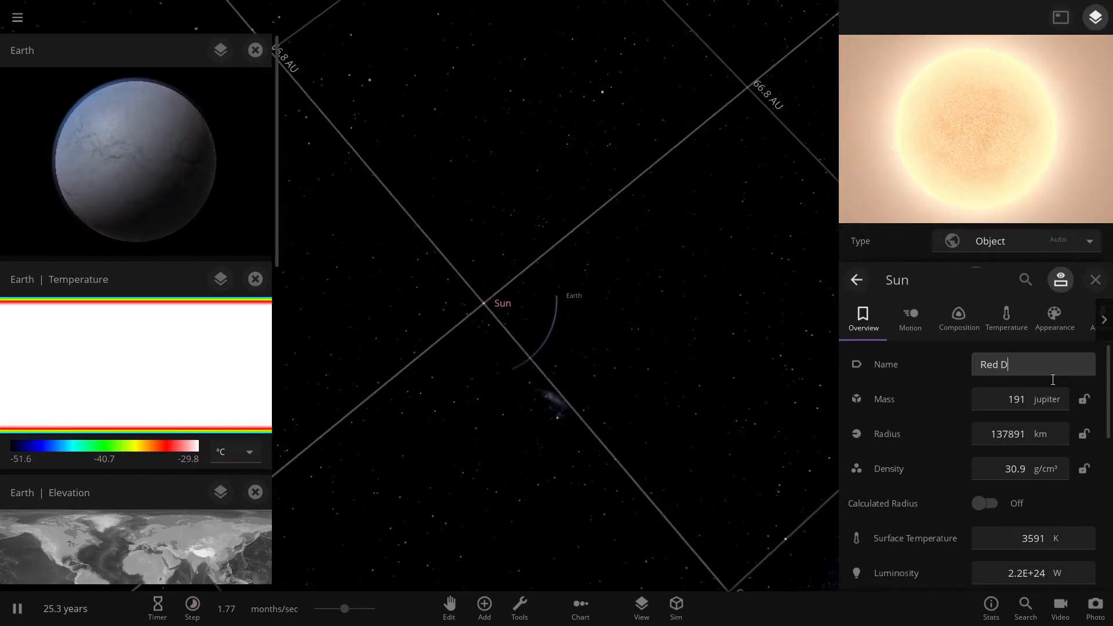
type("war")
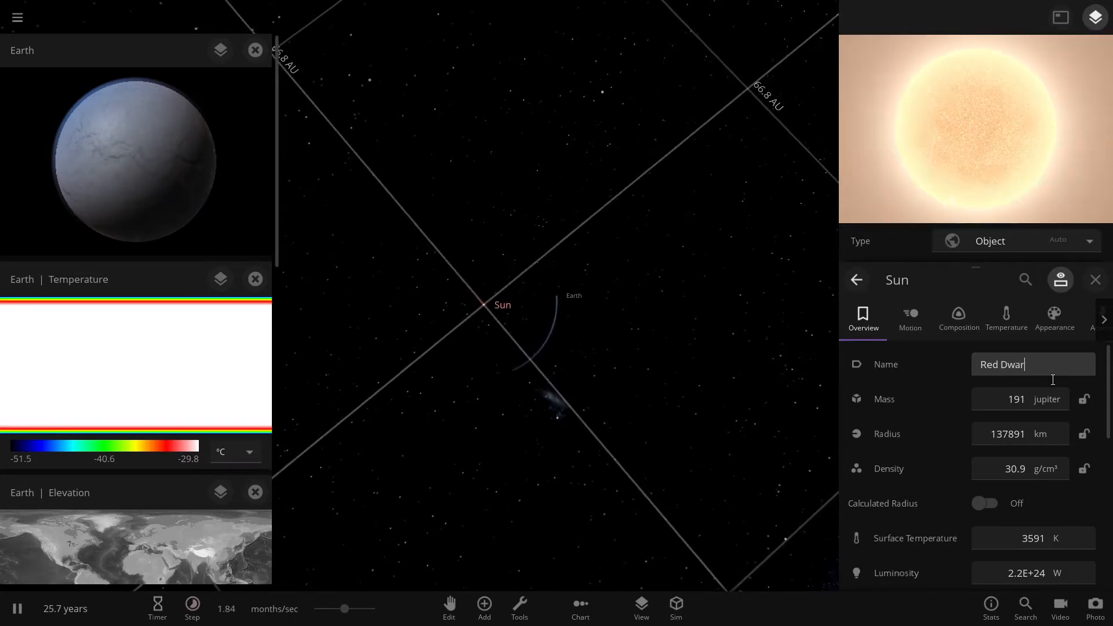
mouse_move(886, 364)
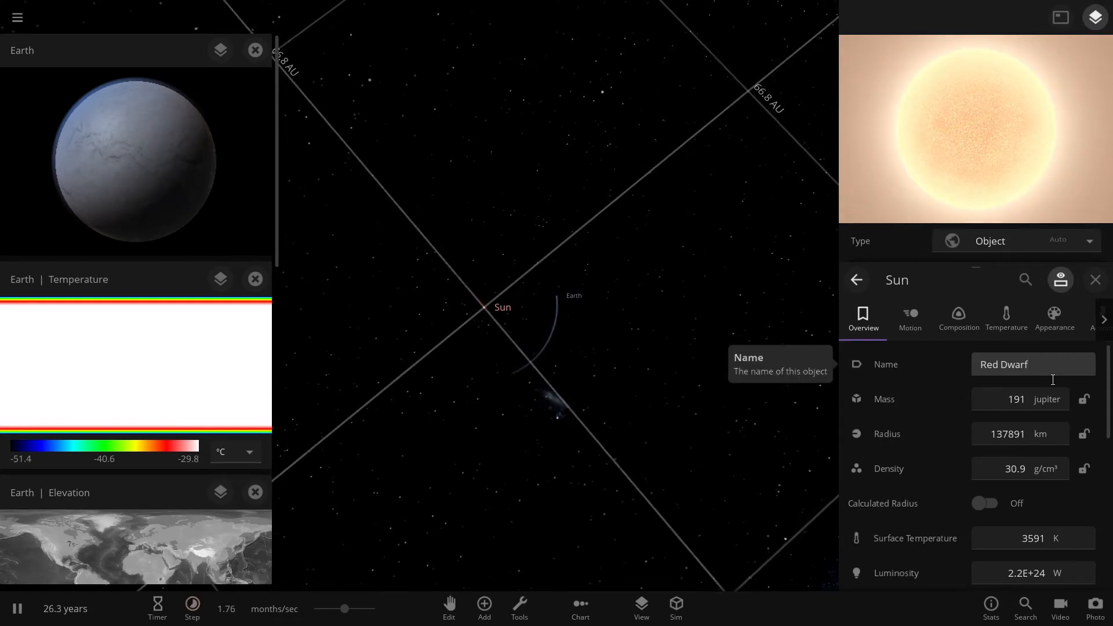
left_click(1030, 364)
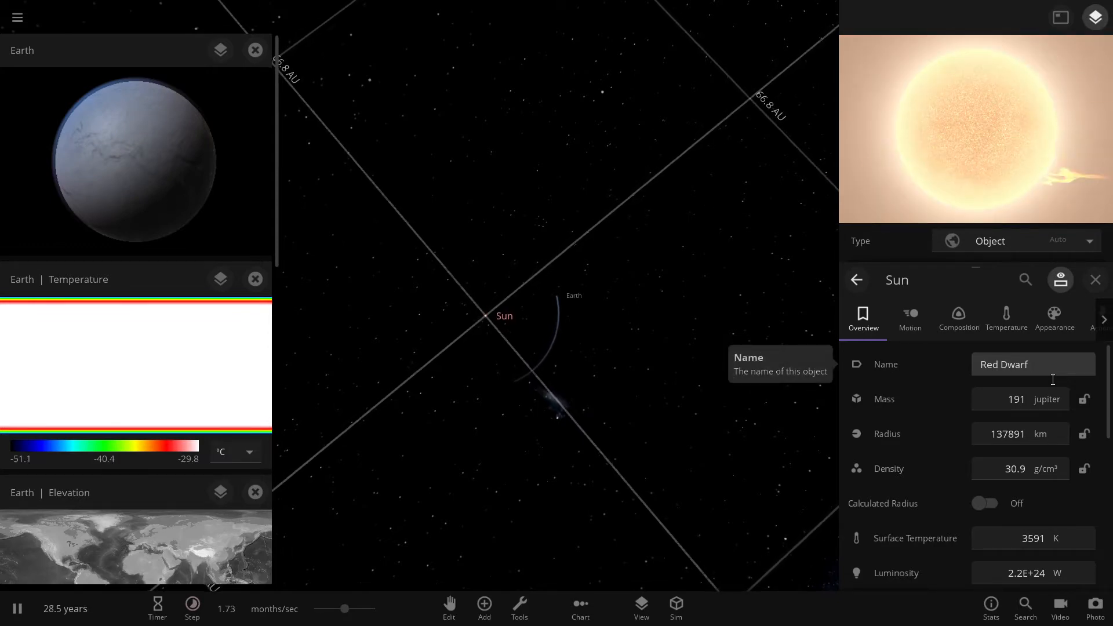
type("[")
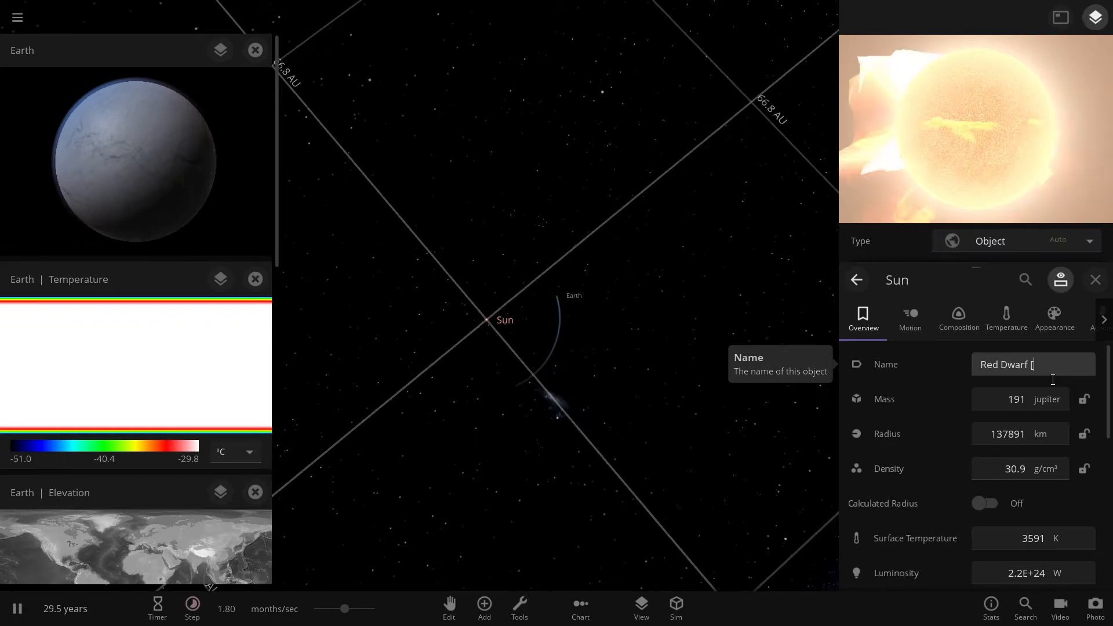
type("M Class")
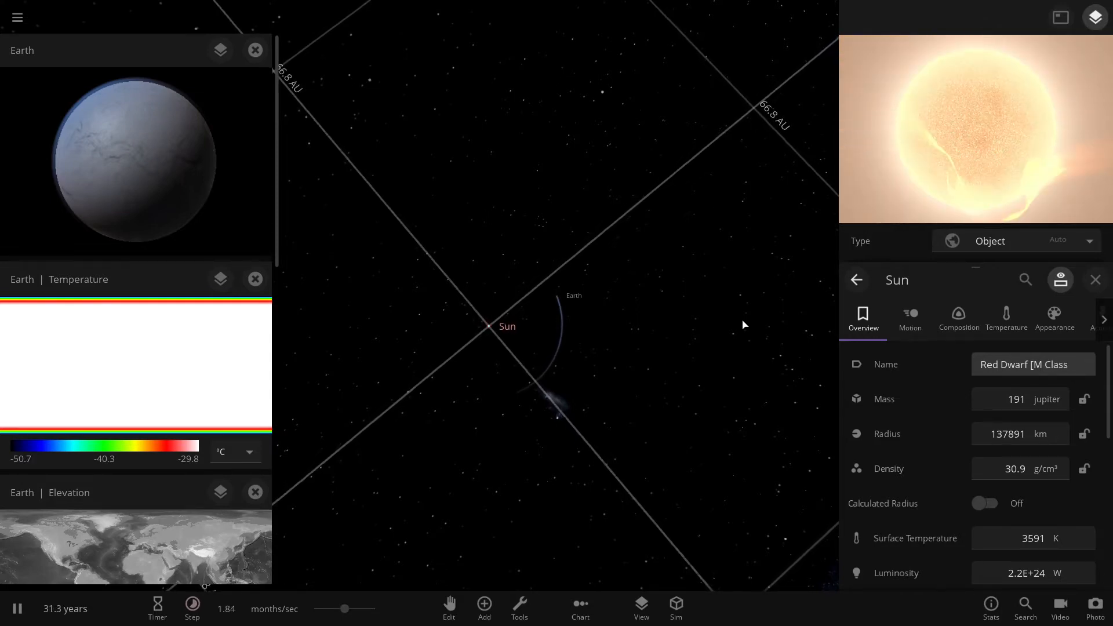
Step: Continue typing the Sun's new name Red Dwarf [M Class Star]
type("St")
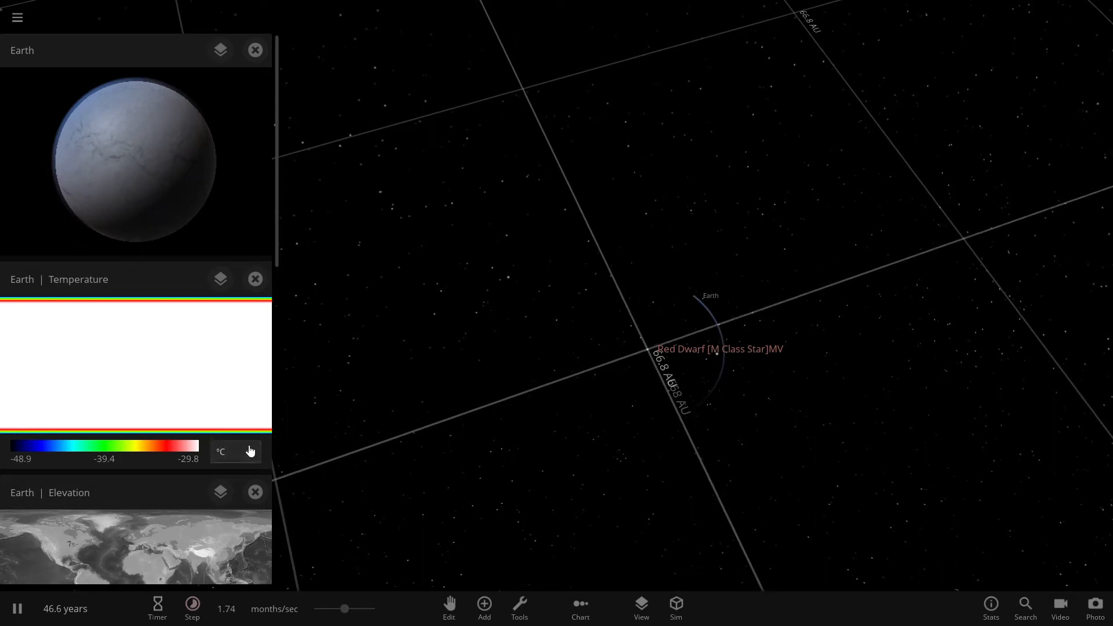
Step: Switch Earth's temperature map units from °C to °F
left_click(235, 452)
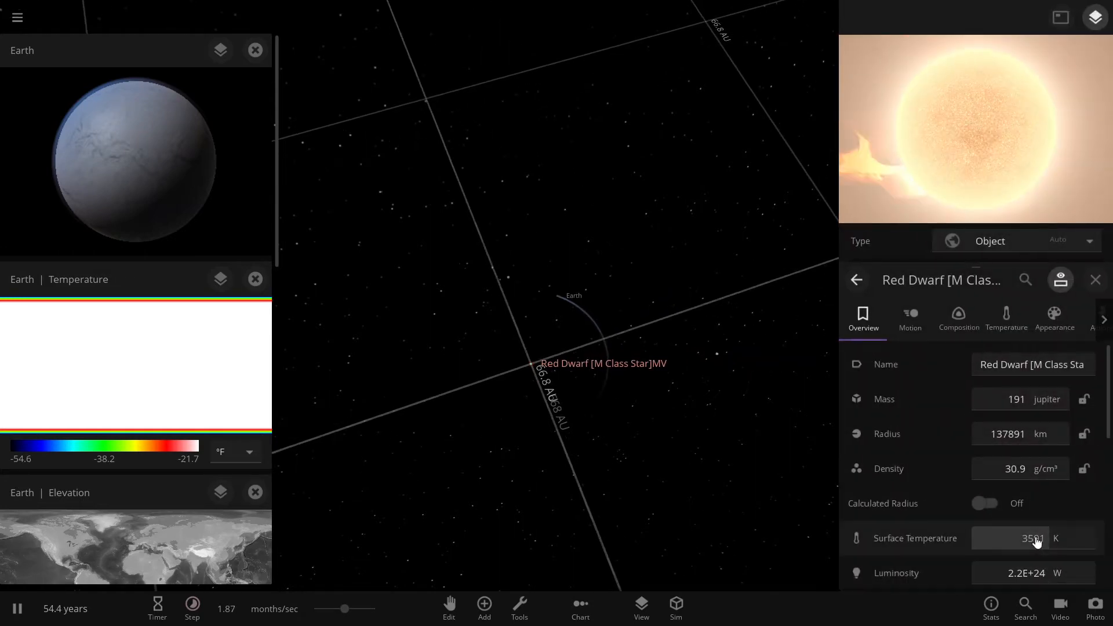
Step: Raise the red dwarf's surface temperature to about 3,606 K and select its Name field for renaming
left_click(1031, 538)
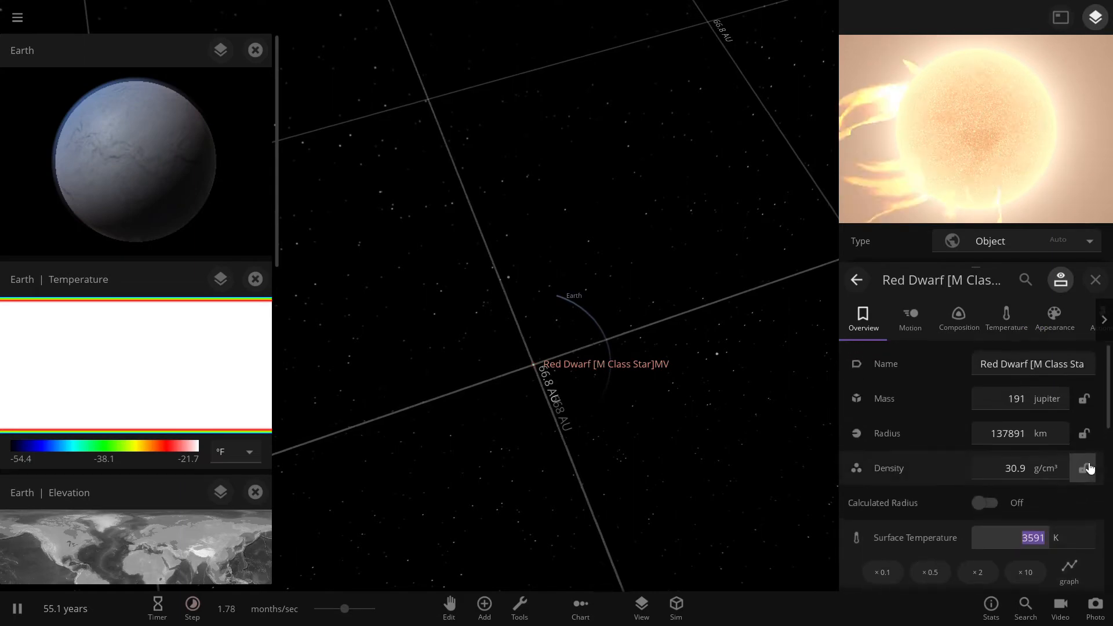
mouse_move(1079, 543)
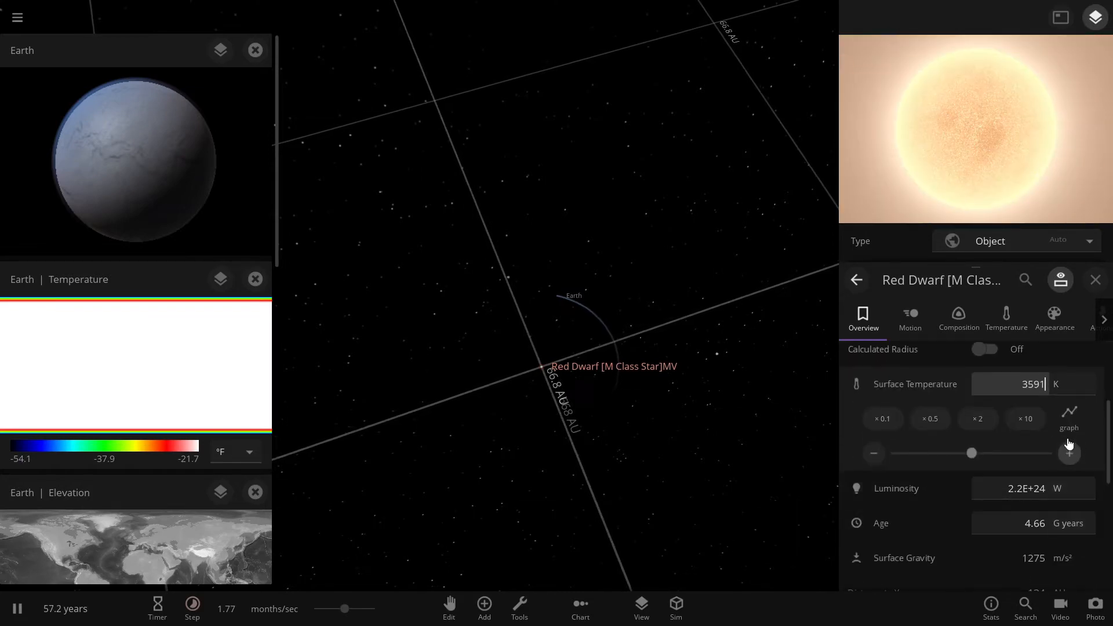
left_click(1069, 453)
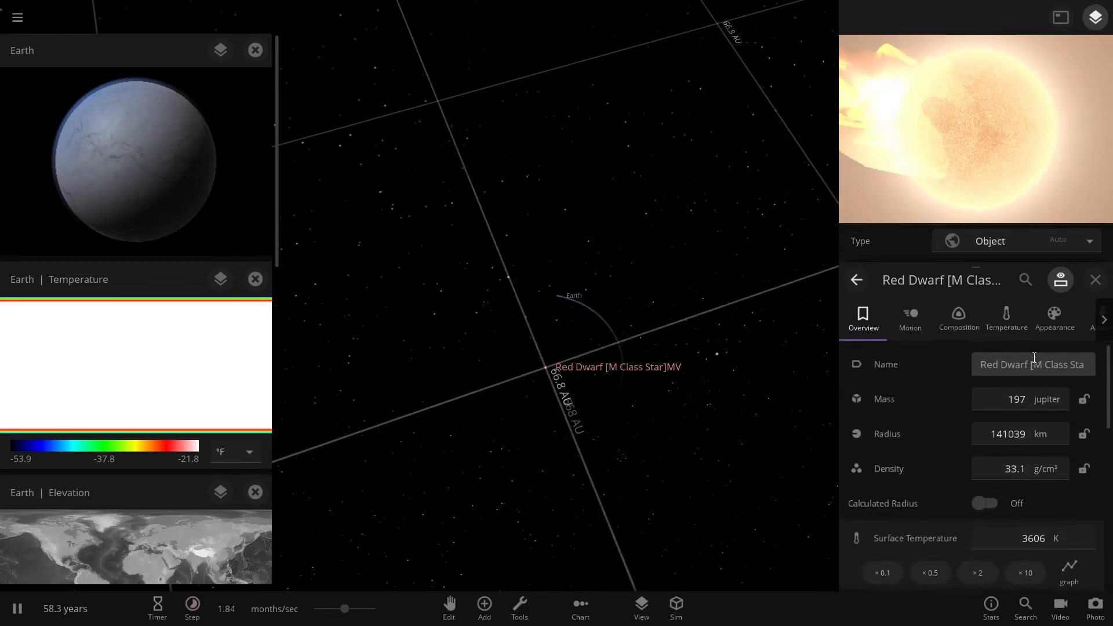
left_click(1032, 364)
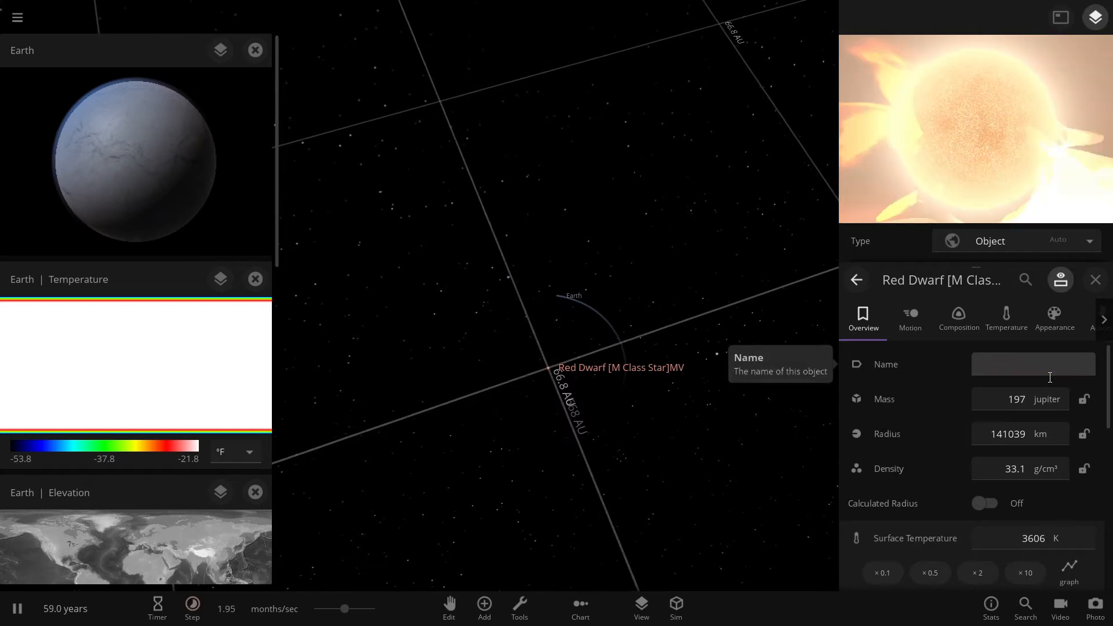
Step: Replace the star's name with Orange Dwarf[K Class] in the Name field
left_click(1031, 364)
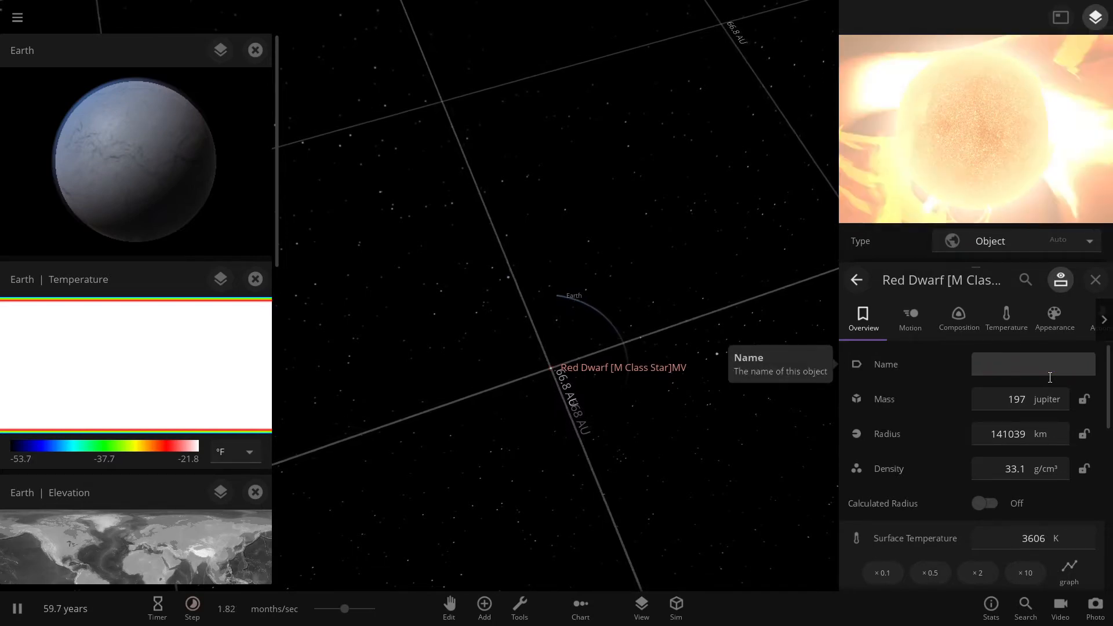
type("Or")
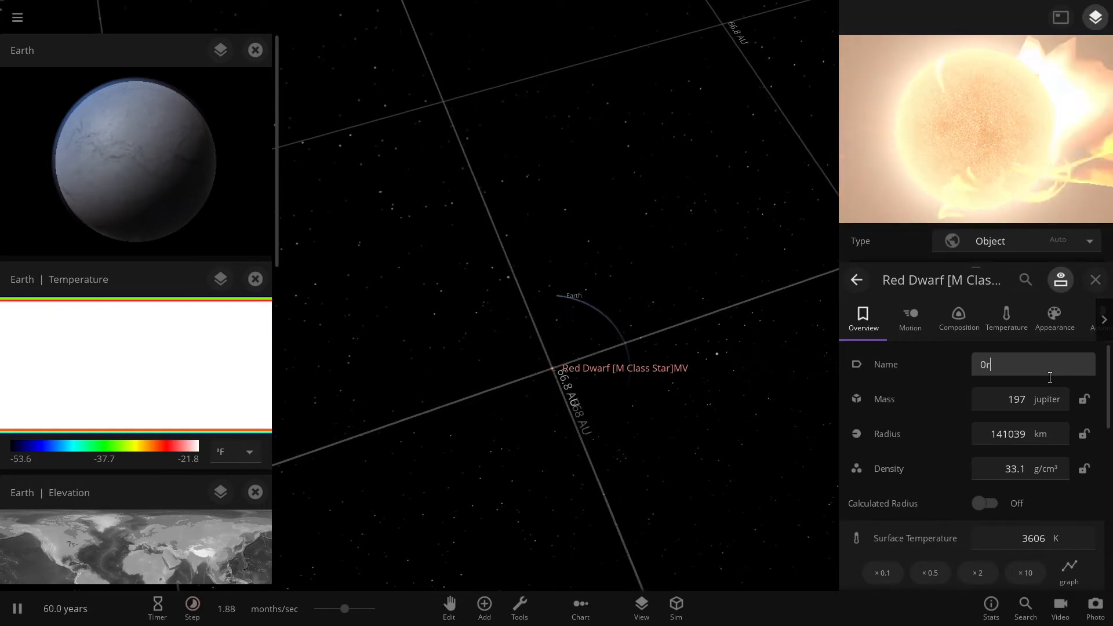
type("ange")
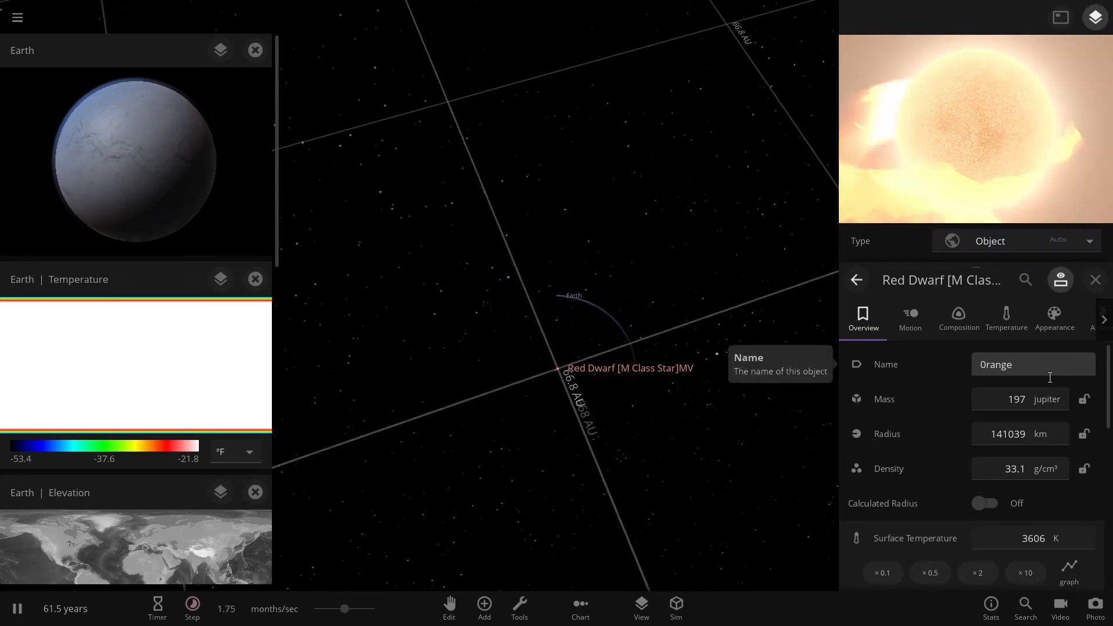
type("Orange Dwarf[")
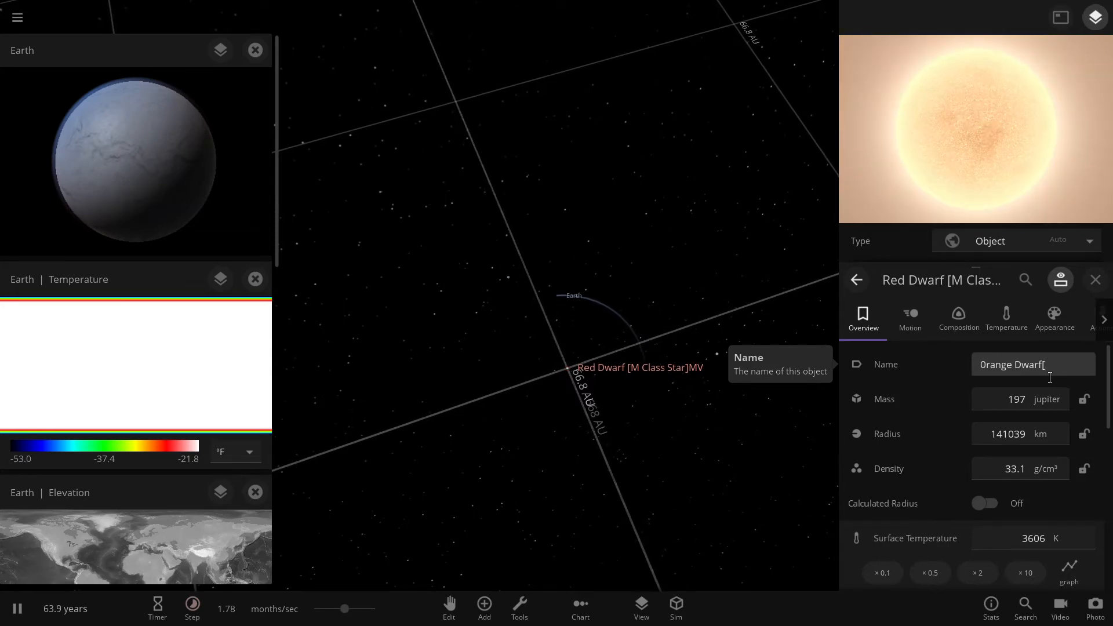
type("K C")
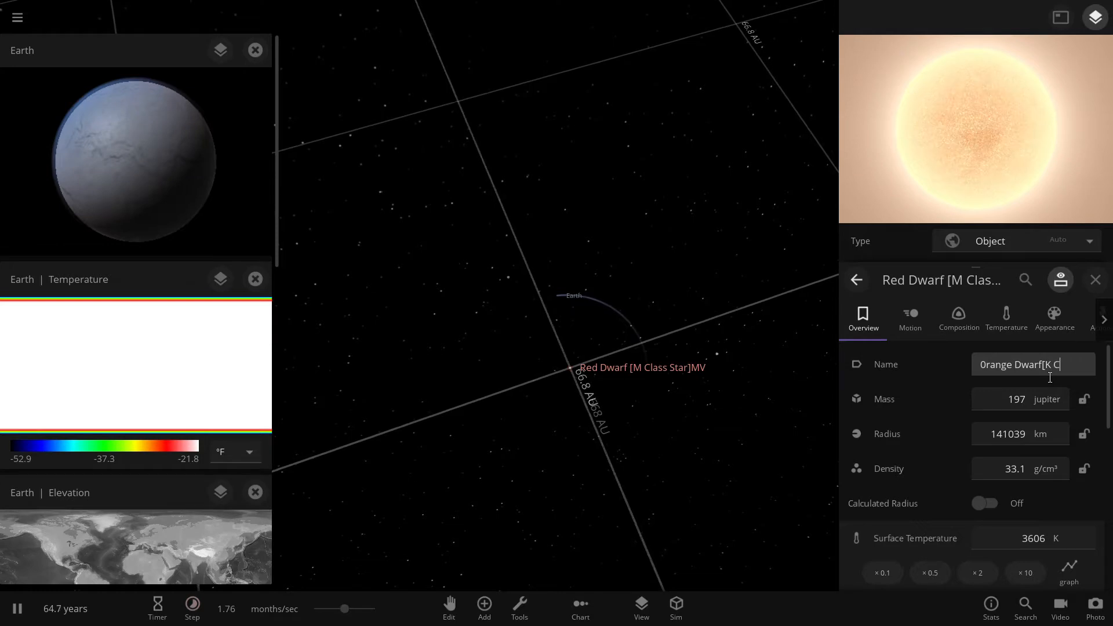
type("lass]KV")
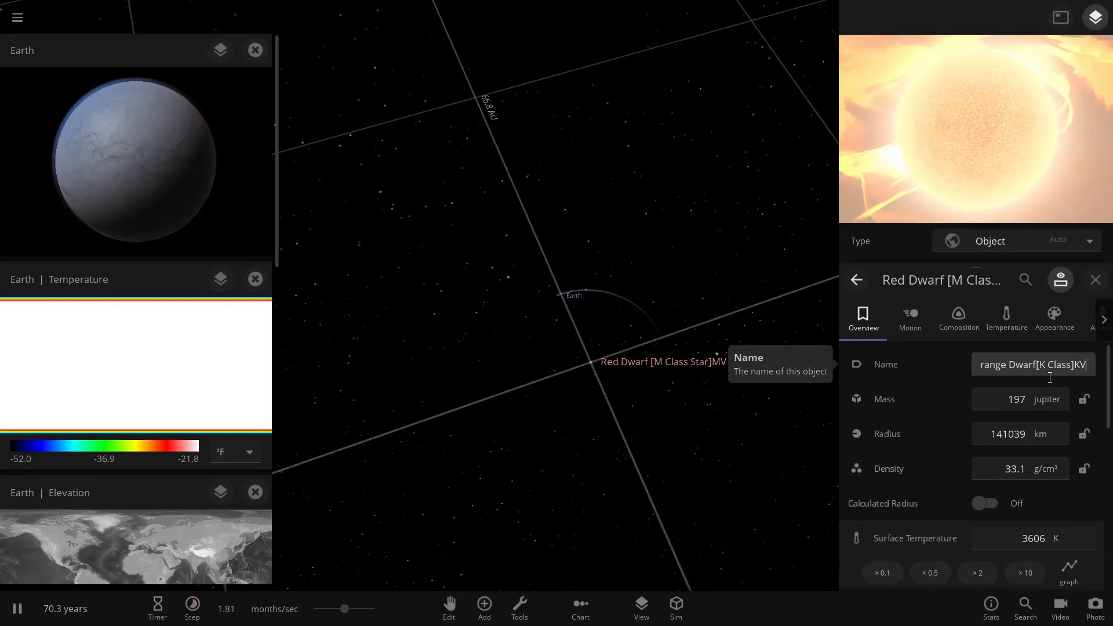
Step: Confirm the name Orange Dwarf[K Class]KV, pause at 75.9 years and view the star from just above its surface
type("Orange Dwarf[K Class]KV")
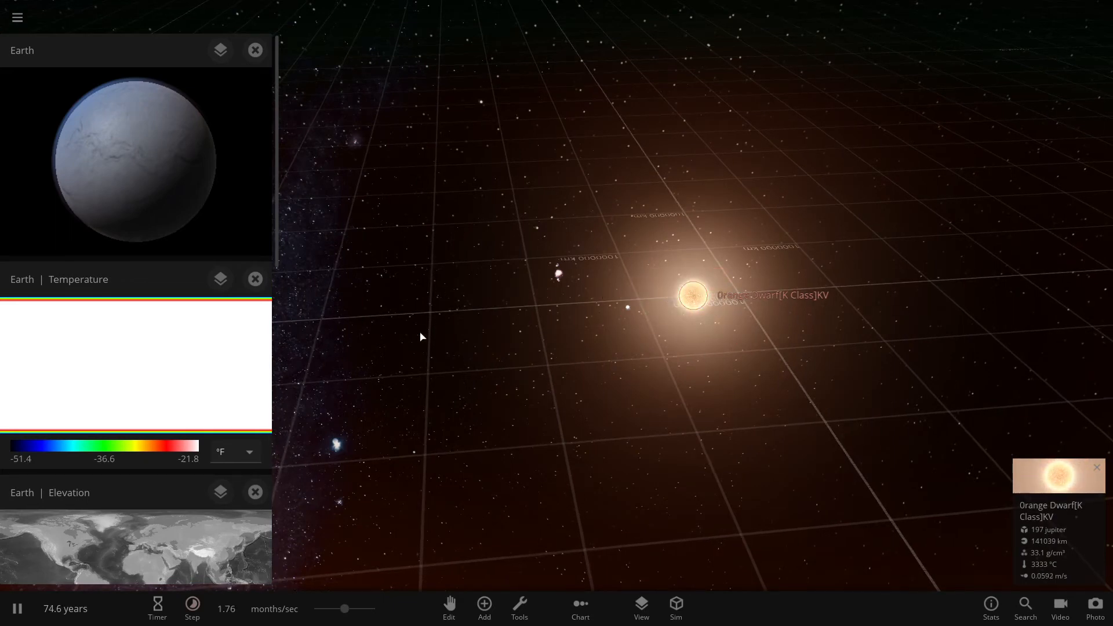
mouse_move(558, 345)
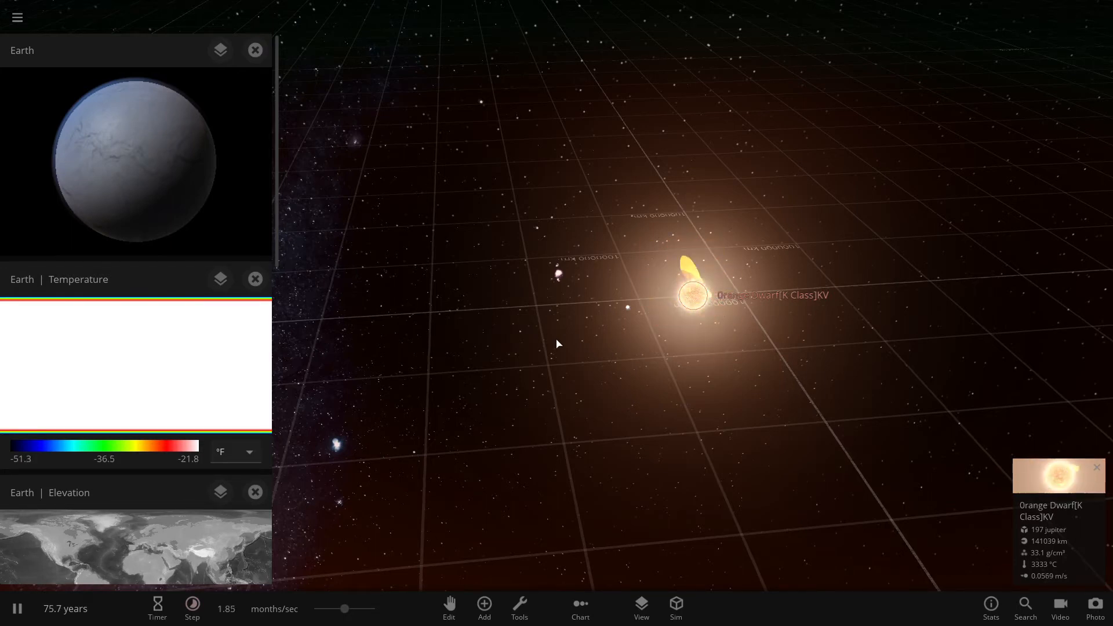
left_click(16, 608)
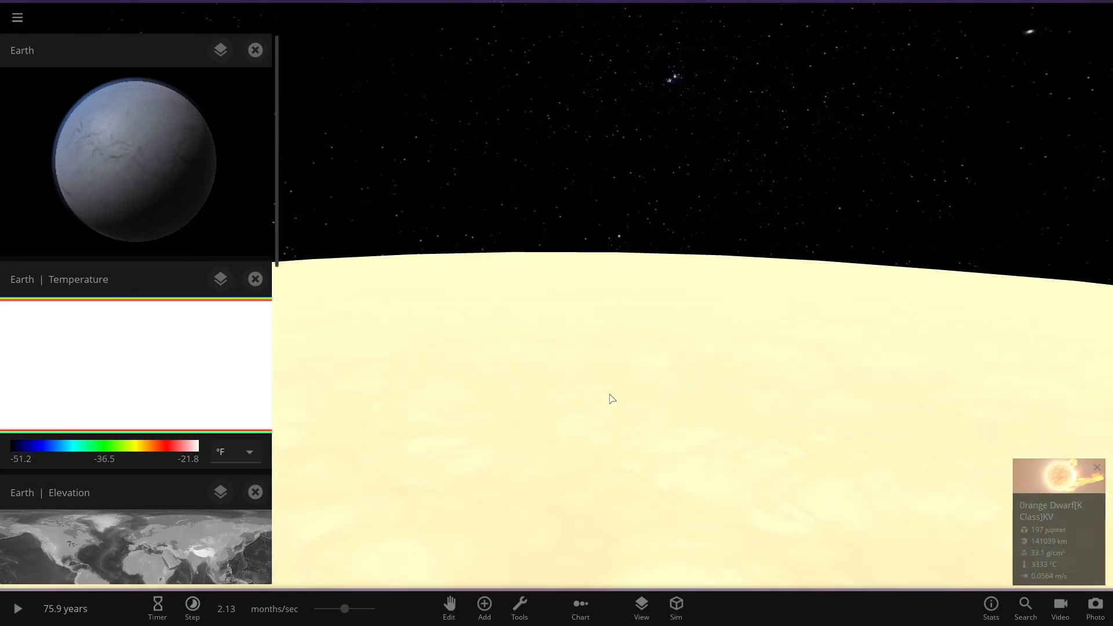
left_click_drag(612, 399, 440, 37)
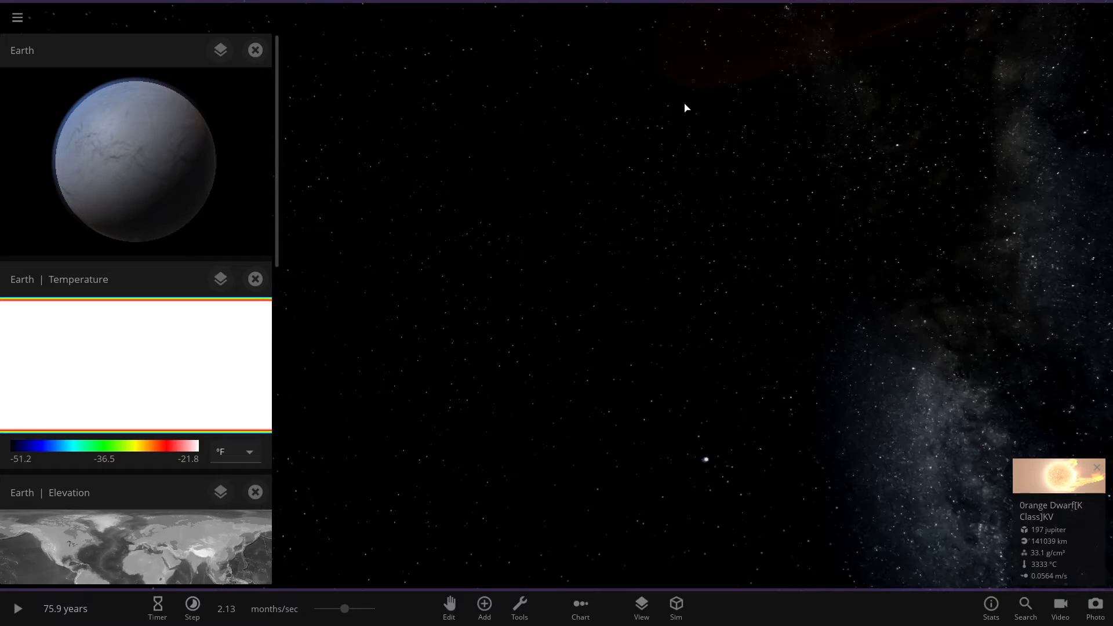
mouse_move(785, 477)
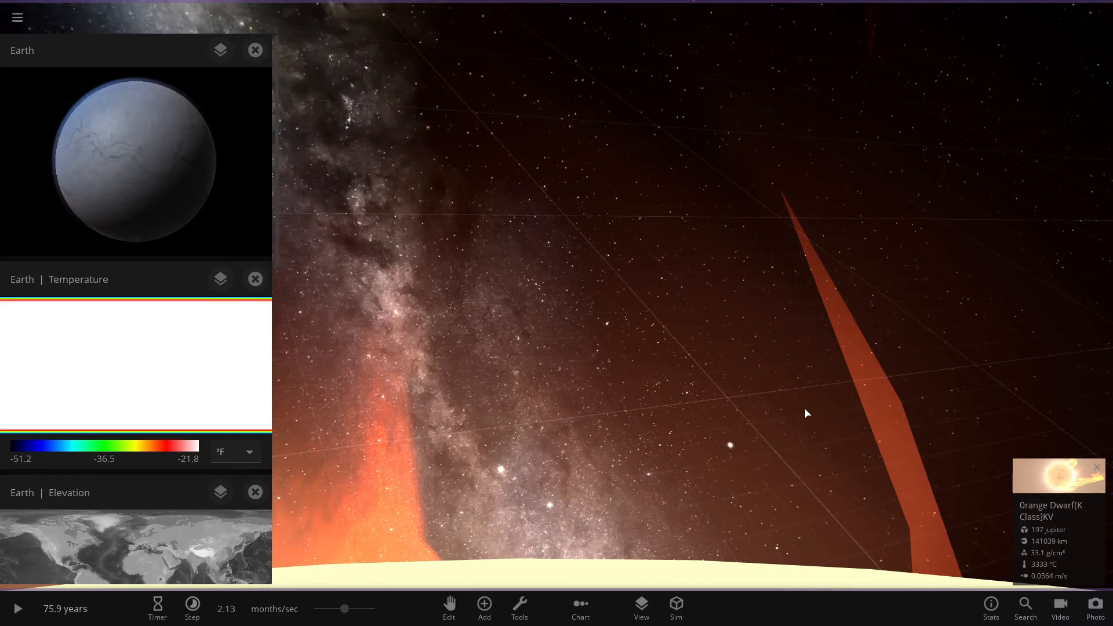
Step: Orbit around the orange dwarf to view its huge flares arcing from the surface
left_click_drag(806, 413, 661, 432)
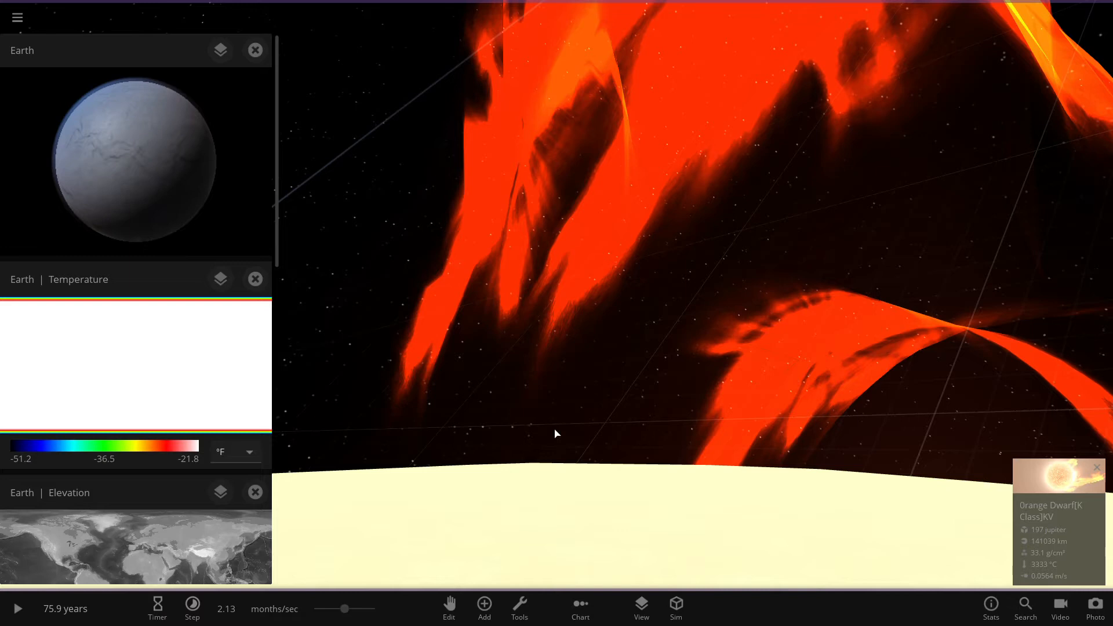
mouse_move(401, 404)
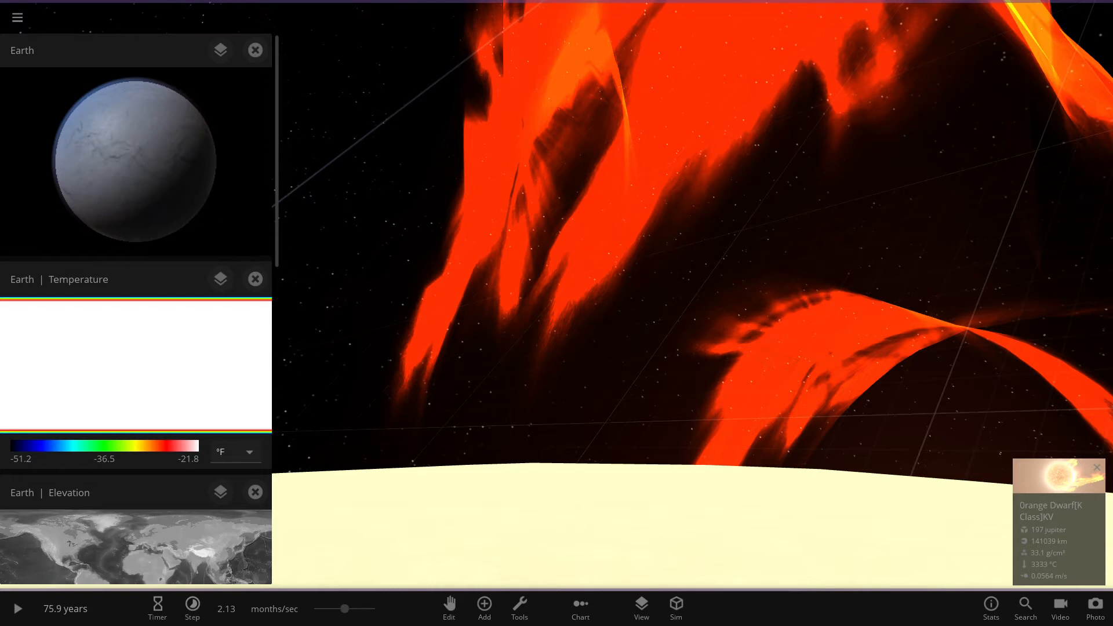
mouse_move(965, 48)
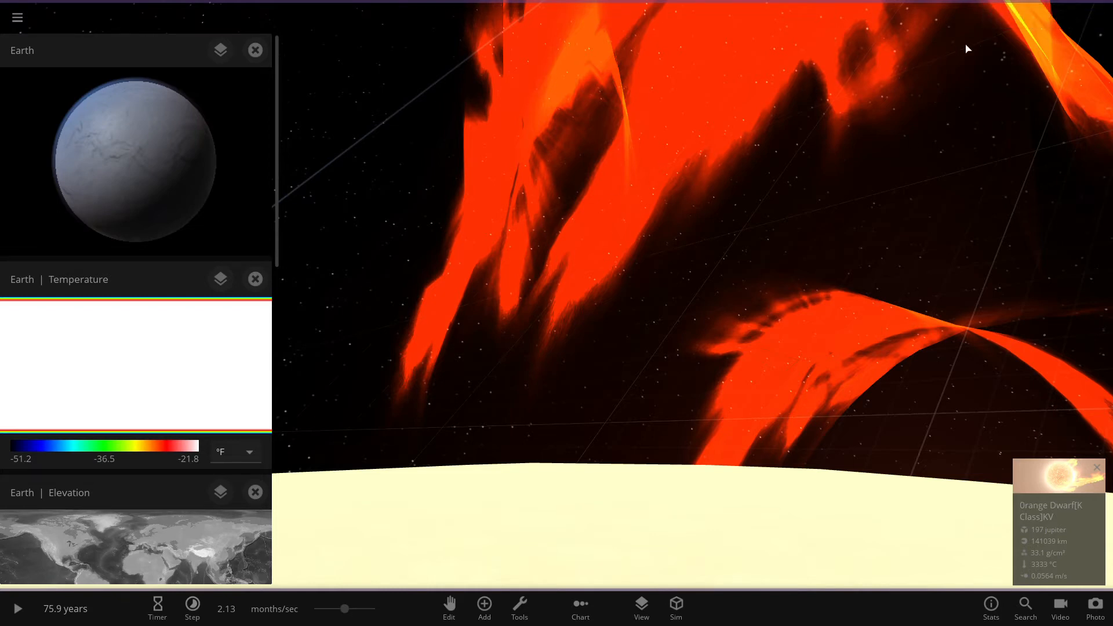
mouse_move(929, 183)
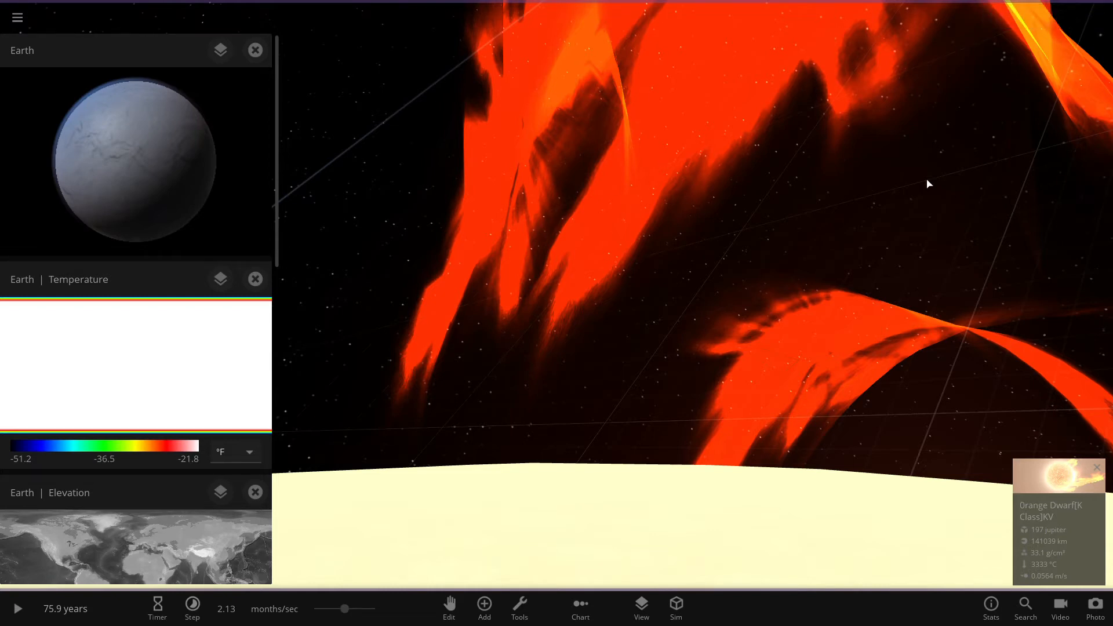
mouse_move(1001, 348)
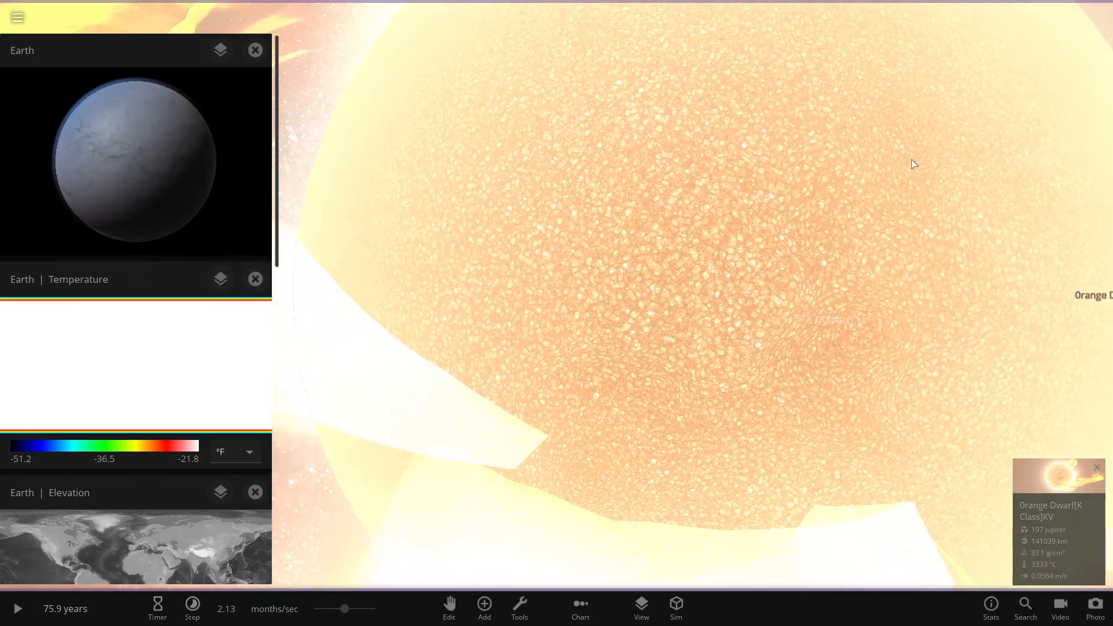
mouse_move(860, 304)
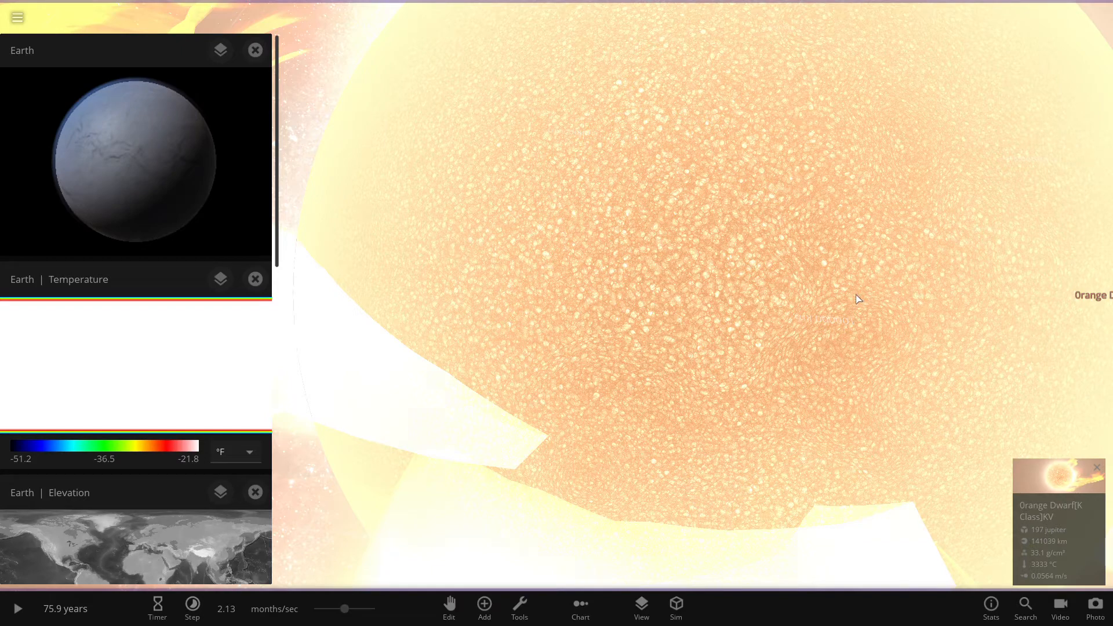
mouse_move(935, 255)
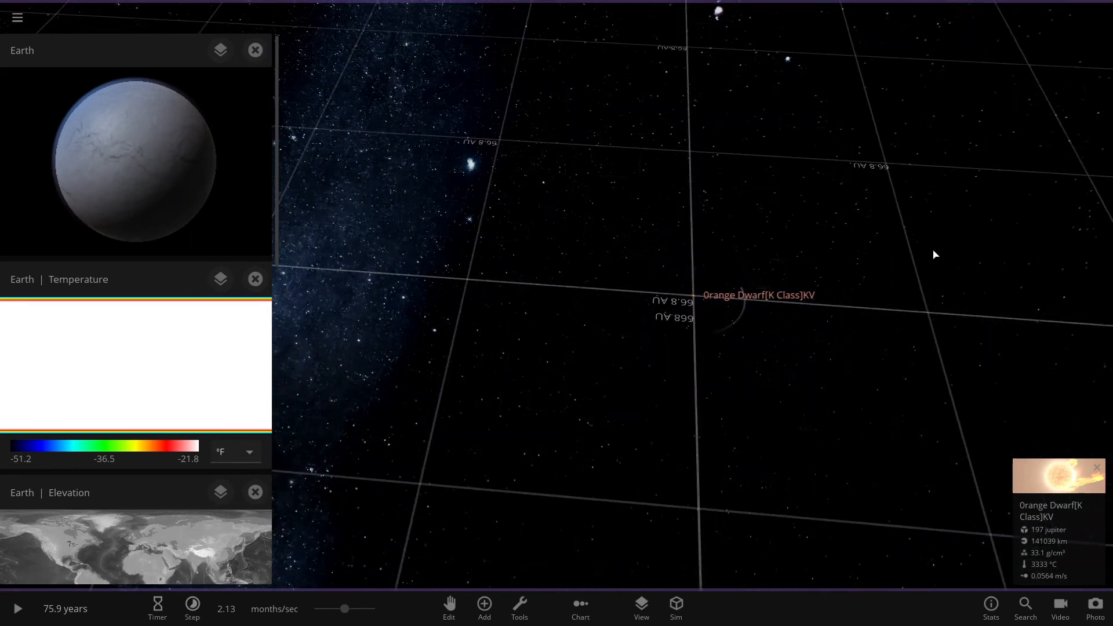
Step: Run the simulation to about 990 years, pause it, and show Earth's temperature map in °C
left_click(17, 608)
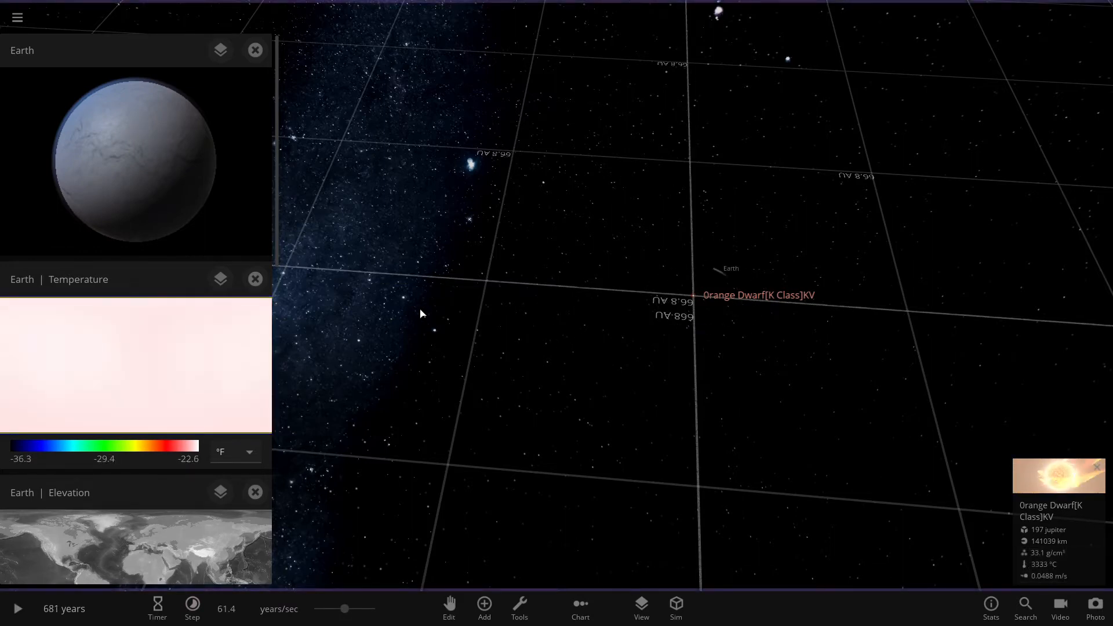
left_click(16, 608)
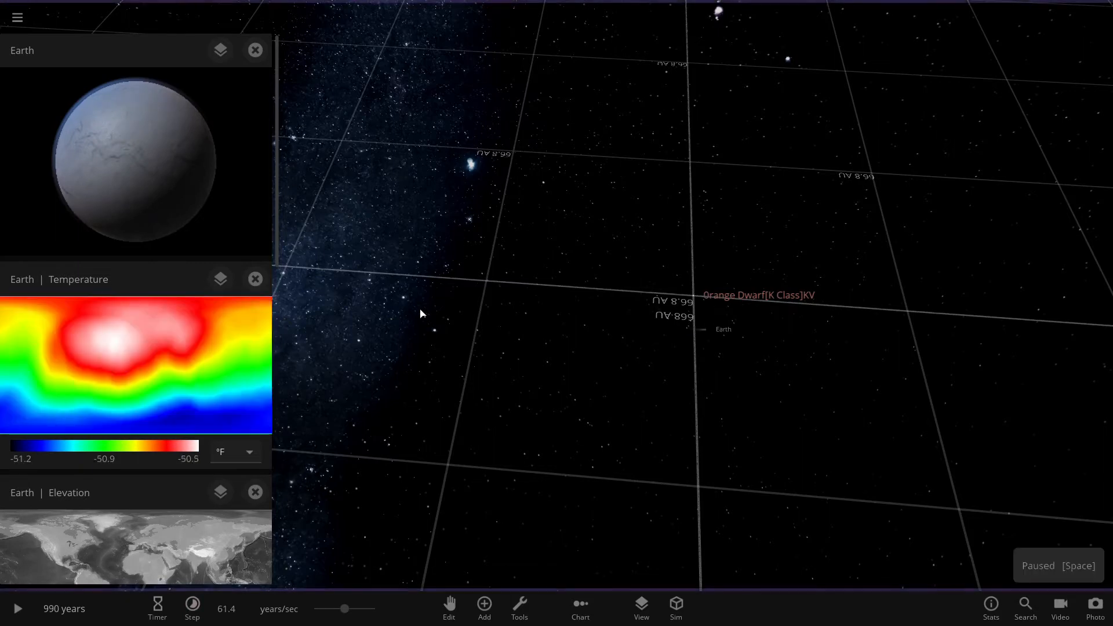
mouse_move(220, 279)
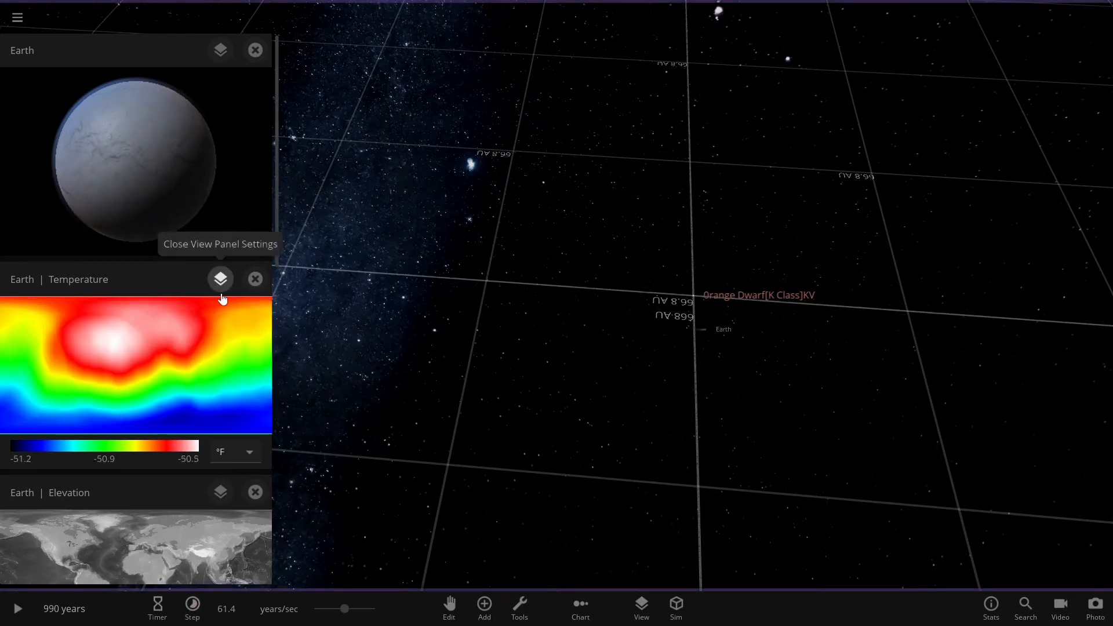
mouse_move(240, 465)
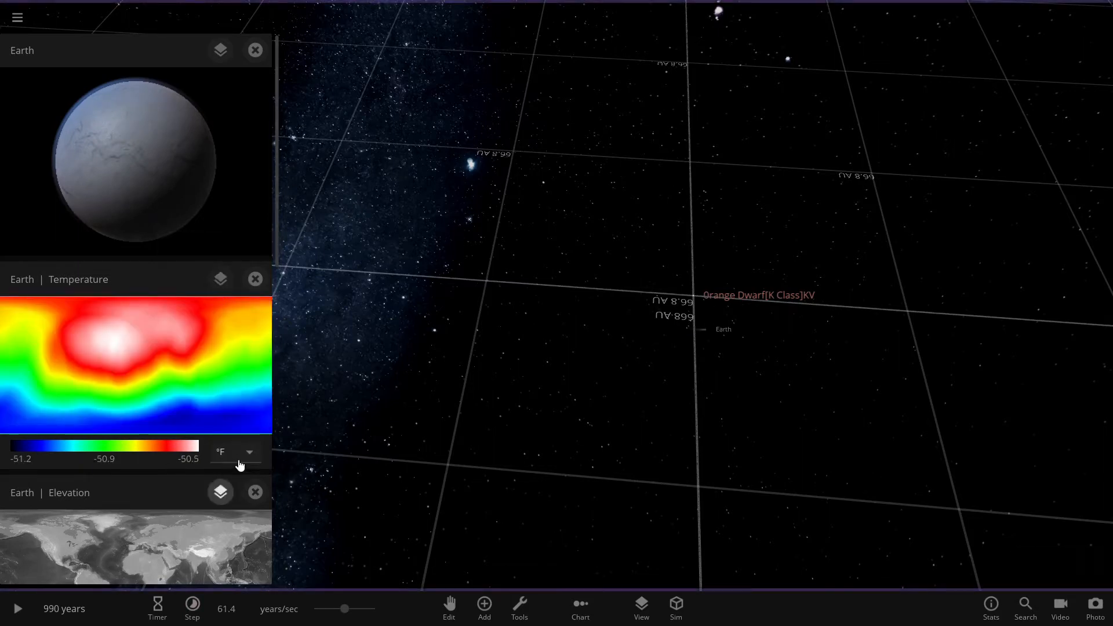
left_click(248, 452)
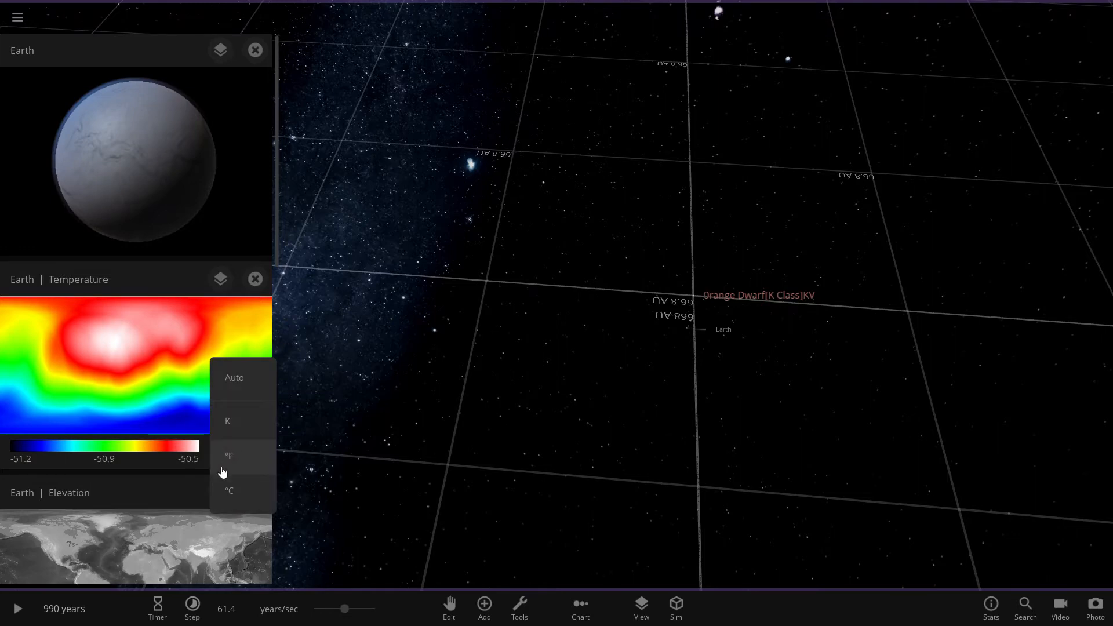
left_click(229, 490)
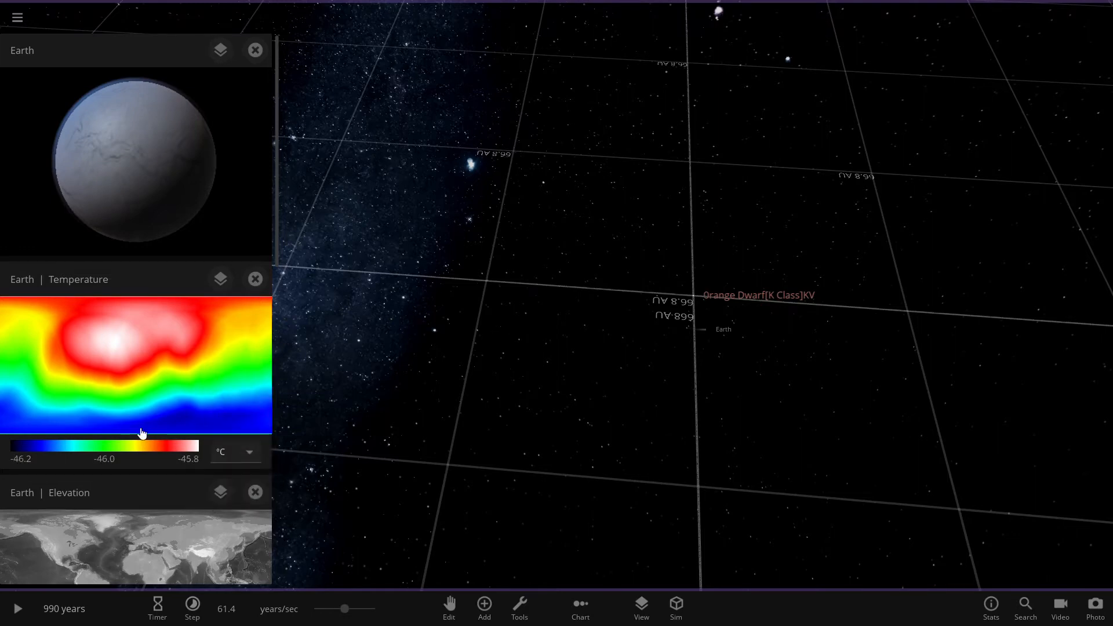
mouse_move(118, 354)
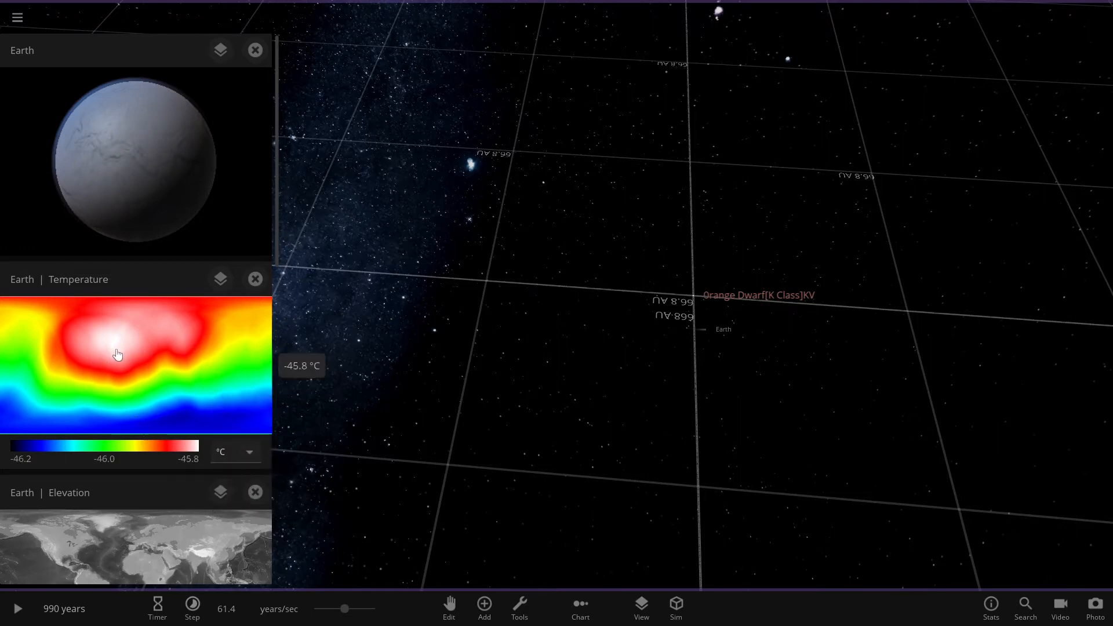
mouse_move(192, 452)
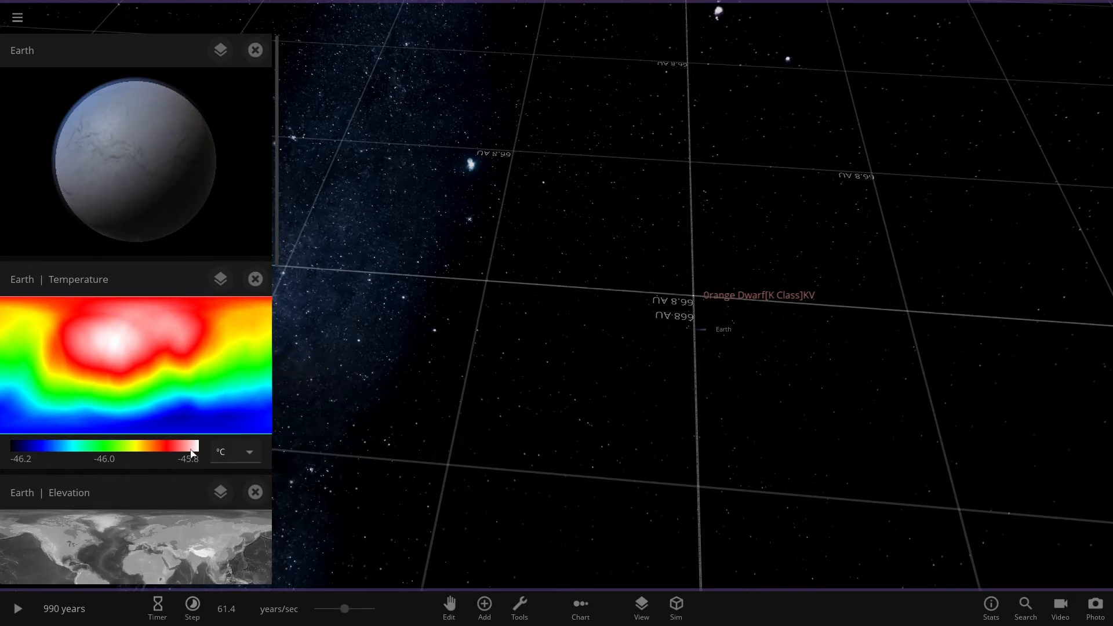
mouse_move(20, 440)
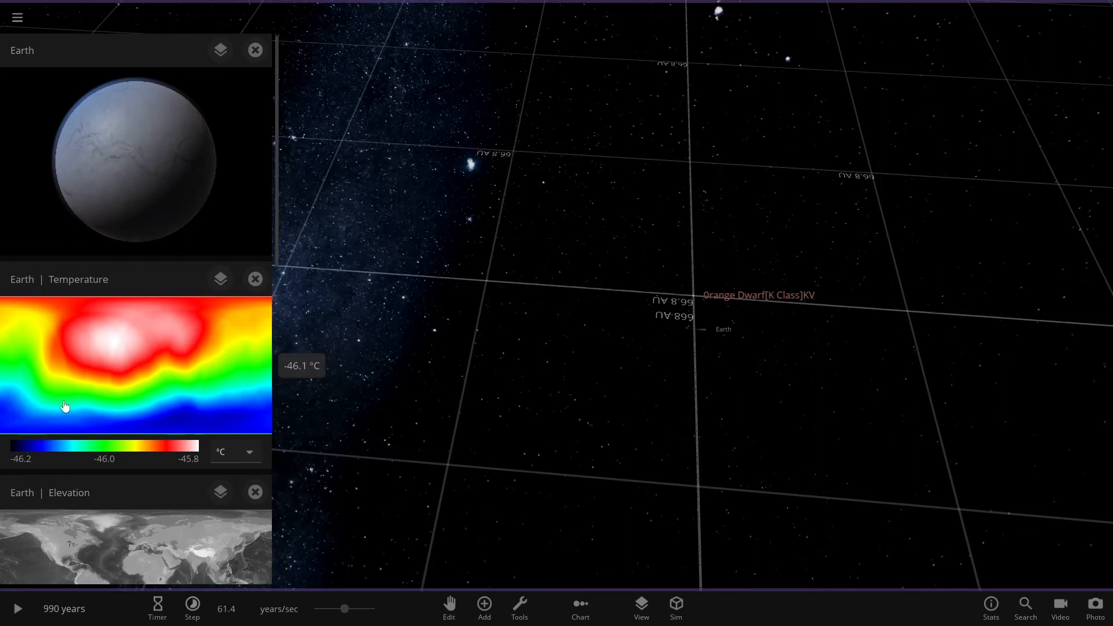
mouse_move(554, 375)
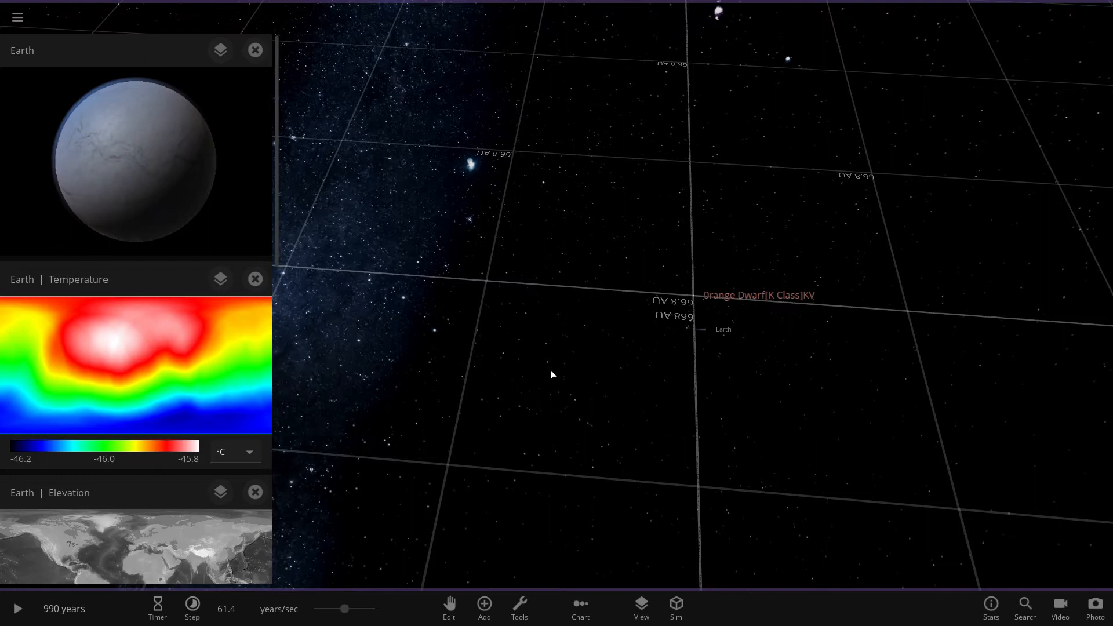
mouse_move(715, 306)
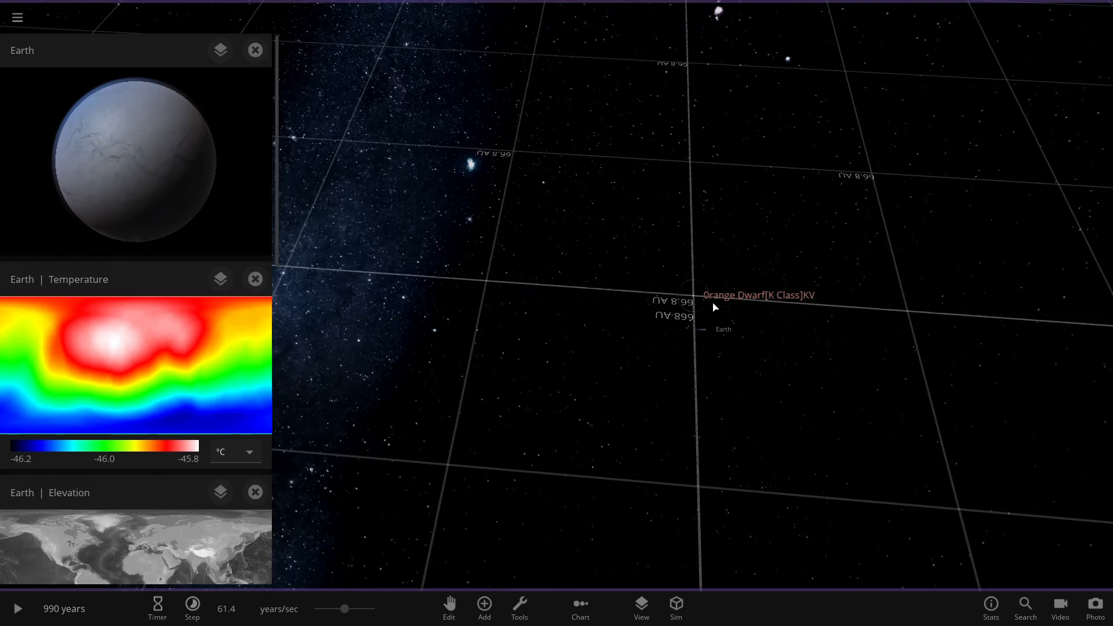
Step: Enable orbit paths so Earth's orbit shows as a ring around the orange dwarf
left_click(640, 607)
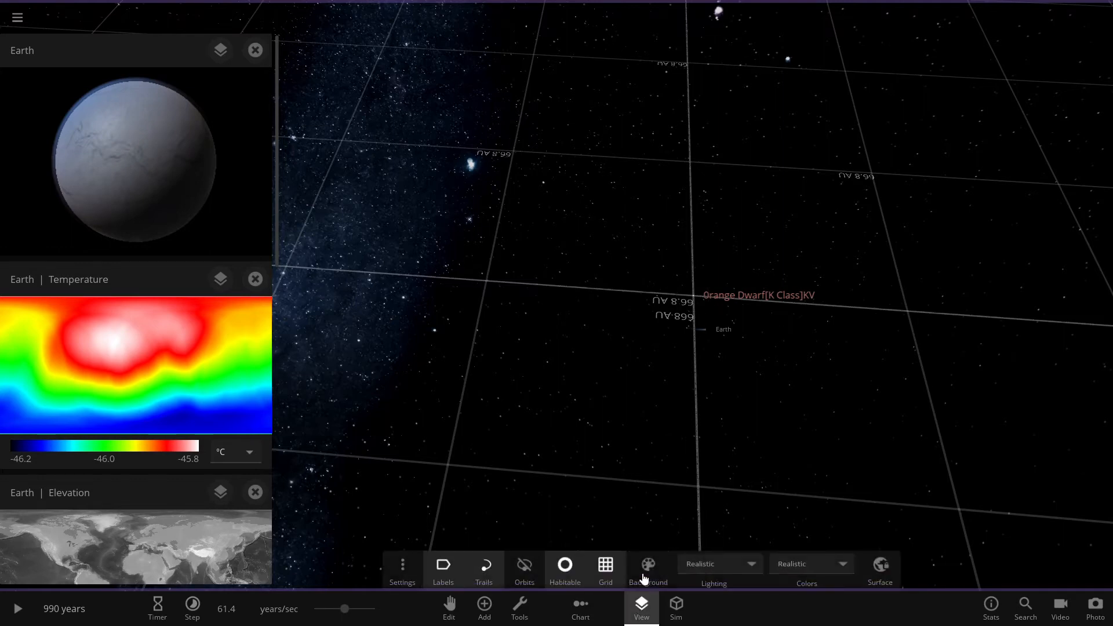
left_click(525, 568)
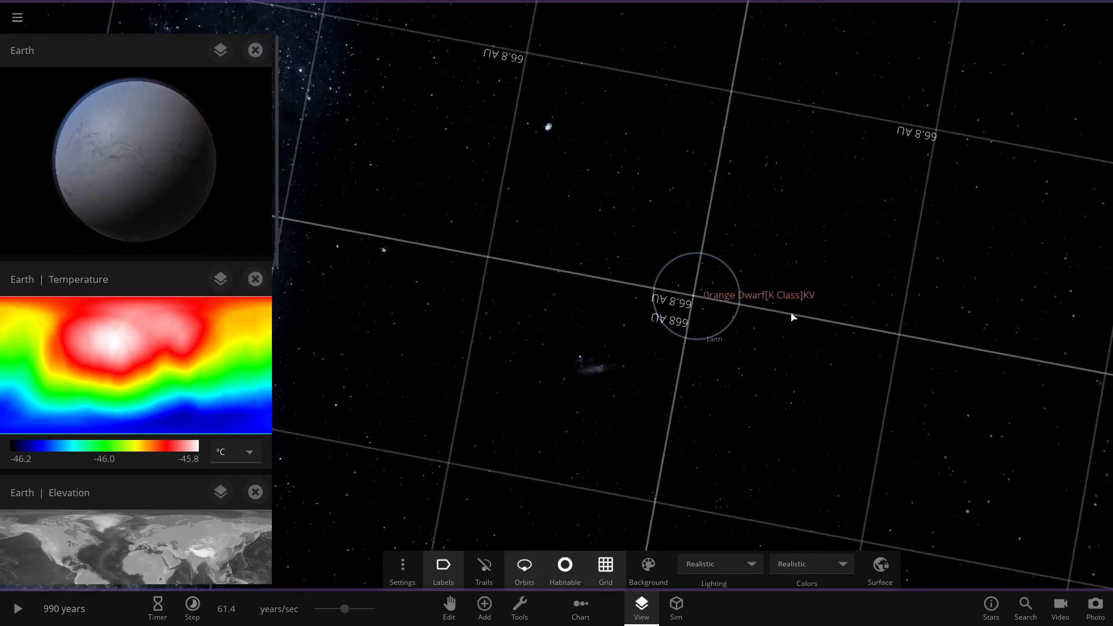
mouse_move(744, 306)
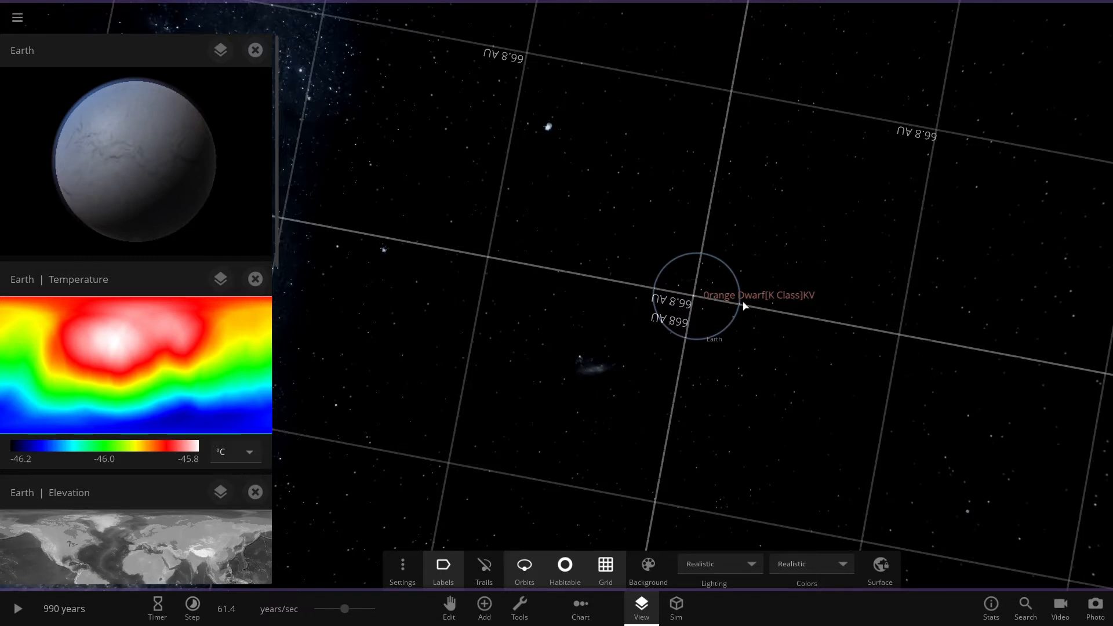
mouse_move(725, 299)
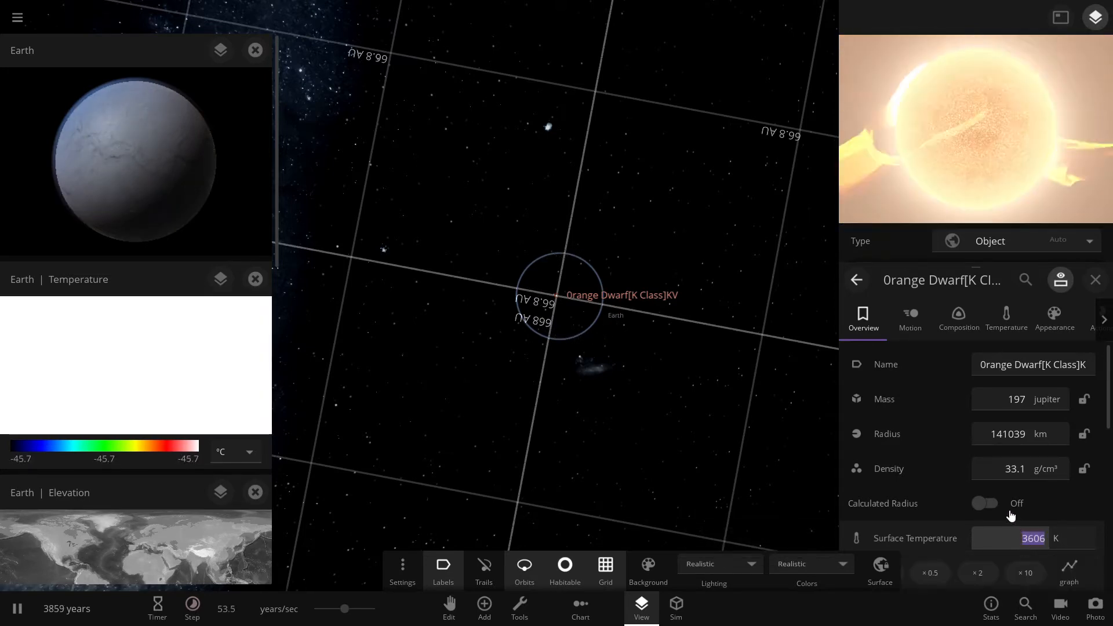
Step: Adjust the star's surface temperature up to about 5,033 K with the slider buttons
scroll("down", 3)
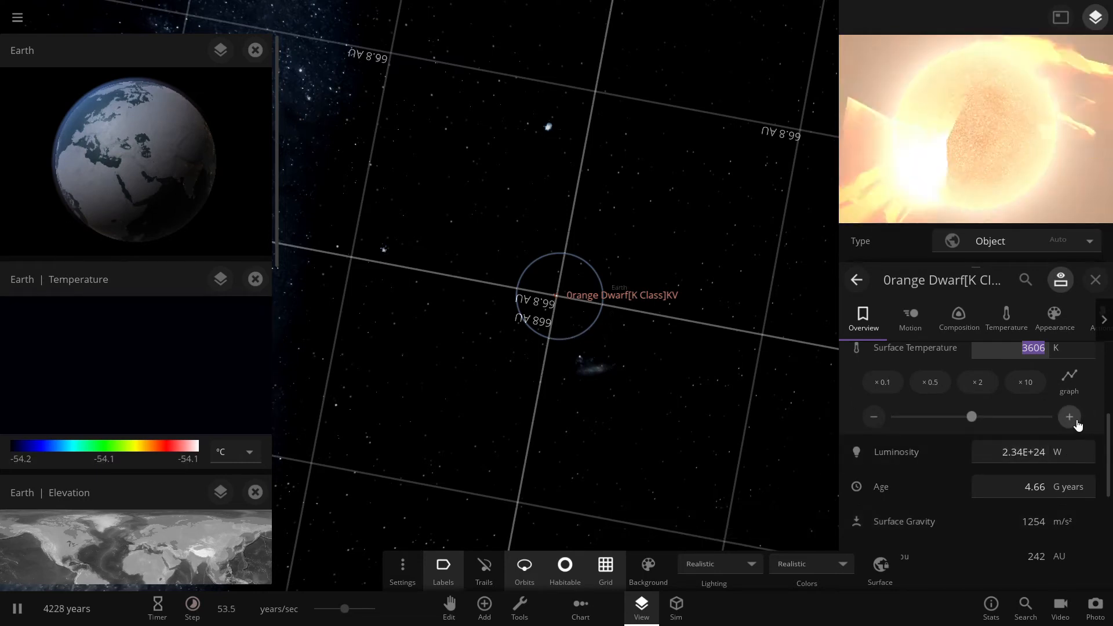
left_click(1069, 417)
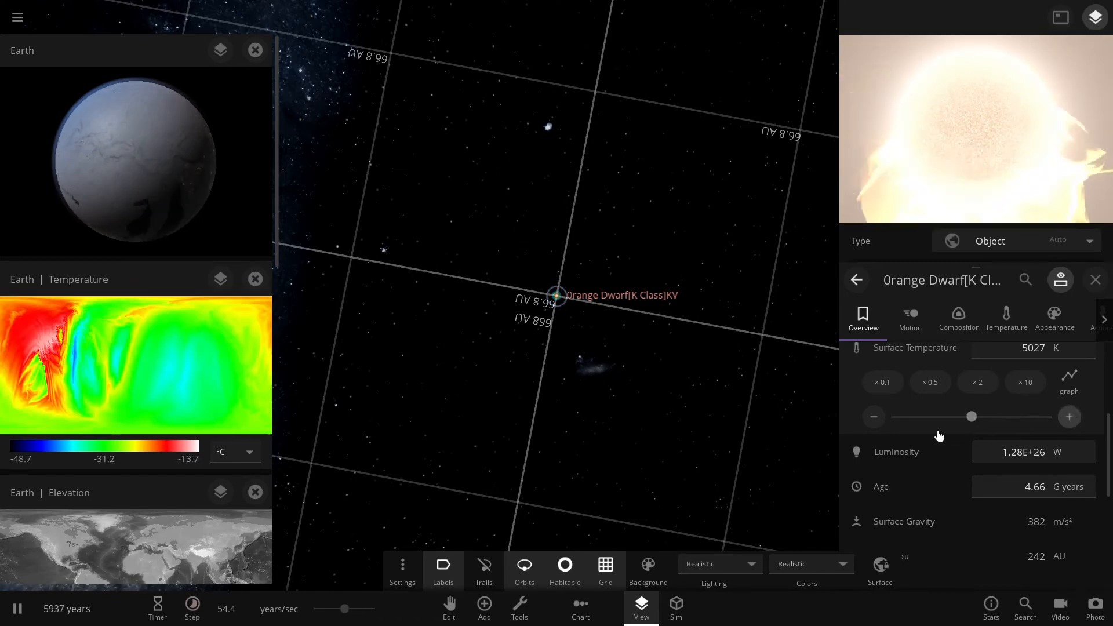
left_click(873, 417)
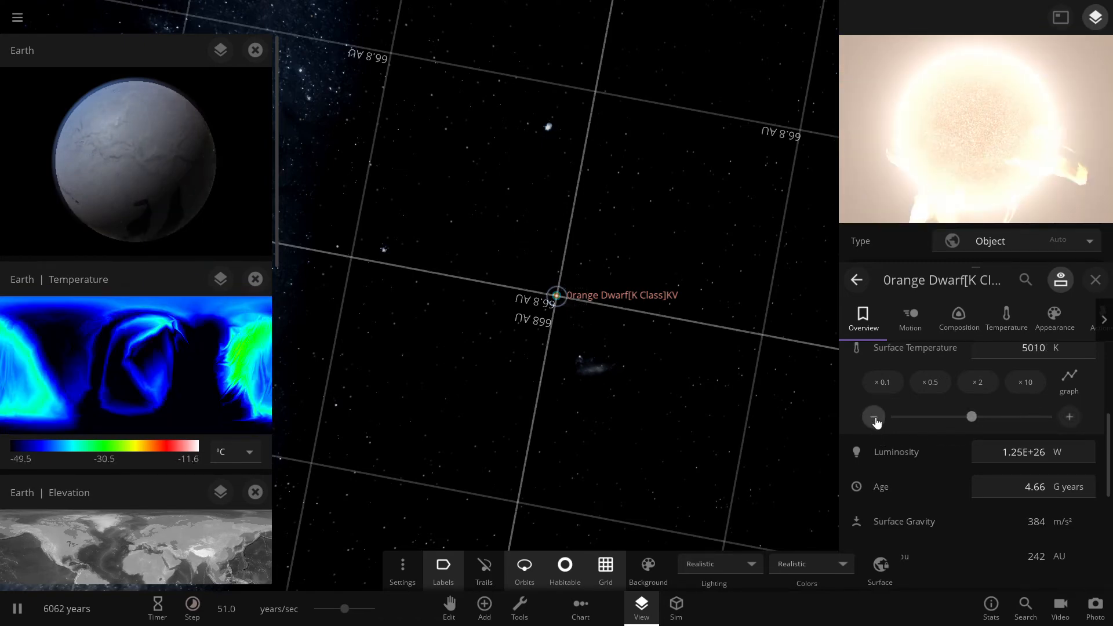
left_click(1069, 417)
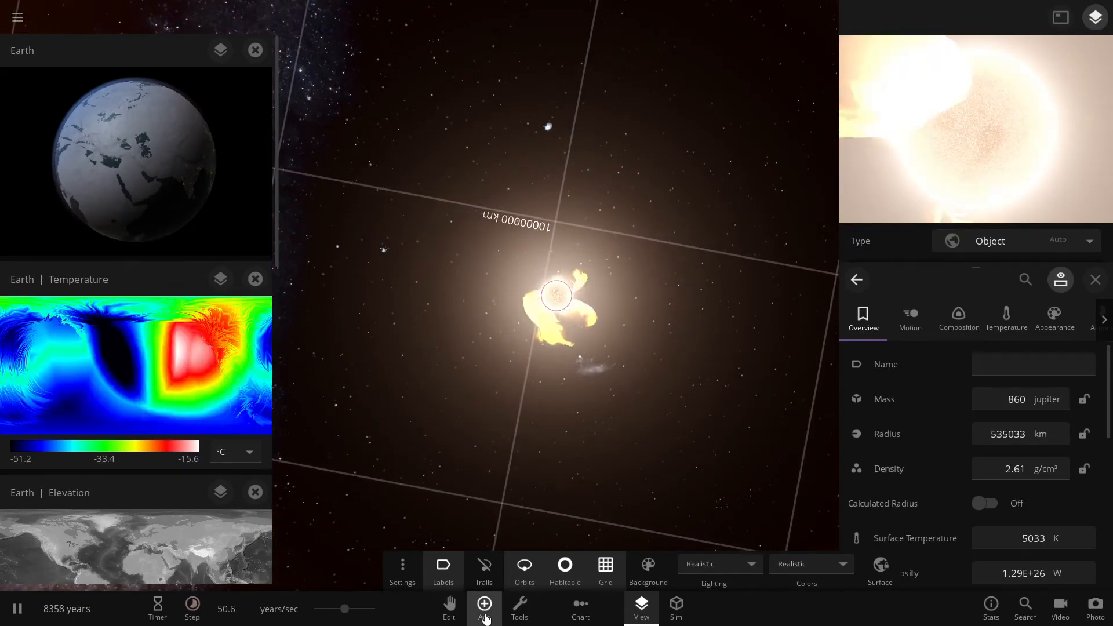
Step: Open the Add Object catalogue of stars and pick an option from it
left_click(483, 608)
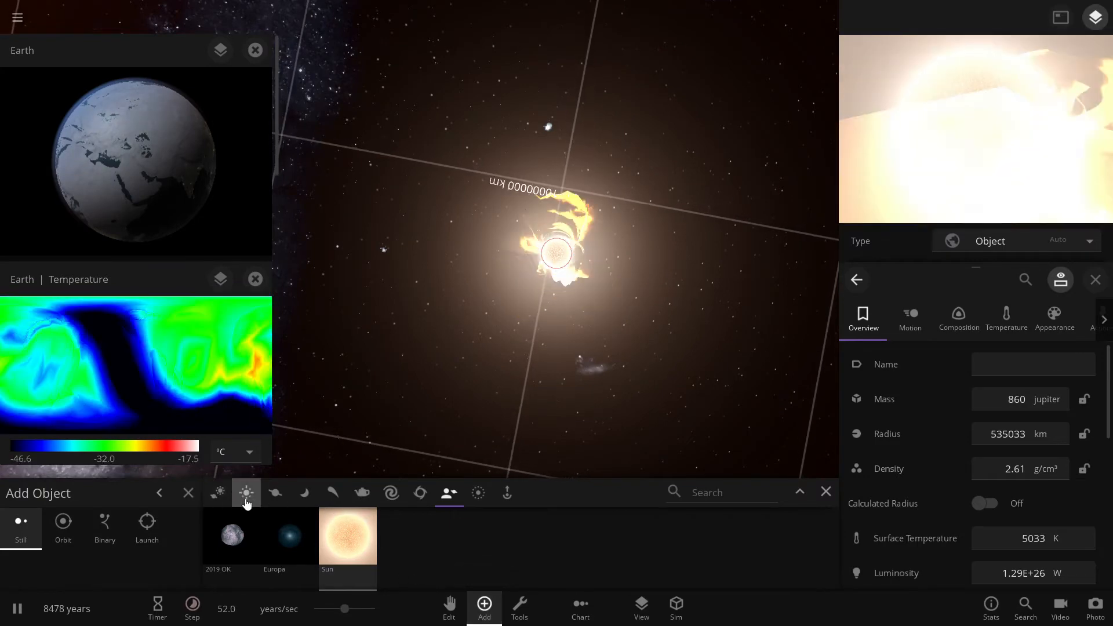
left_click(245, 493)
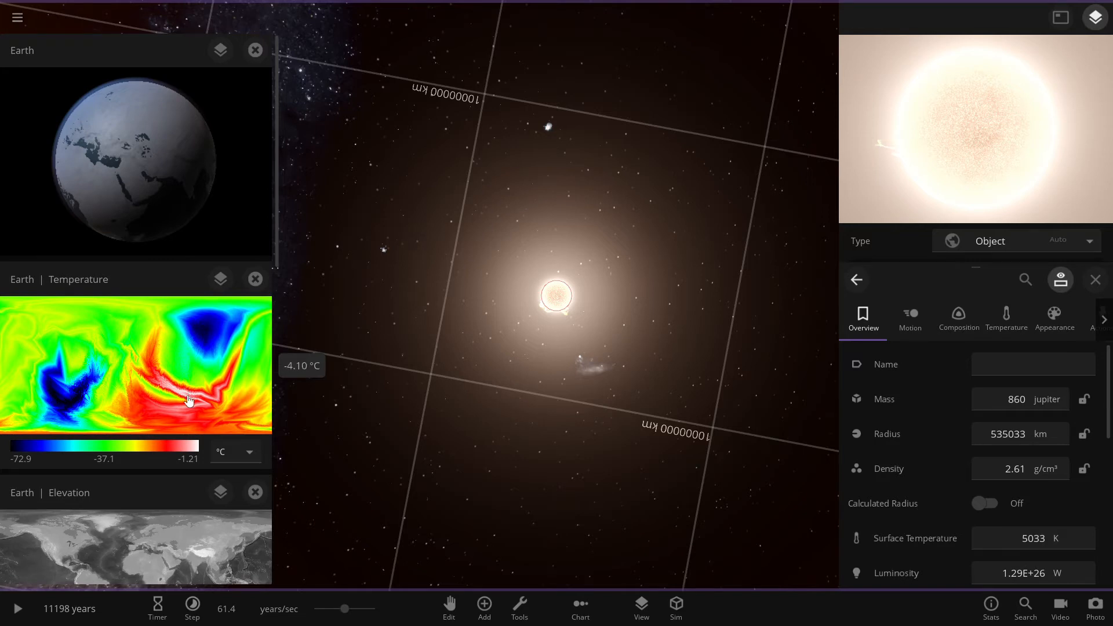
mouse_move(226, 345)
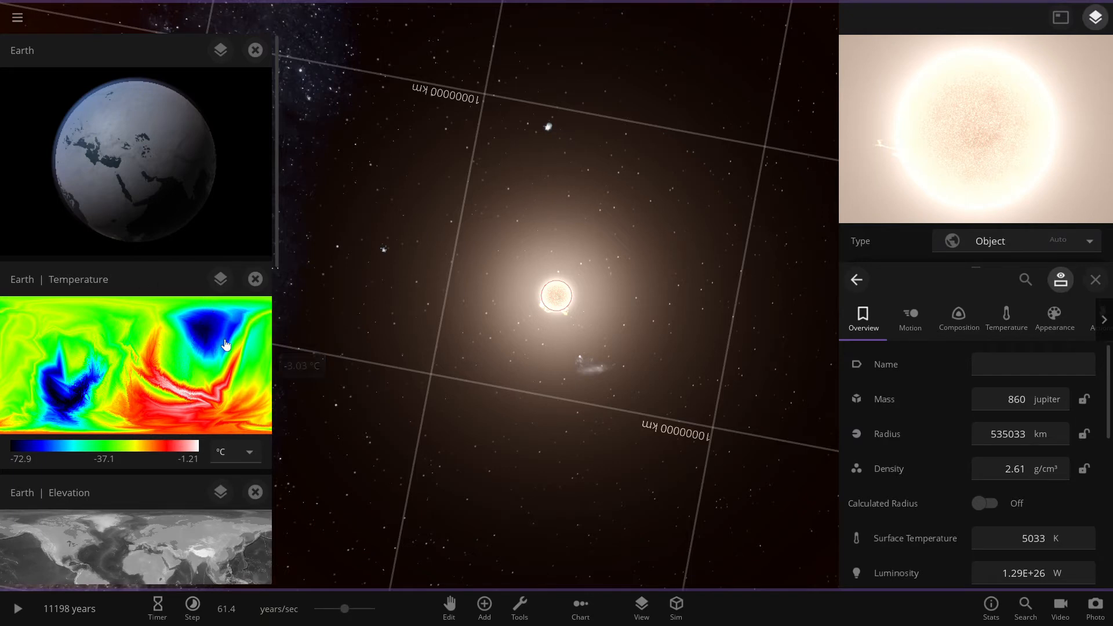
mouse_move(216, 339)
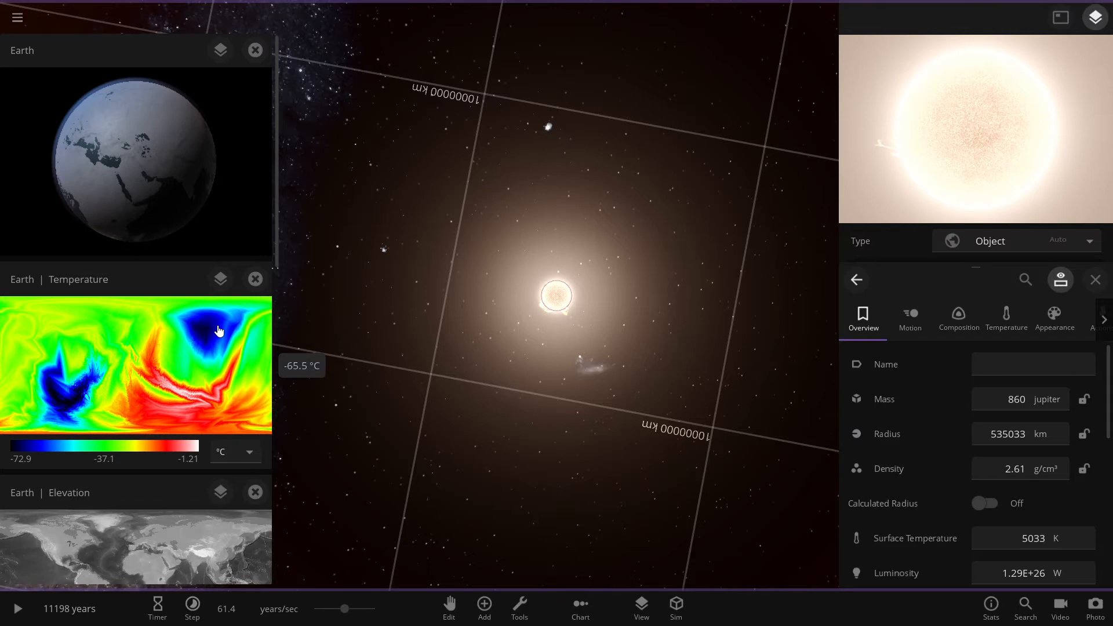
mouse_move(66, 466)
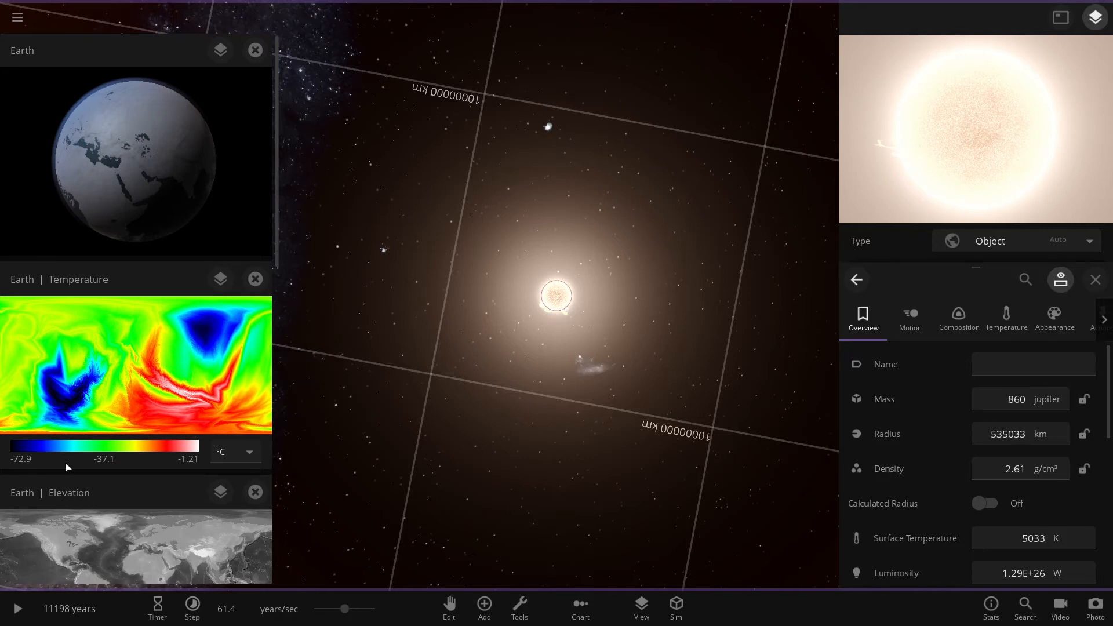
mouse_move(120, 384)
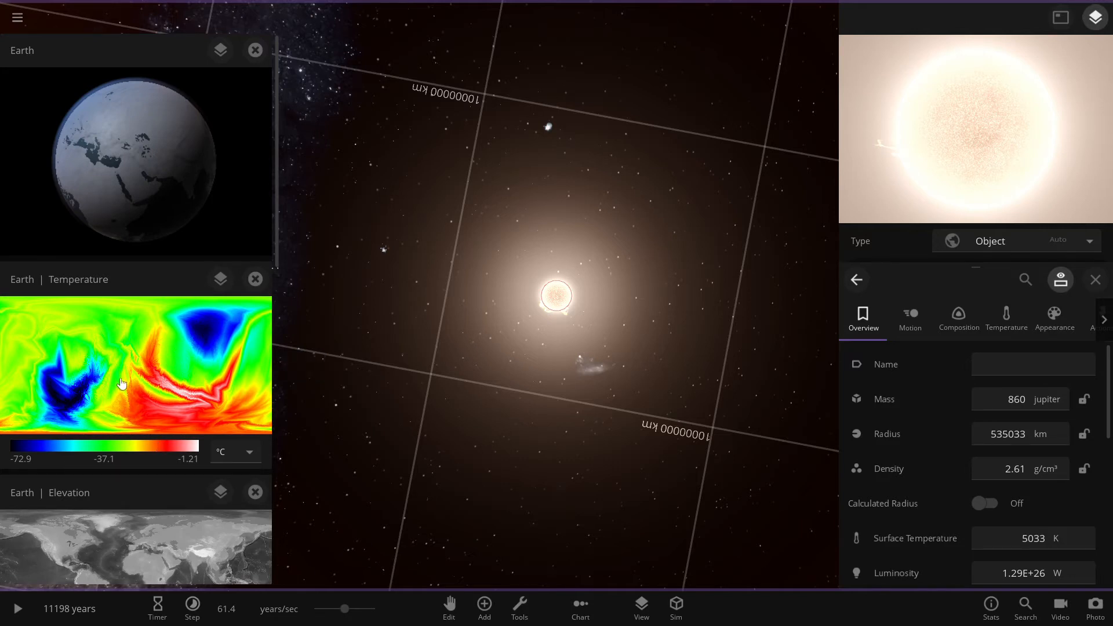
mouse_move(269, 396)
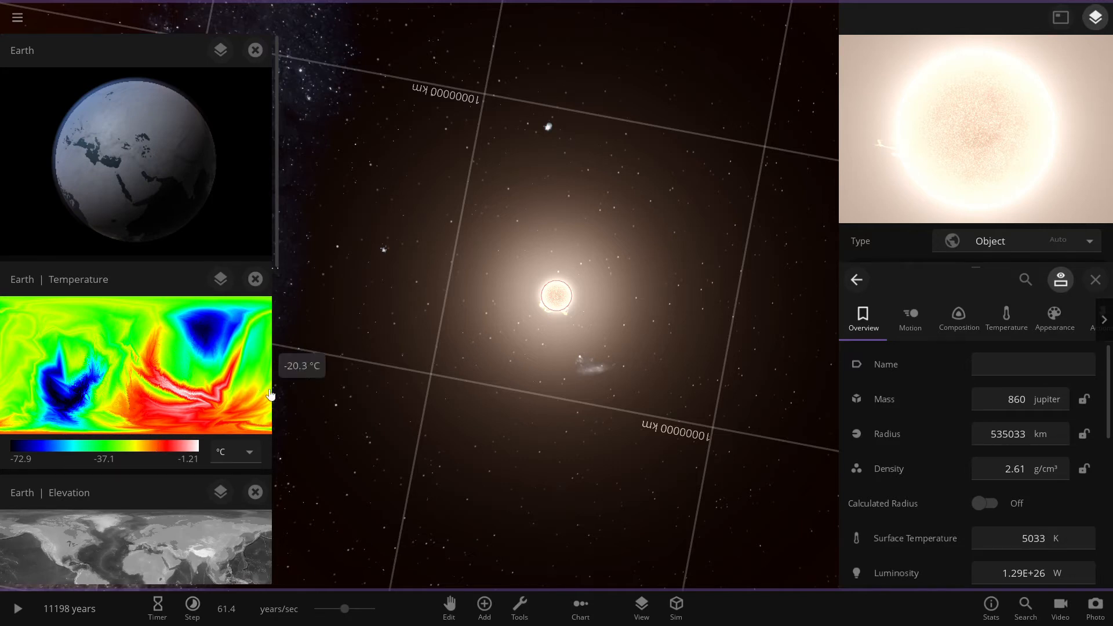
mouse_move(501, 290)
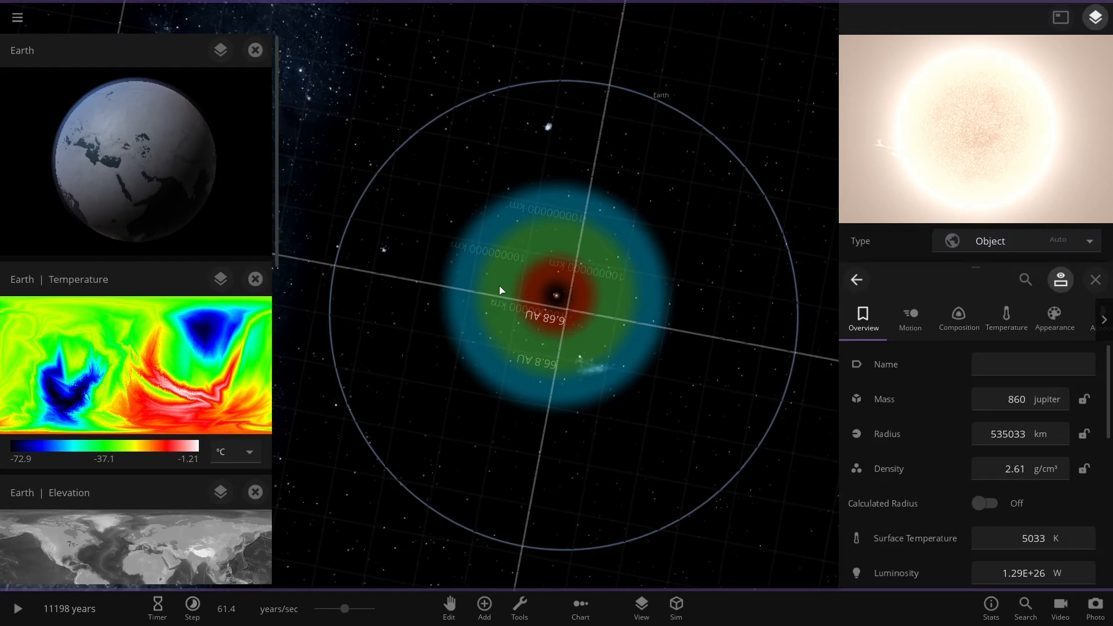
mouse_move(629, 281)
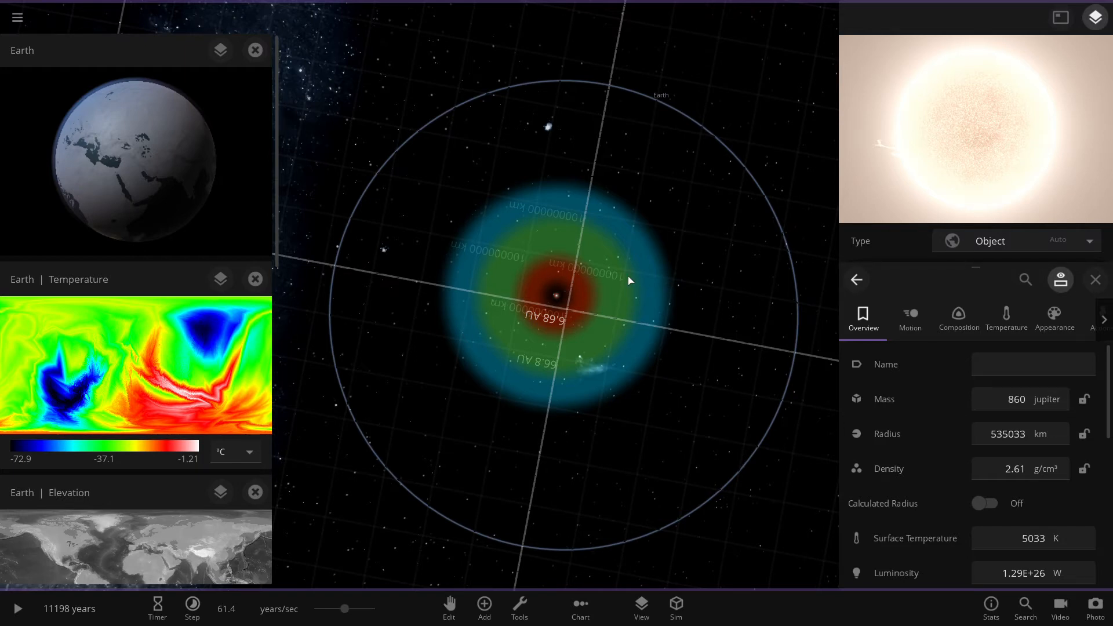
mouse_move(963, 510)
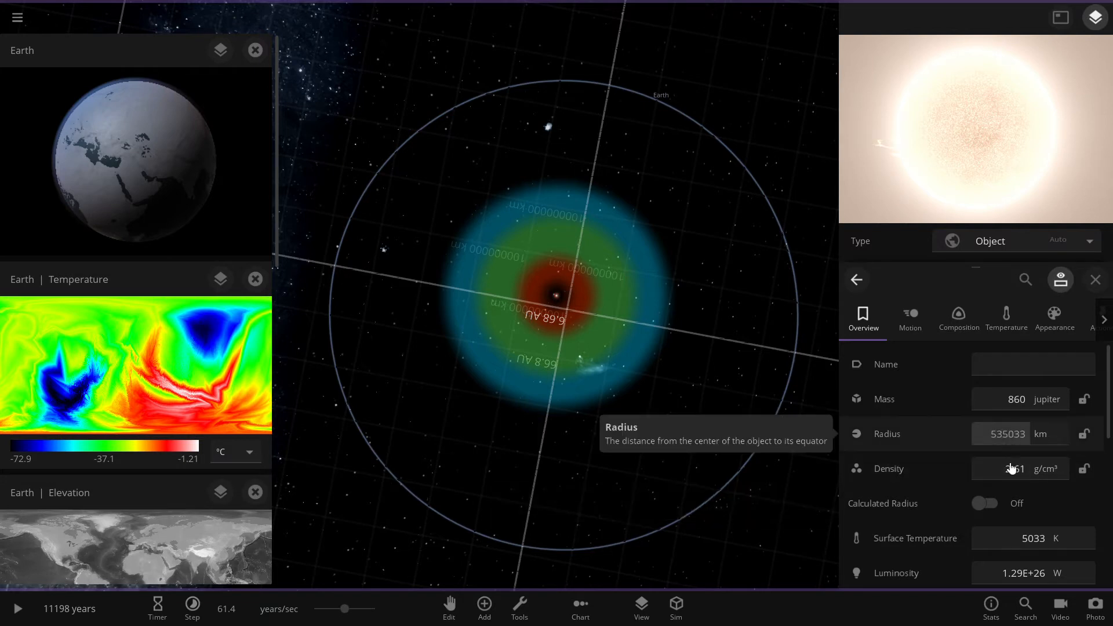
Step: Select the star's Surface Temperature value to reveal its quick multiplier buttons
left_click(1034, 538)
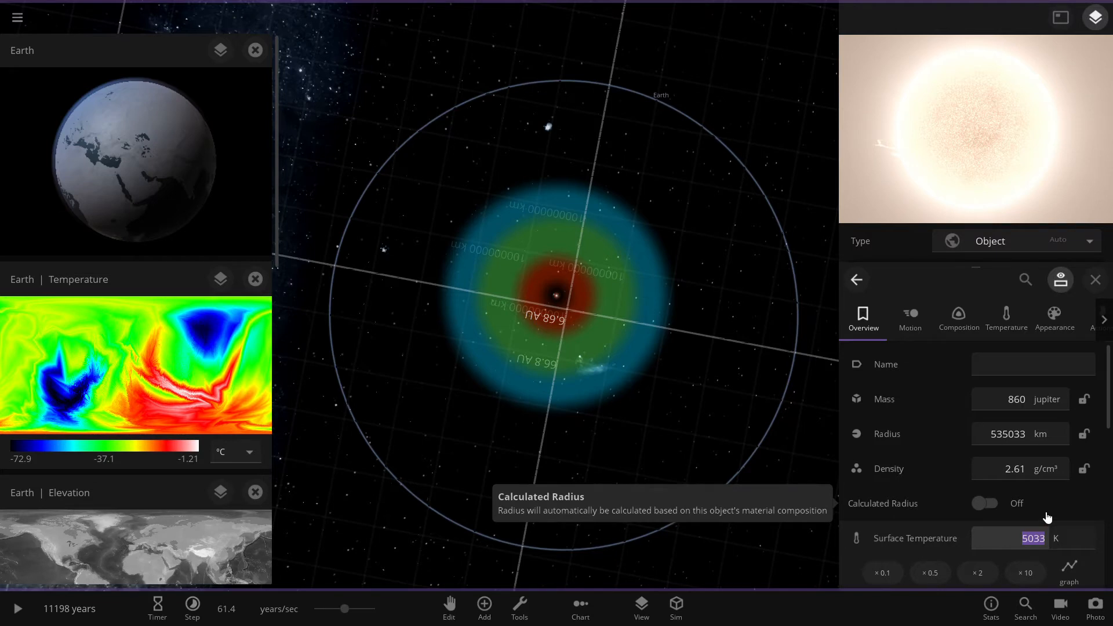
left_click(1033, 363)
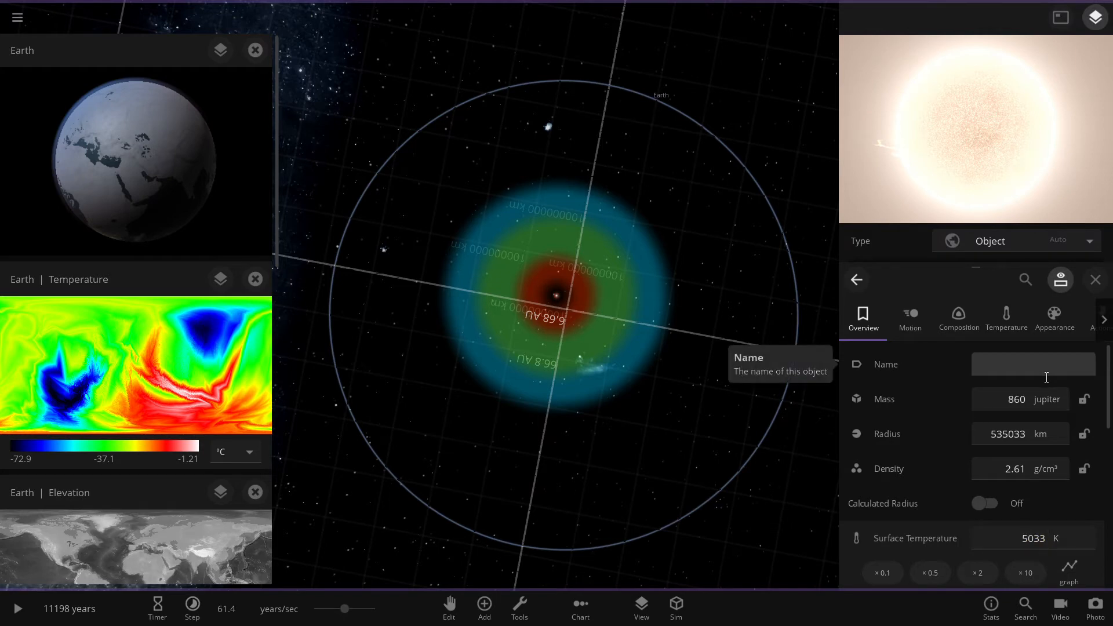
Step: Start entering the star's name 'Yellow Dwarf[G Type]' in the Name field
left_click(1033, 364)
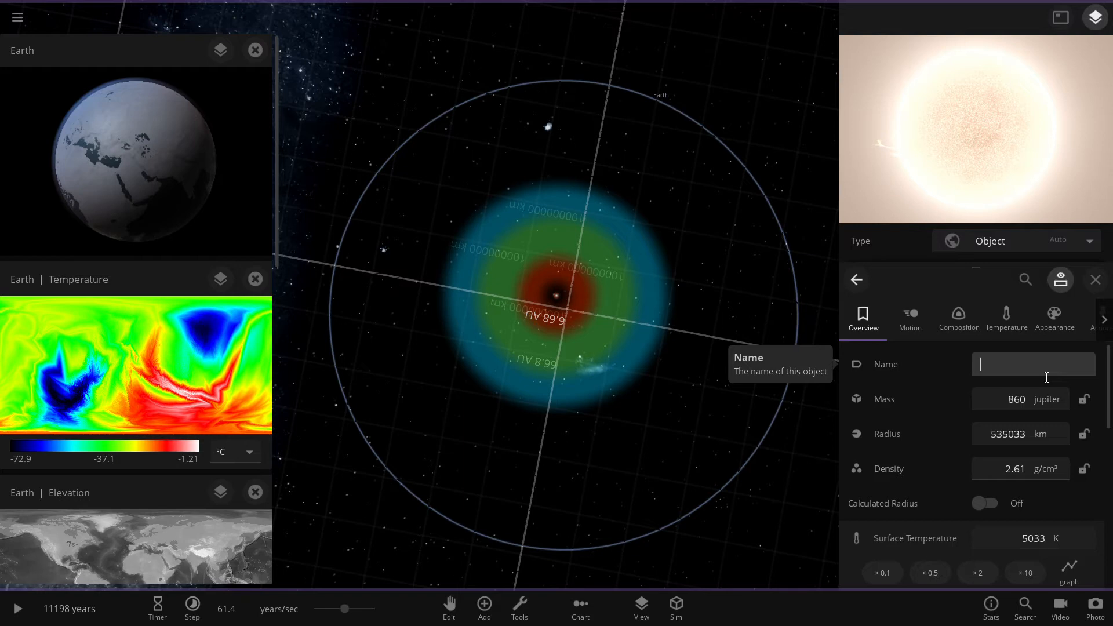
type("G")
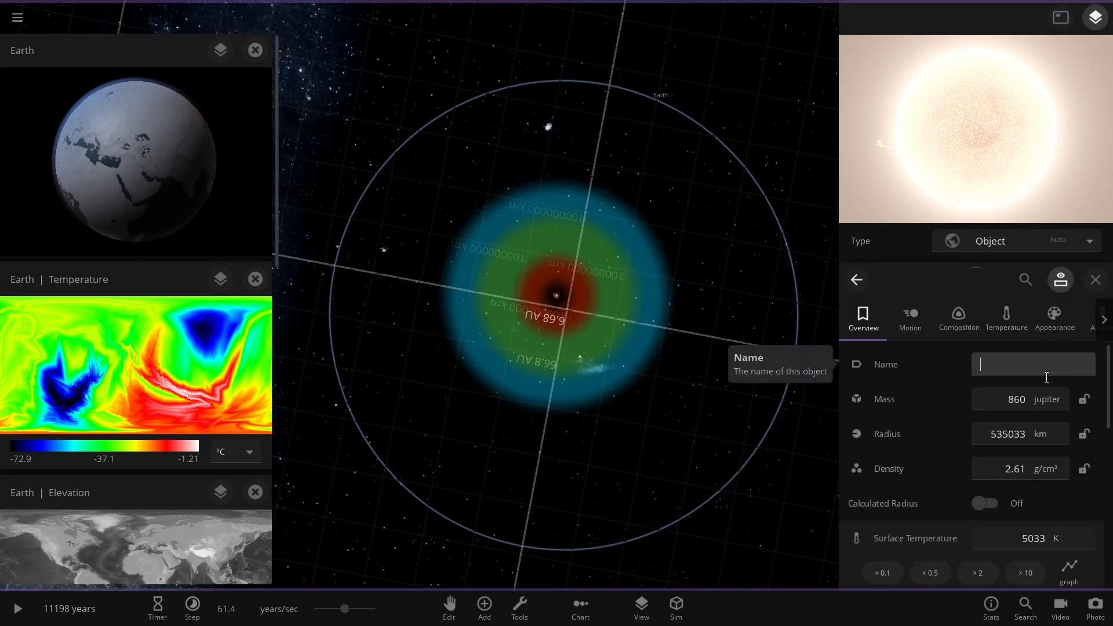
type("Y")
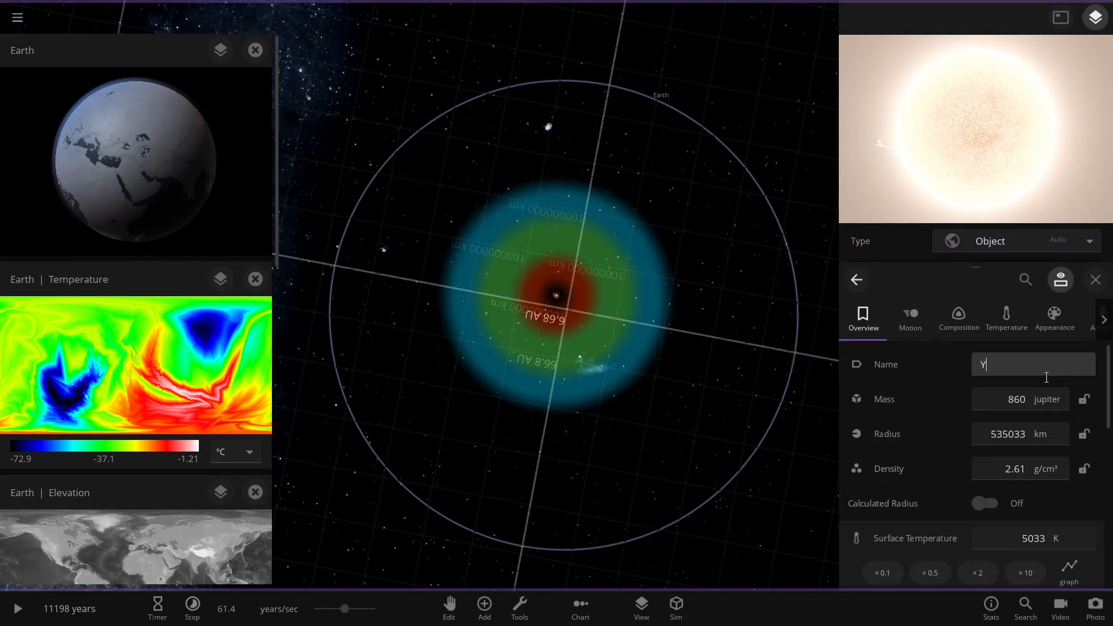
type("ello")
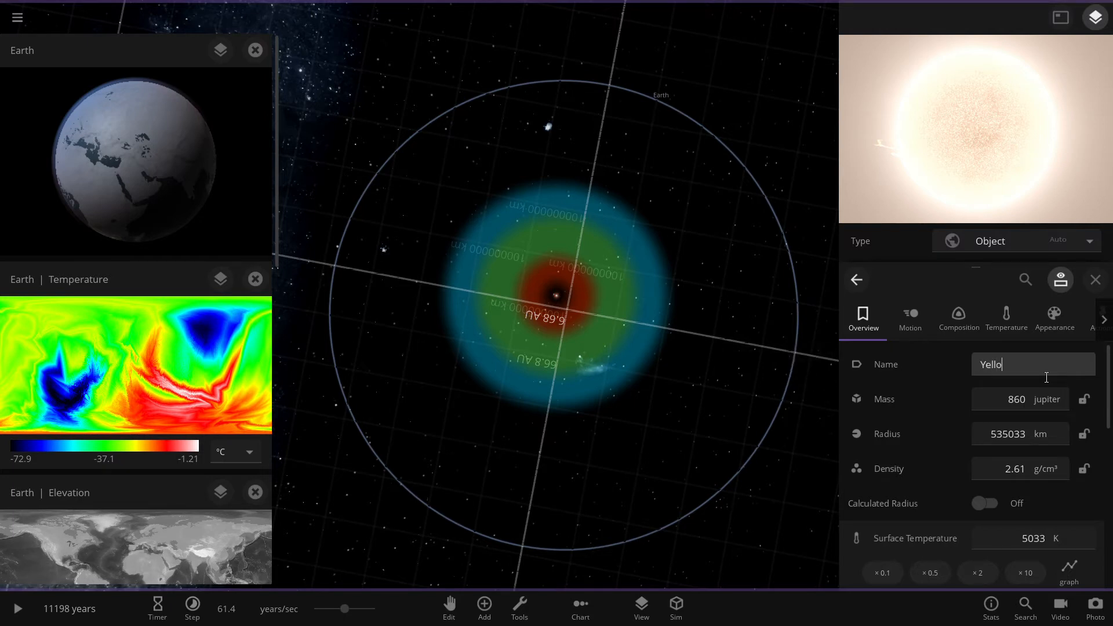
type("w Dwarf")
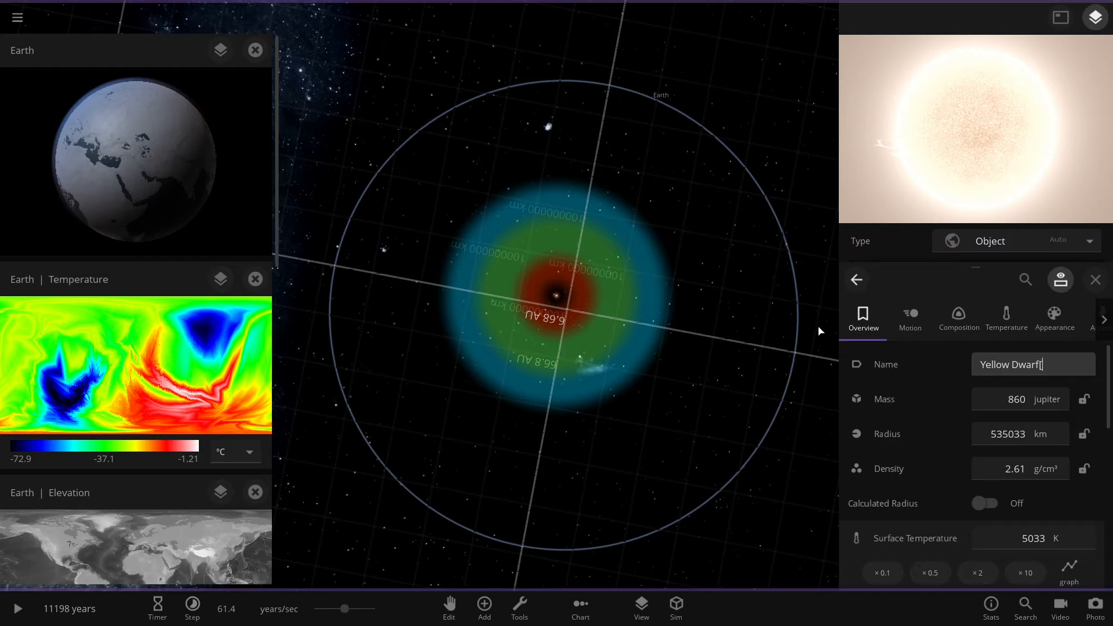
type("G Ty")
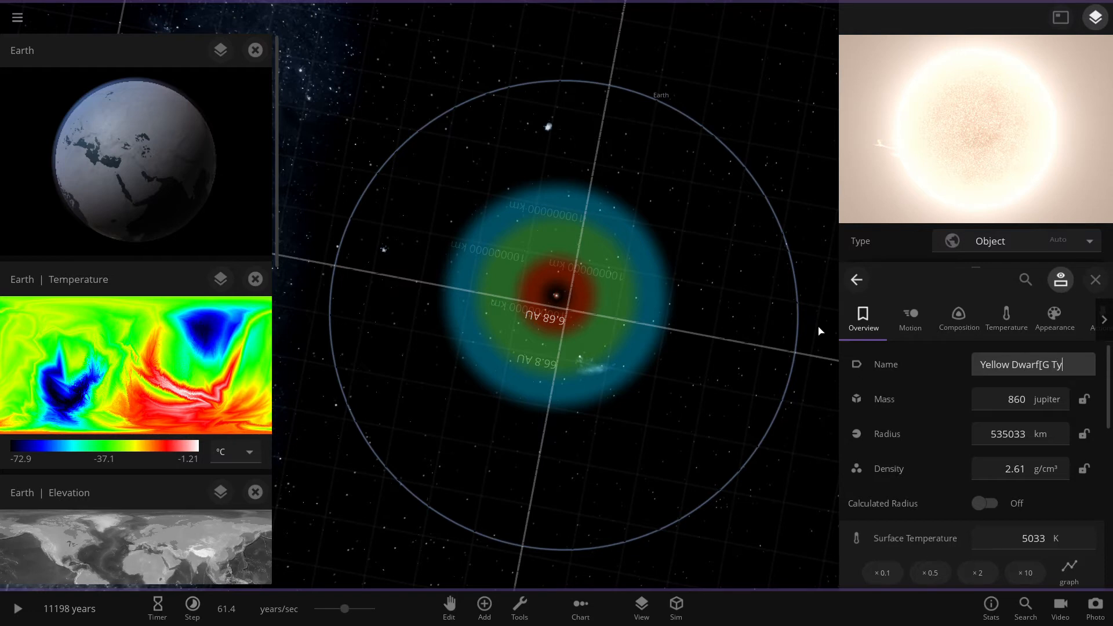
type("pe]")
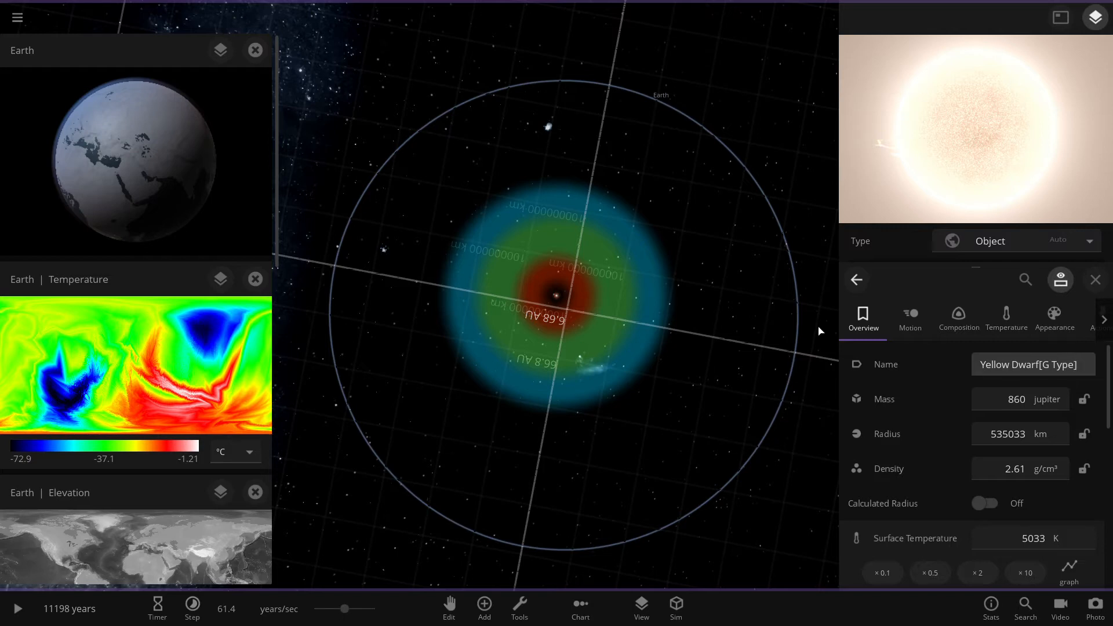
Step: Finish the name as 'Yellow Dwarf[G Type]GV' so the label shows beside the star
left_click(1032, 364)
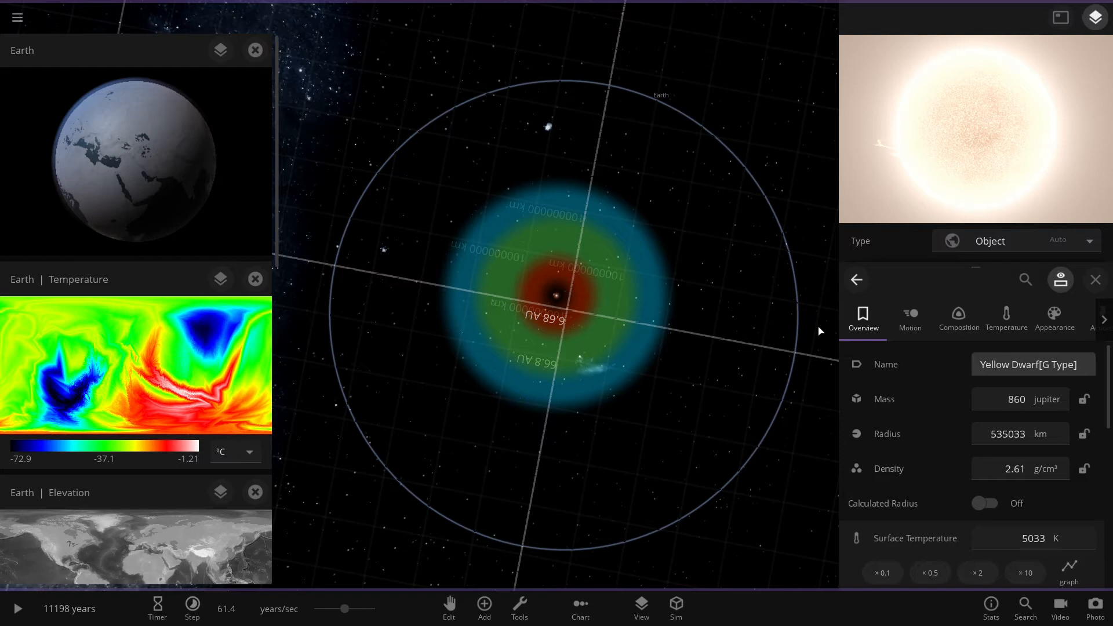
left_click(1034, 364)
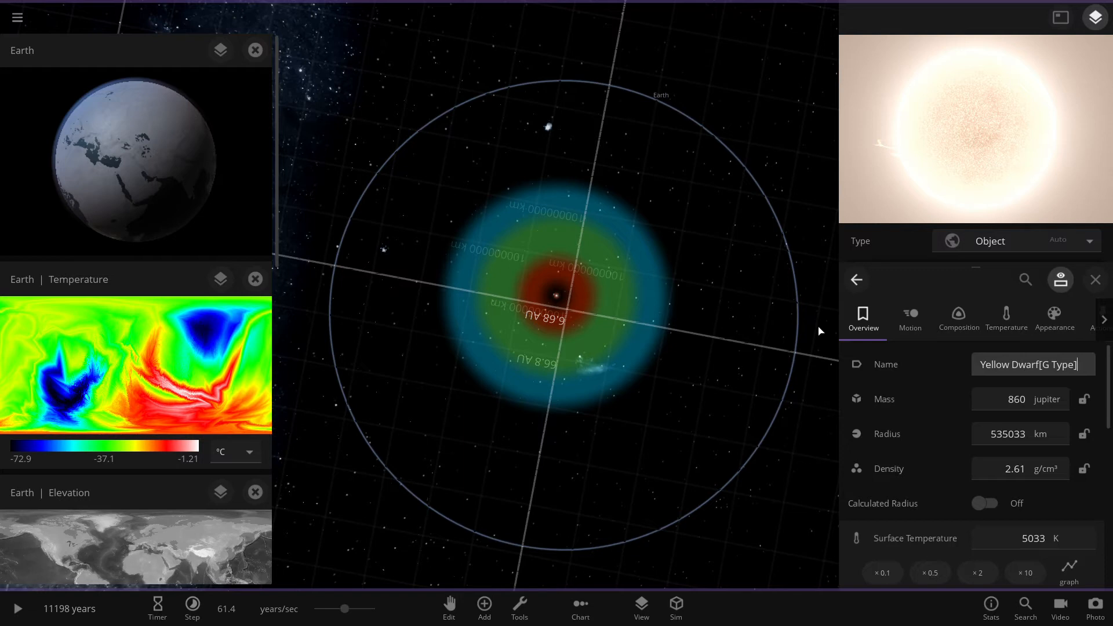
type("g")
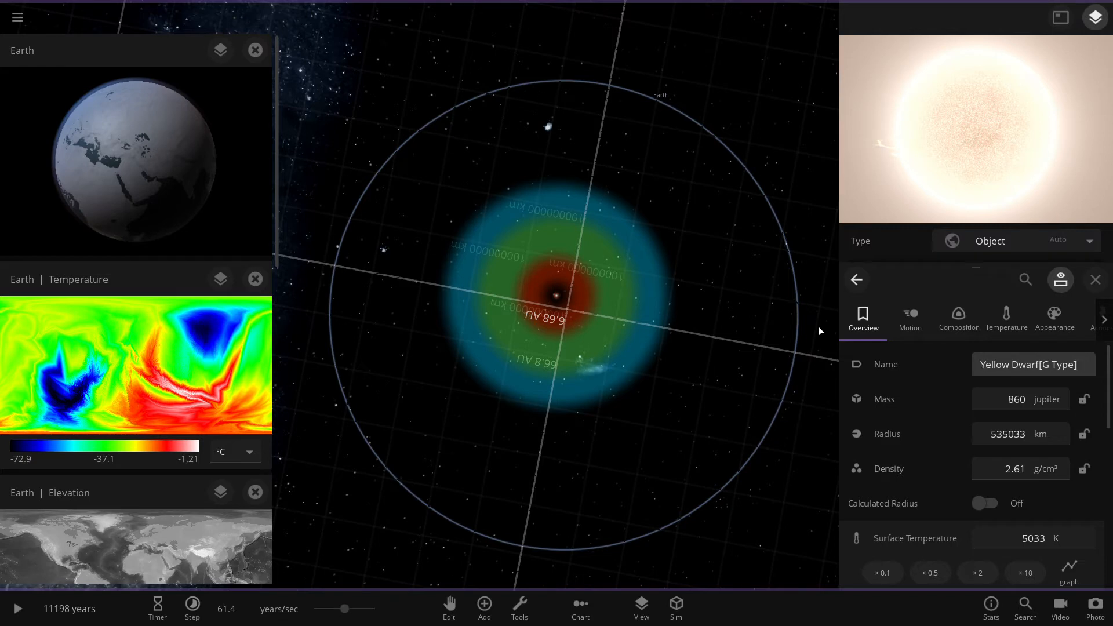
type("GV")
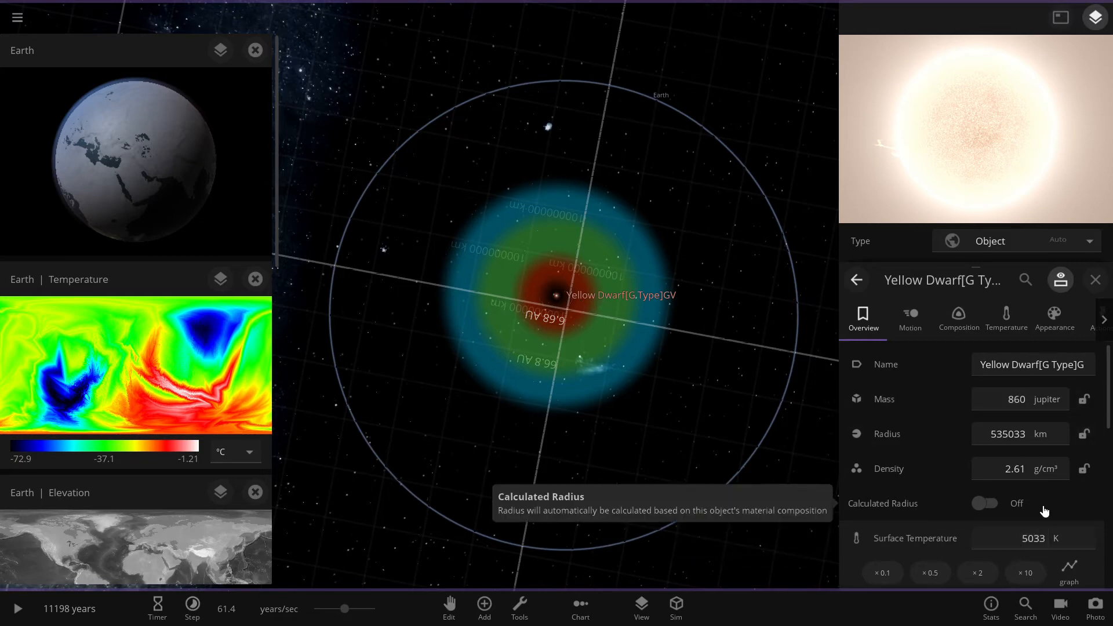
Step: Resume the run slowed to about 3.7 days per second, zooming the view out
scroll("down", 3)
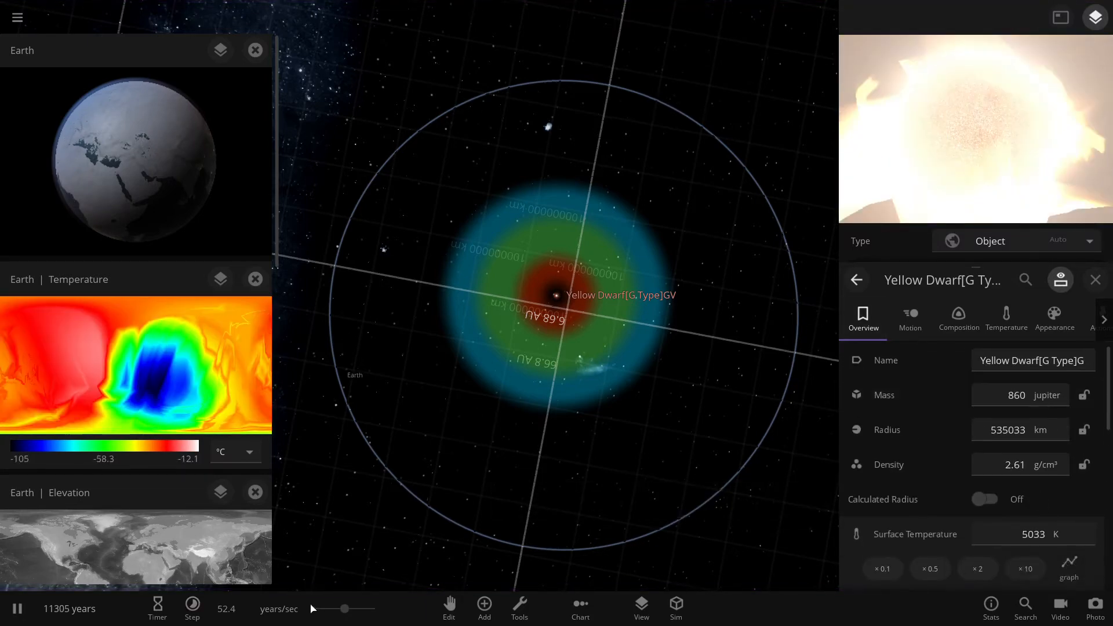
left_click(192, 608)
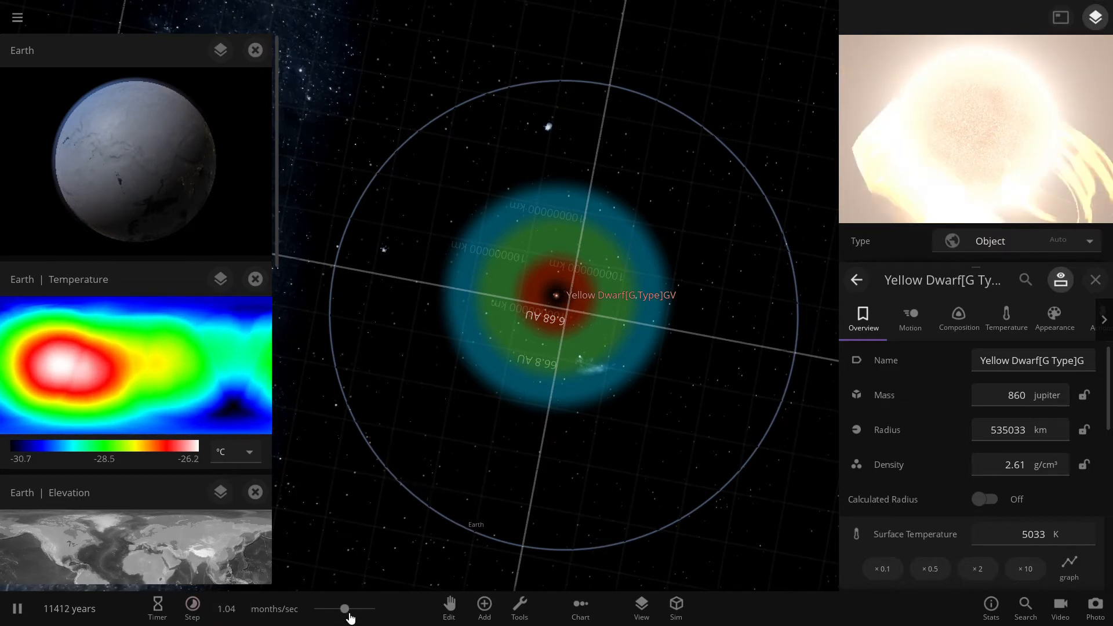
left_click(192, 607)
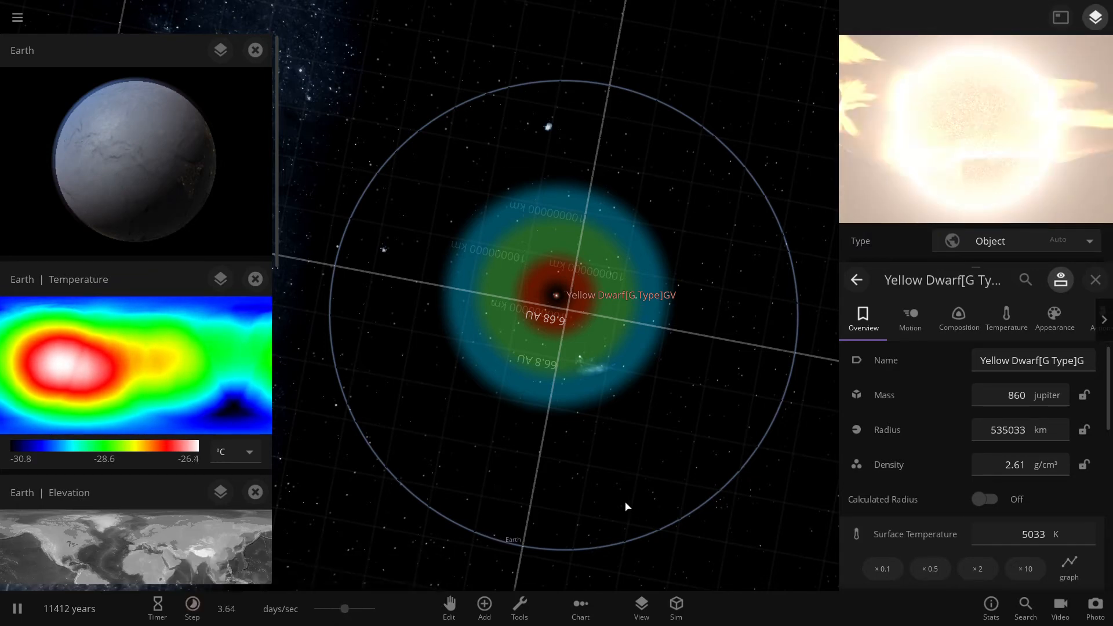
mouse_move(680, 458)
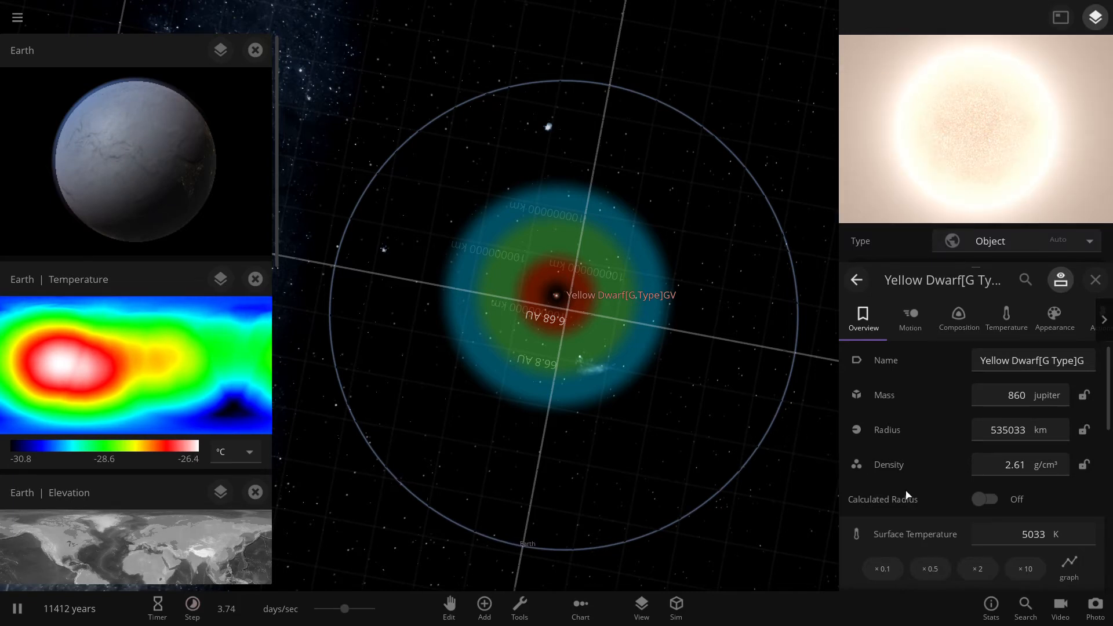
scroll("down", 3)
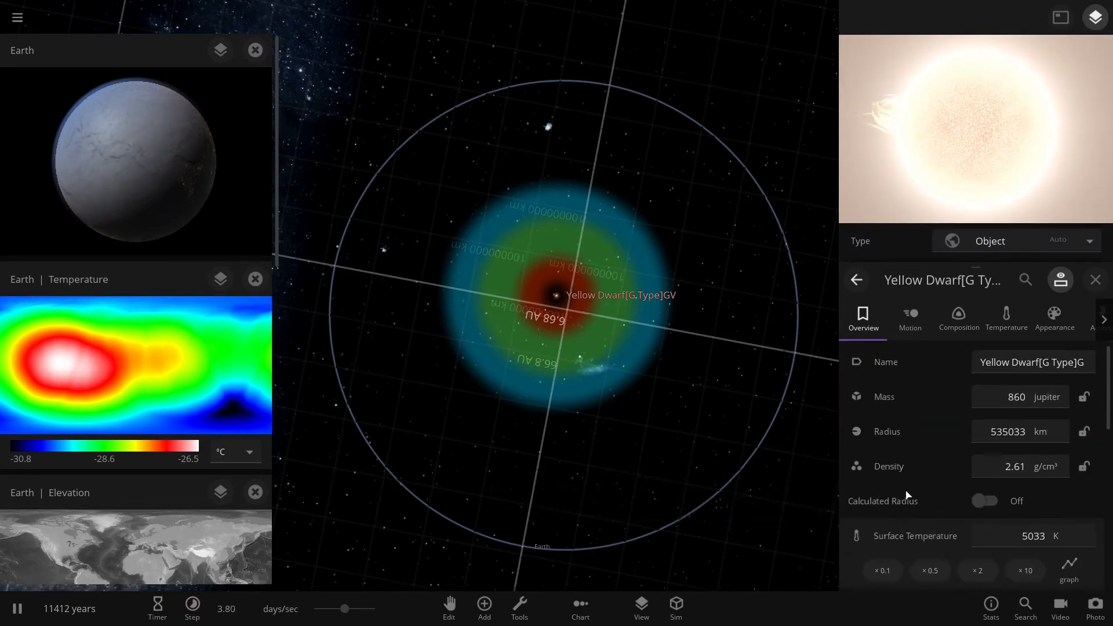
scroll("down", 3)
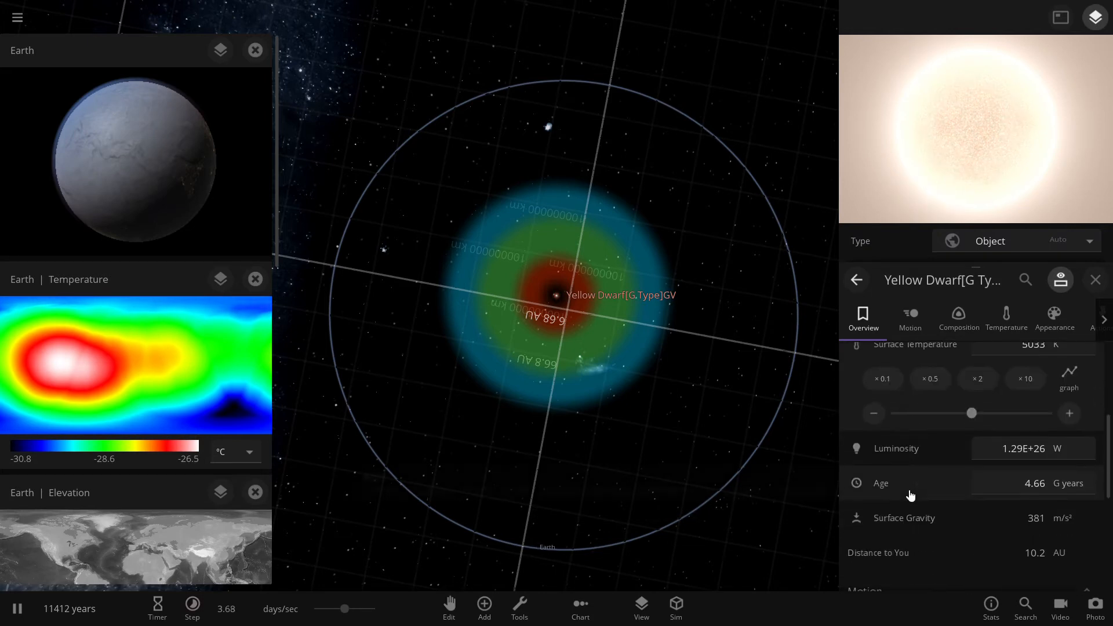
mouse_move(880, 483)
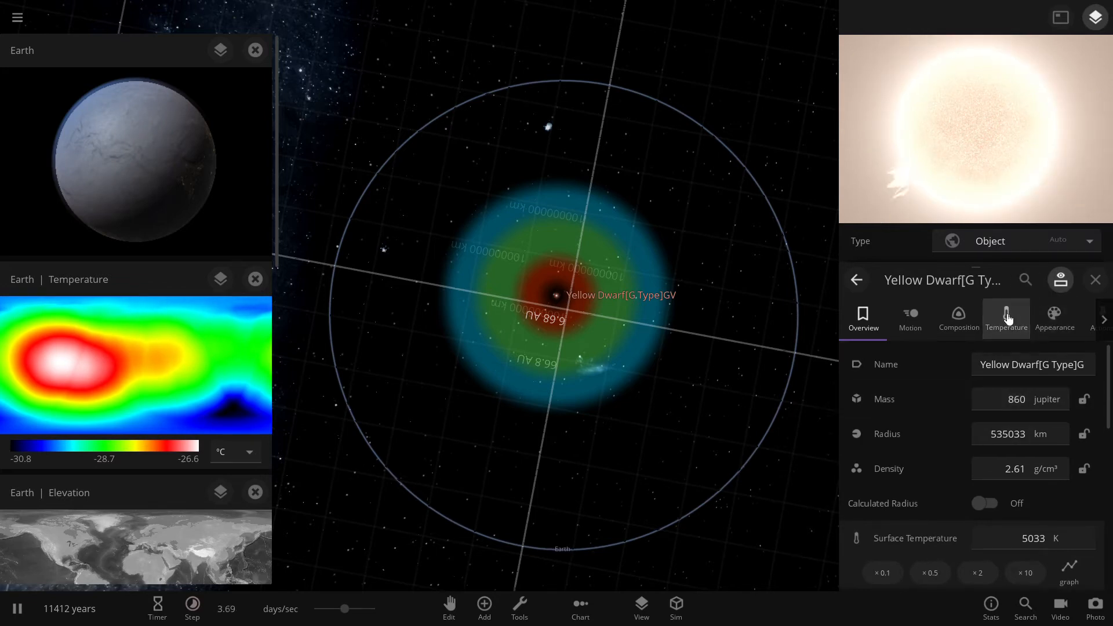
Step: Step the yellow dwarf's surface temperature up until it reads 5785 K
left_click(1006, 319)
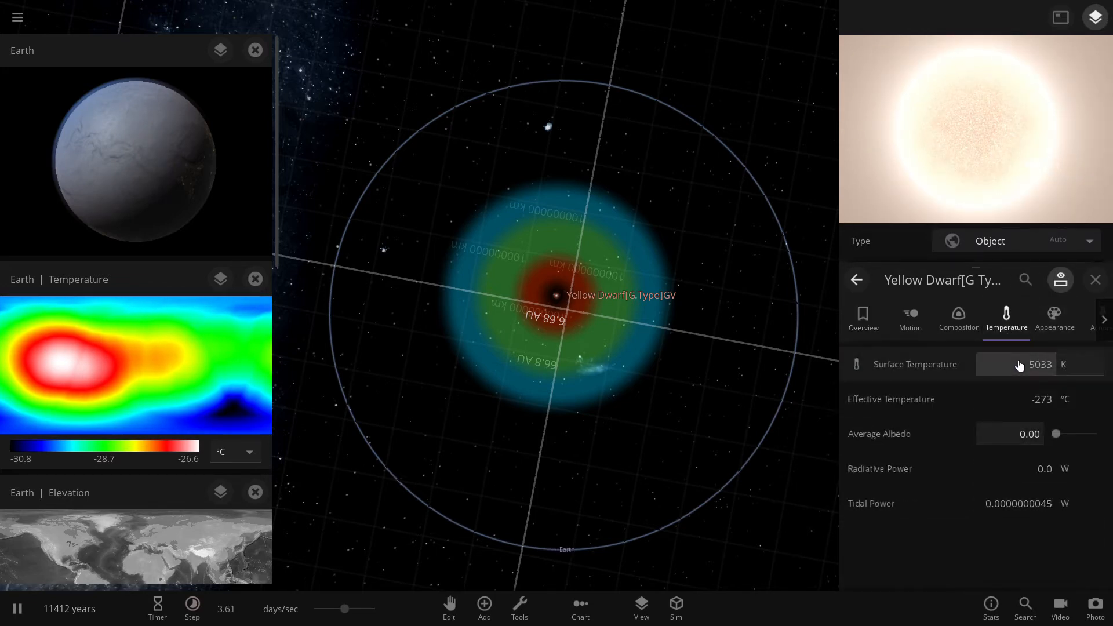
mouse_move(1018, 364)
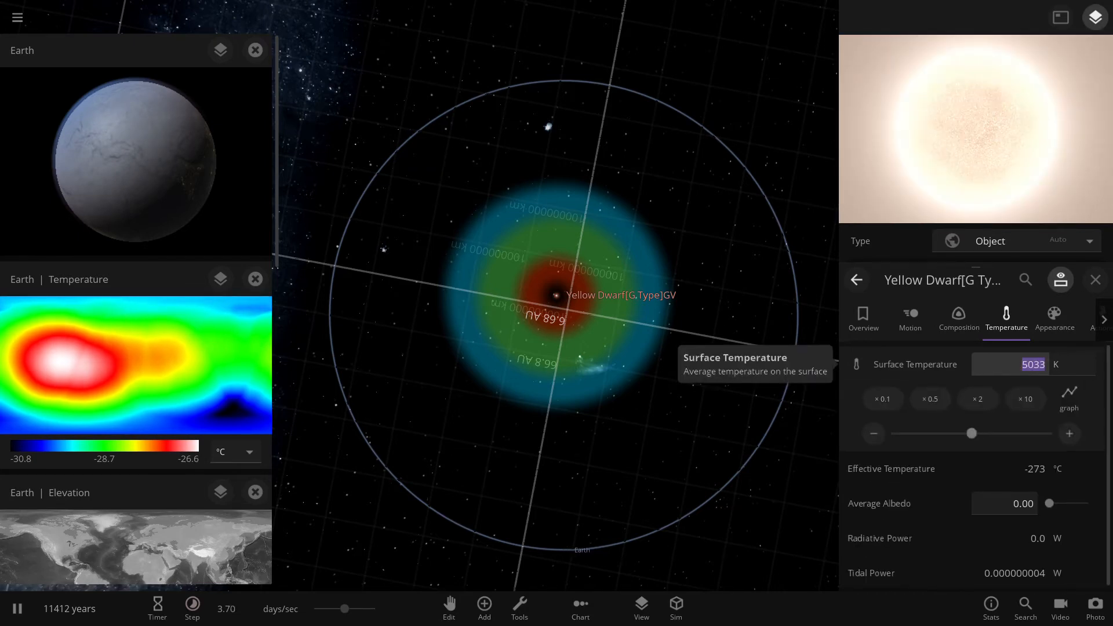
left_click(1069, 433)
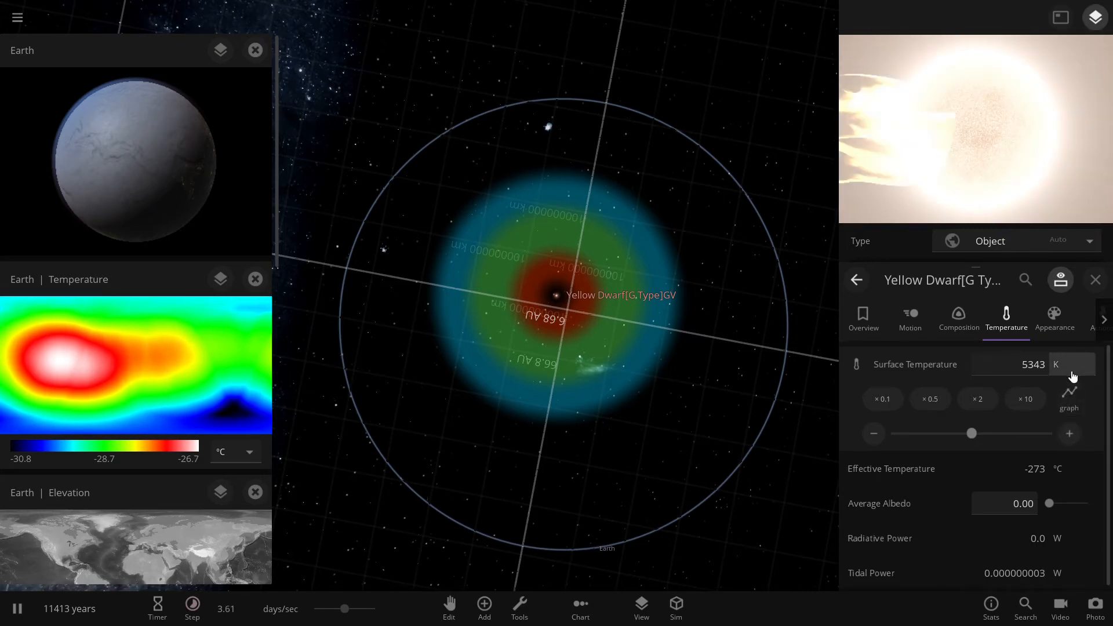
left_click(1069, 433)
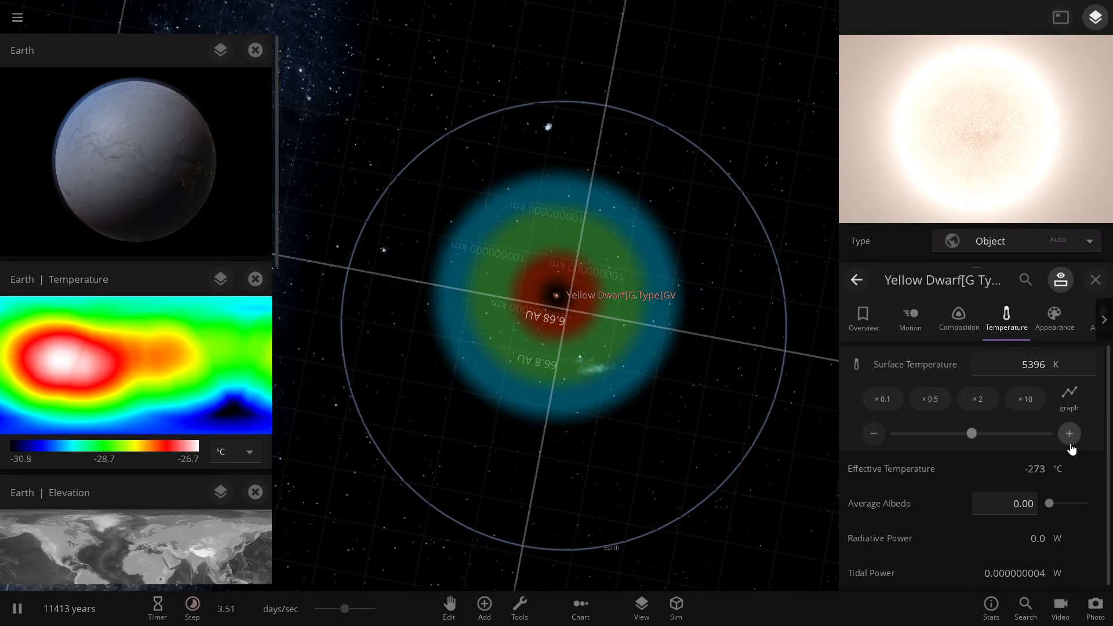
left_click(1069, 433)
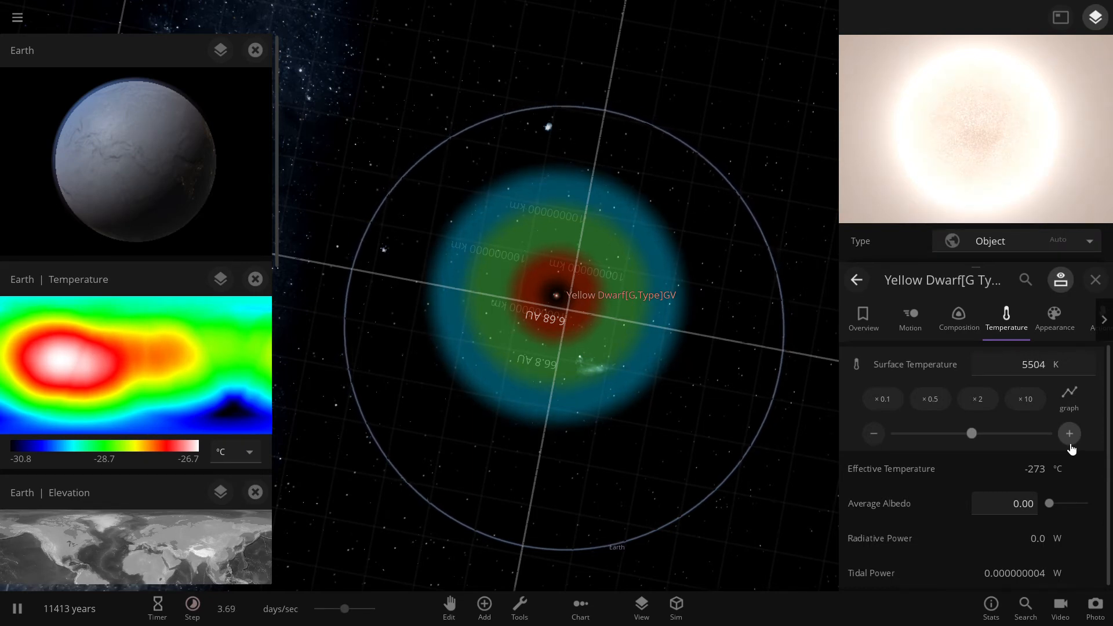
left_click(1069, 433)
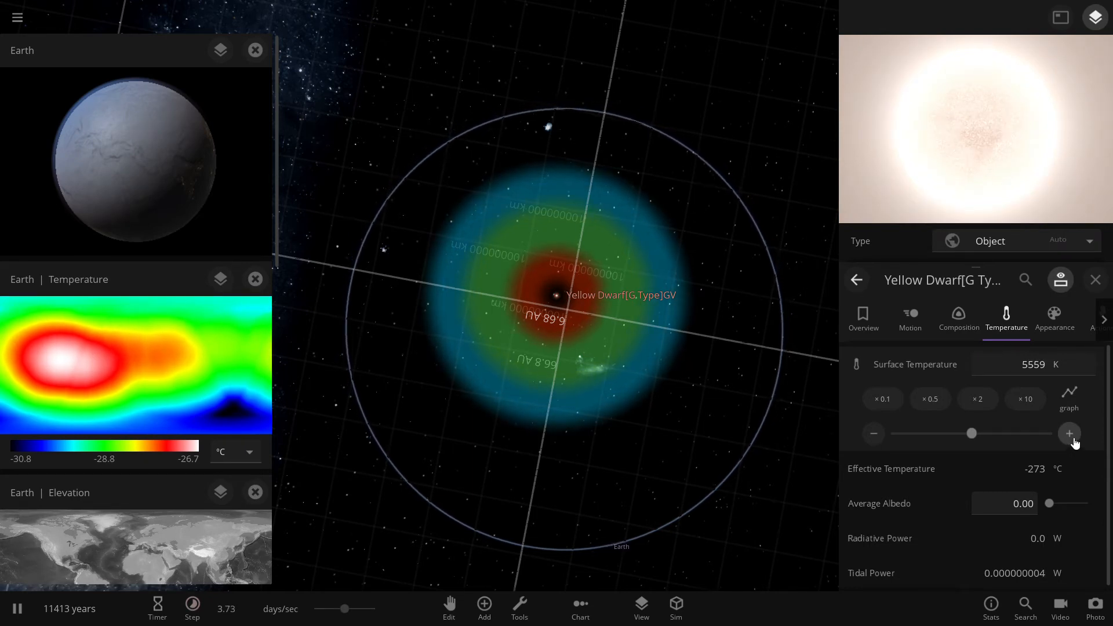
left_click(1070, 434)
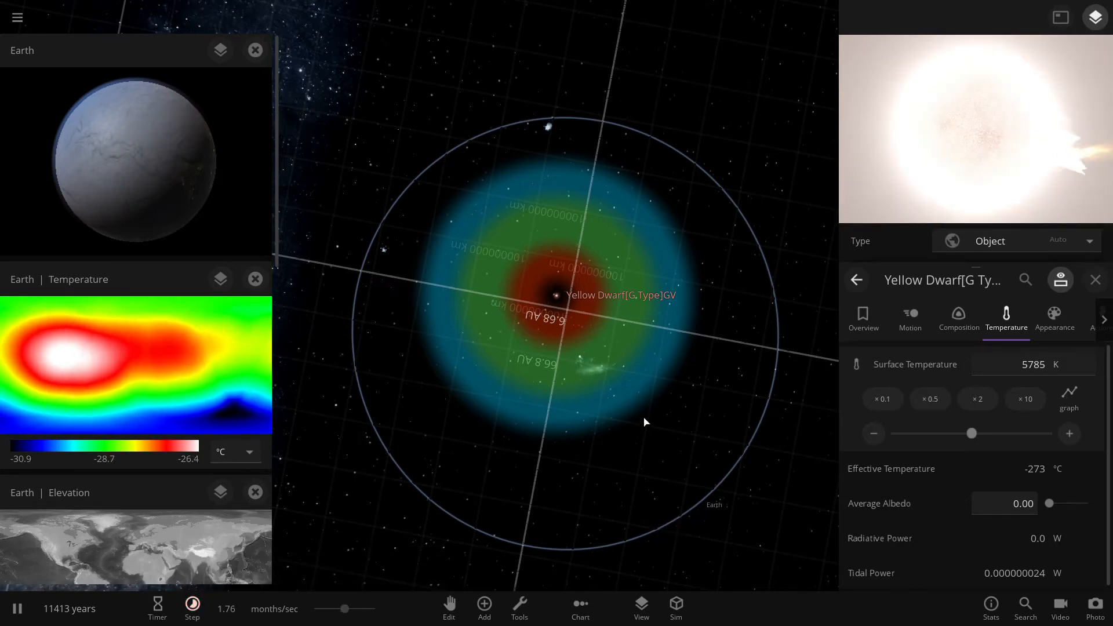
left_click(863, 320)
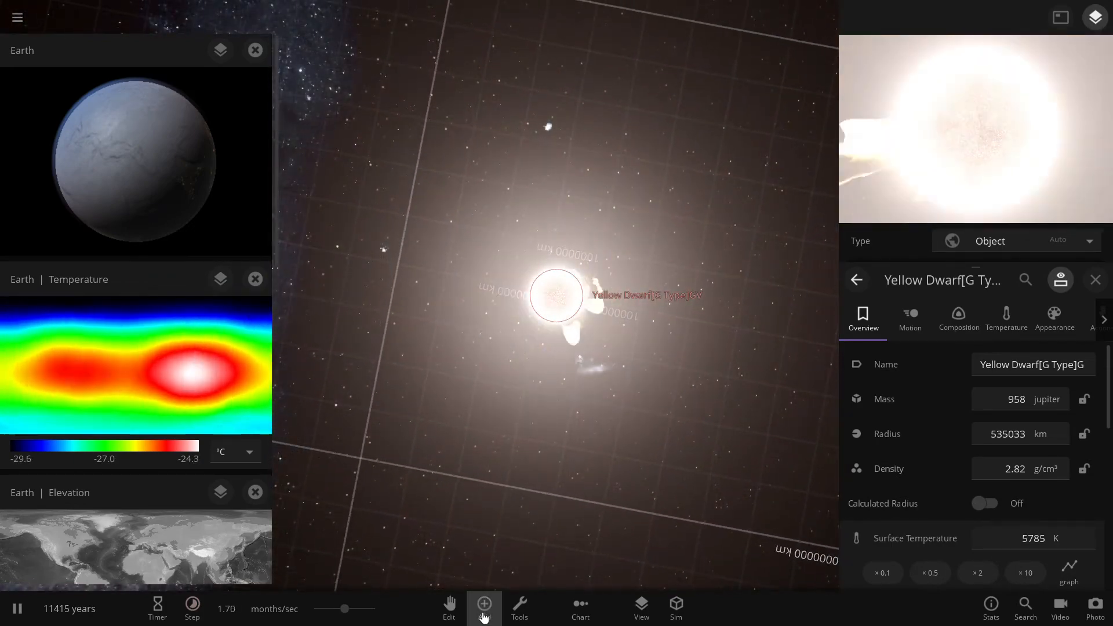
Step: Bring up the Add object catalogue and enter a radius of 695500 km for the yellow dwarf
left_click(484, 603)
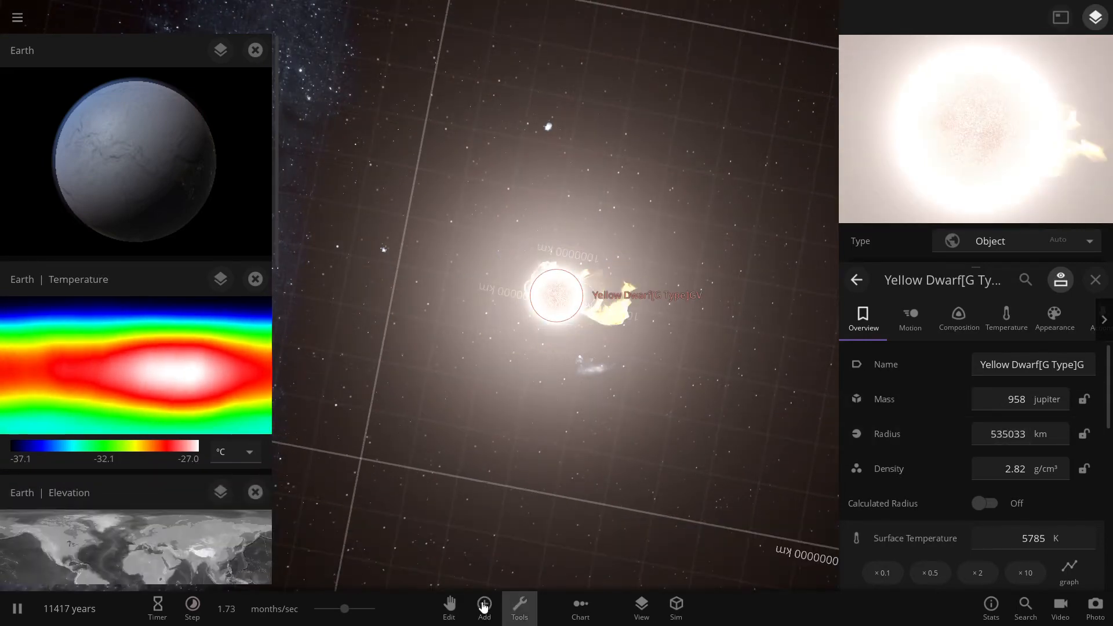
left_click(483, 608)
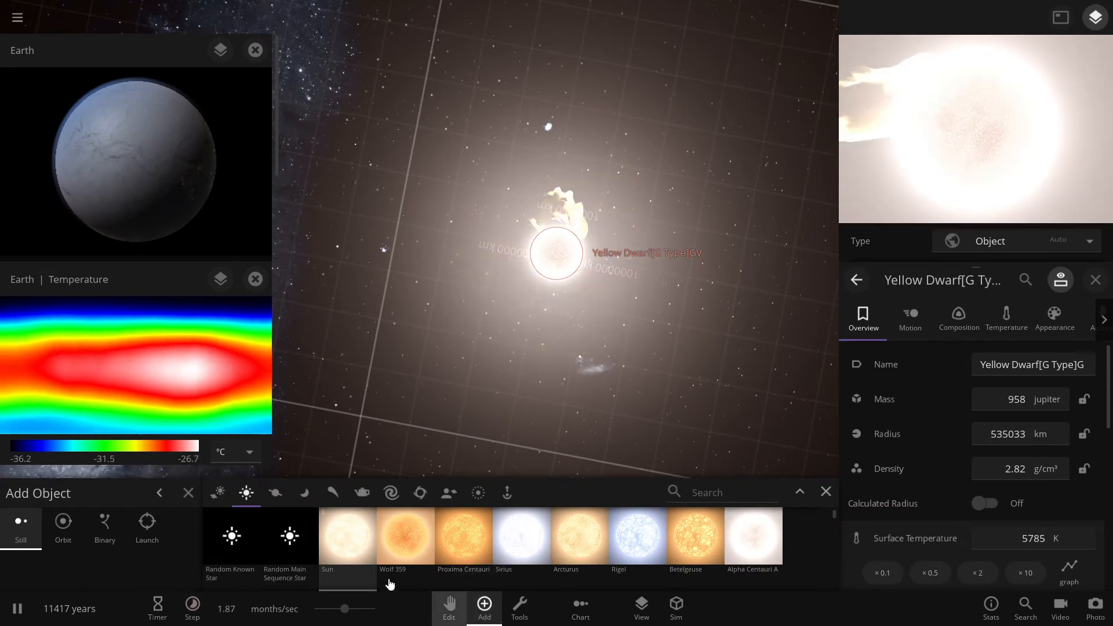
mouse_move(348, 535)
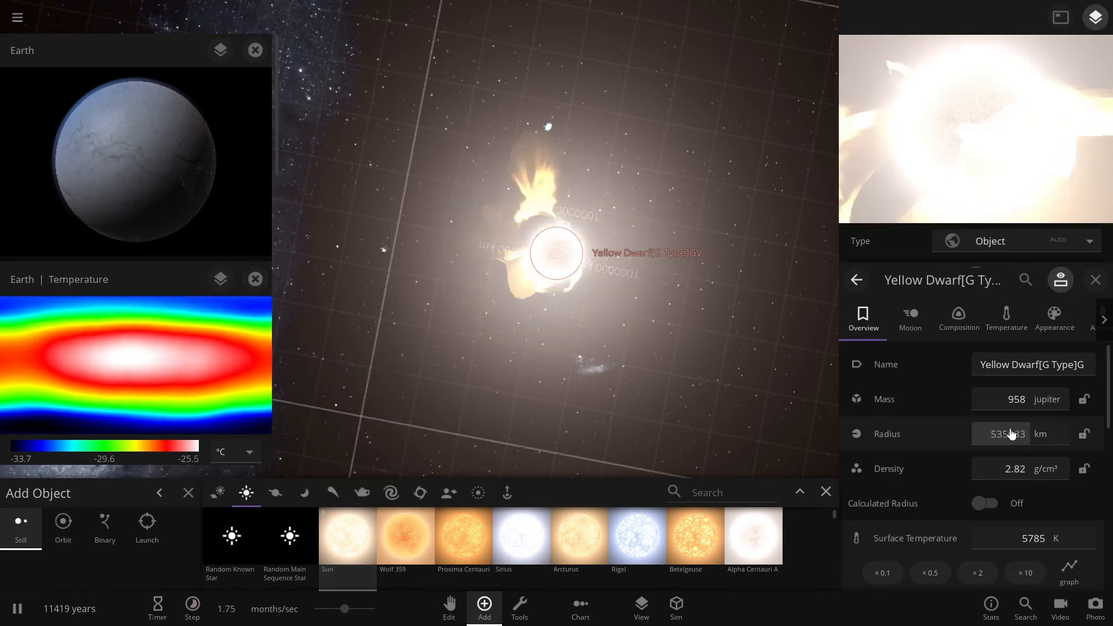
left_click(1009, 434)
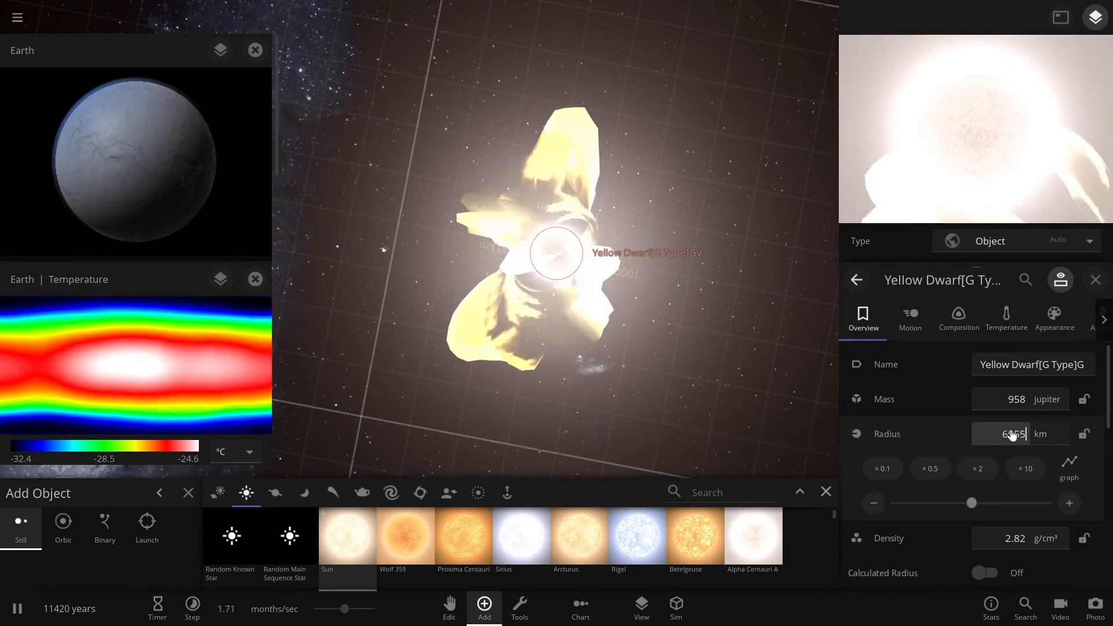
type("695500")
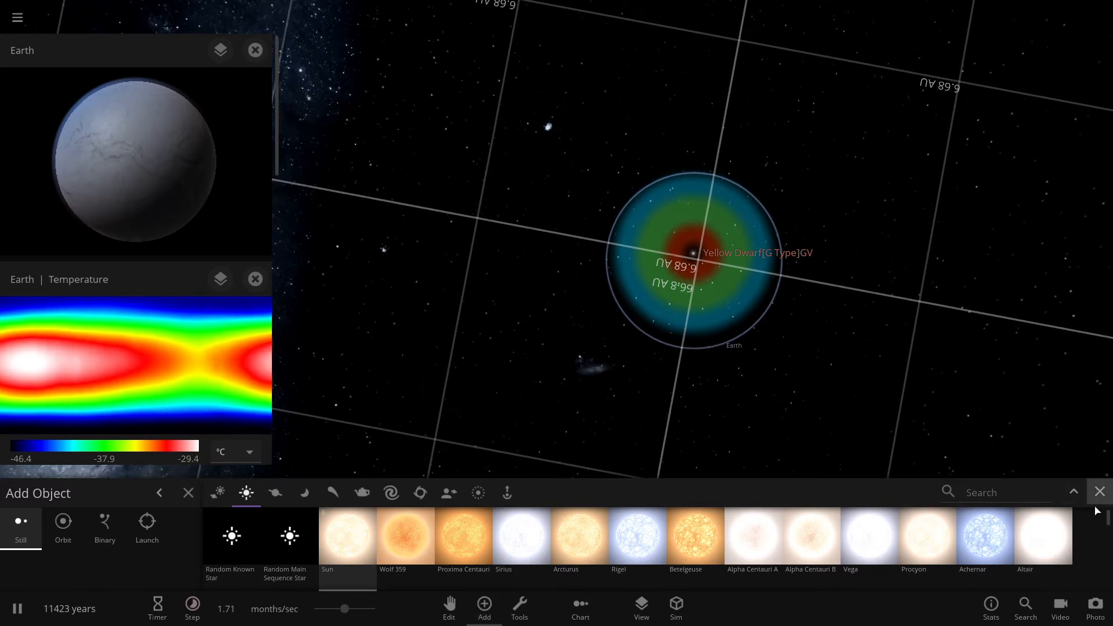
Step: Close the Add object catalogue, leaving the star system alone on the grid
left_click(1100, 491)
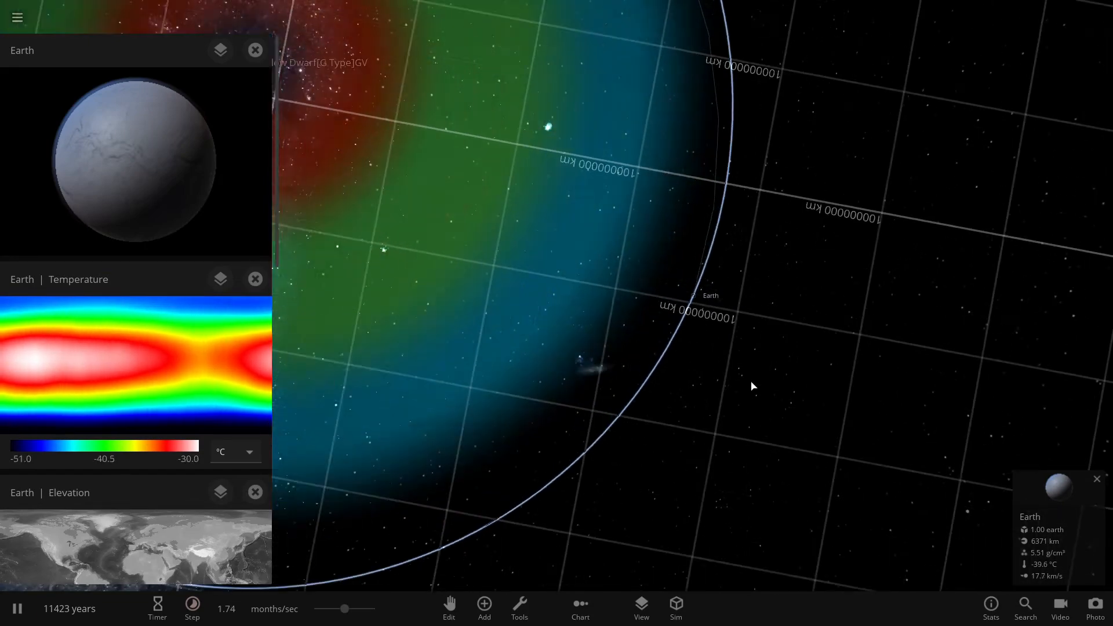
scroll("down", 3)
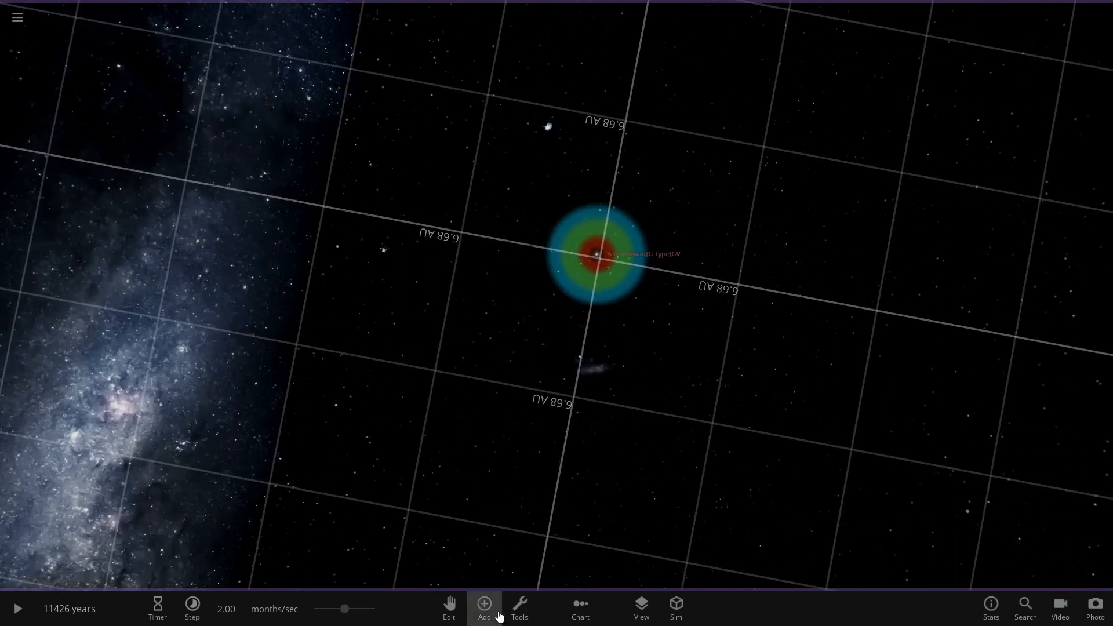
Step: Pick Earth from the Planets catalogue and place it in a close orbit around the yellow dwarf
left_click(484, 608)
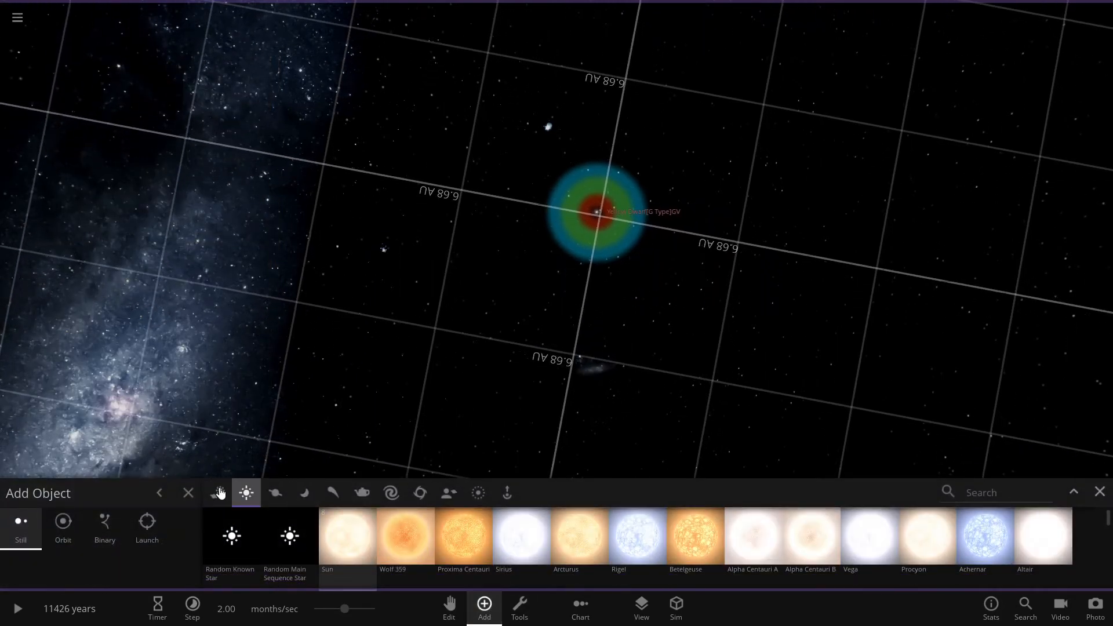
left_click(275, 492)
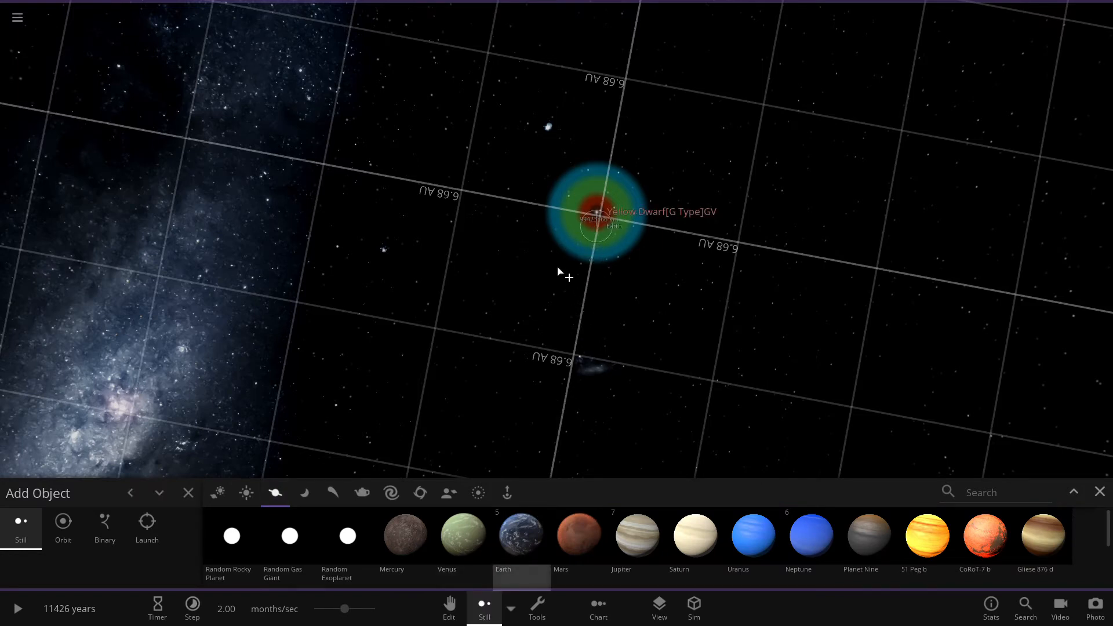
left_click(63, 528)
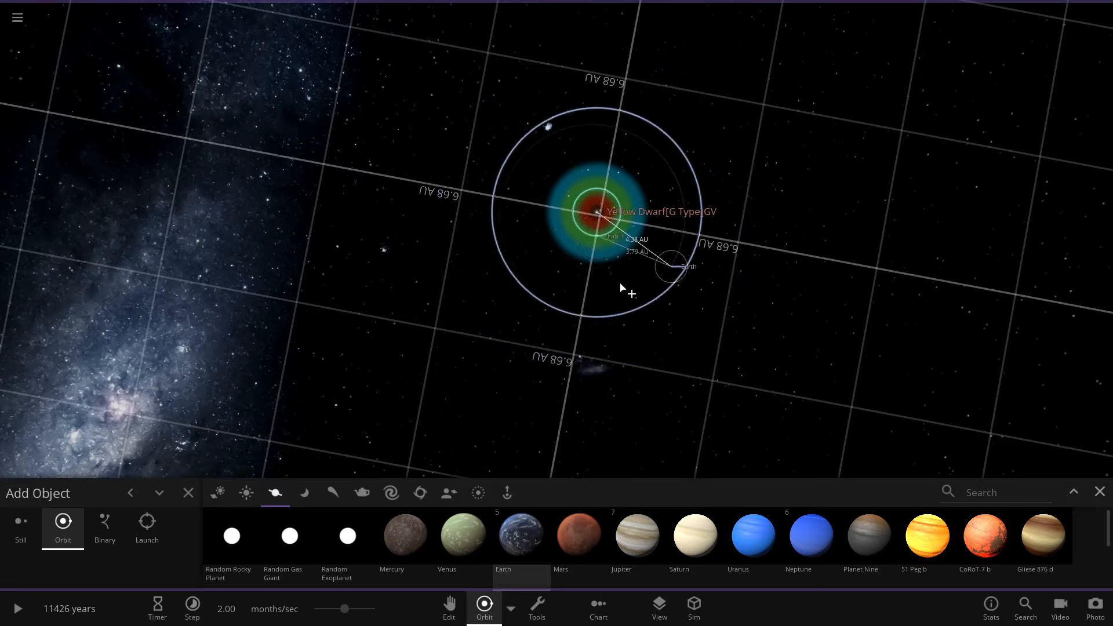
left_click(187, 493)
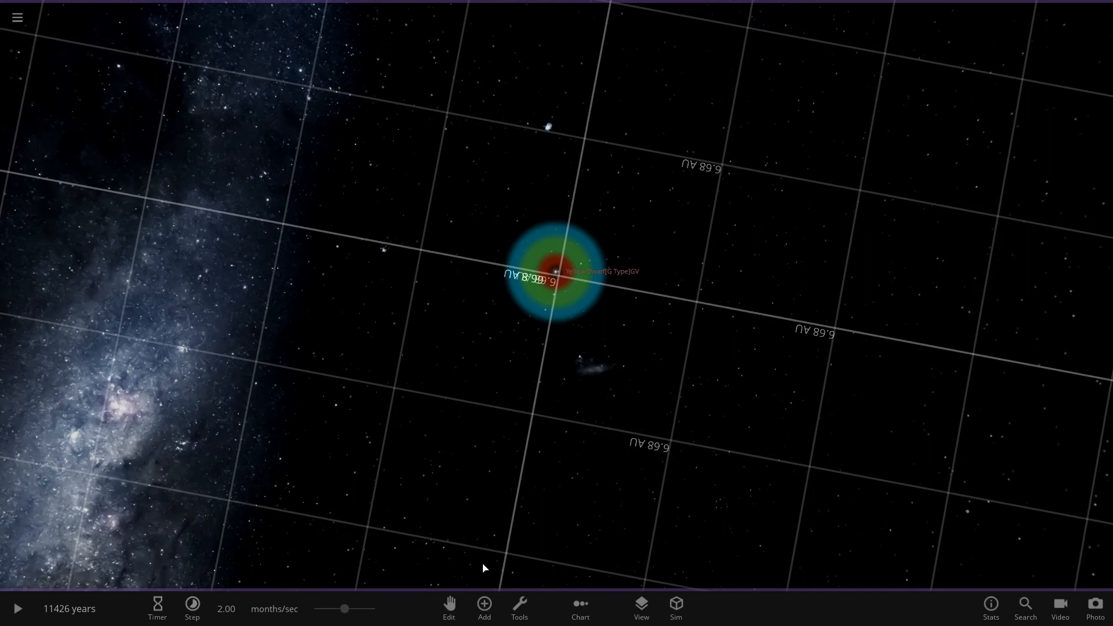
left_click(483, 608)
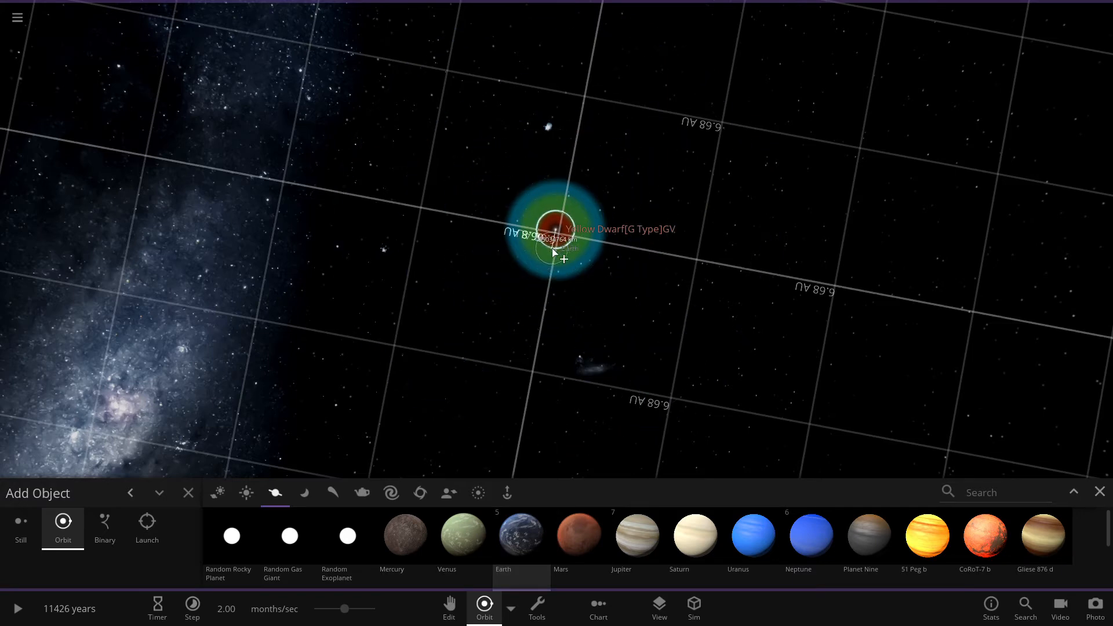
left_click(188, 493)
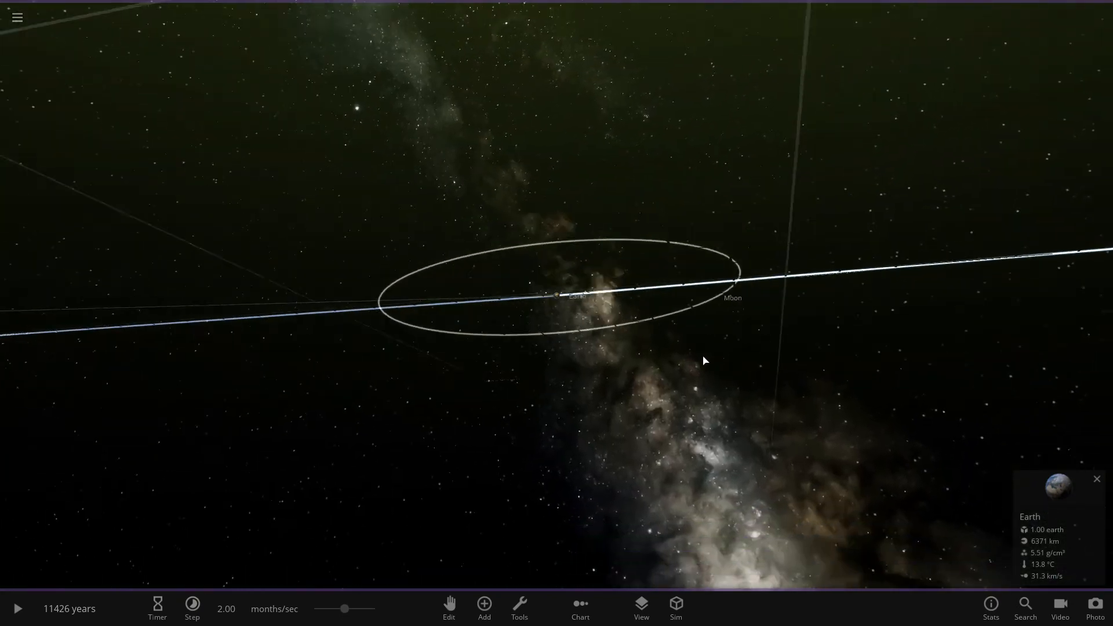
Step: Swing the camera around to view the yellow dwarf's system and Earth's orbit ring
left_click_drag(702, 361, 714, 384)
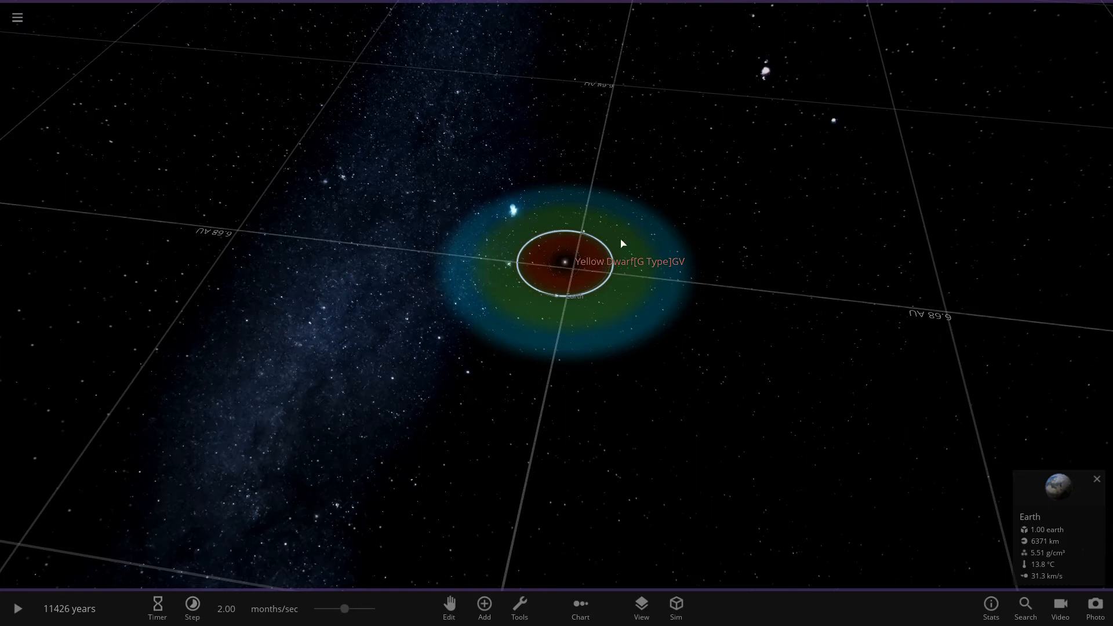
mouse_move(659, 256)
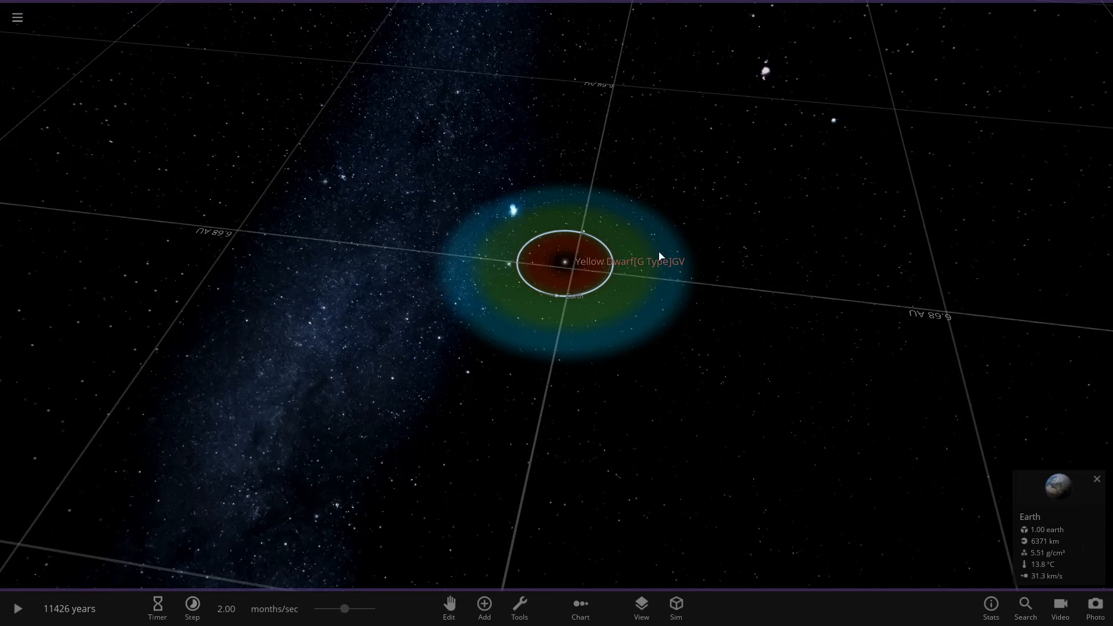
mouse_move(496, 301)
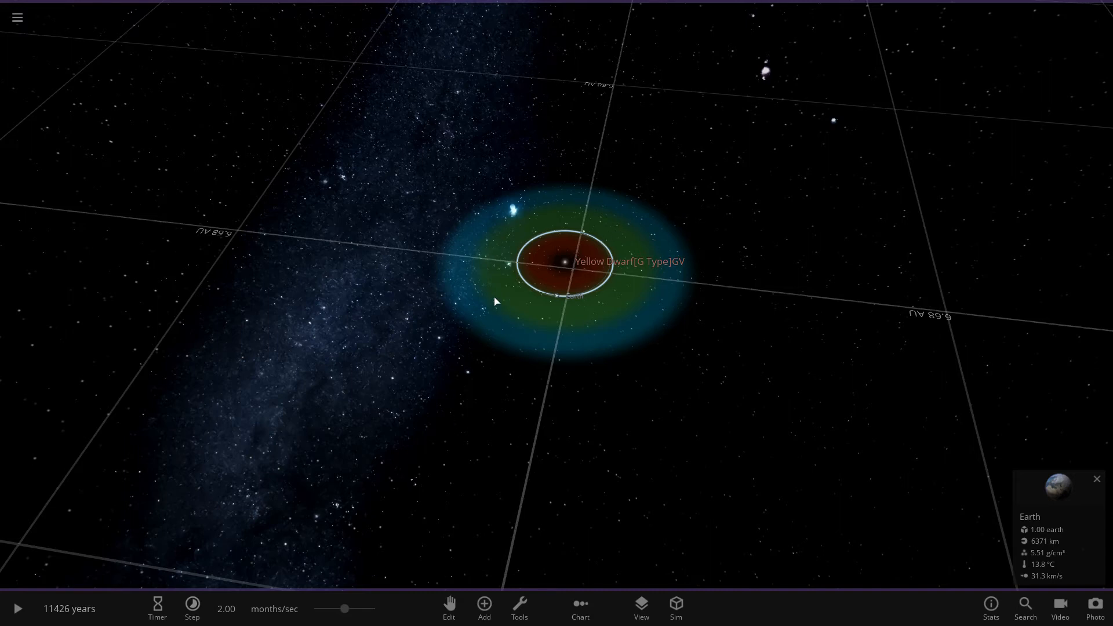
mouse_move(670, 272)
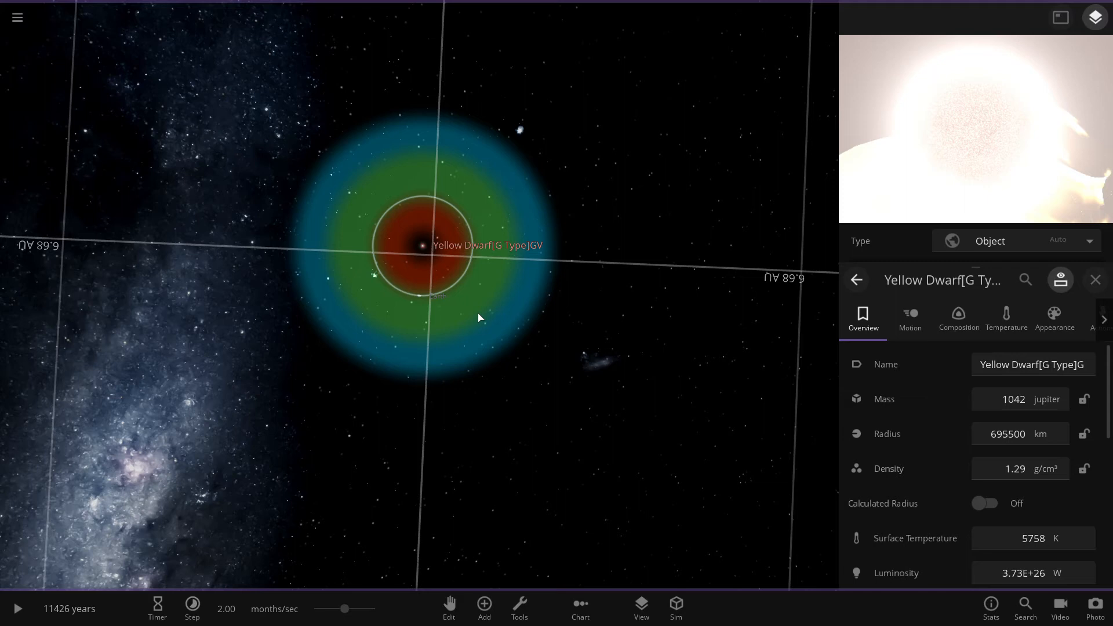
Step: Begin retyping the yellow dwarf's name, correcting stray letters along the way
left_click(1033, 364)
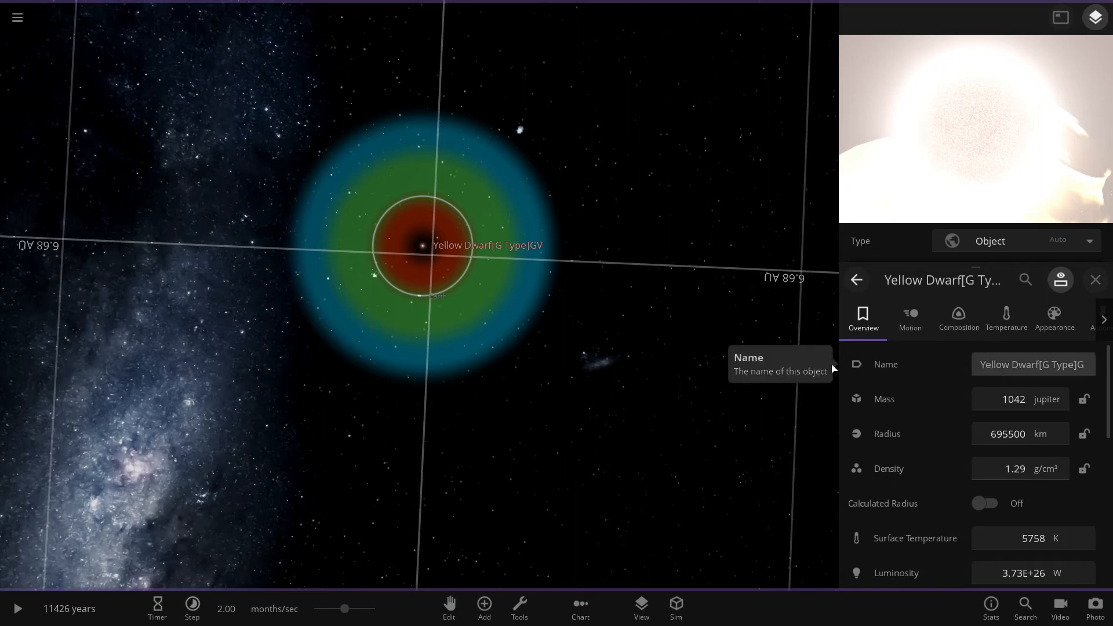
mouse_move(651, 394)
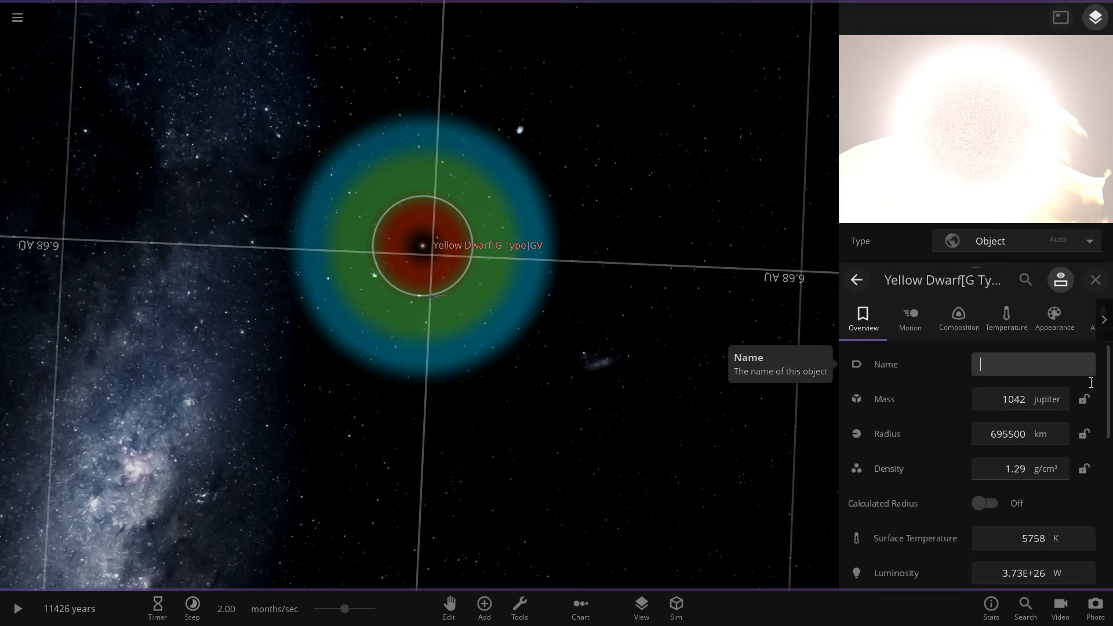
type("G Ty")
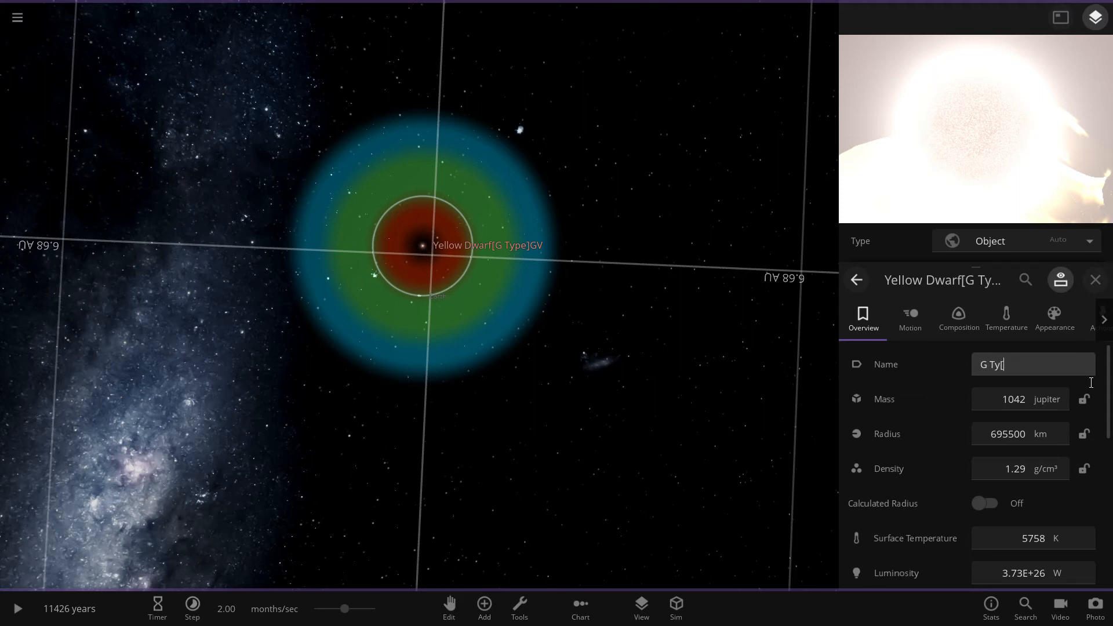
key("Backspace")
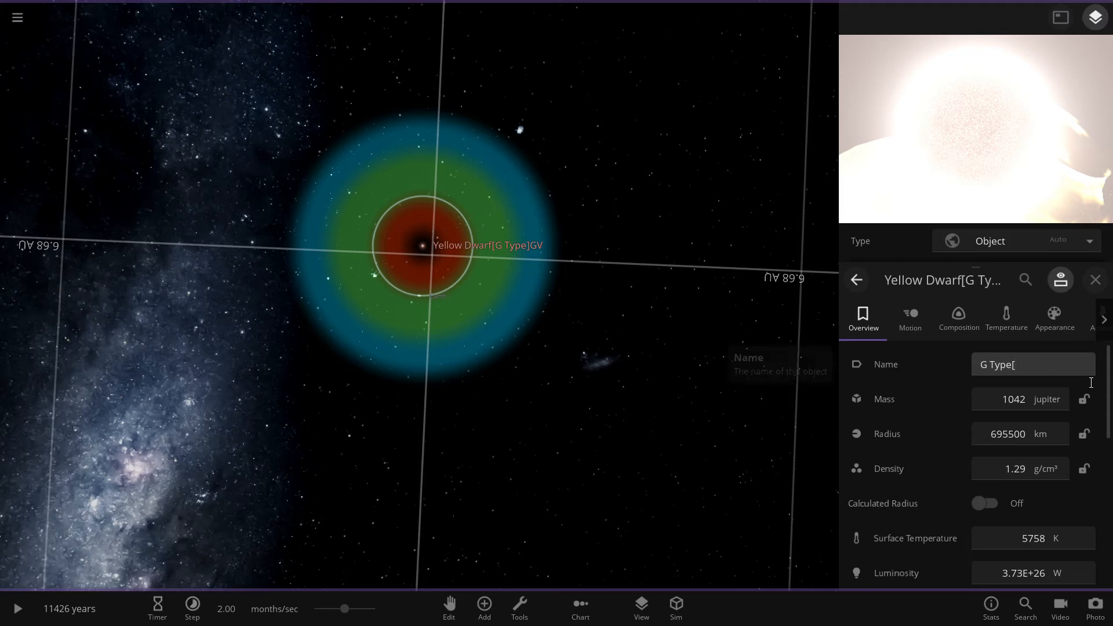
type("T")
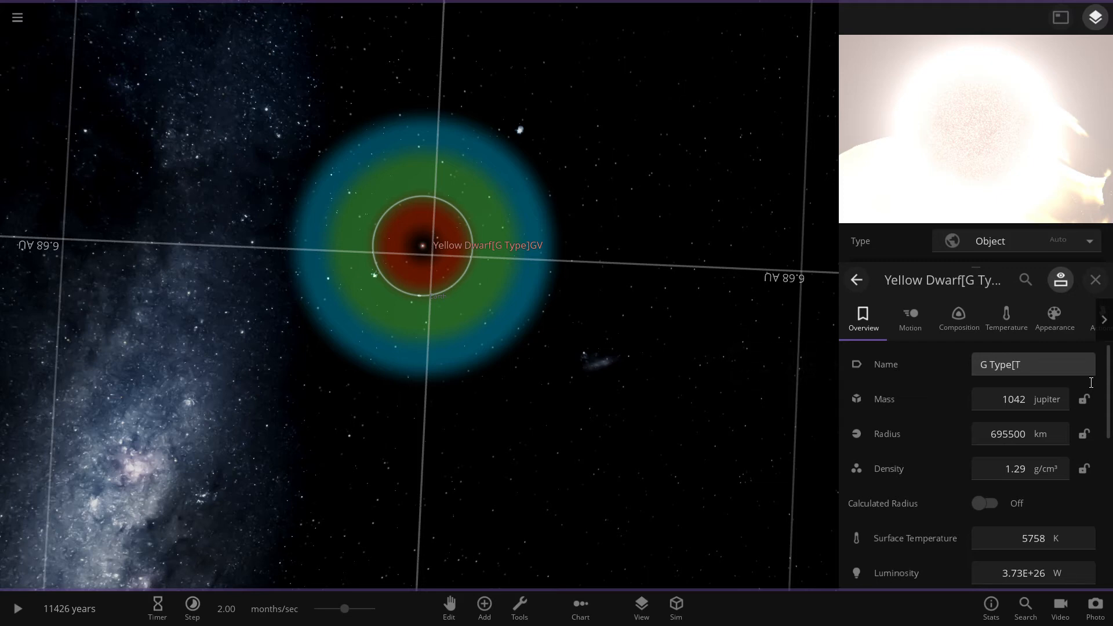
key("backspace")
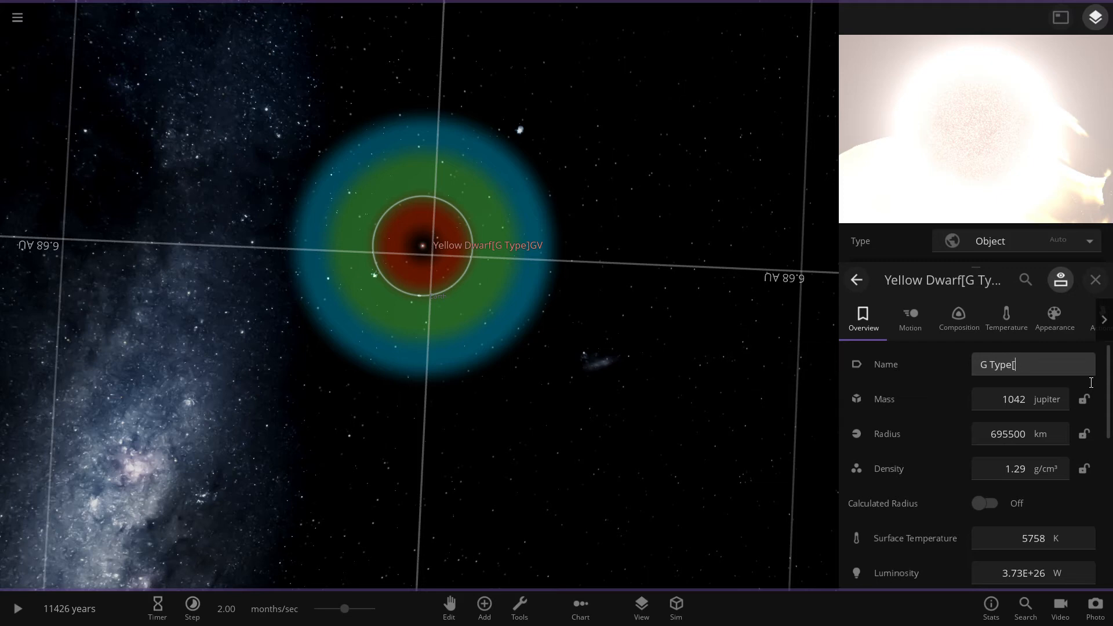
type("[Ye")
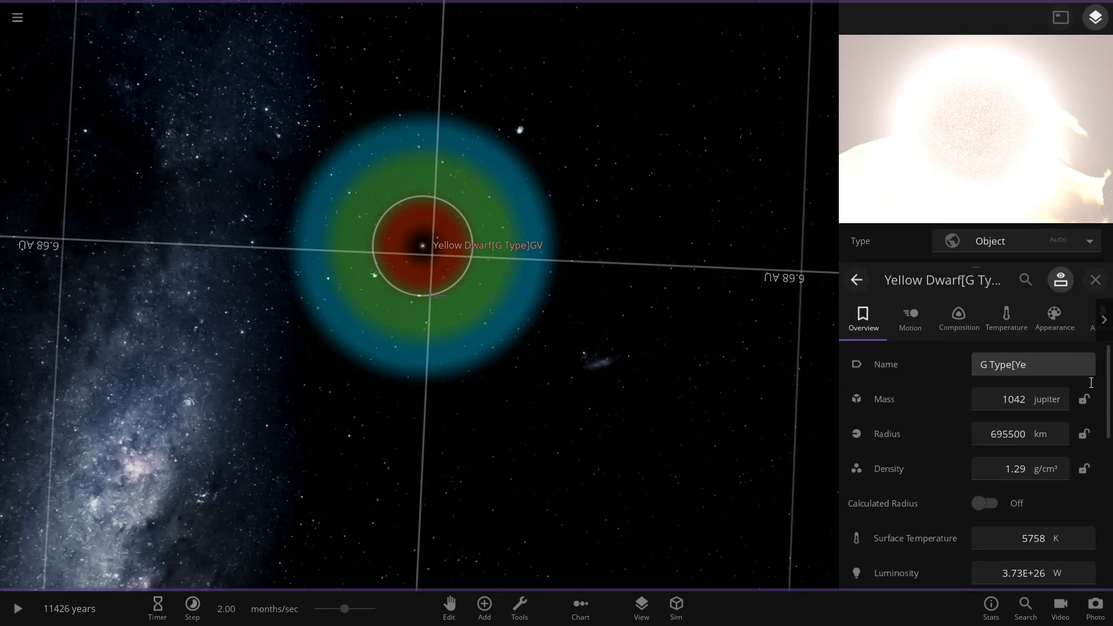
type("llo")
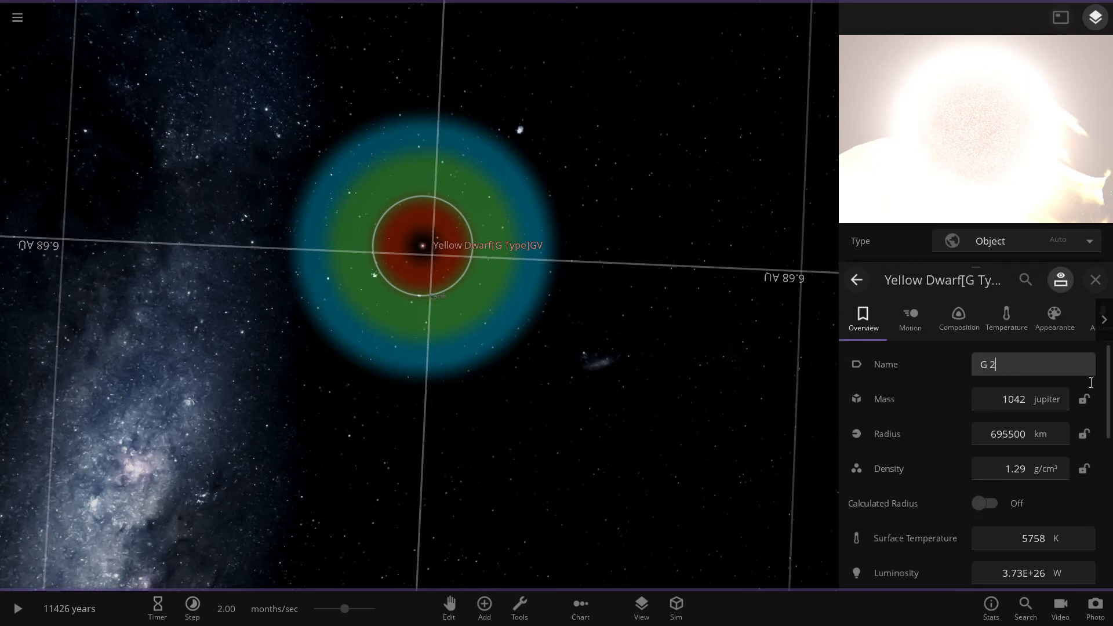
Step: Trim the extra characters and complete the name as 'G2 STAR'
key("Backspace")
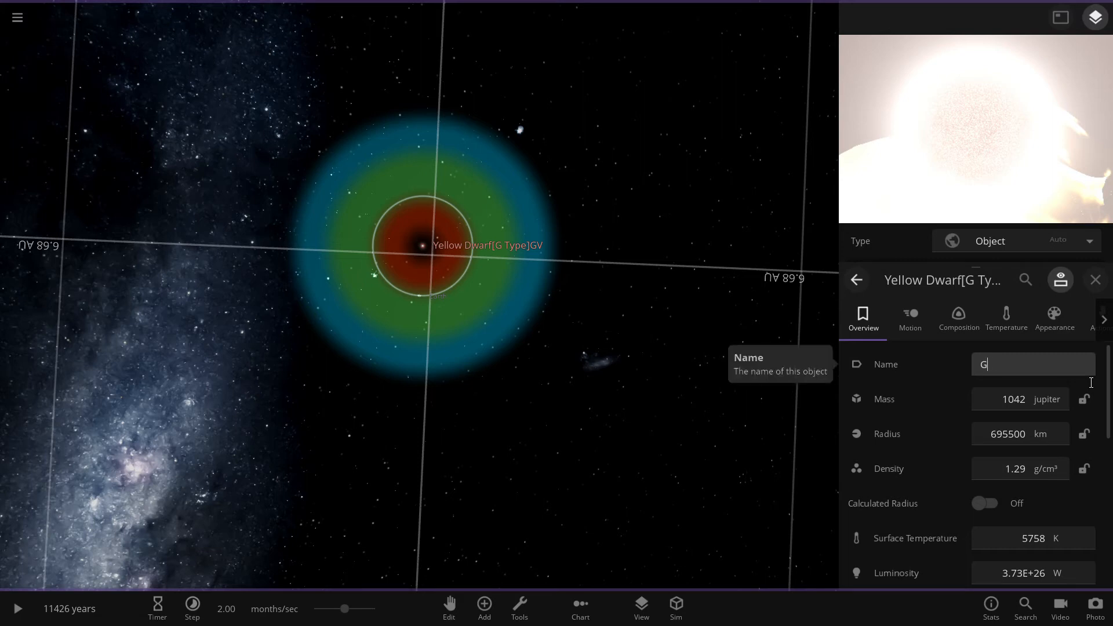
type("2")
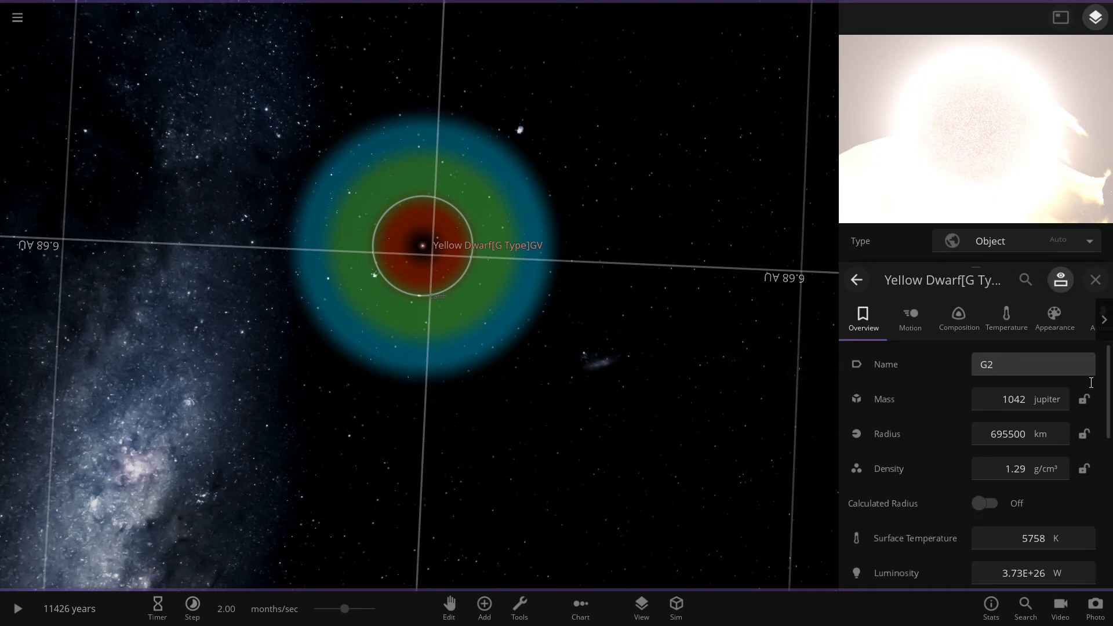
left_click(1032, 364)
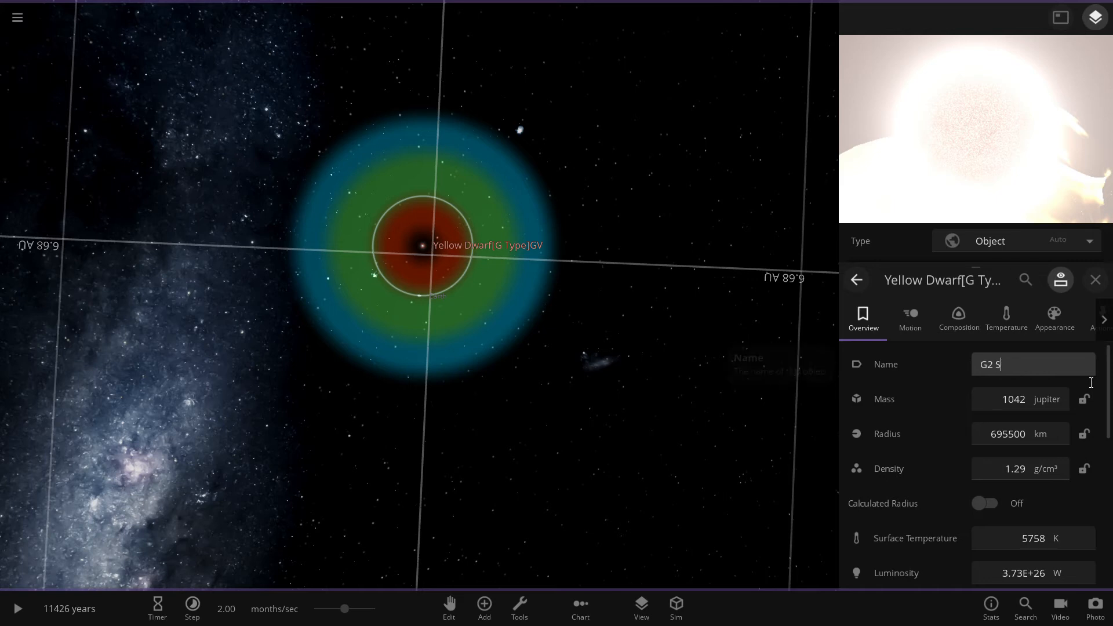
mouse_move(885, 364)
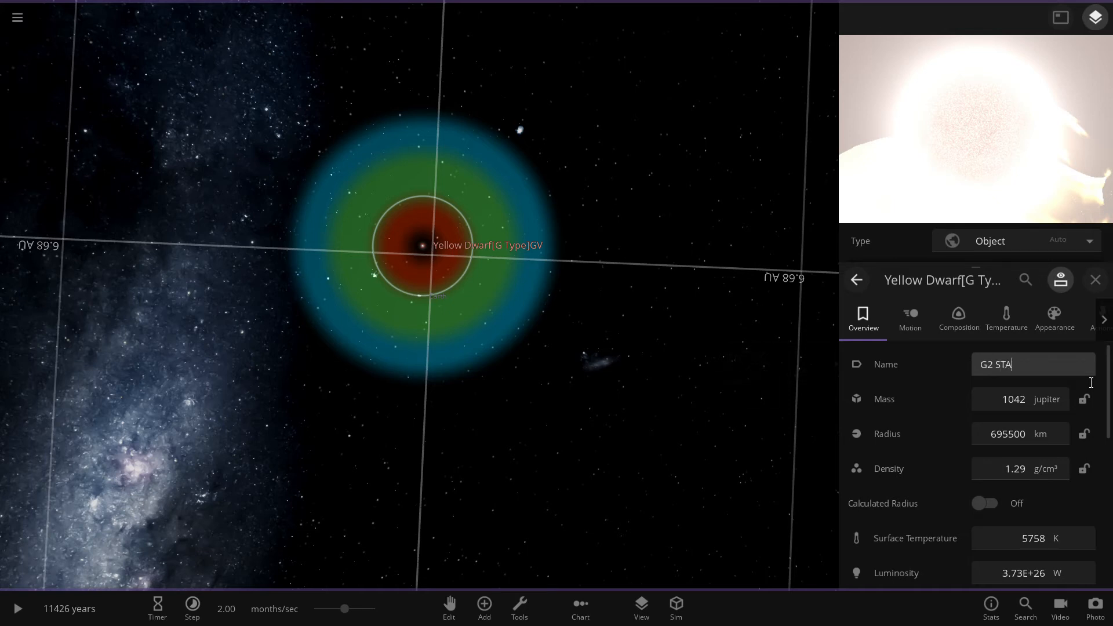
type("R")
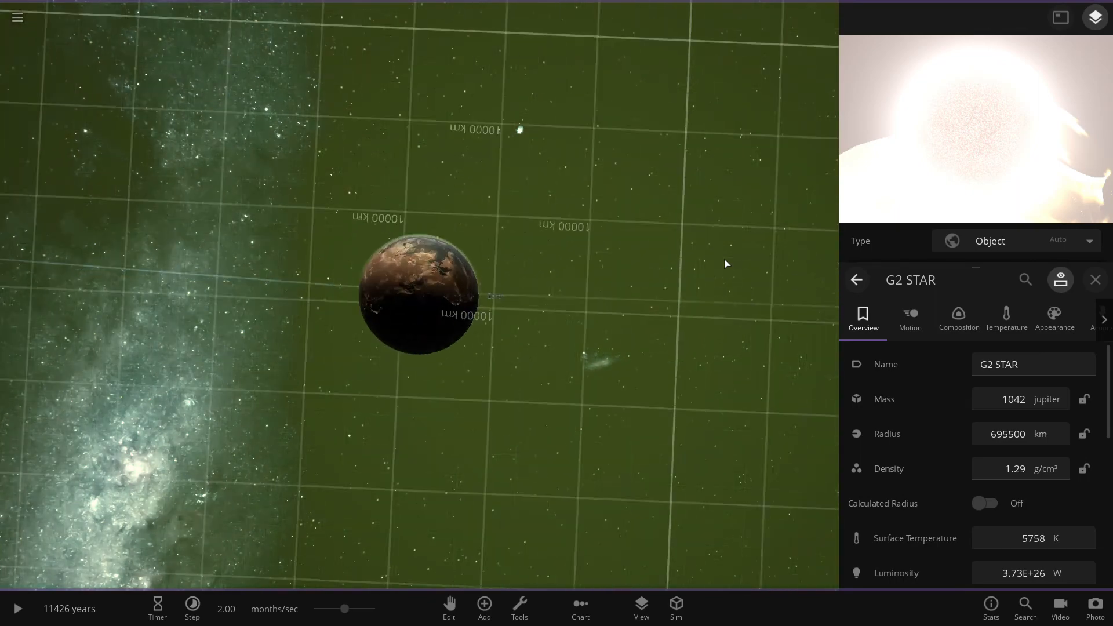
Step: Zoom out from the star and select Earth to show its properties (1.00 Earth mass, 6371 km)
scroll("down", 3)
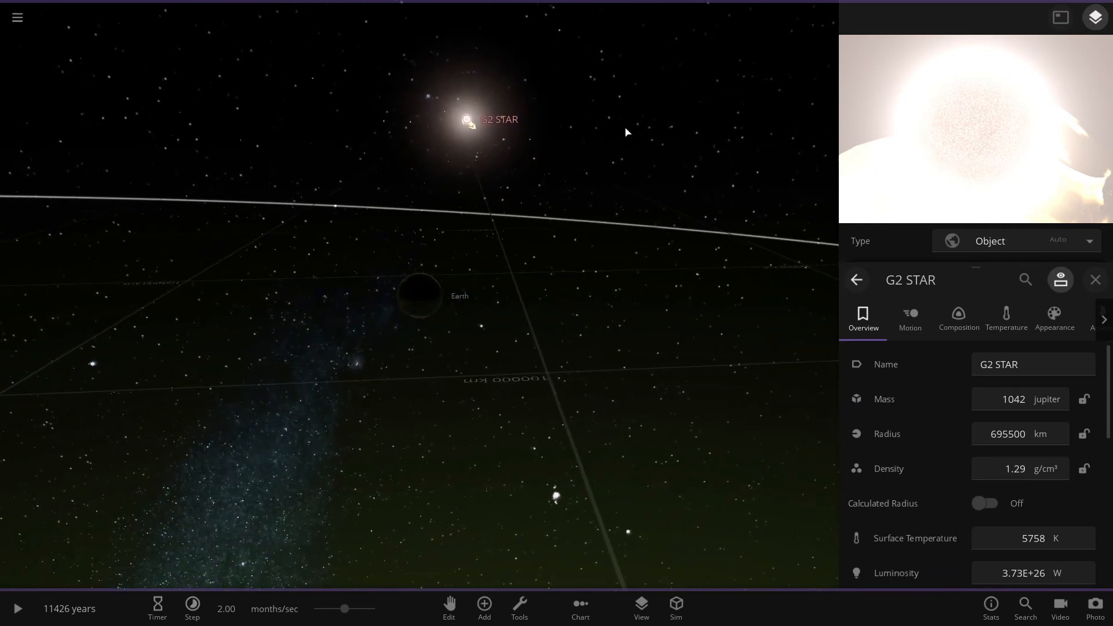
left_click(16, 608)
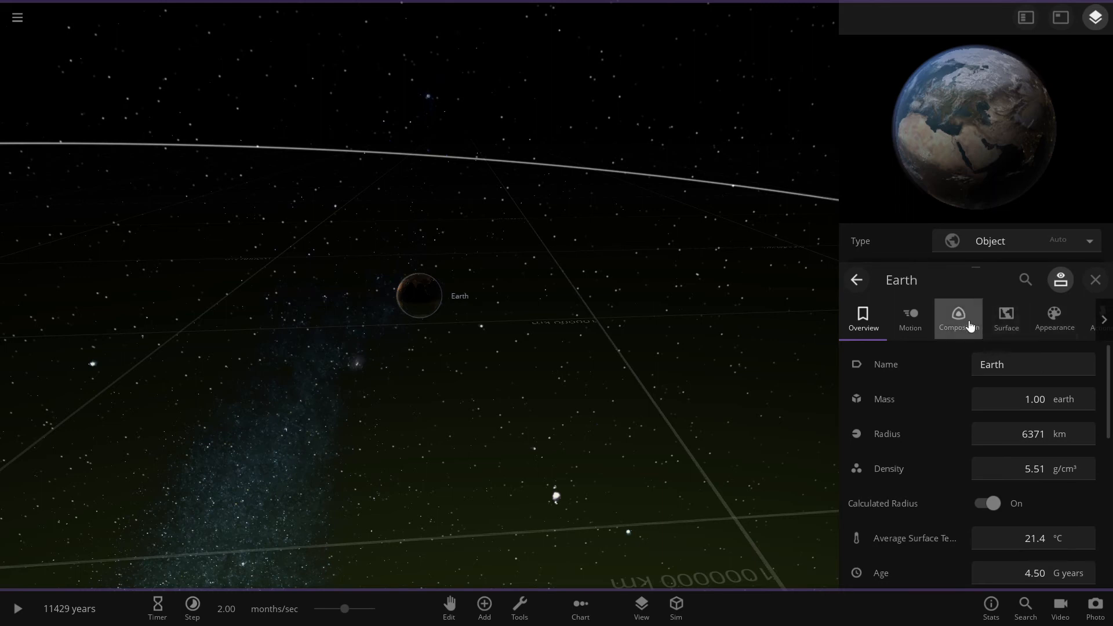
Step: Show Earth's surface temperature map via Motion, Appearance and Surface, then resume the simulation
left_click(911, 319)
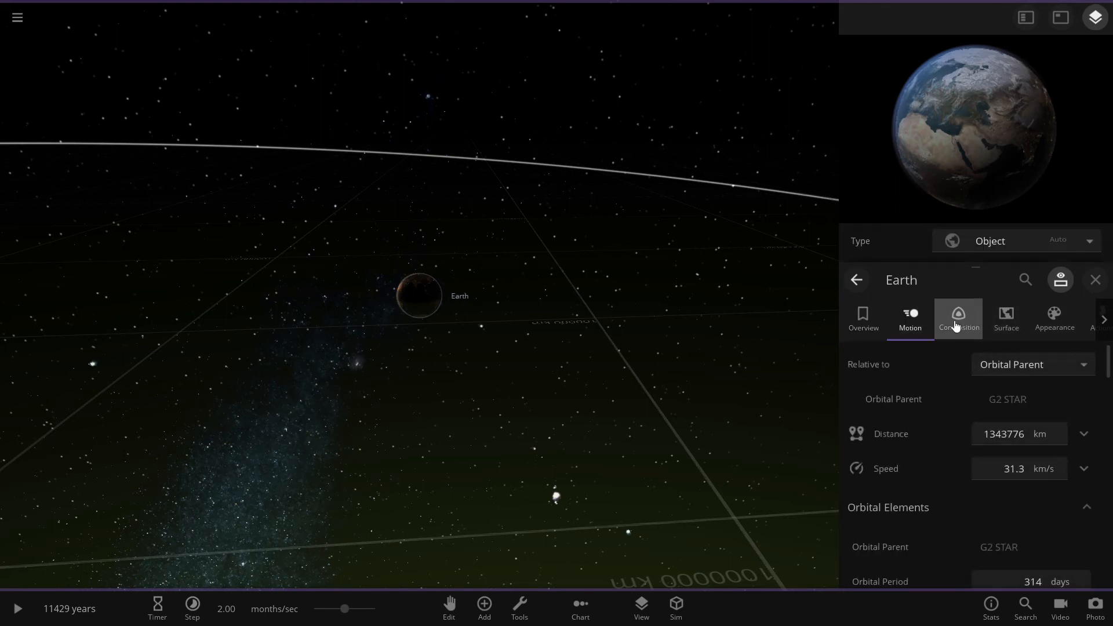
mouse_move(1006, 319)
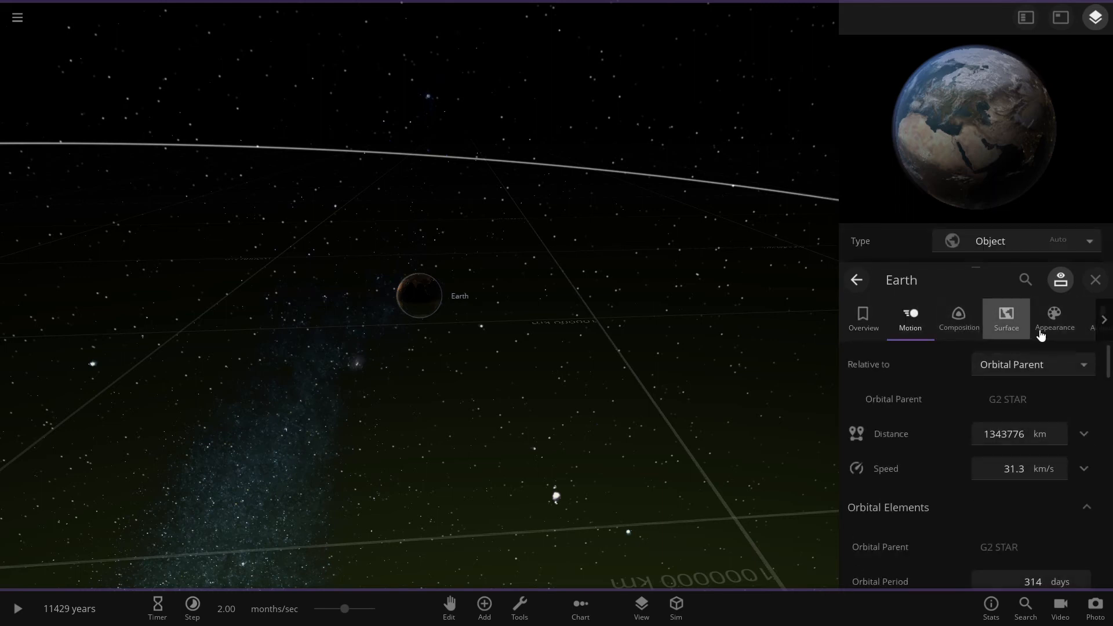
left_click(1055, 319)
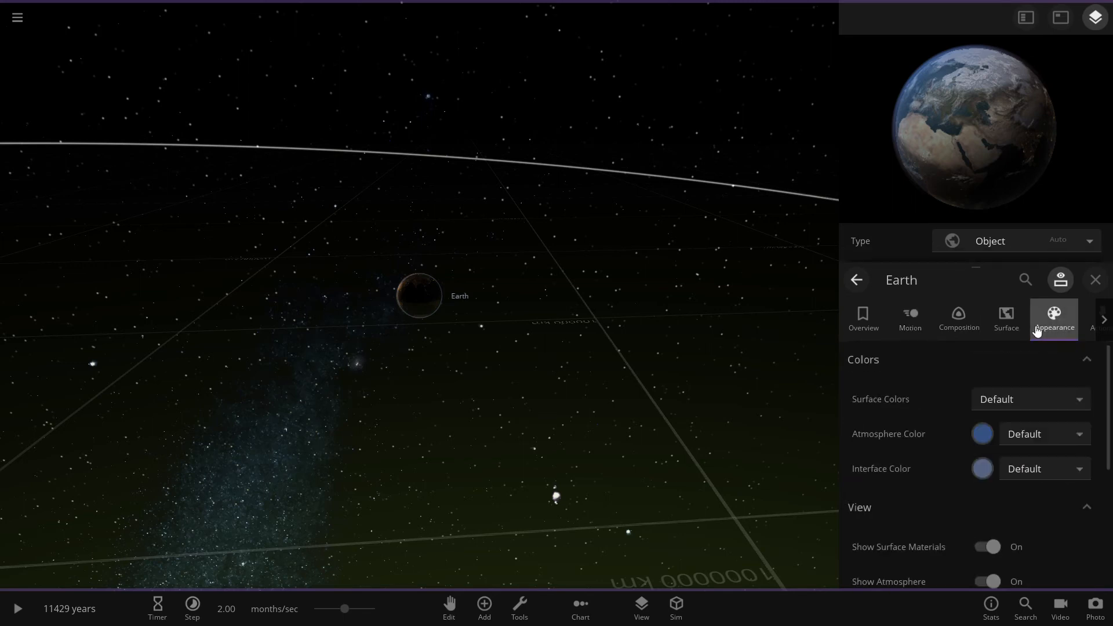
left_click(1006, 324)
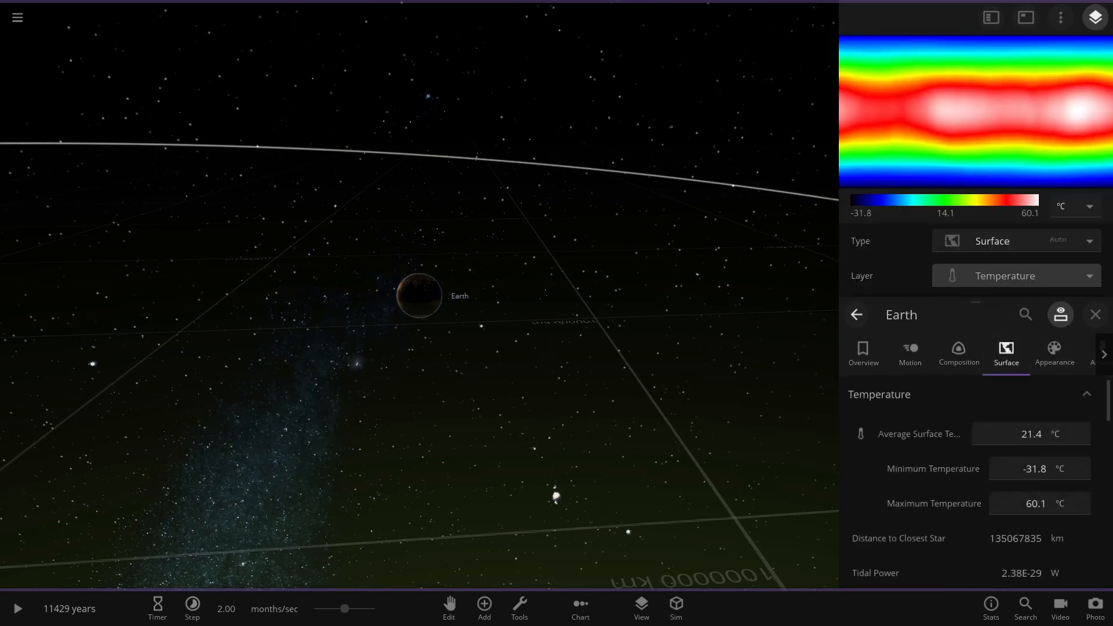
mouse_move(639, 473)
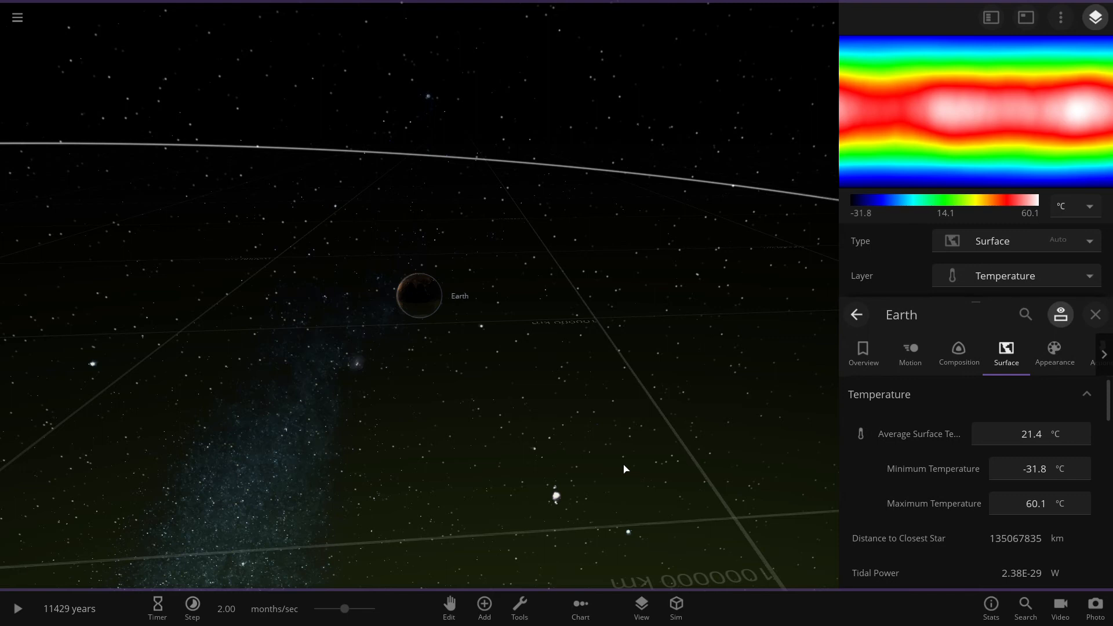
left_click(18, 609)
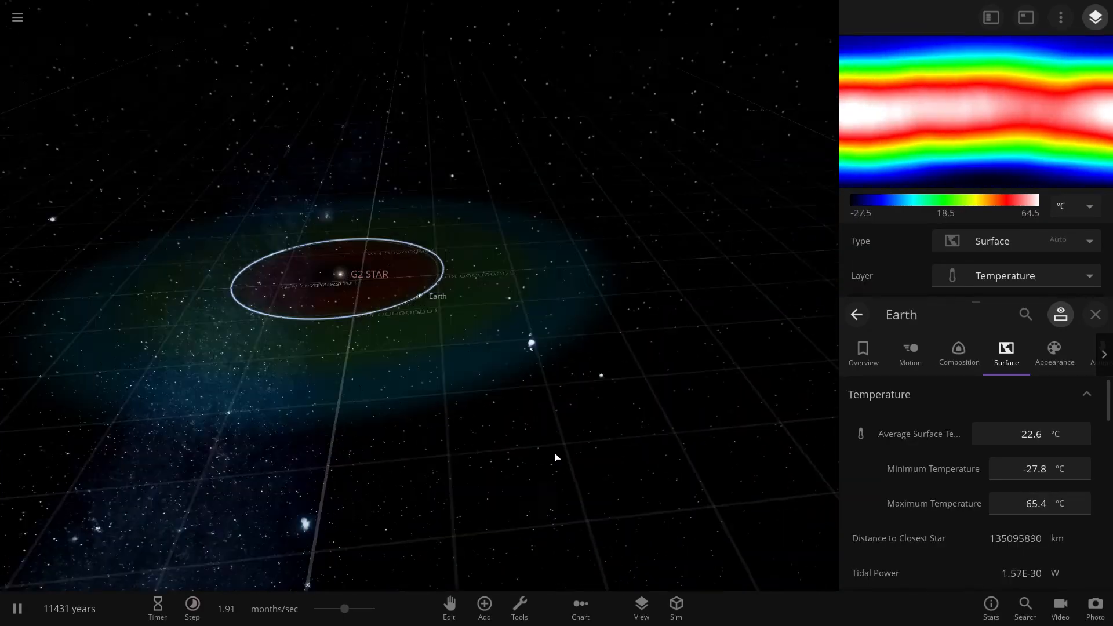
Step: Start a new empty simulation from the main menu, leaving only the starry background
scroll("up", 3)
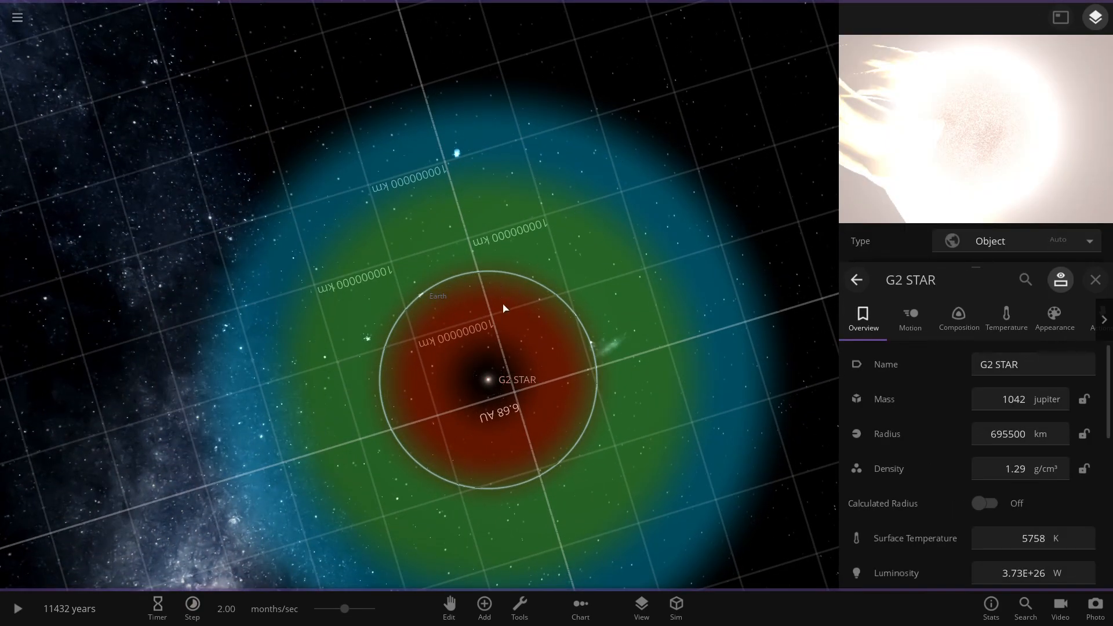
mouse_move(16, 17)
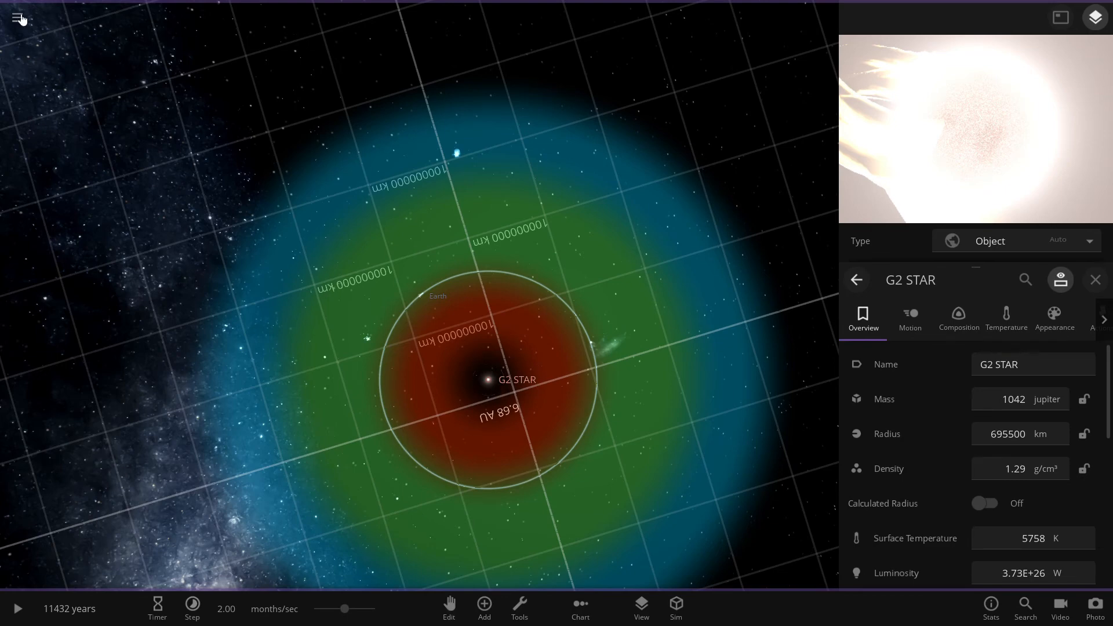
left_click(17, 17)
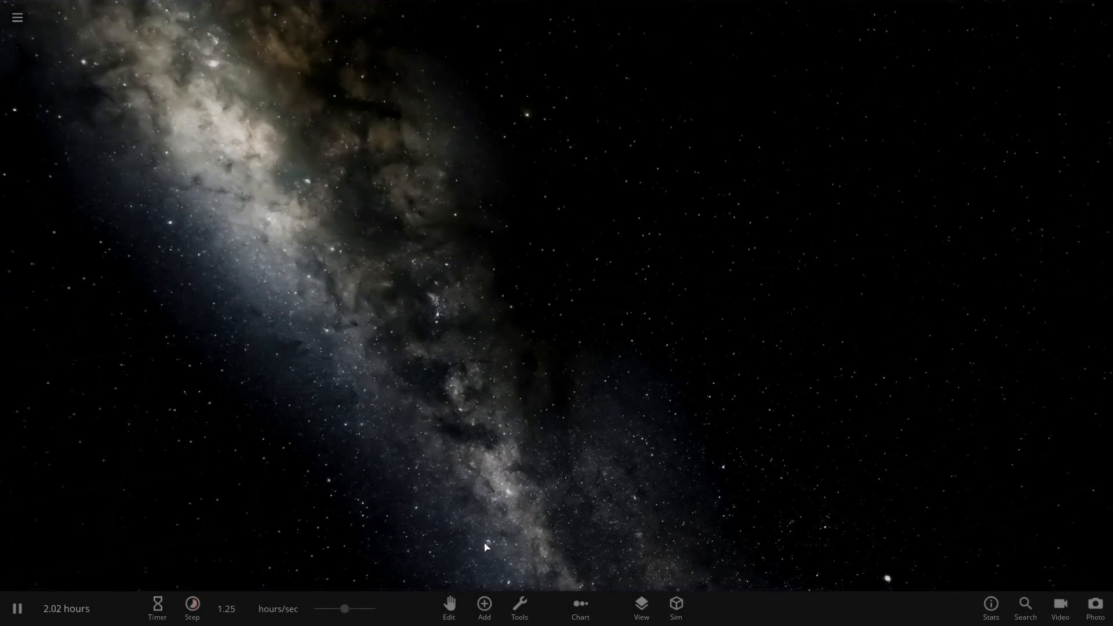
mouse_move(485, 609)
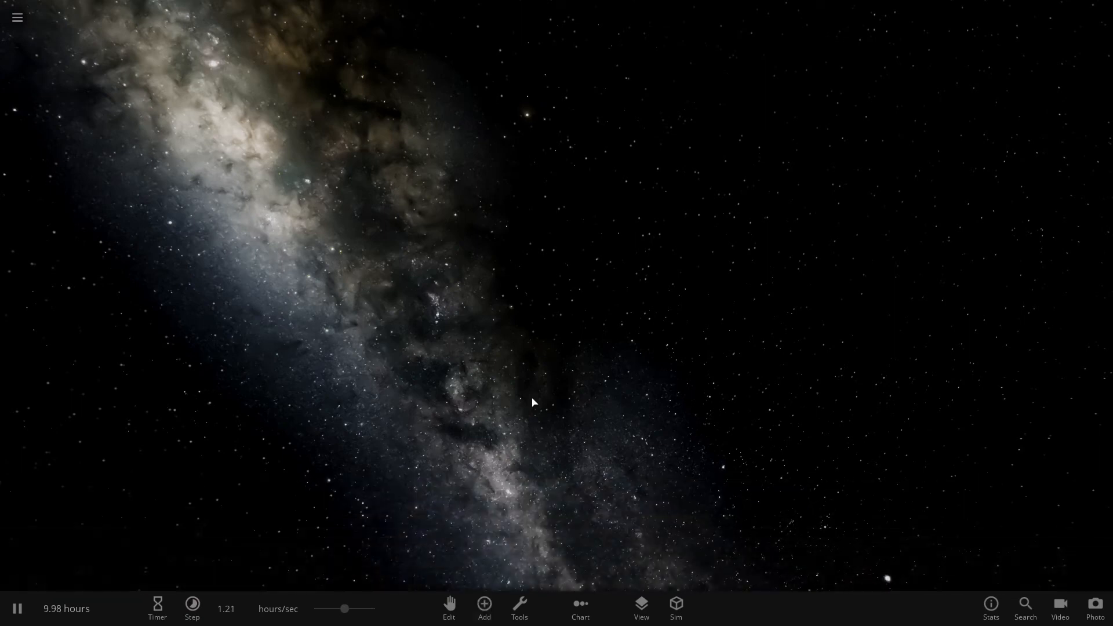
Step: Bring up the Add Object catalogue and switch from Stars to the Planets list
left_click(484, 607)
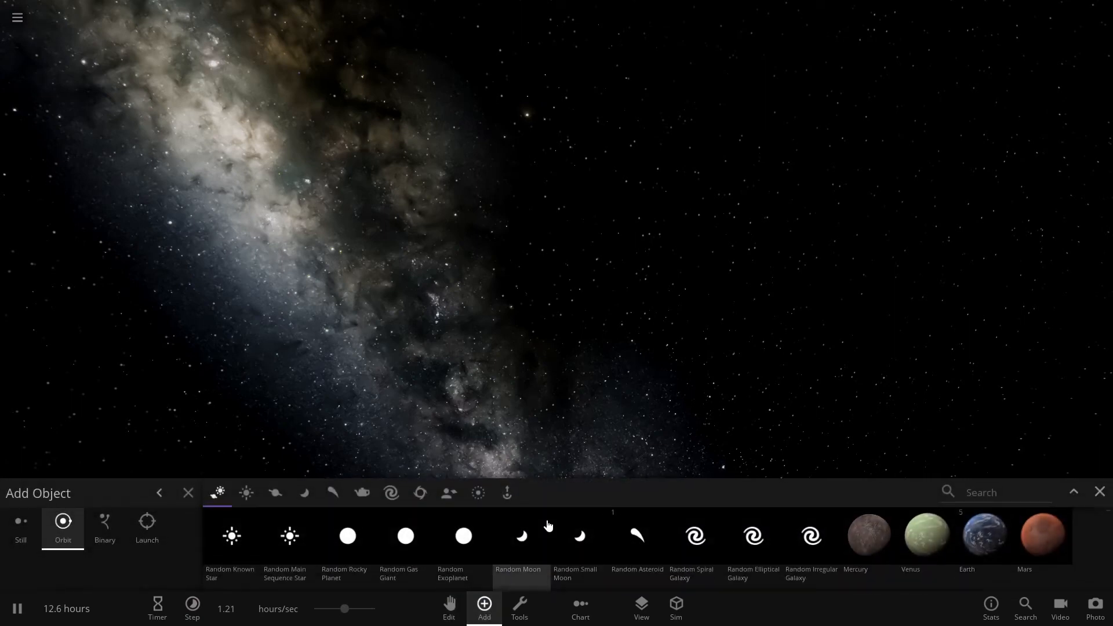
mouse_move(620, 282)
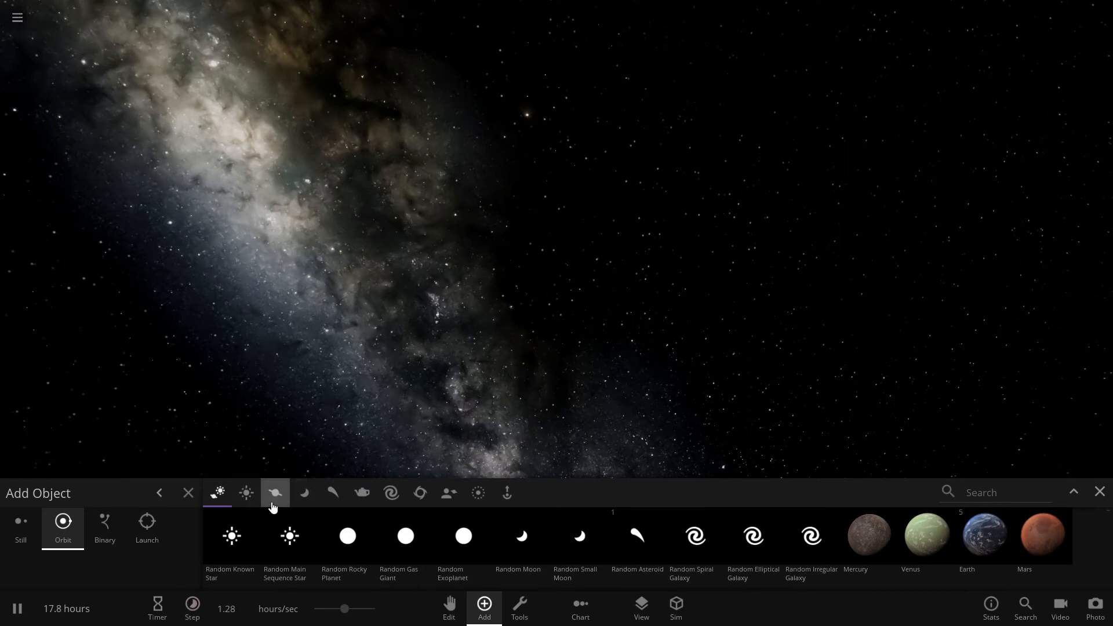
left_click(246, 492)
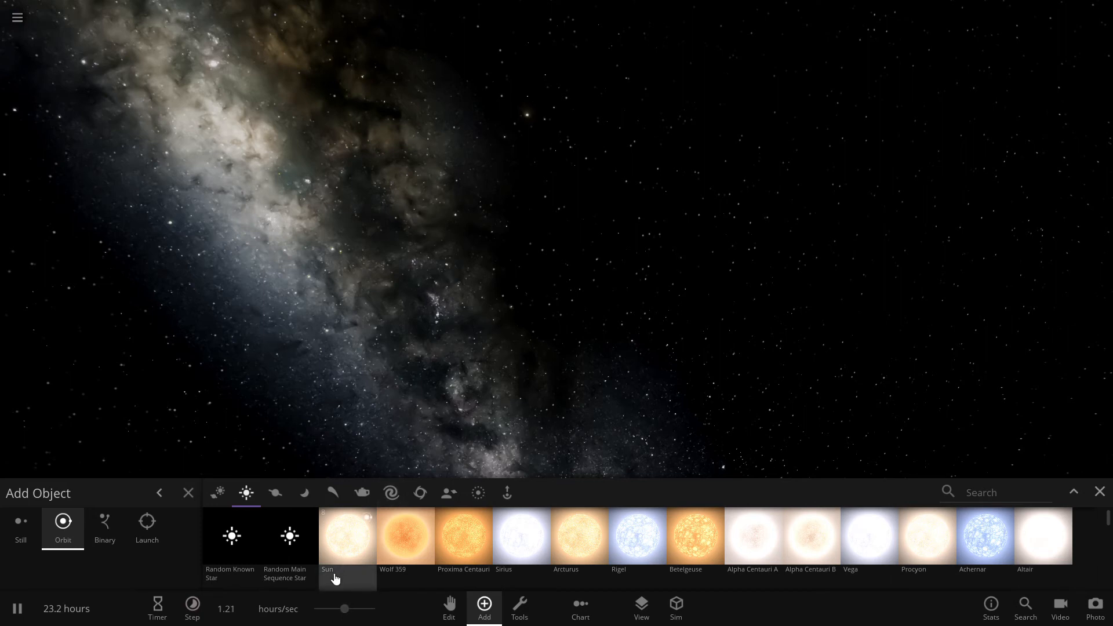
mouse_move(347, 540)
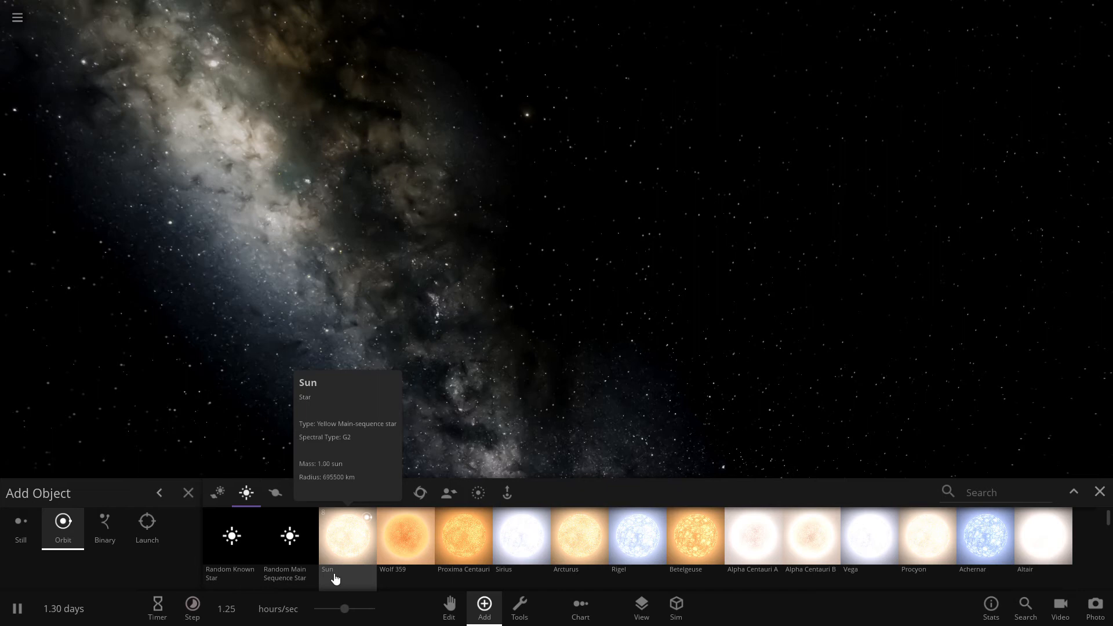
left_click(274, 493)
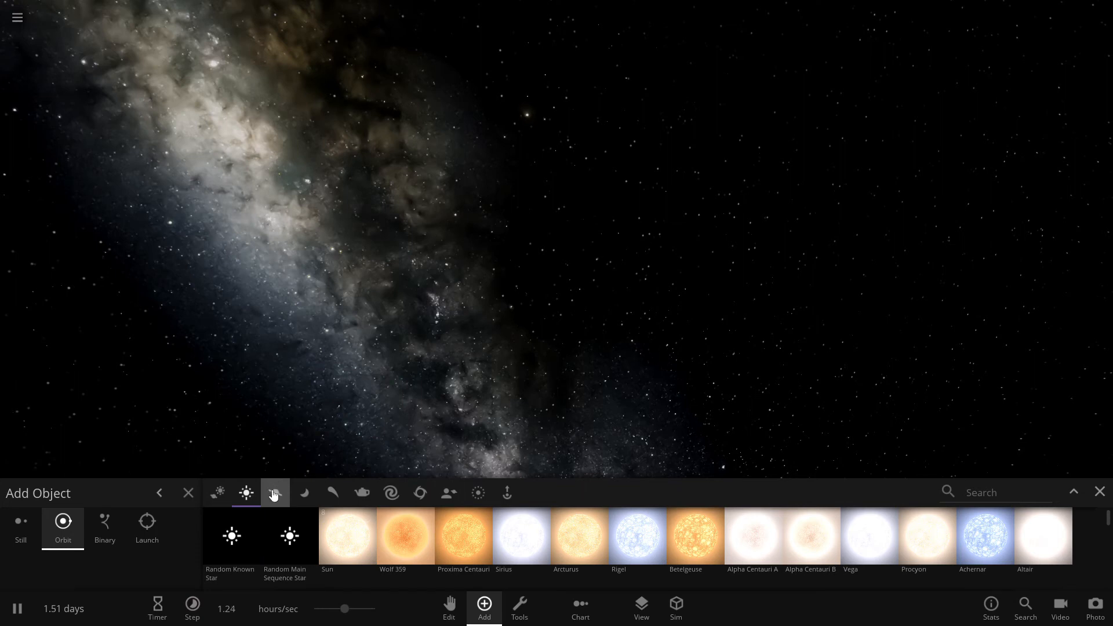
left_click(274, 493)
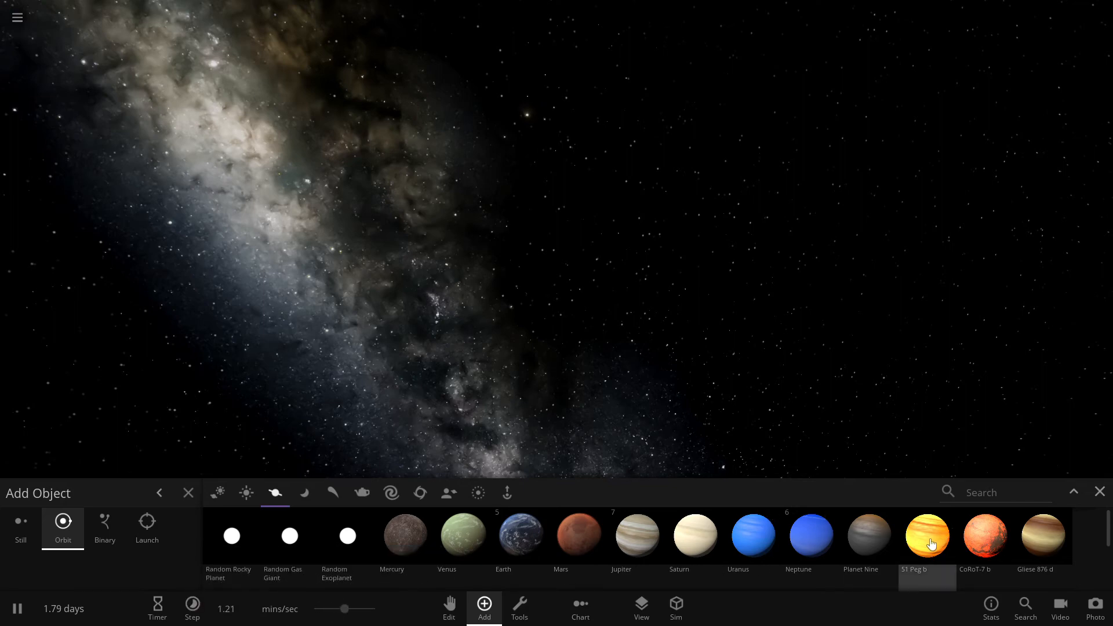
Step: Place the exoplanet 51 Peg b in the empty scene and show its full properties
left_click(927, 536)
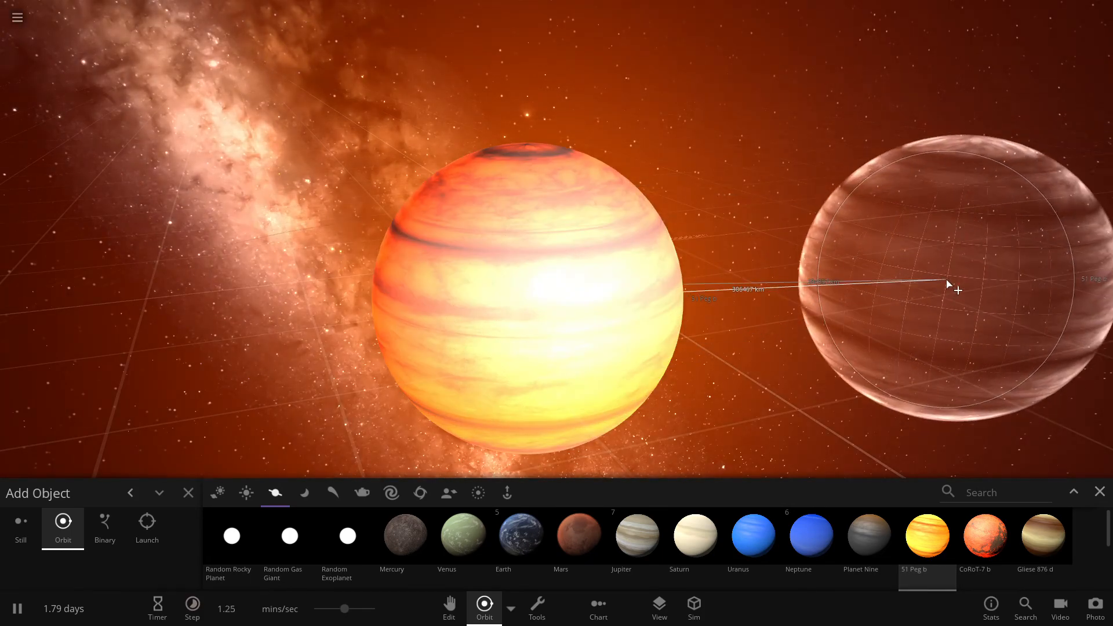
left_click(188, 493)
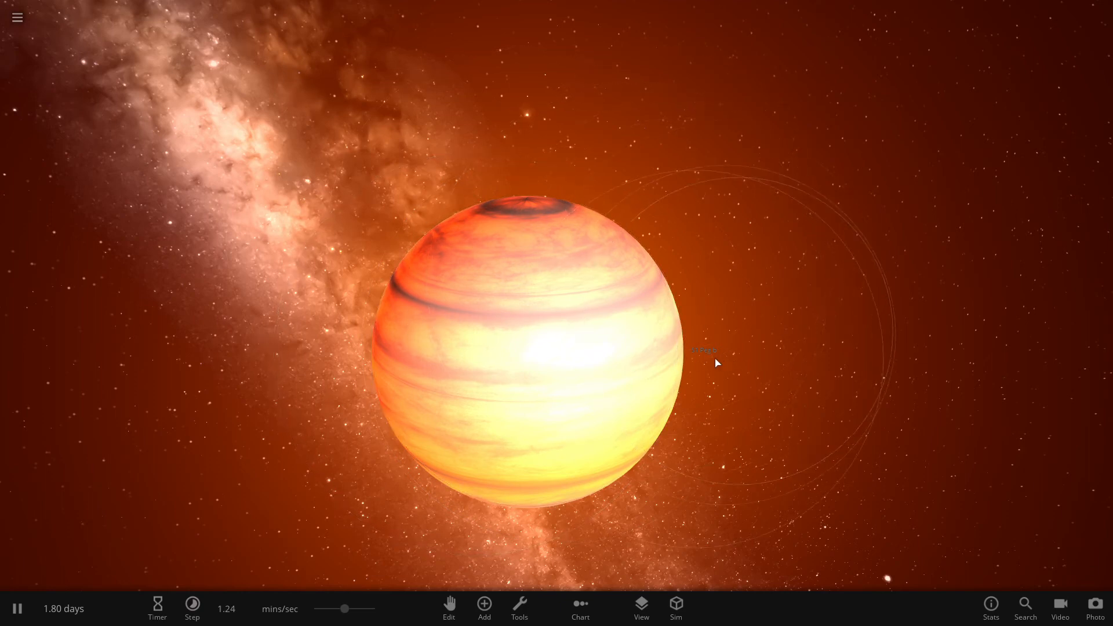
left_click(703, 351)
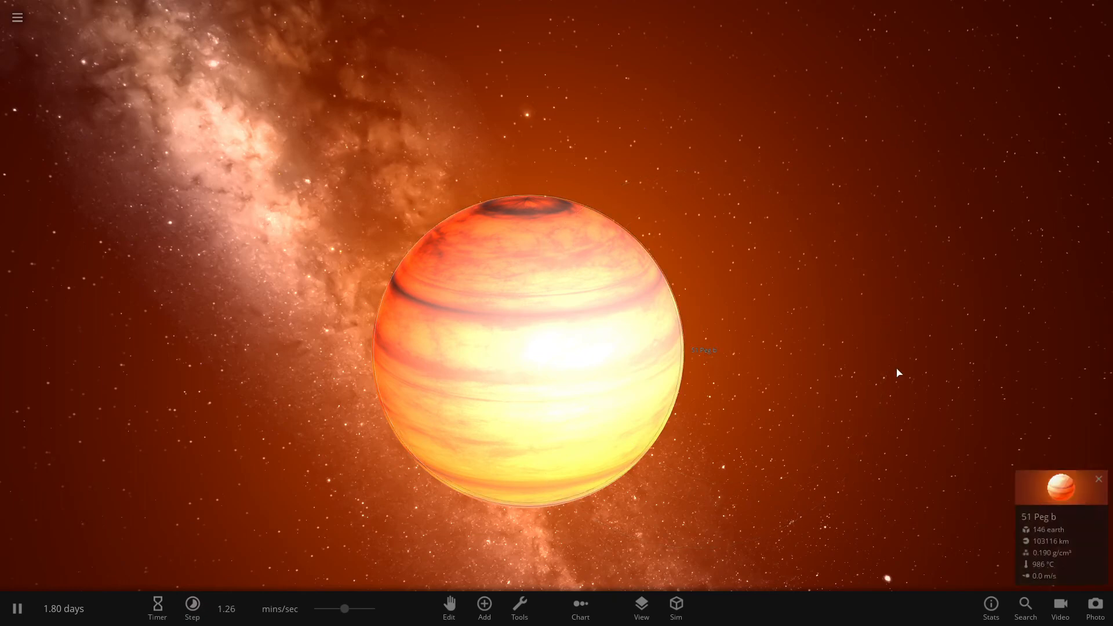
left_click(1059, 488)
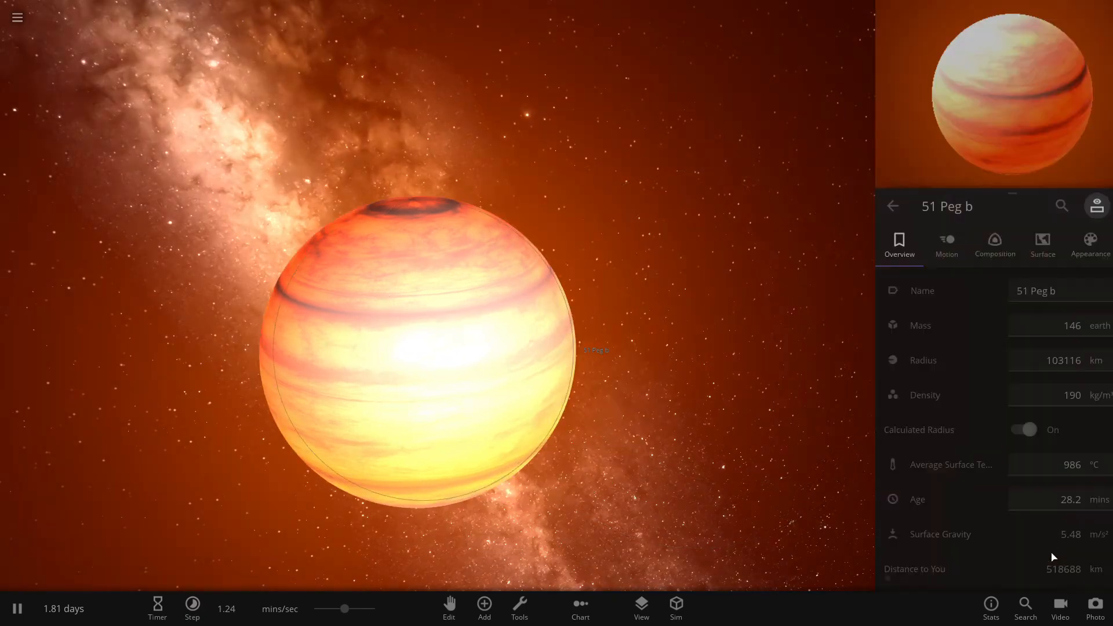
Step: Rename the planet to '51 Pegasi b' in its name field
left_click(1034, 291)
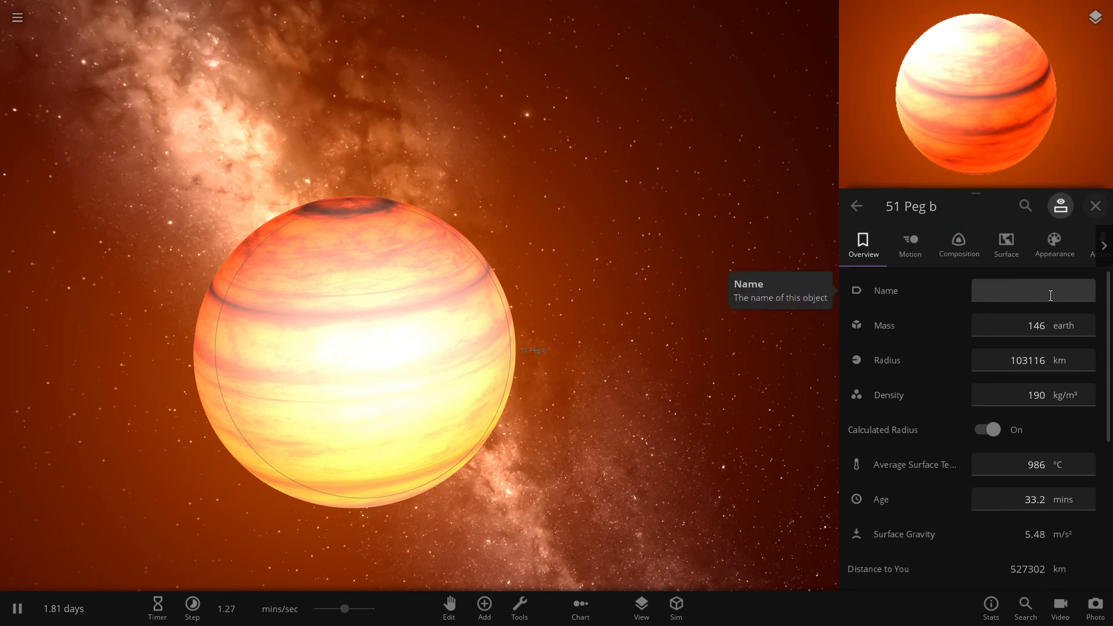
type("5")
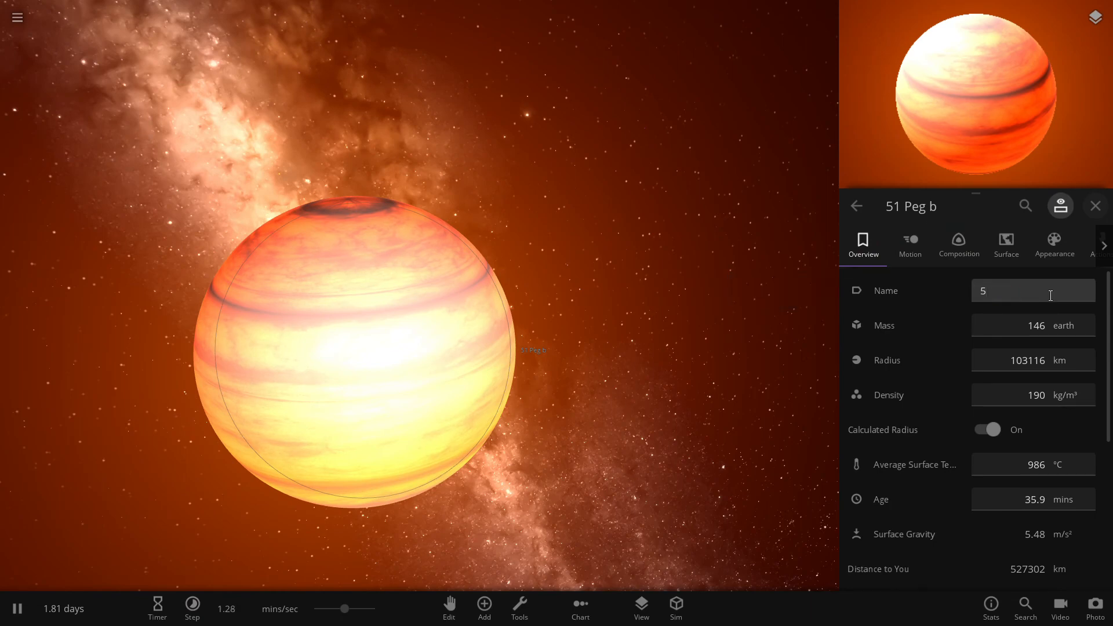
type("1 P")
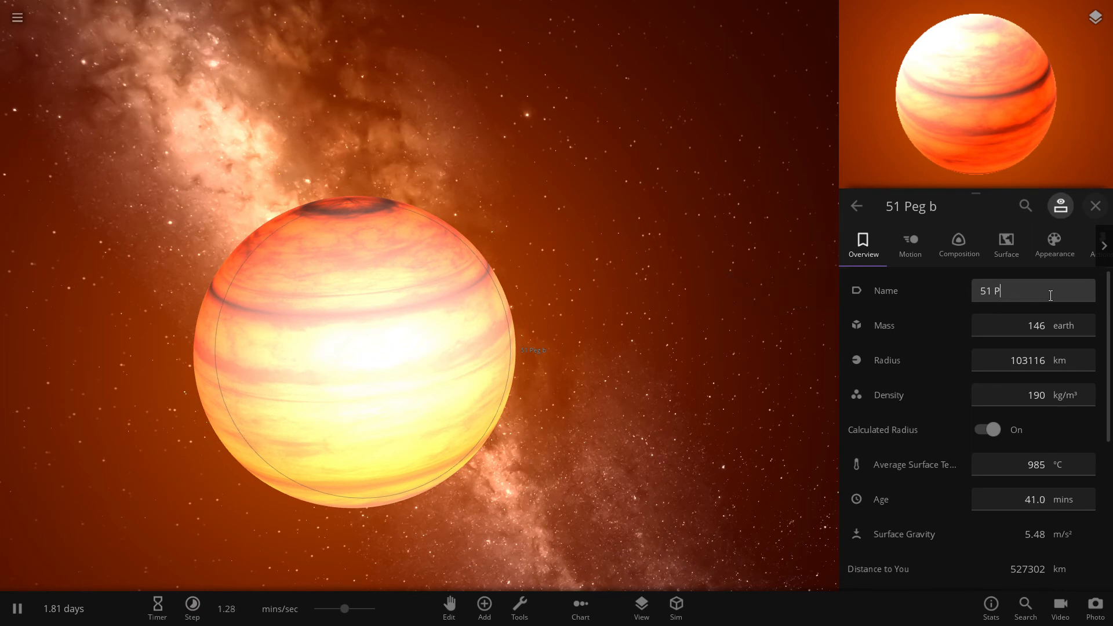
type("eg")
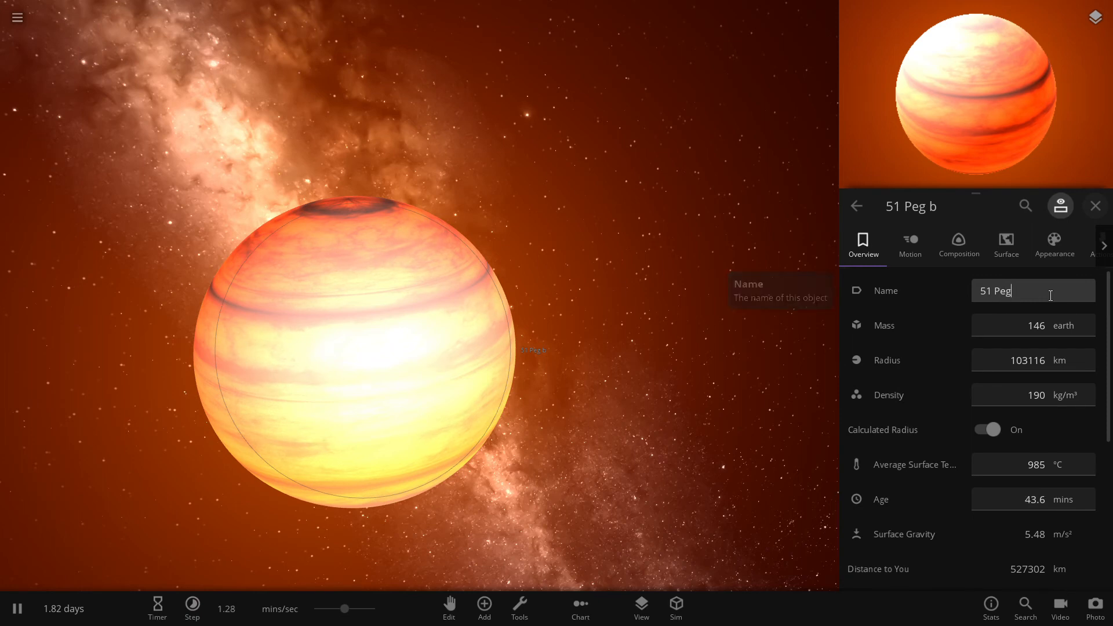
type("asi")
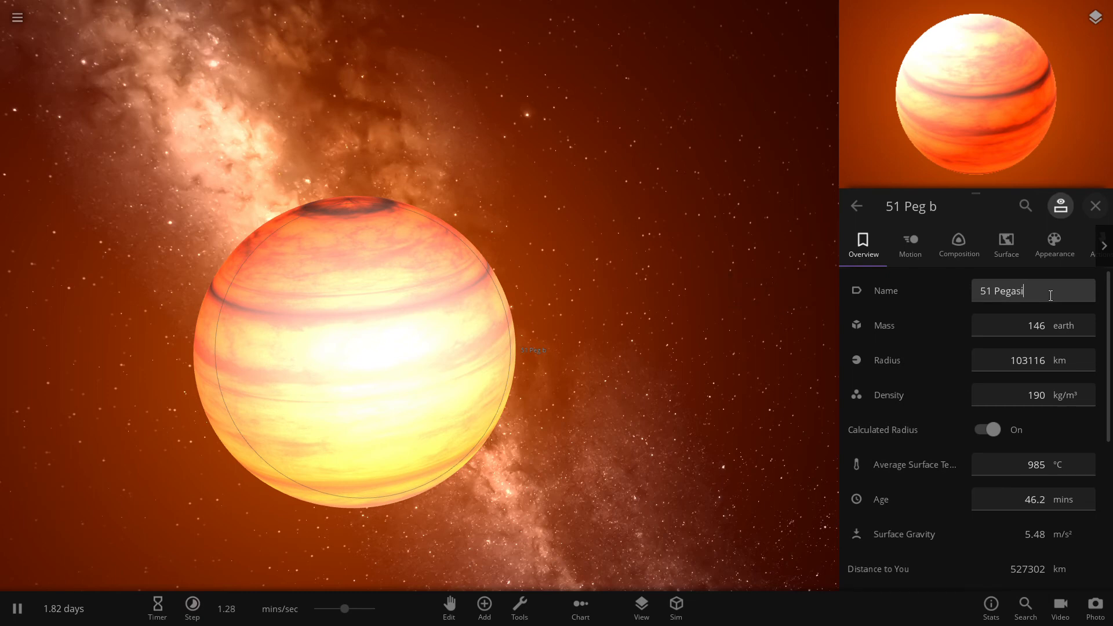
mouse_move(1033, 291)
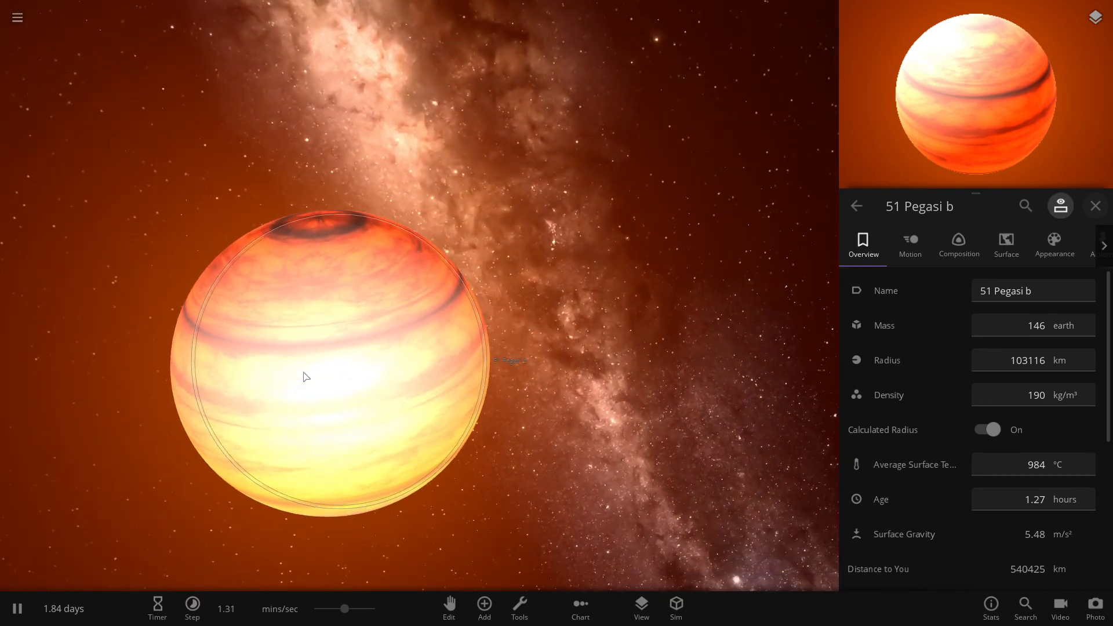
Step: Reopen the Add Object catalogue beside the renamed 51 Pegasi b
scroll("down", 3)
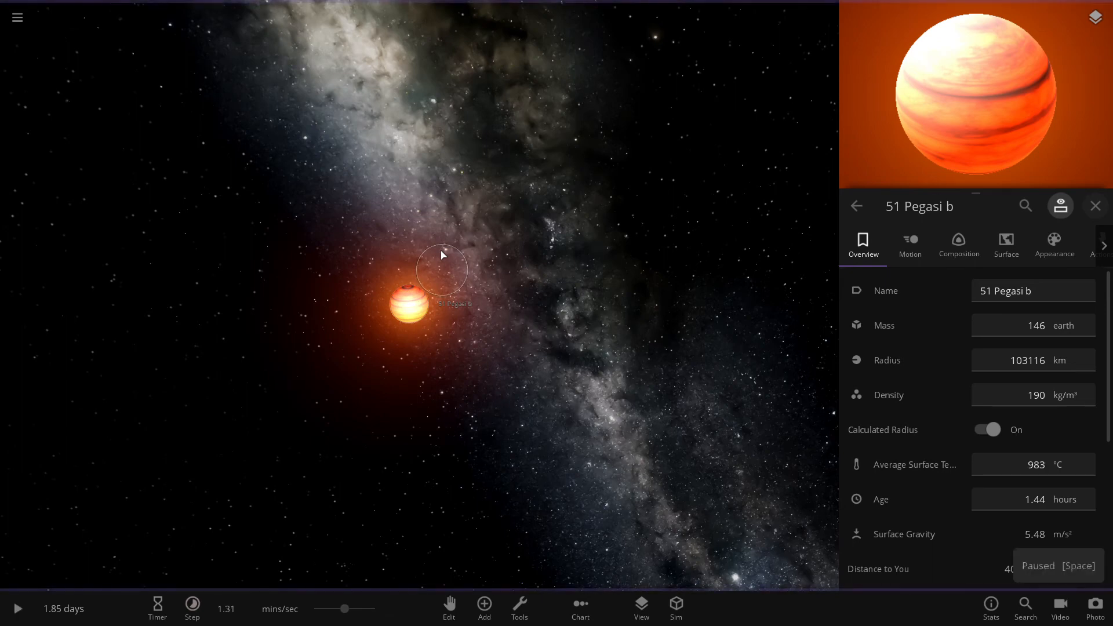
left_click(483, 608)
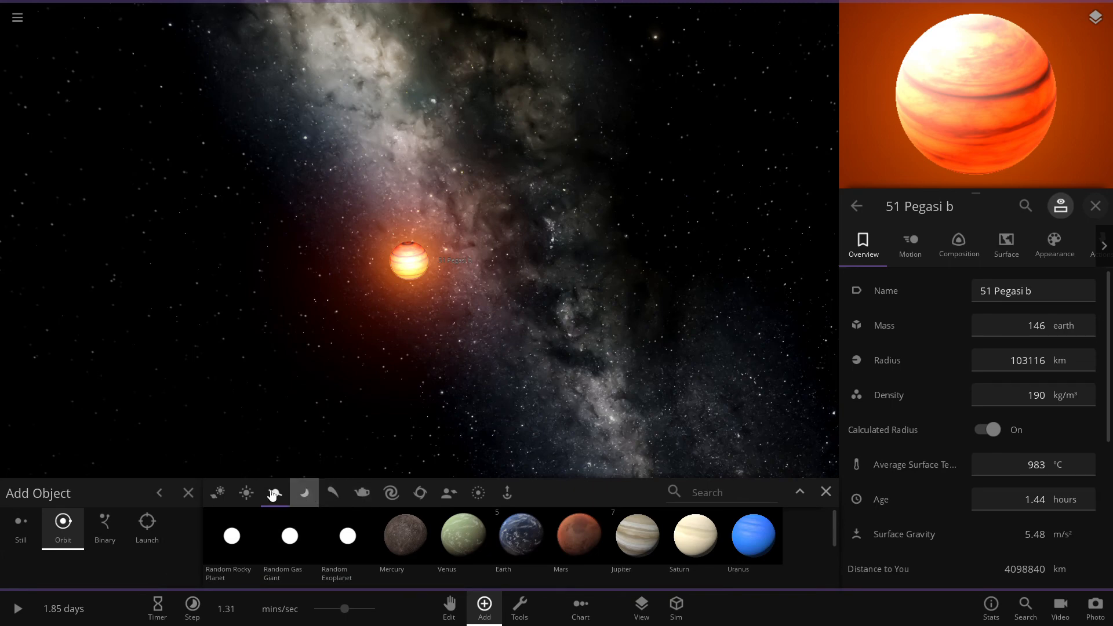
Step: Switch the catalogue to Stars to add Wolf 359 and the Sun near 51 Pegasi b
left_click(244, 493)
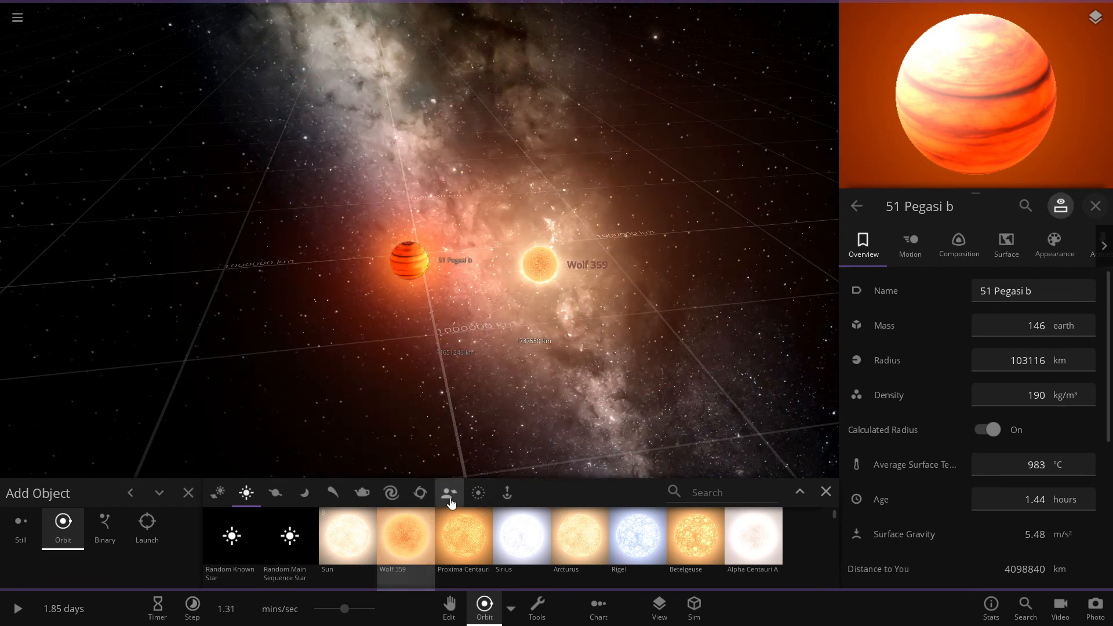
mouse_move(448, 493)
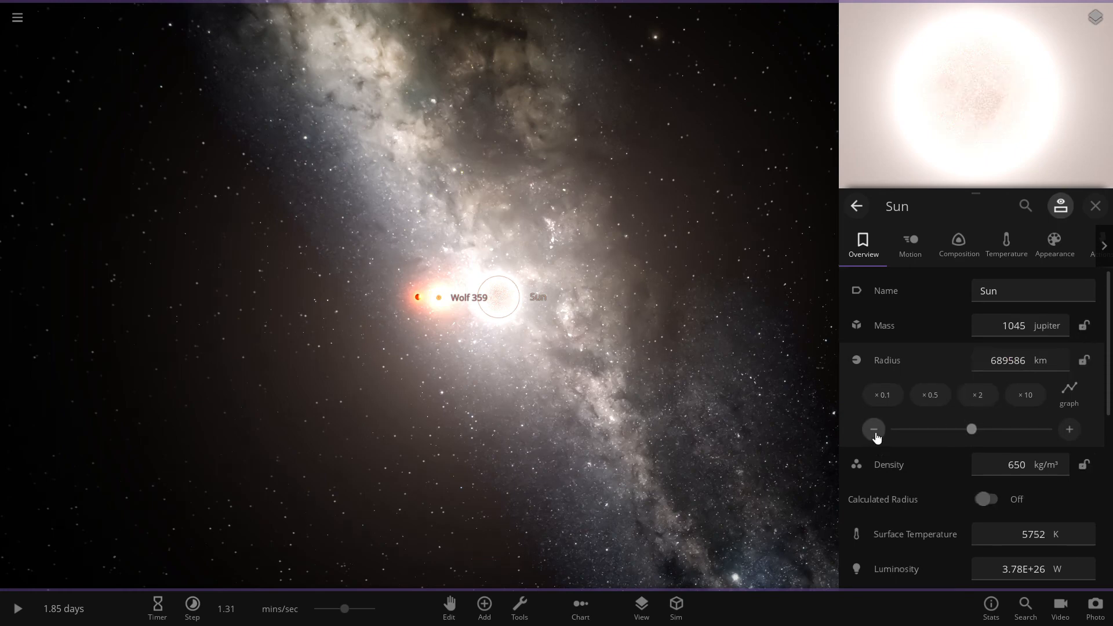
Step: Reduce the Sun's radius stepwise to about 313767 km, cooling it to roughly 4033 K
left_click(872, 429)
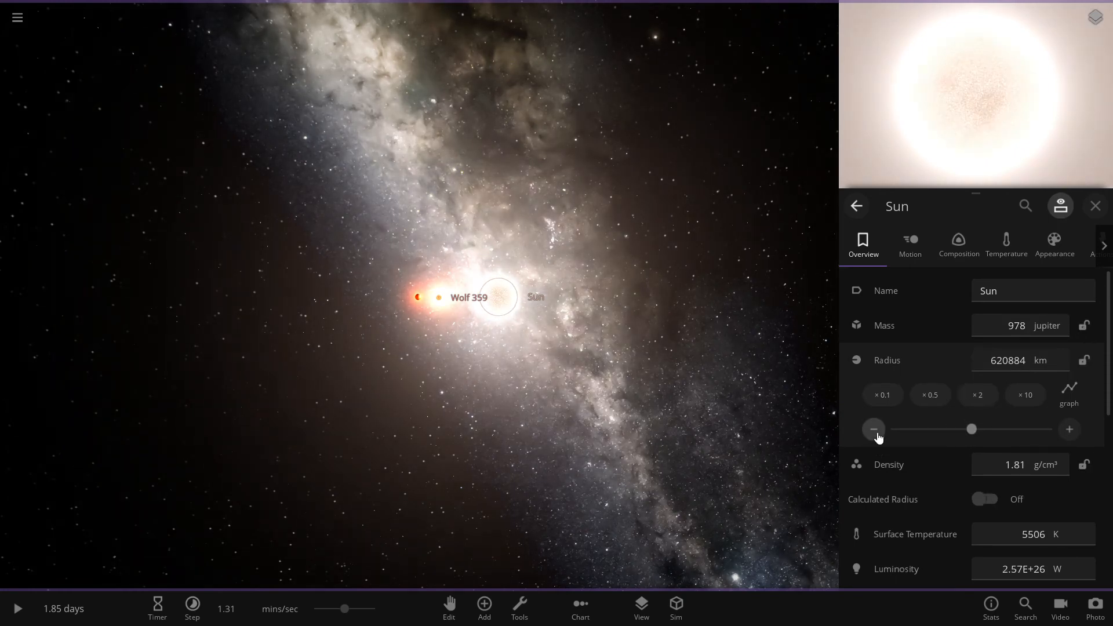
left_click(873, 429)
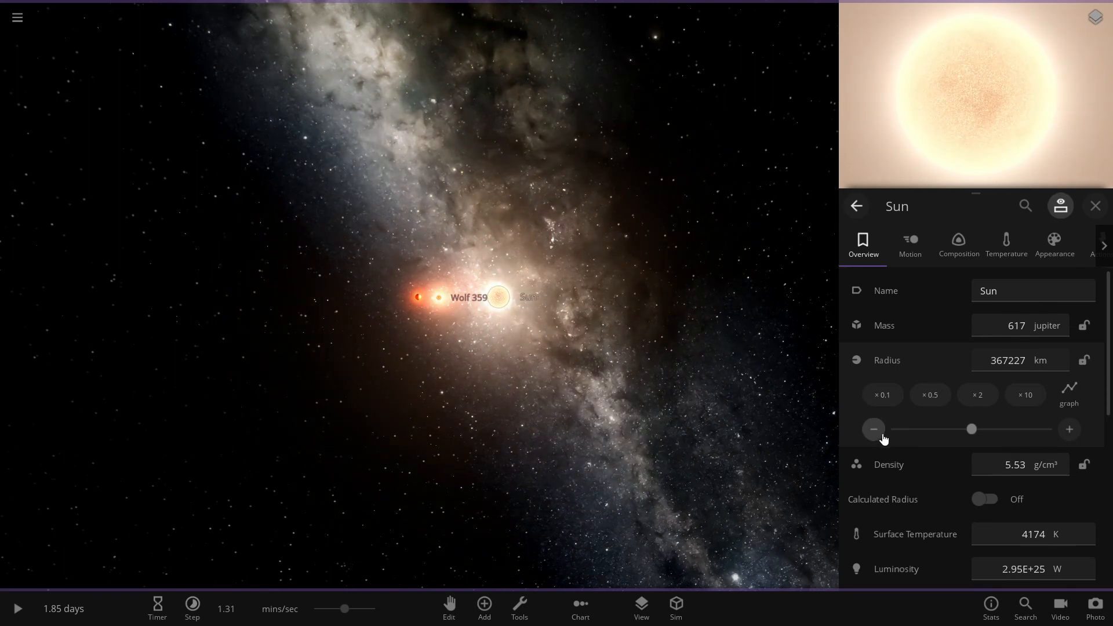
left_click(874, 430)
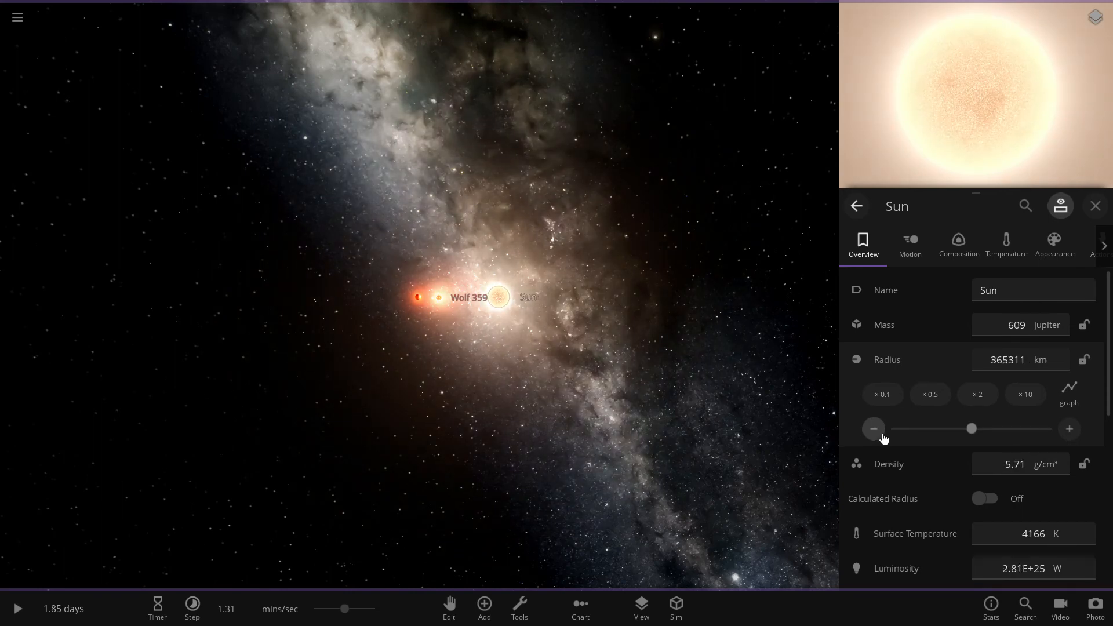
left_click(873, 427)
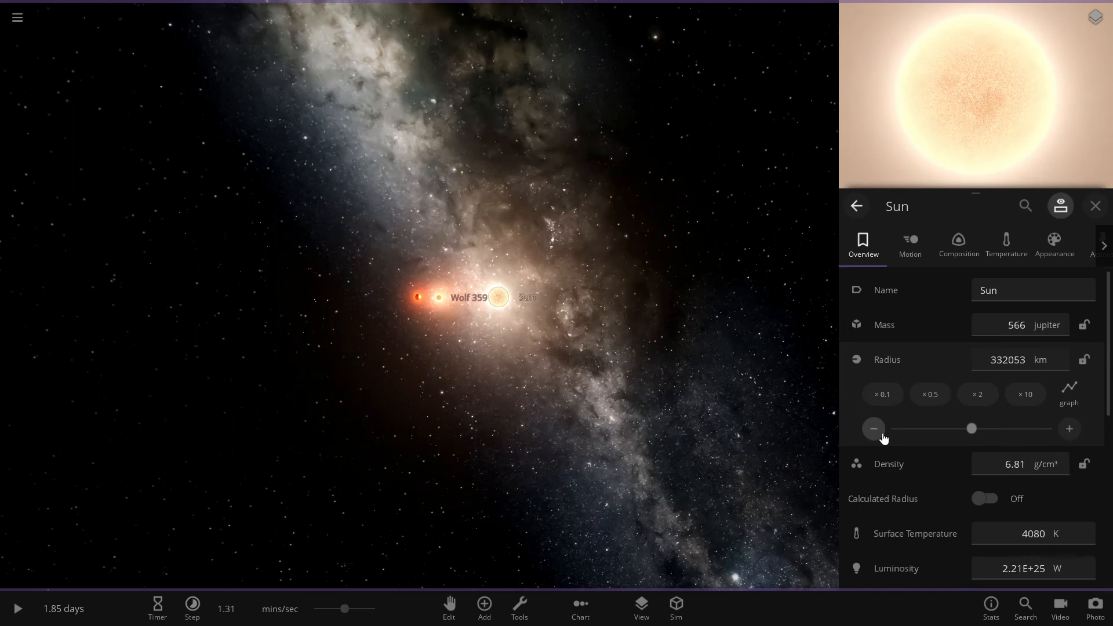
left_click(873, 429)
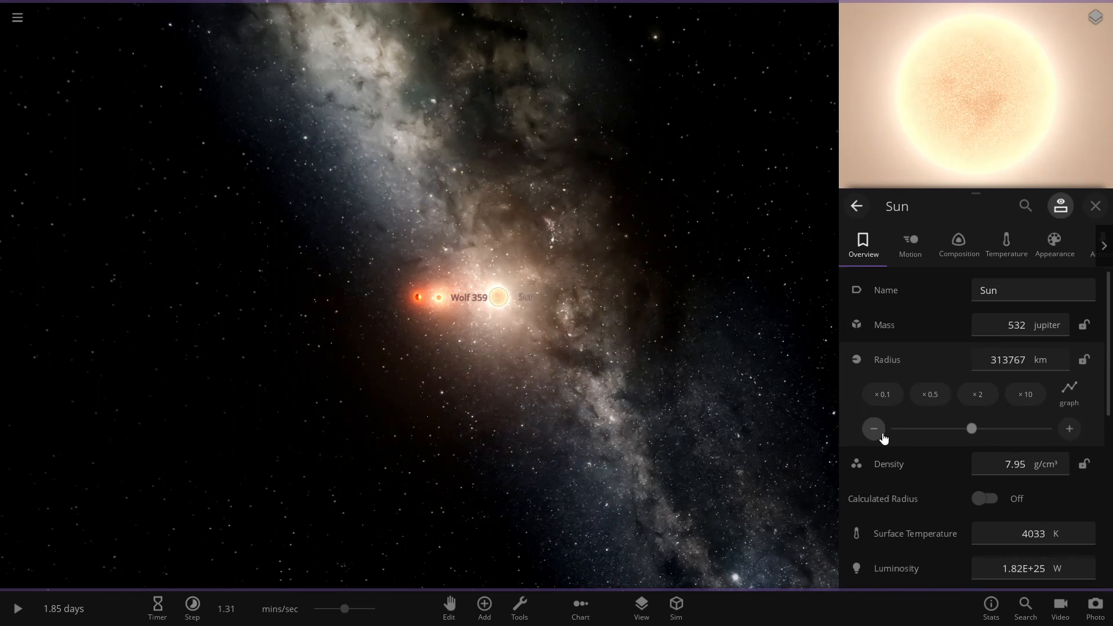
left_click(484, 608)
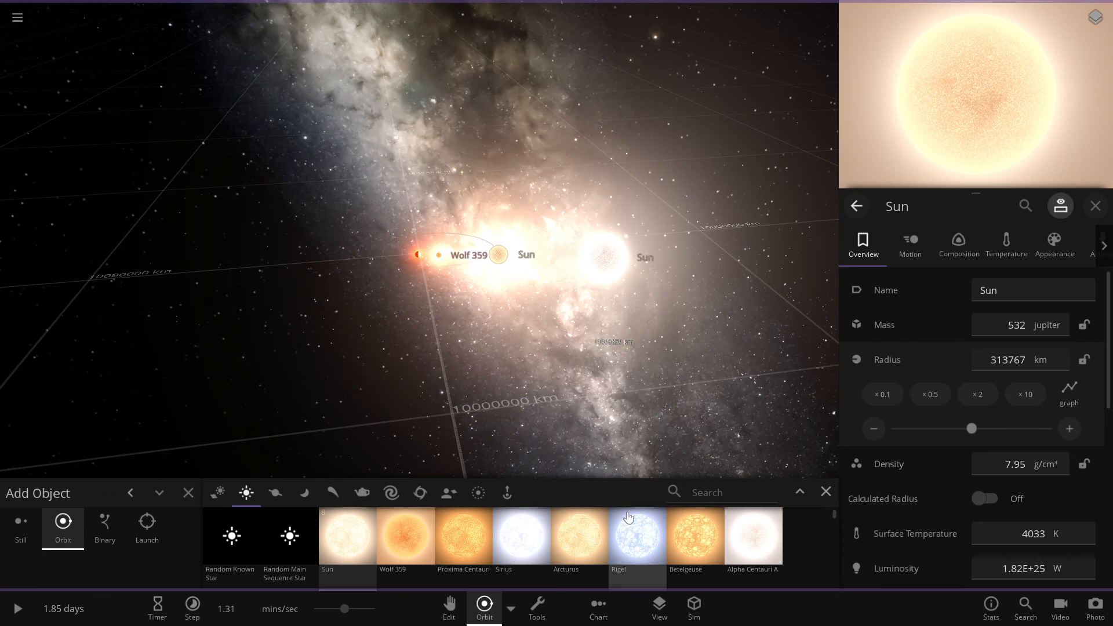
mouse_move(636, 536)
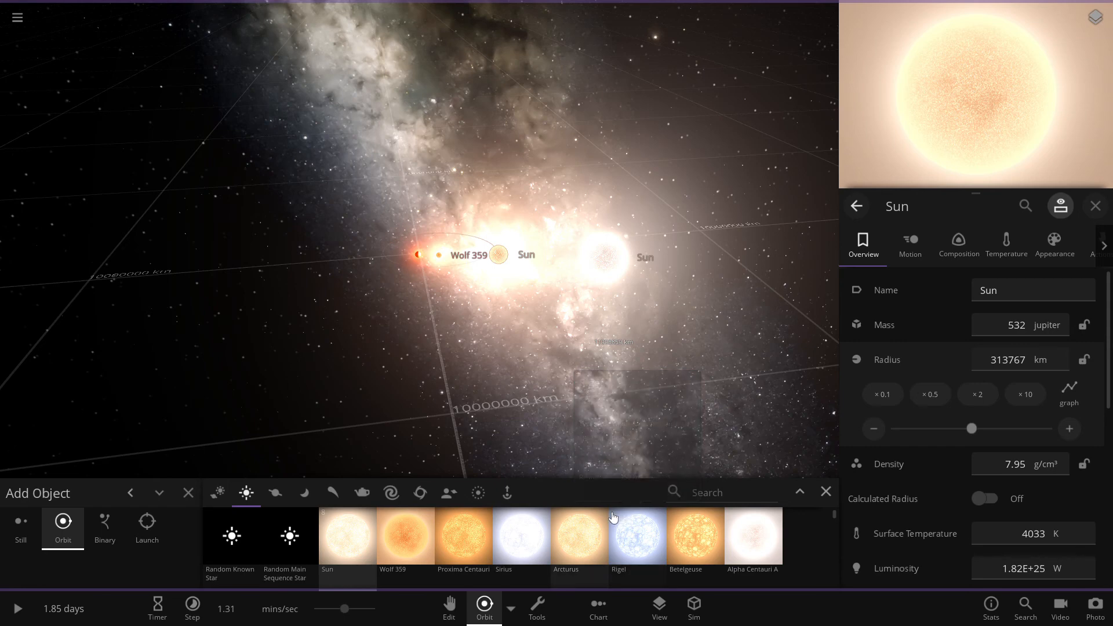
mouse_move(636, 536)
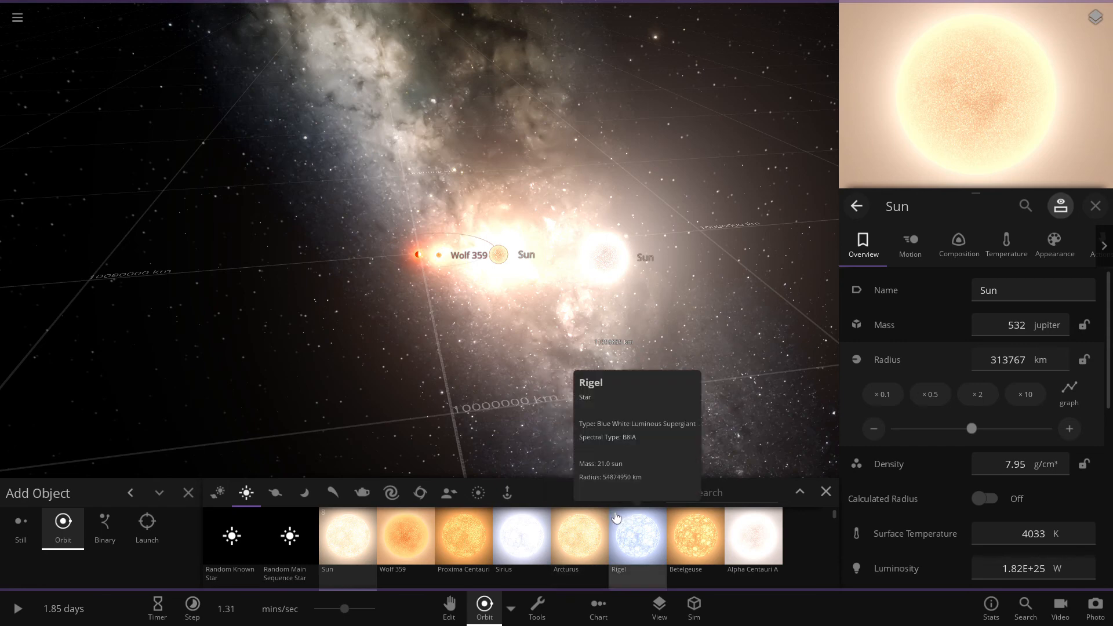
mouse_move(624, 516)
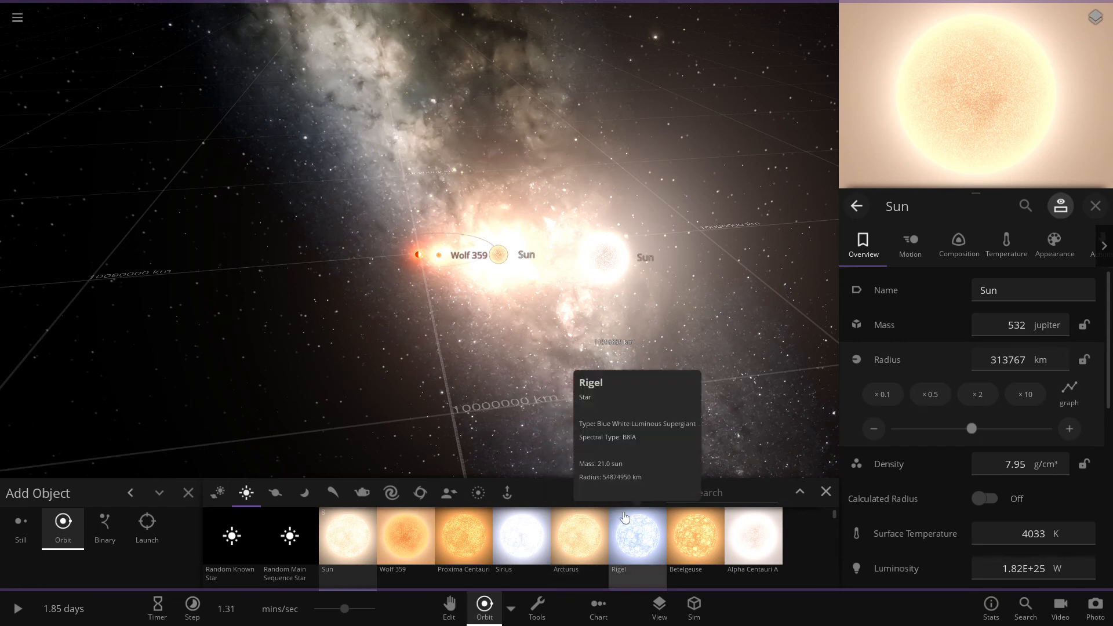
mouse_move(521, 536)
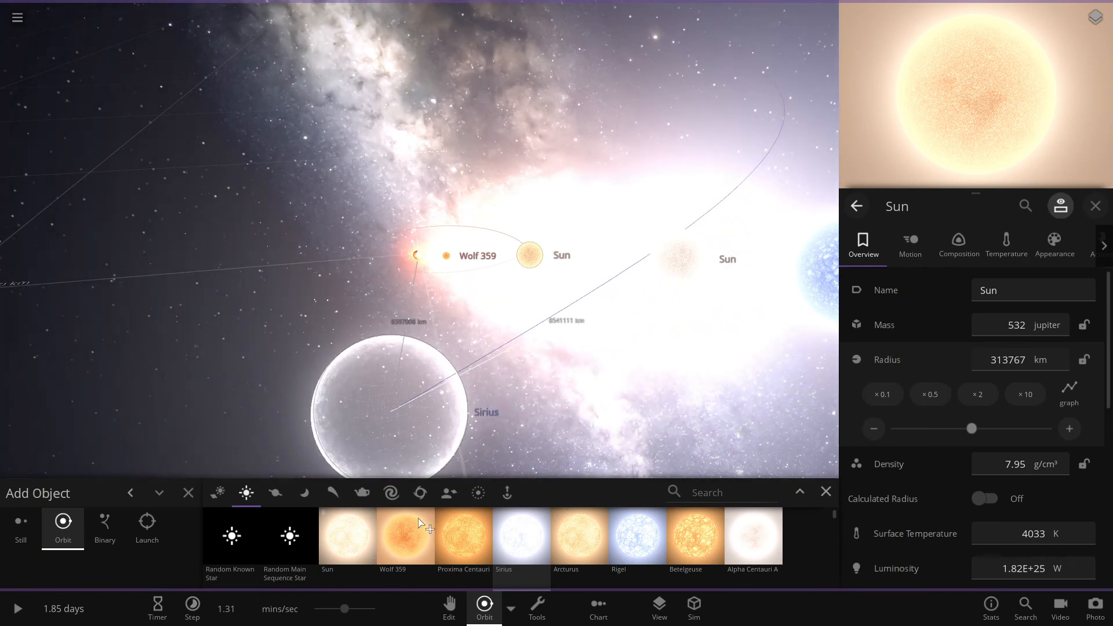
mouse_move(462, 536)
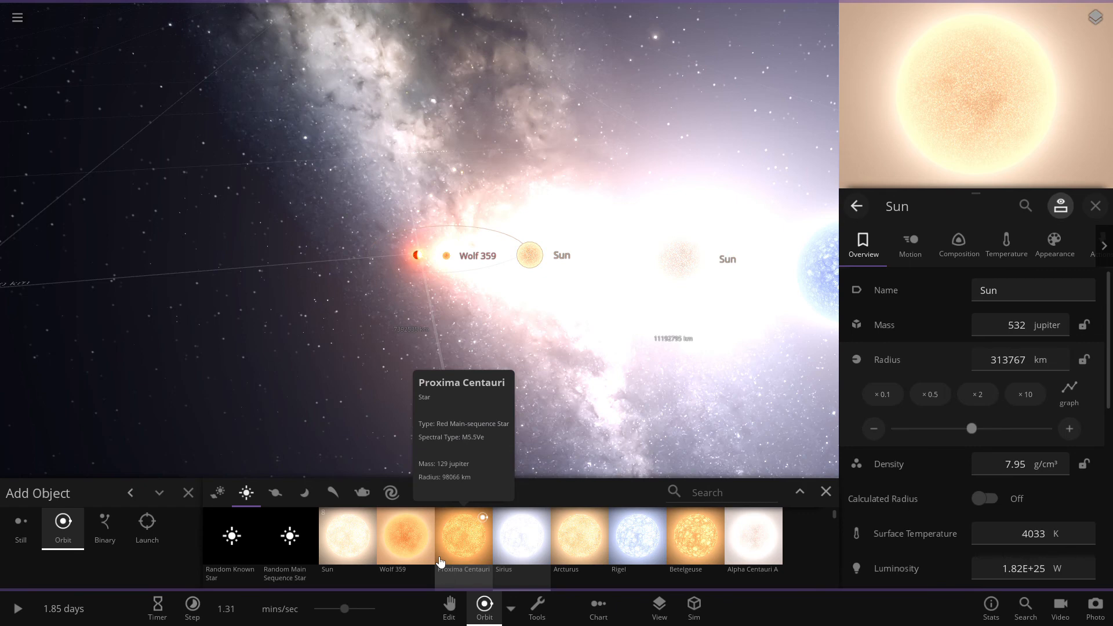
mouse_move(608, 553)
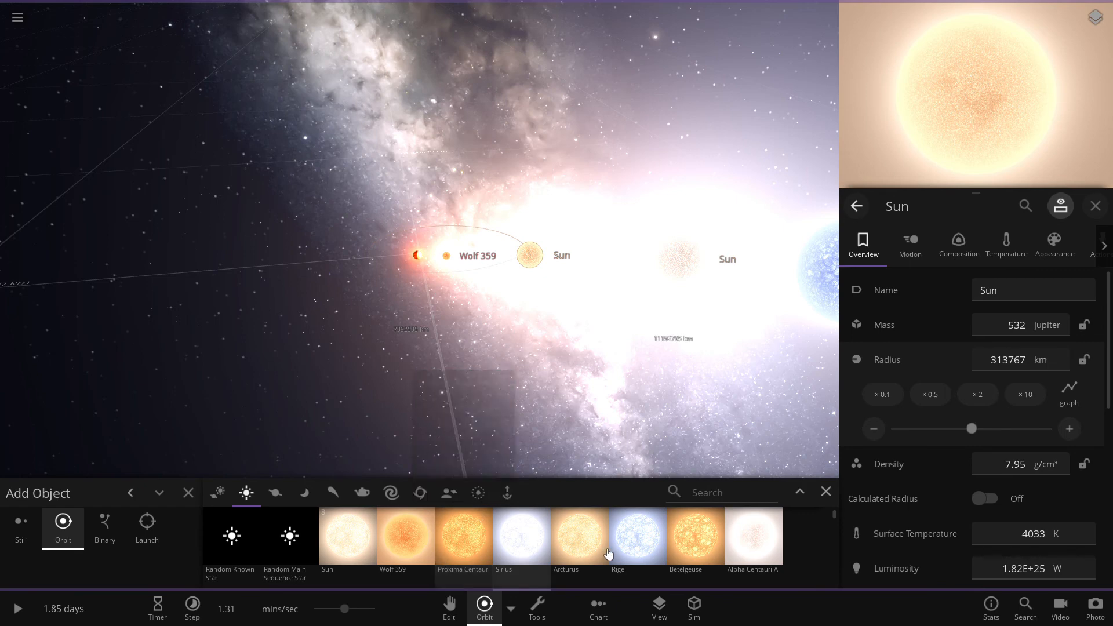
mouse_move(579, 538)
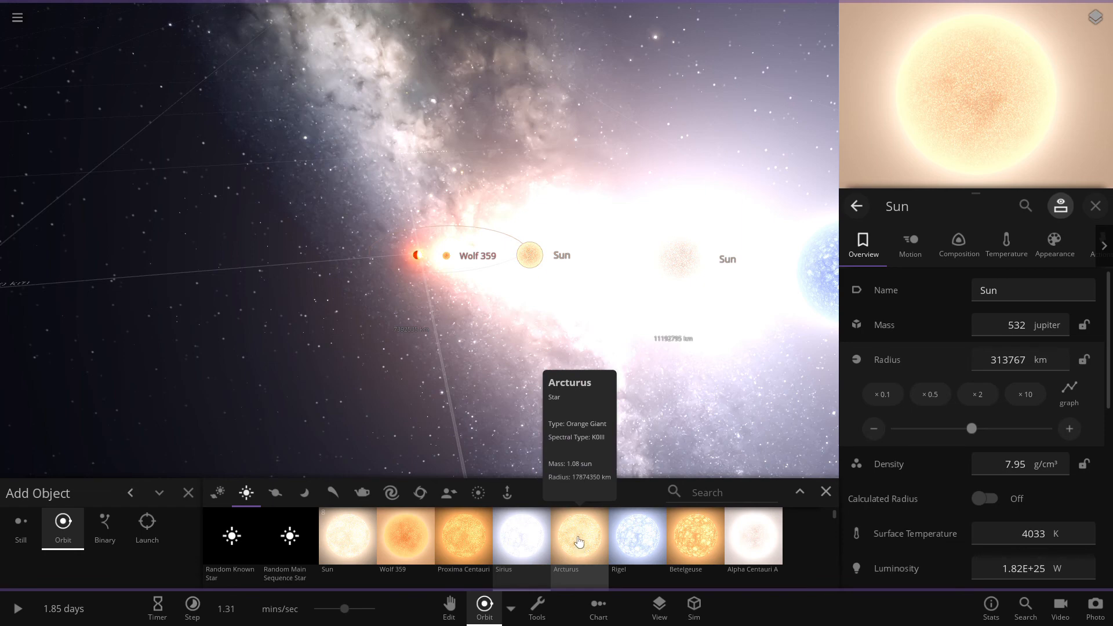
mouse_move(638, 540)
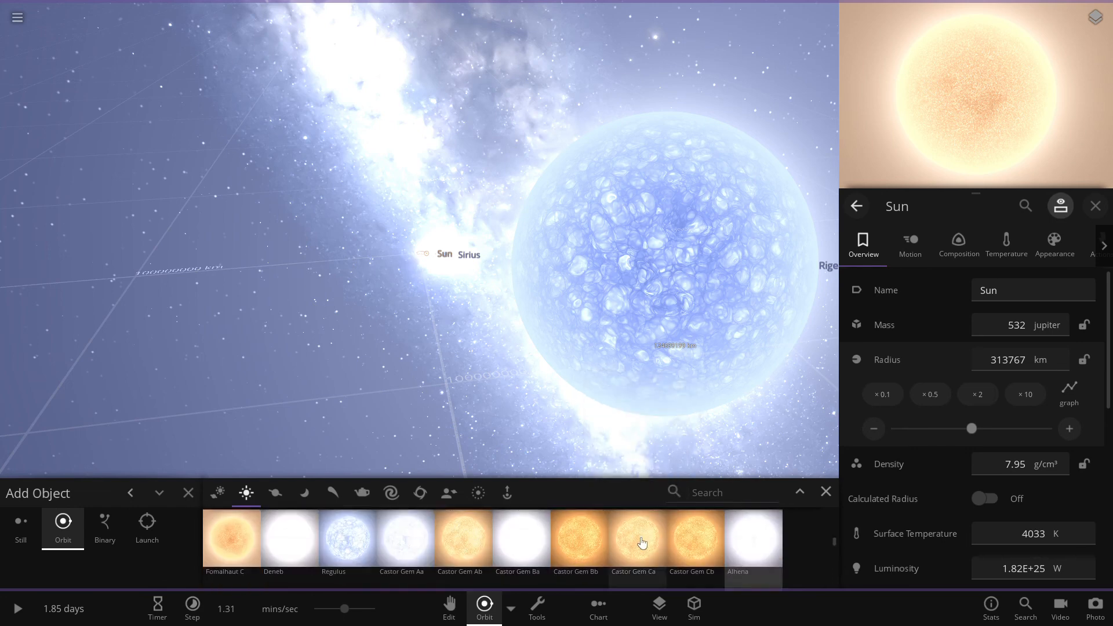
mouse_move(402, 541)
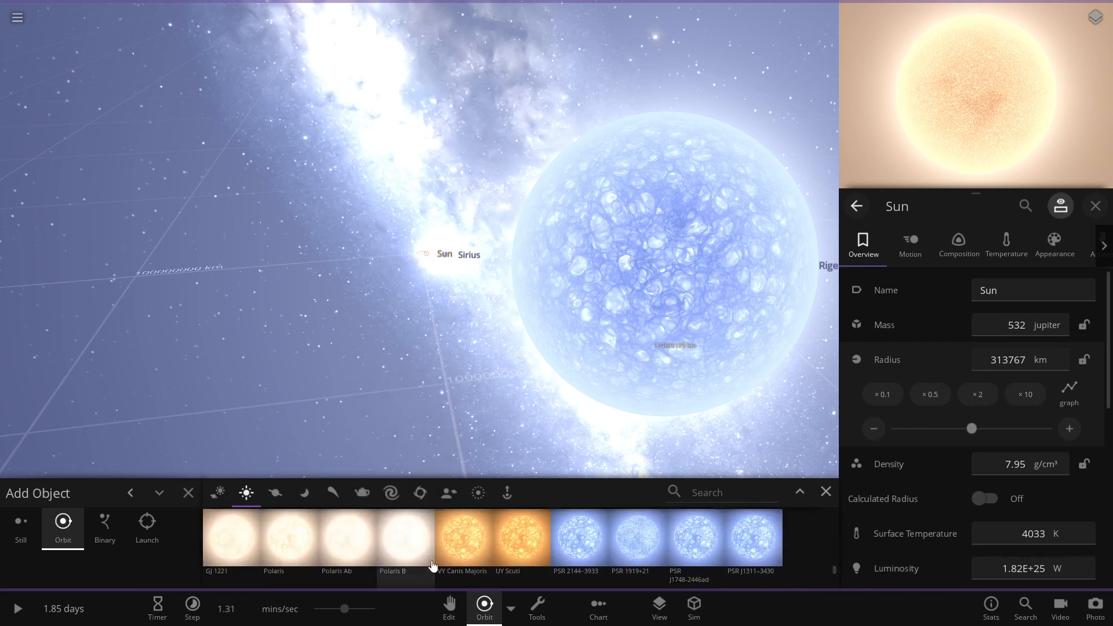
mouse_move(404, 540)
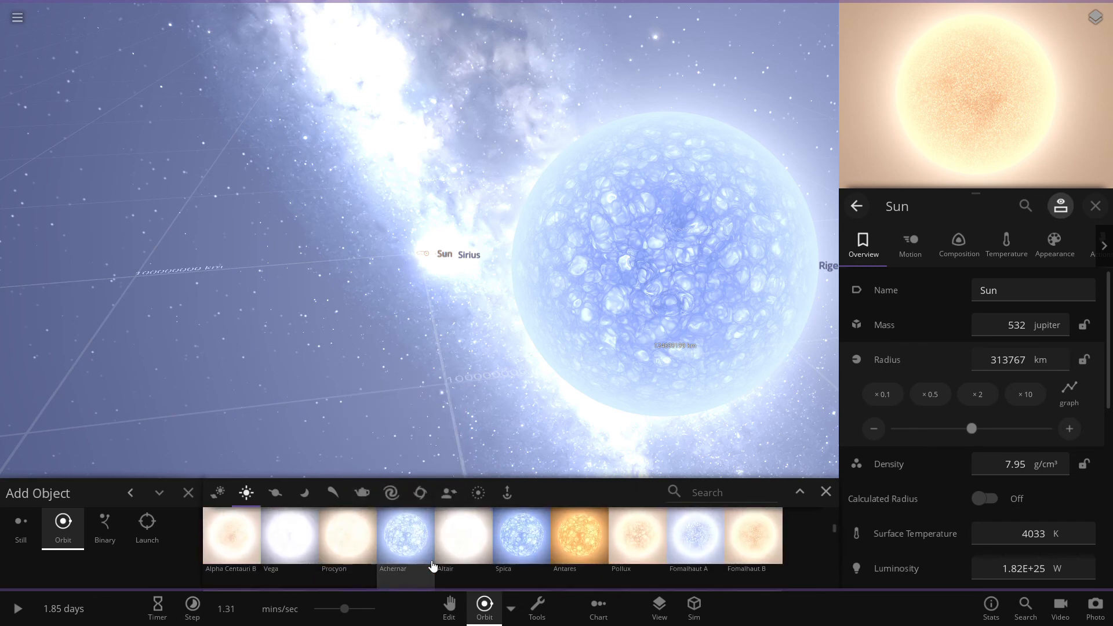
Step: Search the star catalogue for 'Ar' and pick Achernar to add
left_click(419, 492)
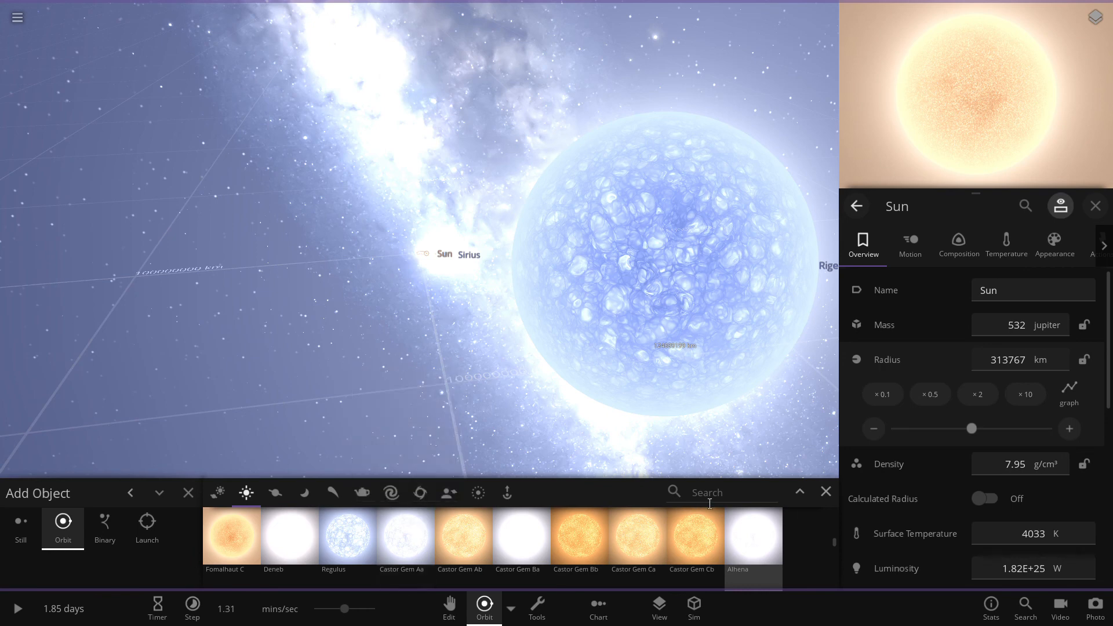
left_click(717, 492)
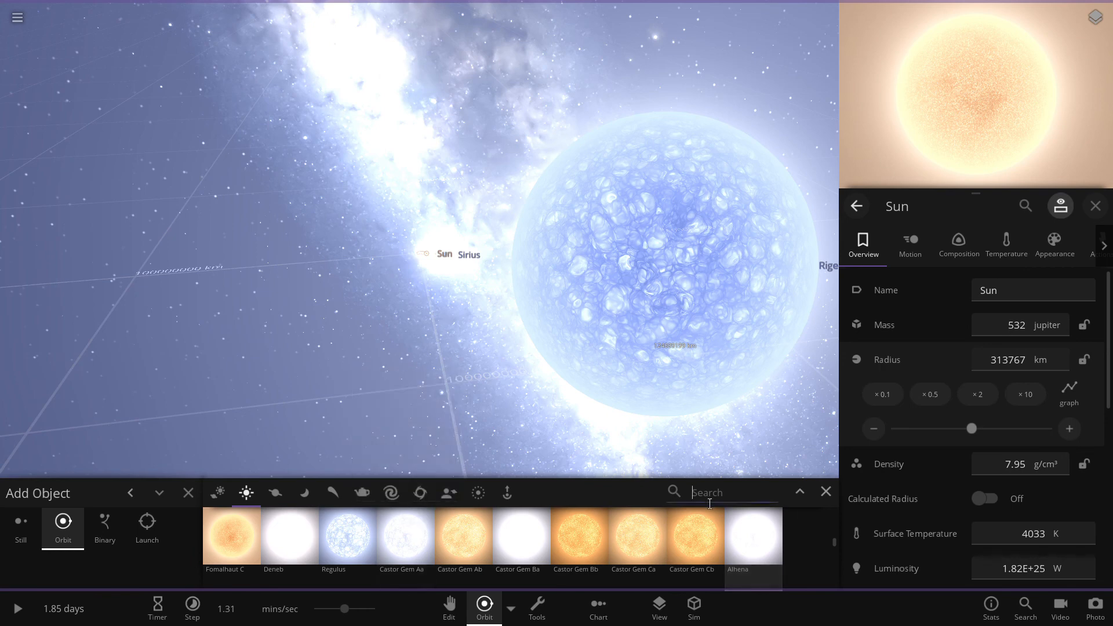
type("A")
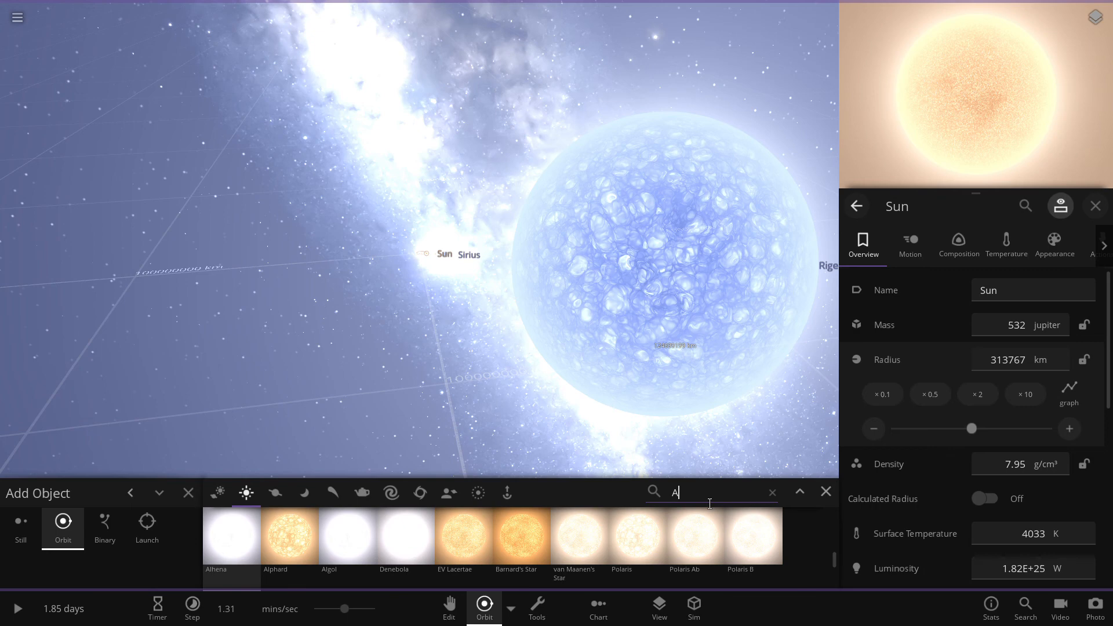
type("r")
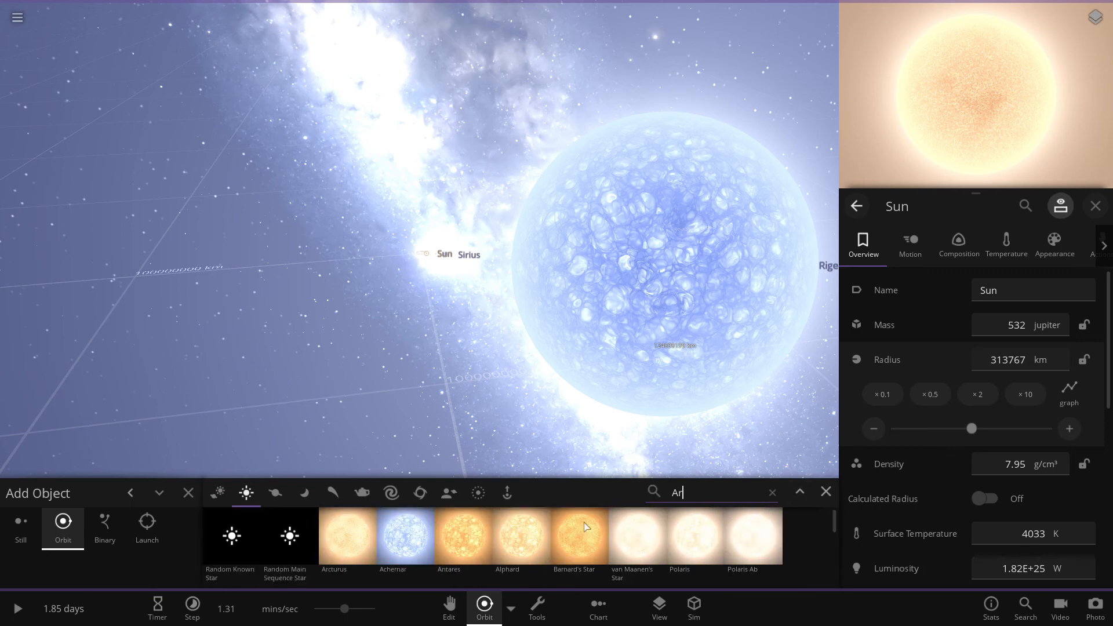
left_click(404, 538)
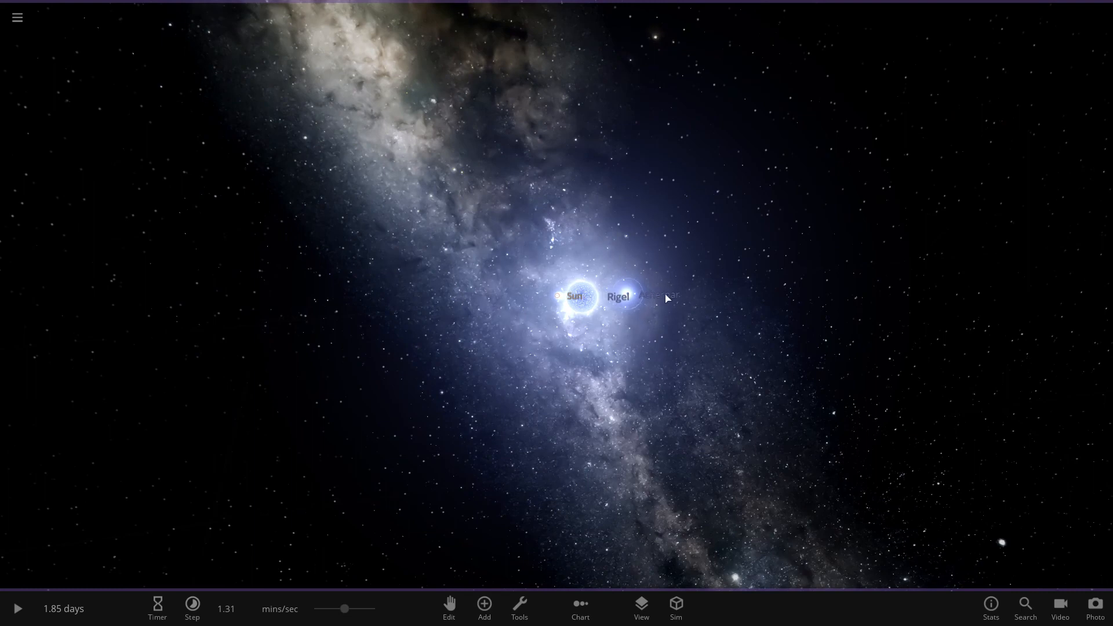
Step: Place Achernar in the scene, show its properties and enlarge its radius a couple of steps
left_click(654, 294)
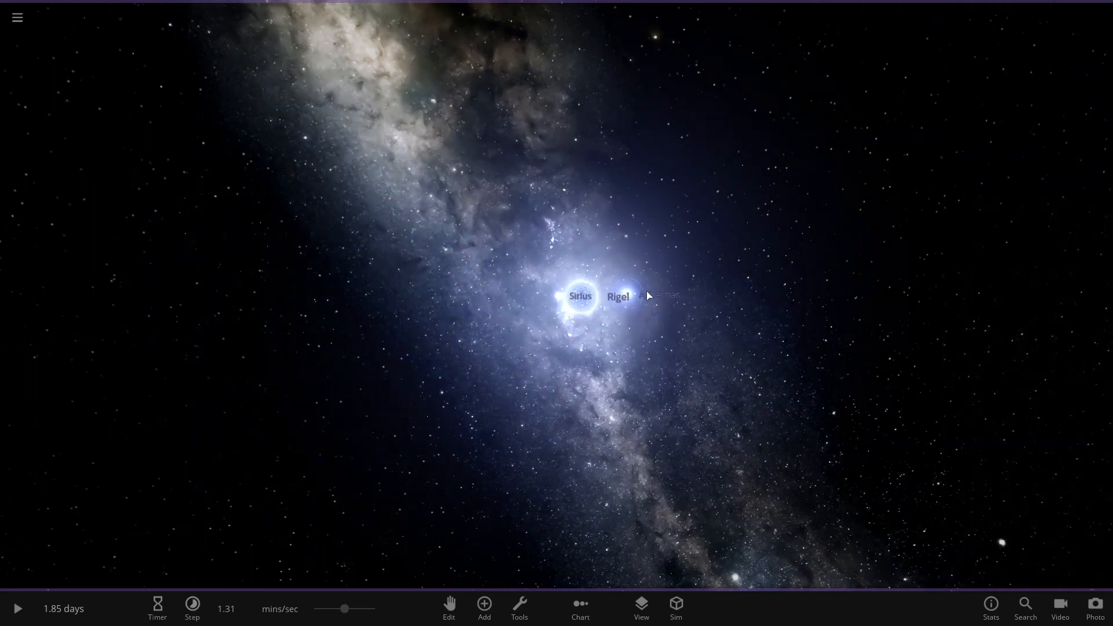
left_click(646, 294)
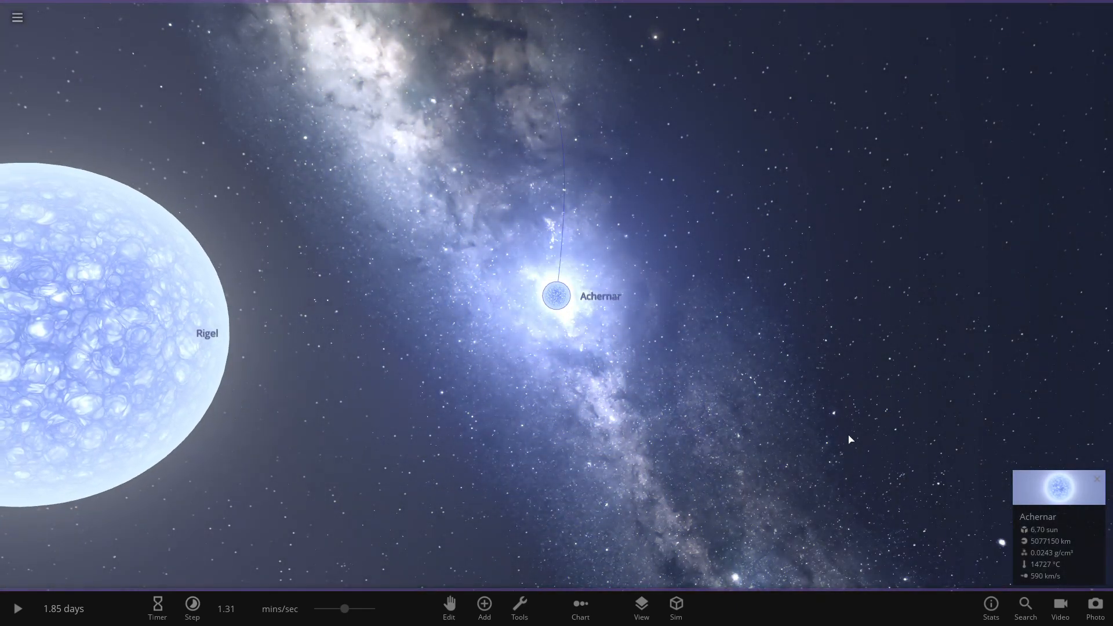
left_click(1057, 487)
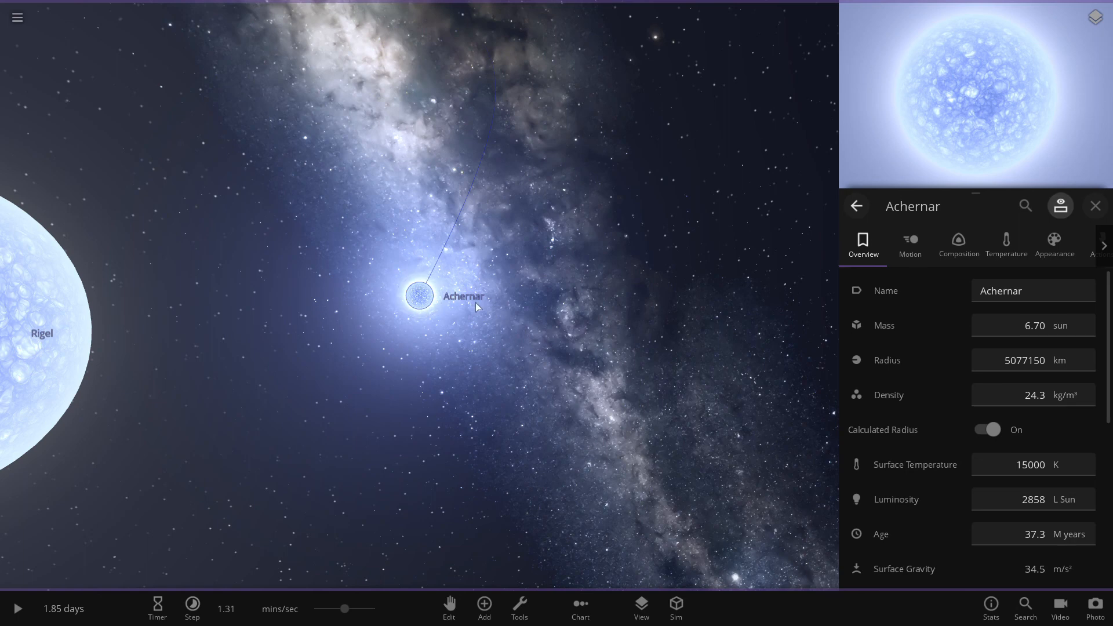
mouse_move(1037, 367)
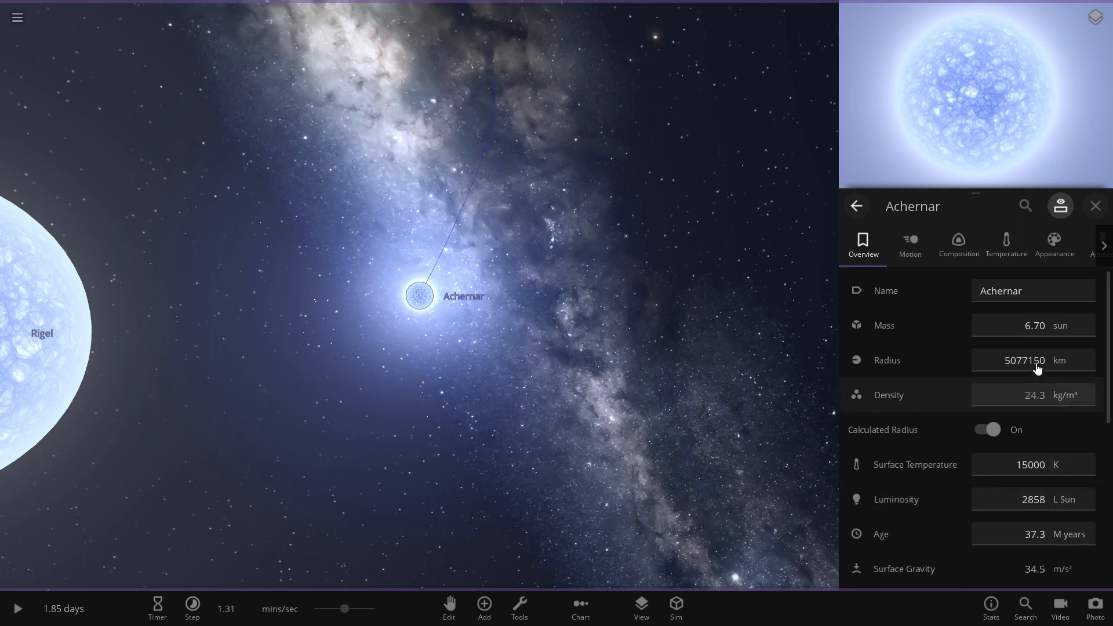
mouse_move(1034, 360)
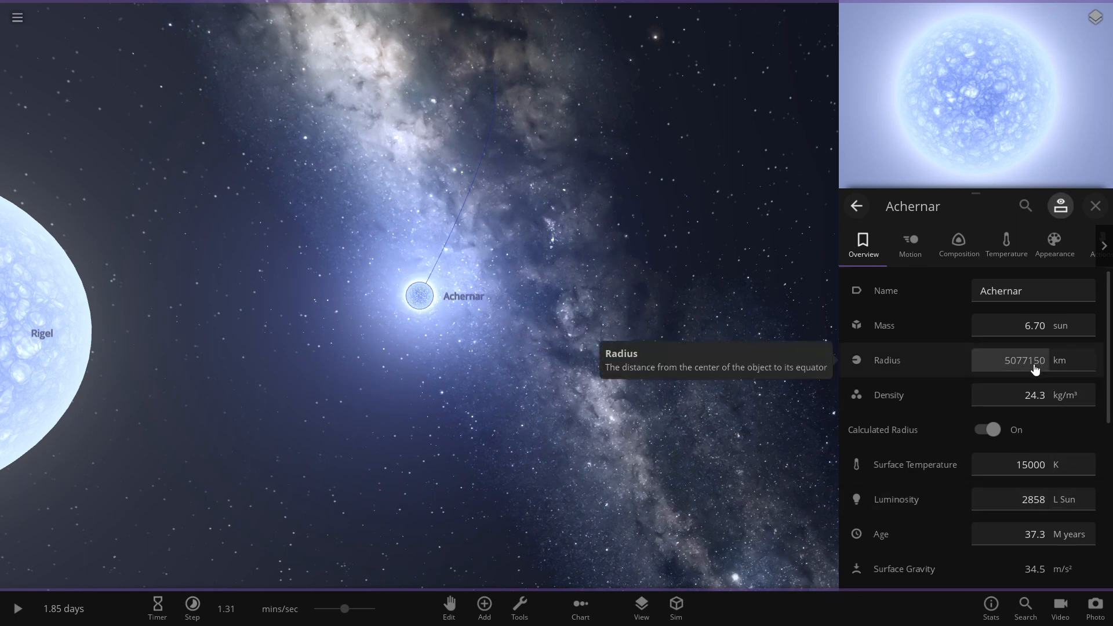
left_click(1025, 360)
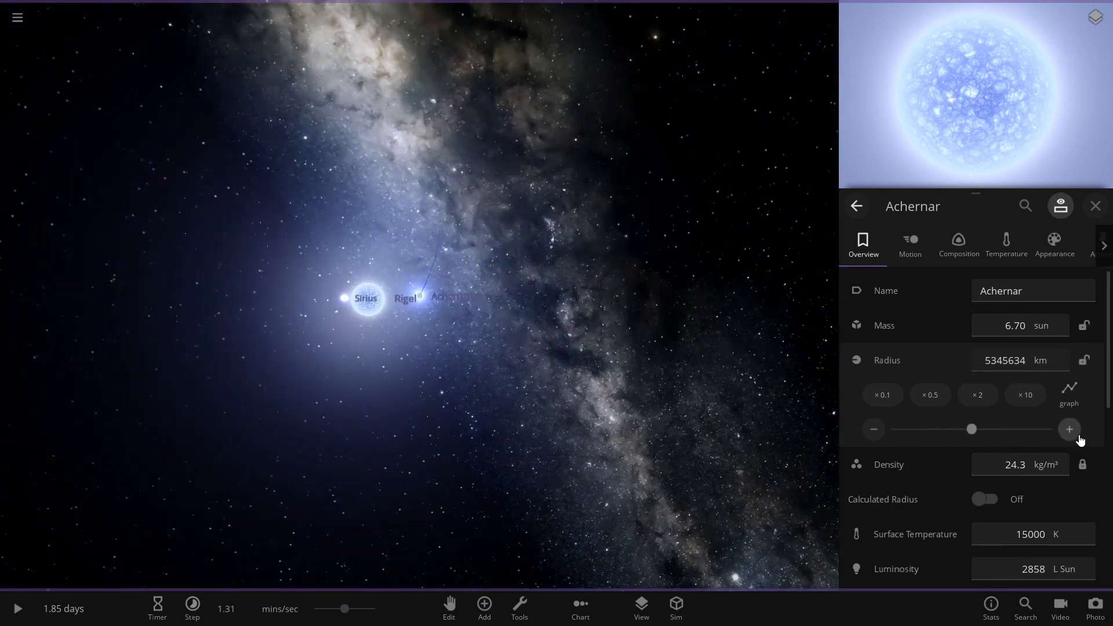
left_click(1068, 429)
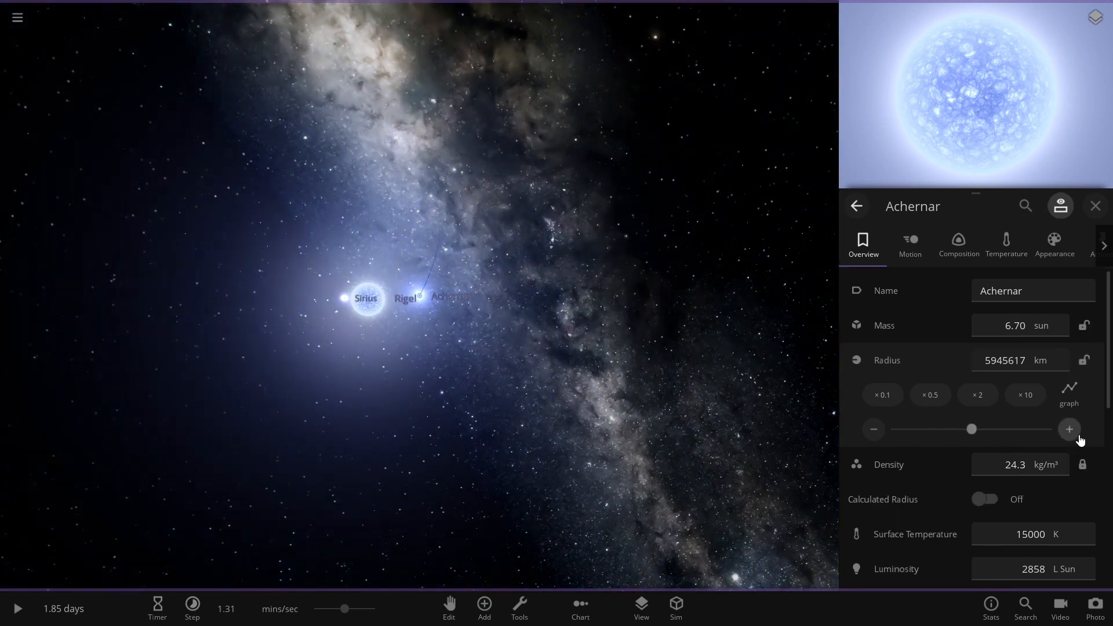
left_click(1069, 430)
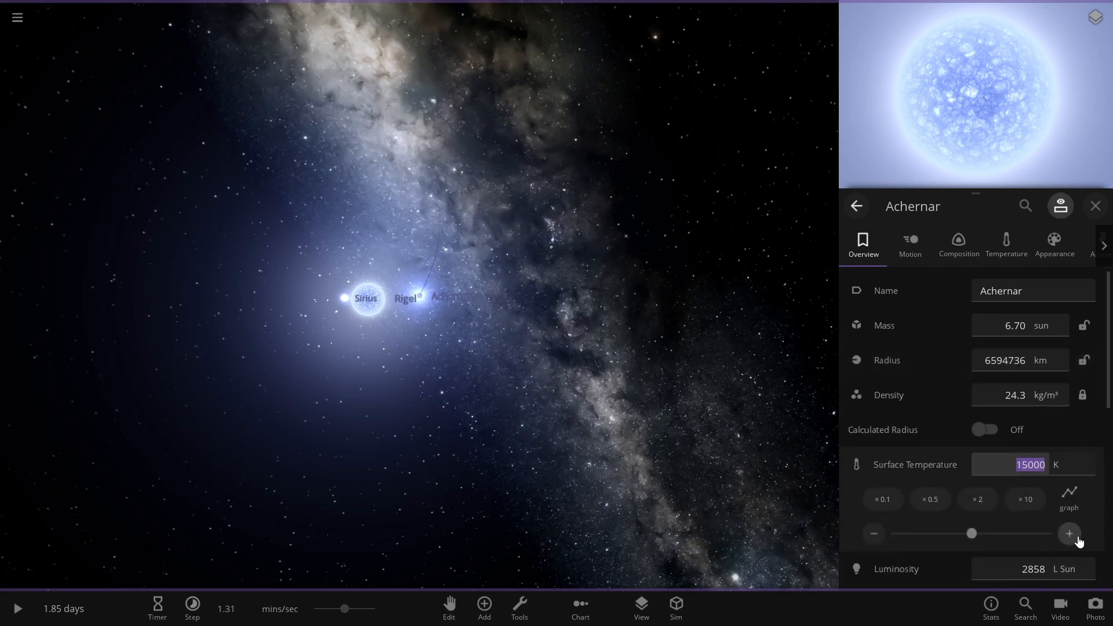
Step: Heat Achernar's surface to about 68182 K and drag its radius toward 6.67 million km
left_click(1070, 533)
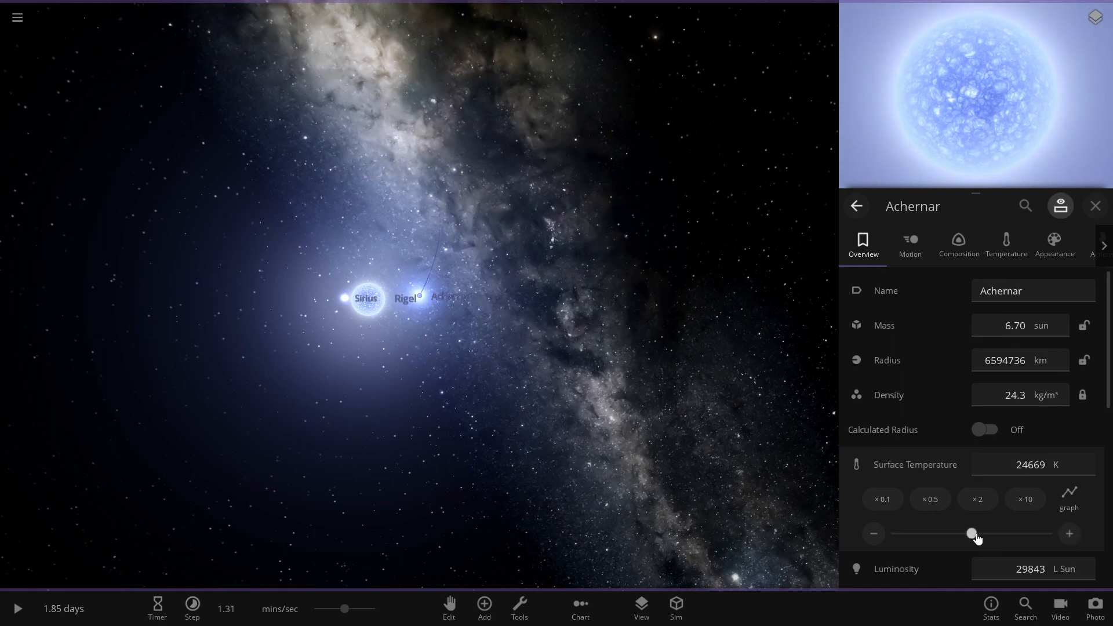
left_click_drag(973, 533, 986, 533)
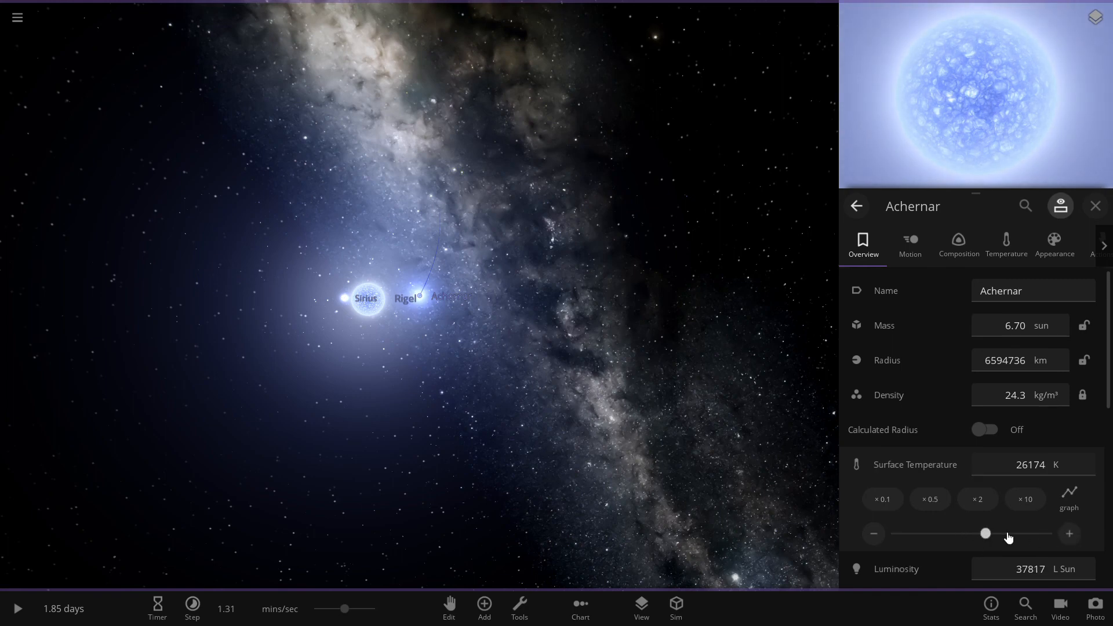
left_click_drag(985, 533, 1004, 534)
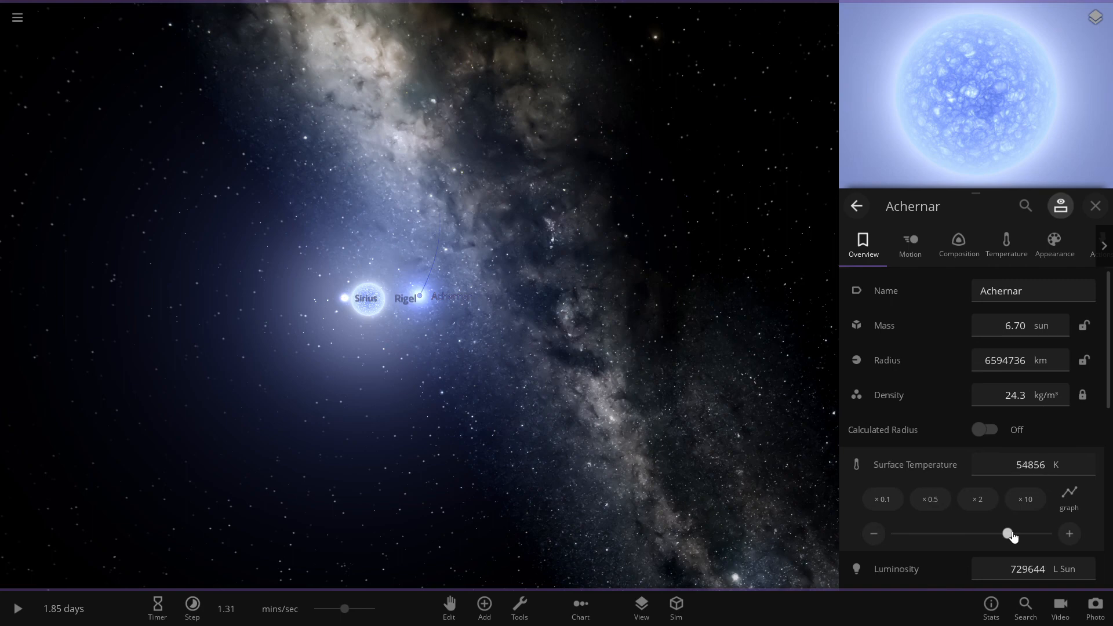
left_click_drag(1007, 533, 971, 534)
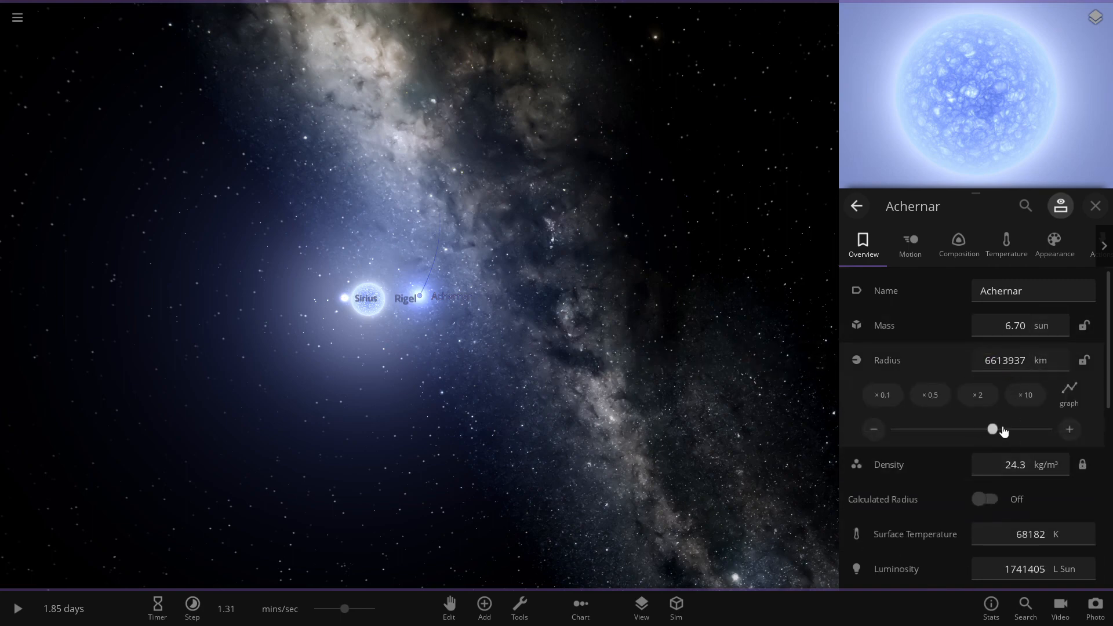
left_click_drag(992, 429, 1025, 429)
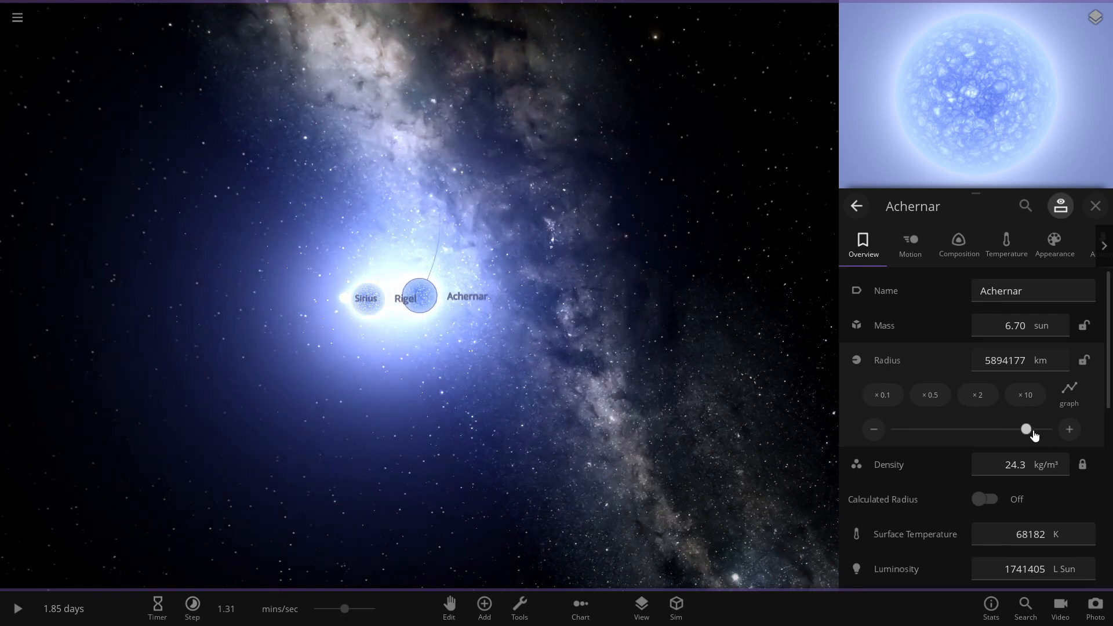
left_click_drag(1024, 429, 973, 429)
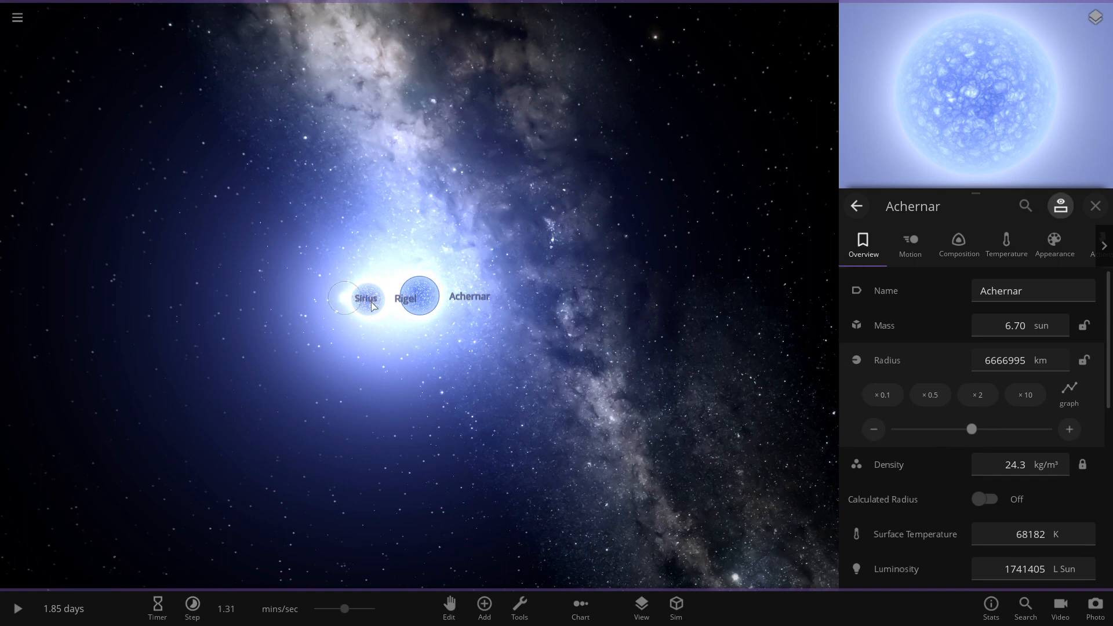
mouse_move(699, 392)
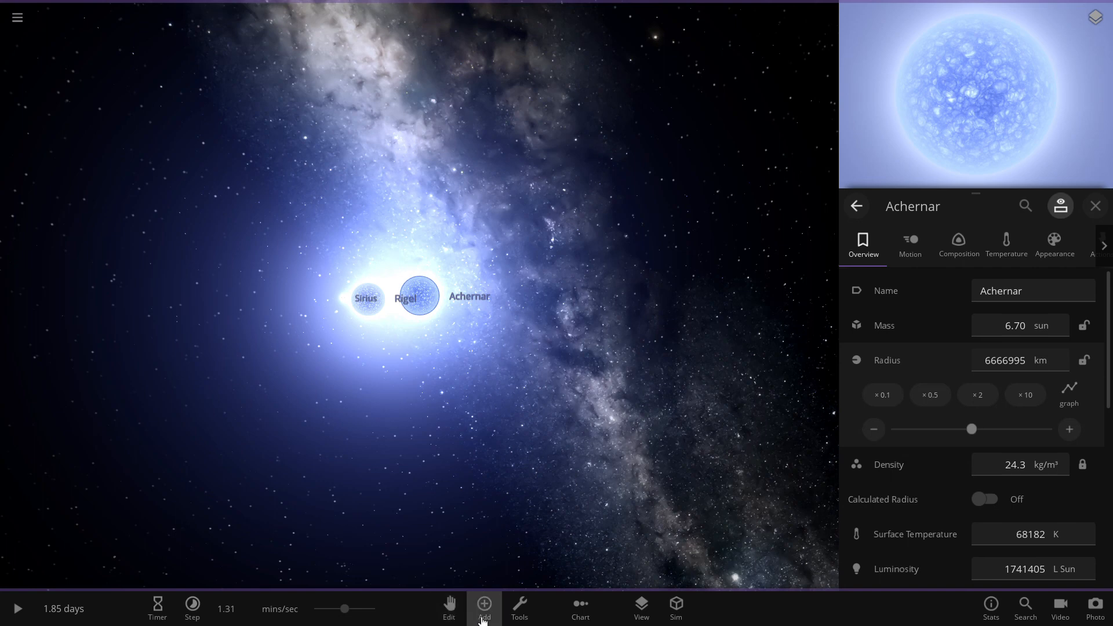
Step: Clear the star catalogue search and pick Arcturus to position near Achernar
left_click(484, 609)
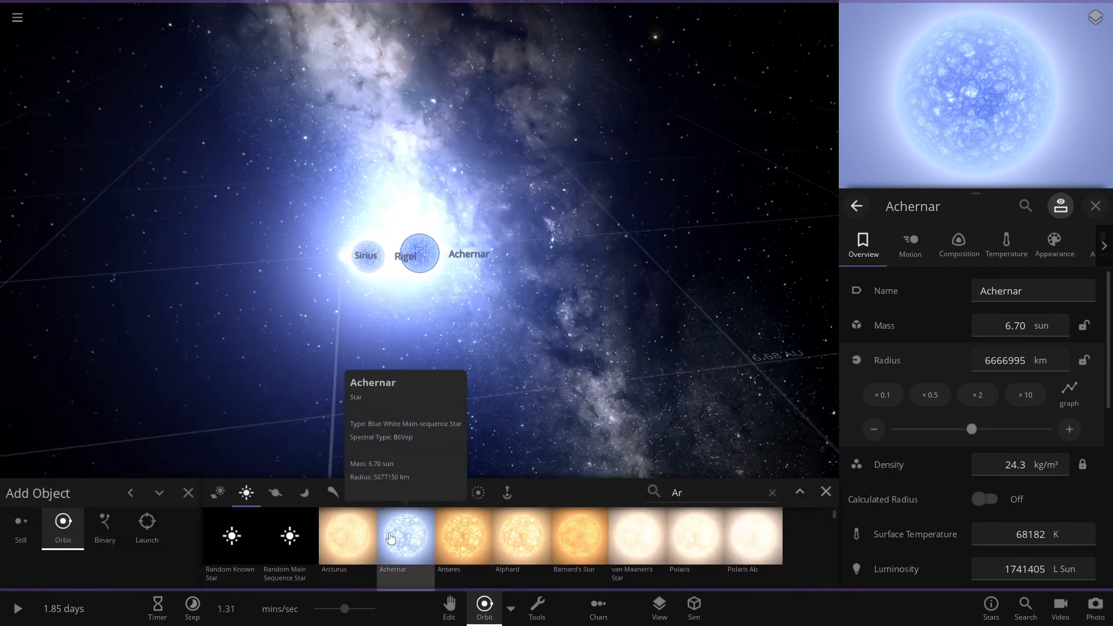
left_click(246, 493)
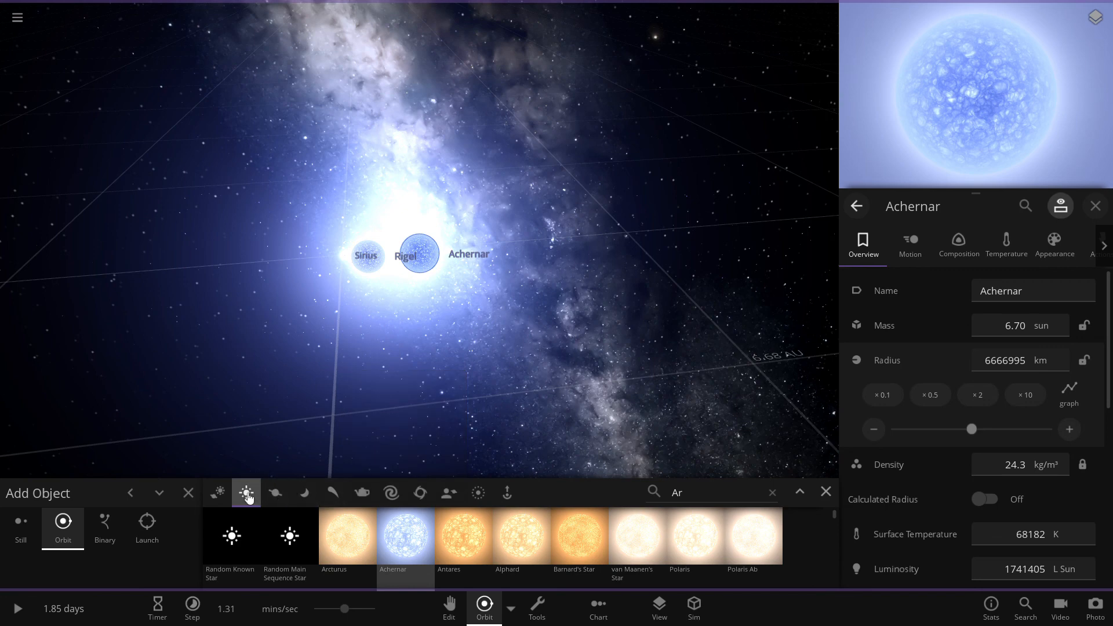
left_click(246, 493)
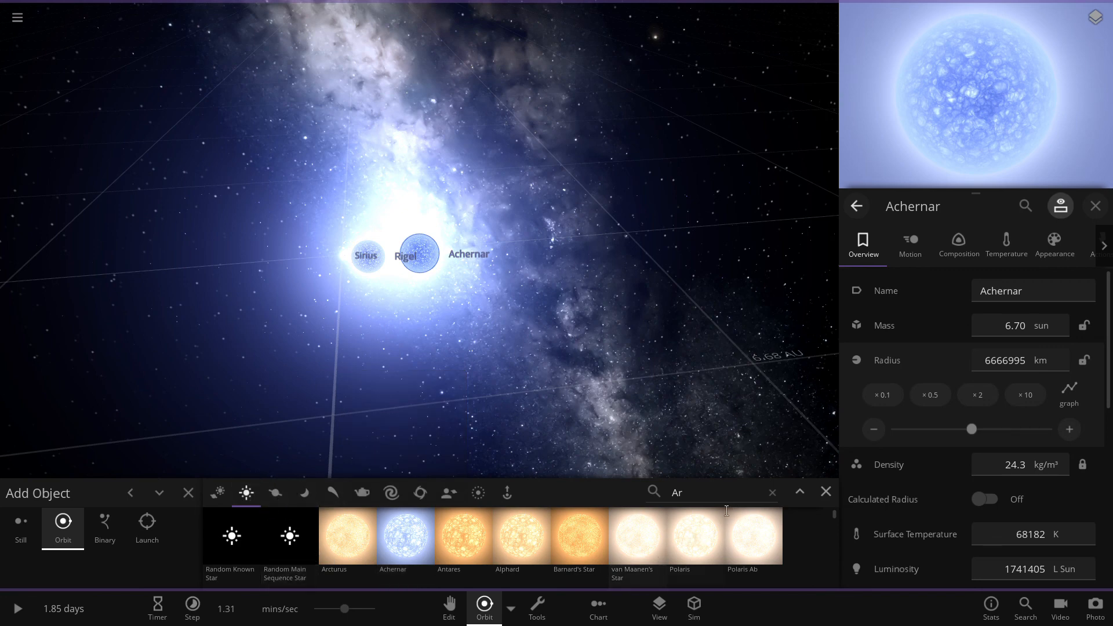
left_click(772, 493)
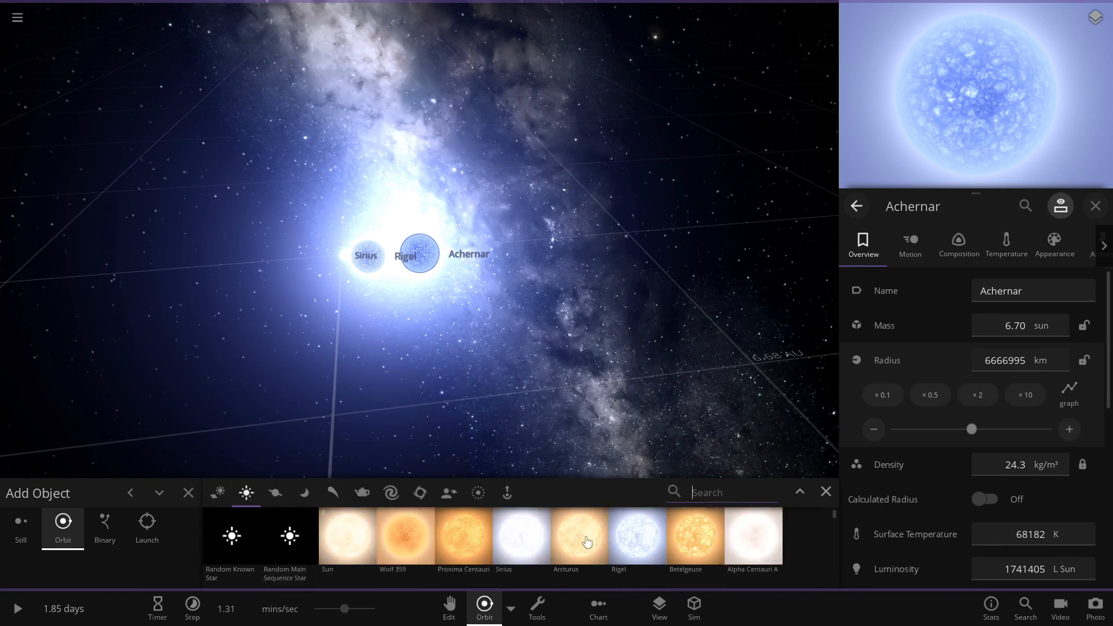
left_click(636, 538)
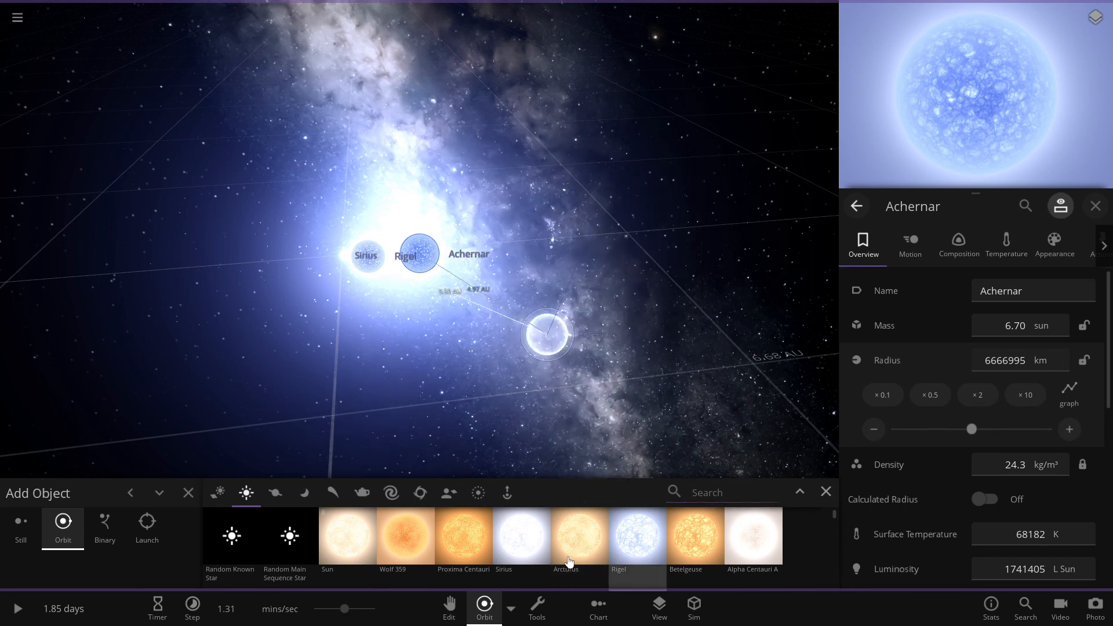
mouse_move(636, 540)
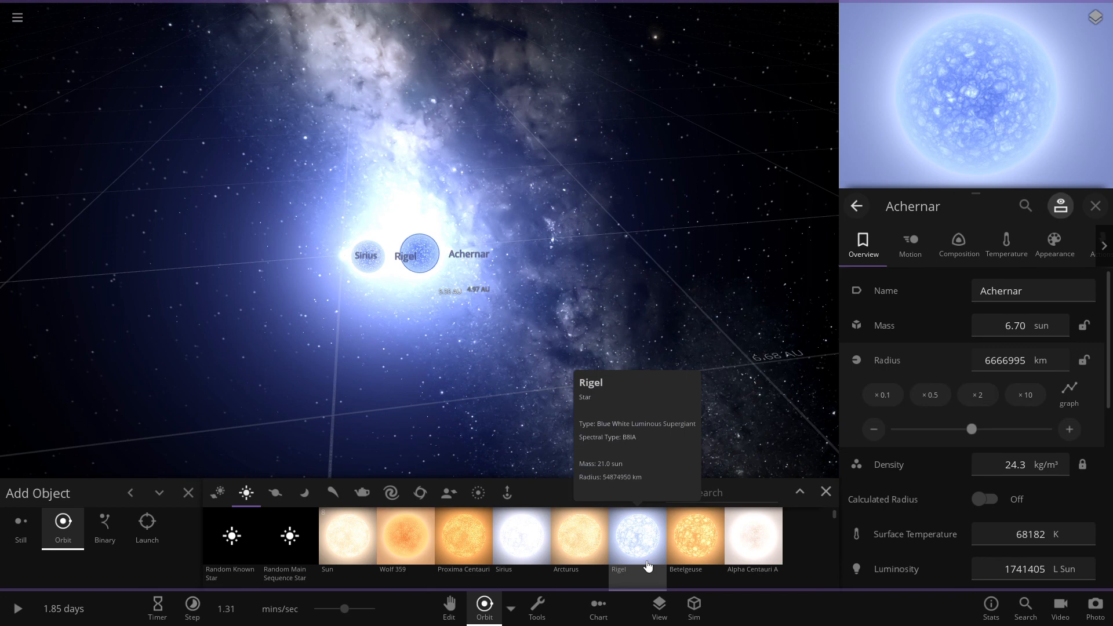
mouse_move(642, 553)
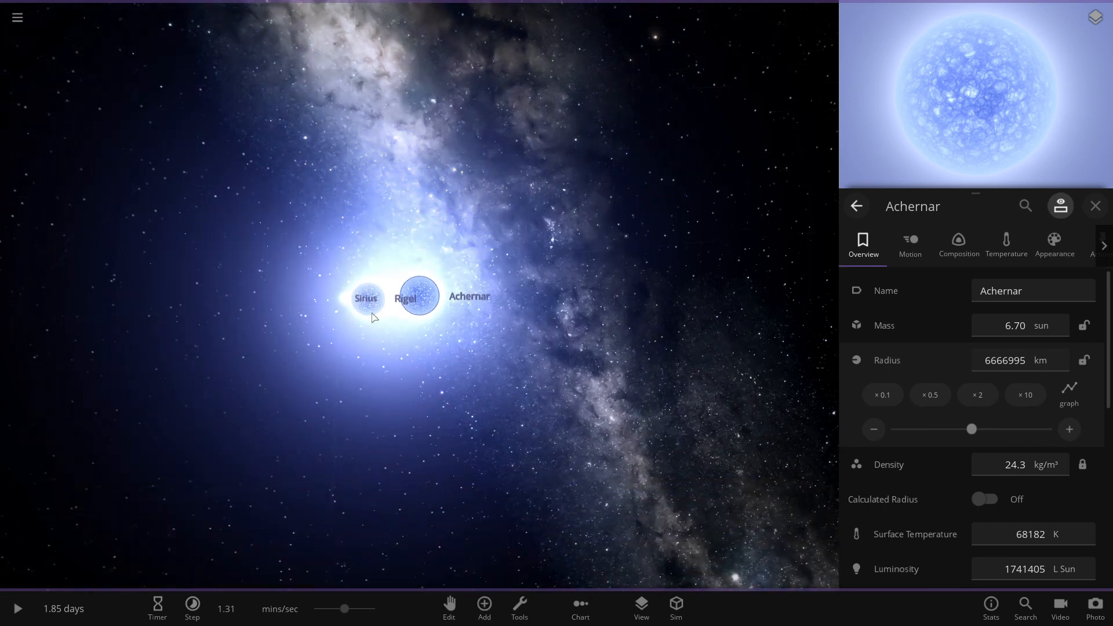
Step: Reduce Rigel's radius from about 54.9 million km to 4312182 km via the Overview panel
left_click(417, 295)
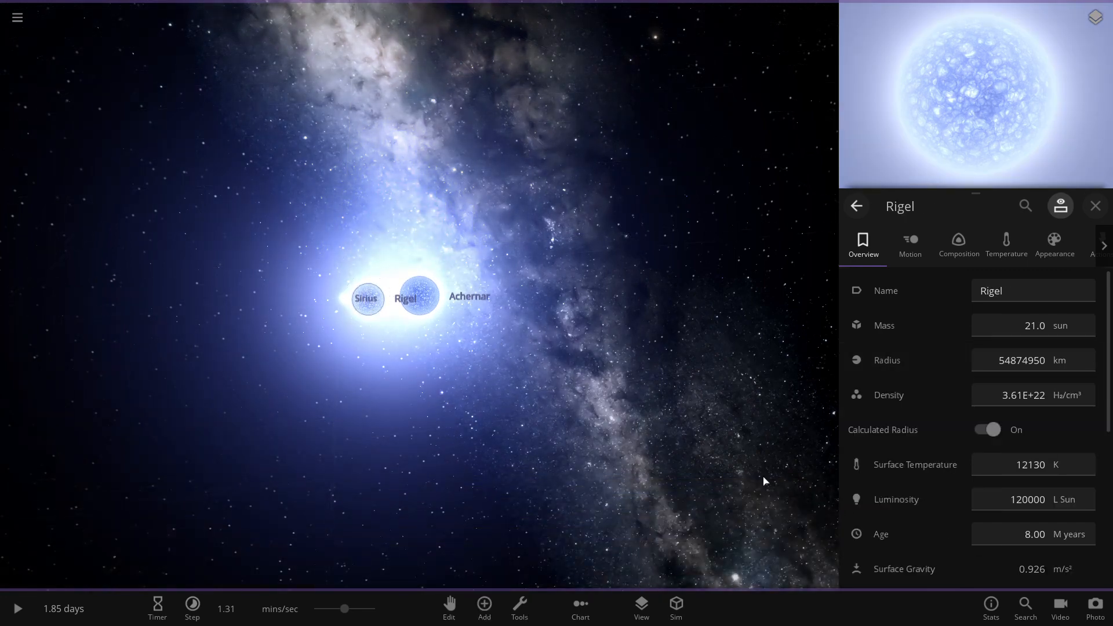
mouse_move(1021, 361)
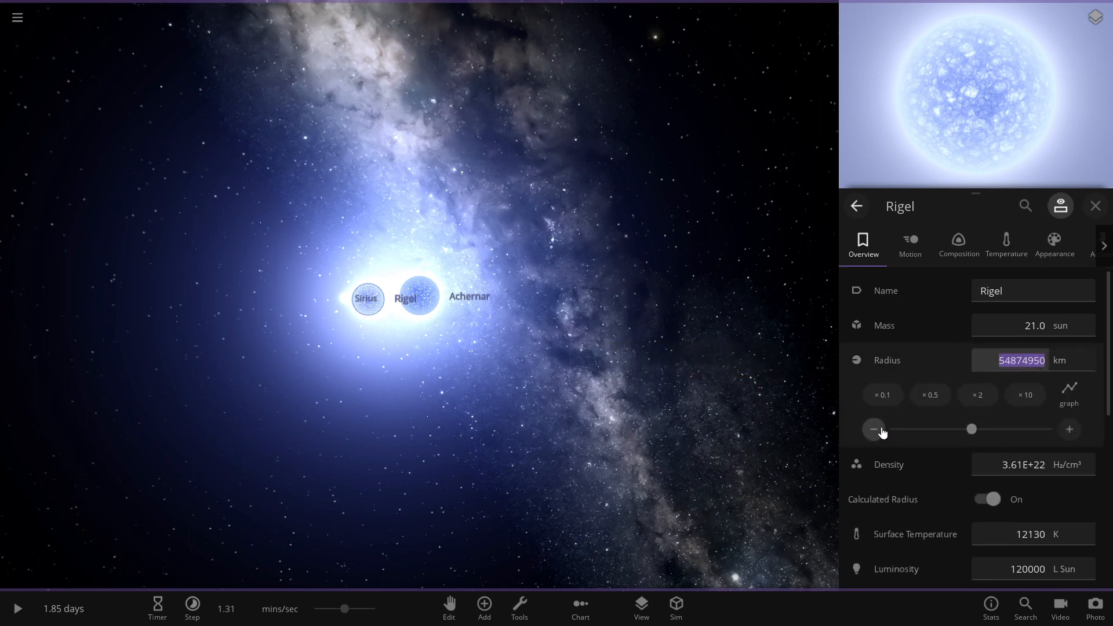
left_click(984, 499)
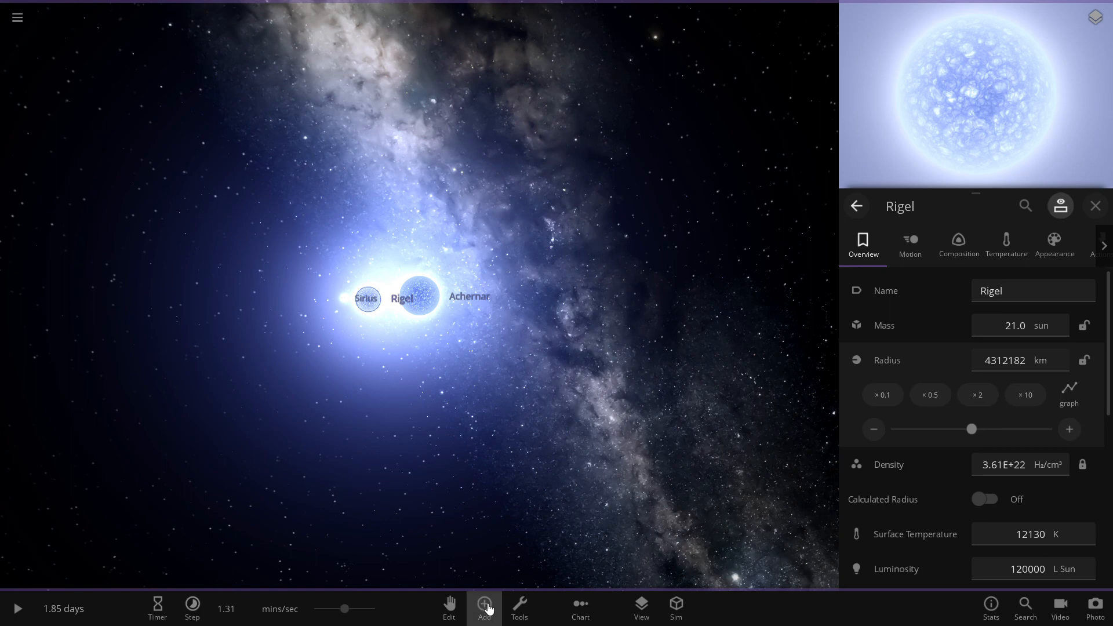
left_click(484, 608)
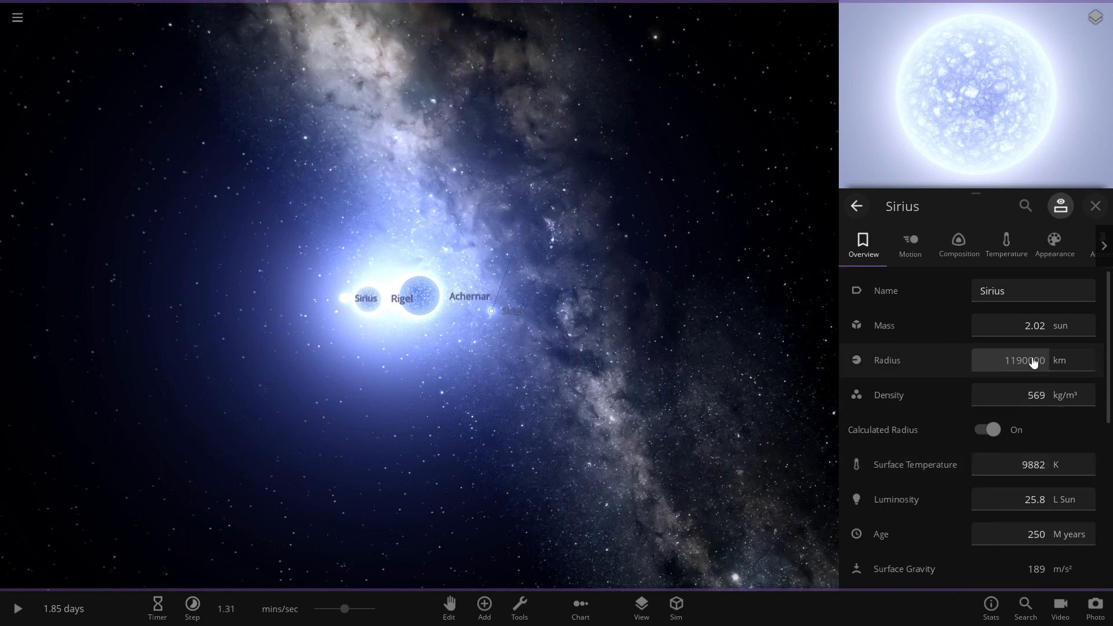
Step: Drag the new Sirius's radius slider up to about 7387343 km
left_click(1032, 360)
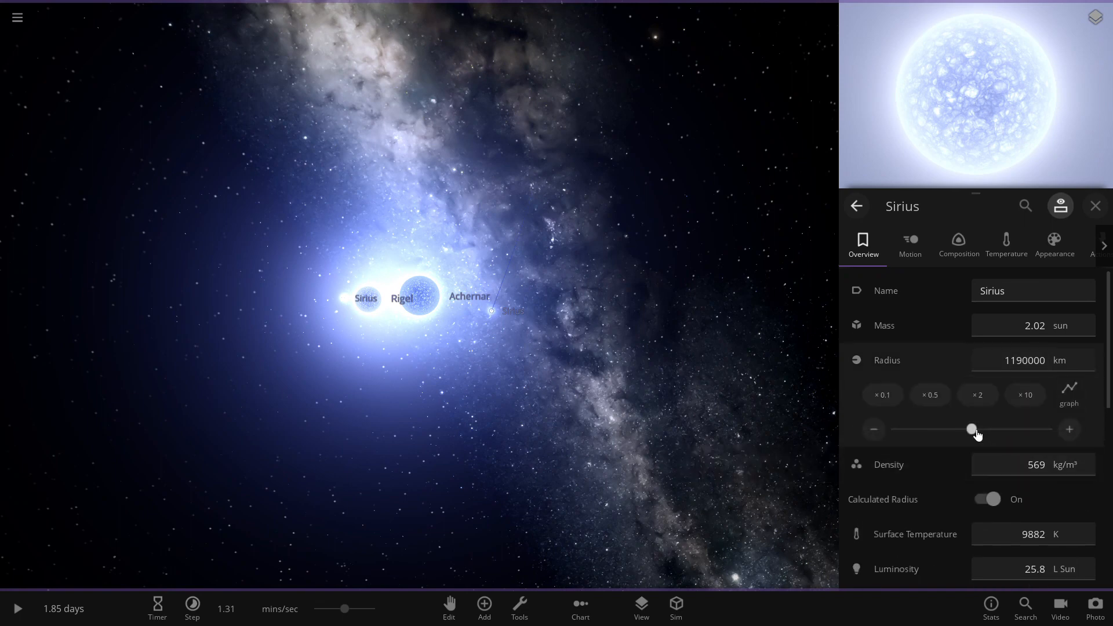
left_click_drag(973, 430, 1014, 430)
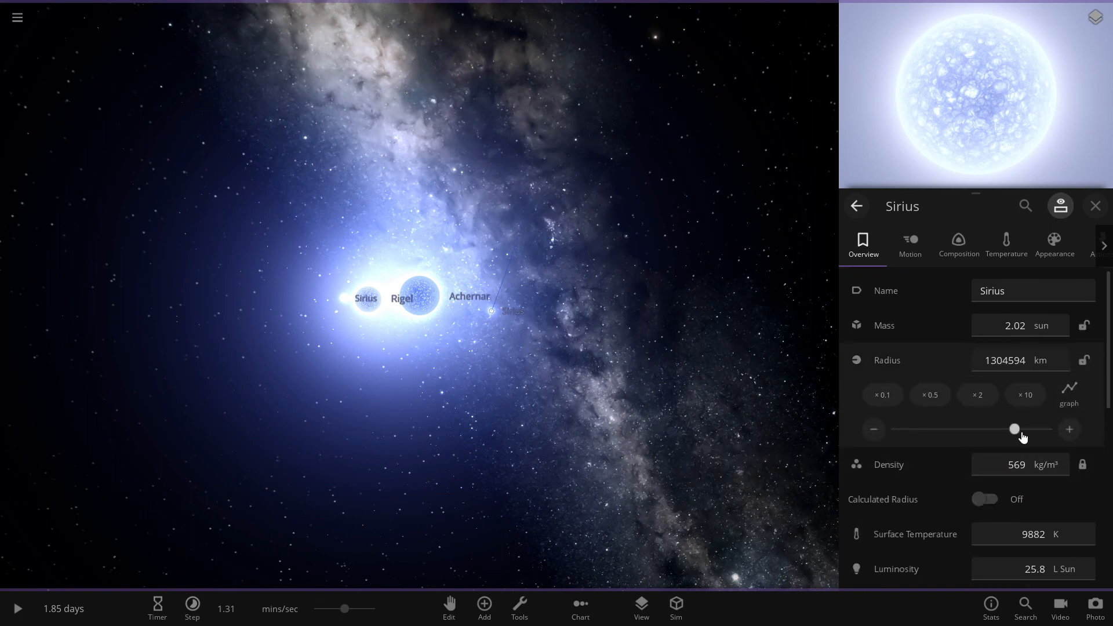
left_click_drag(1013, 429, 1021, 430)
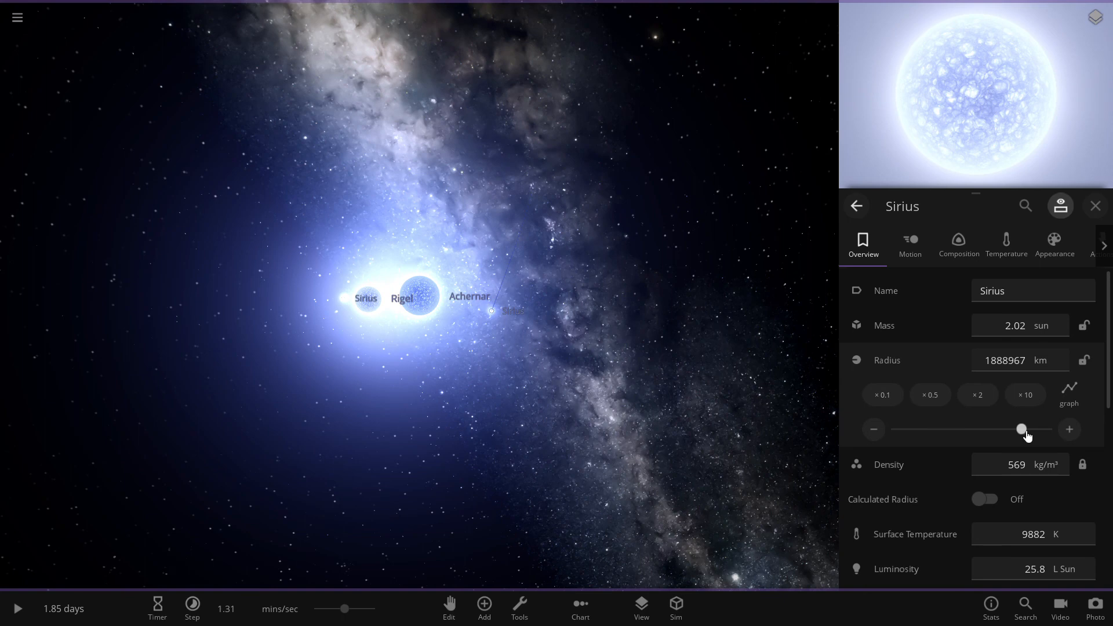
left_click_drag(1021, 429, 1034, 430)
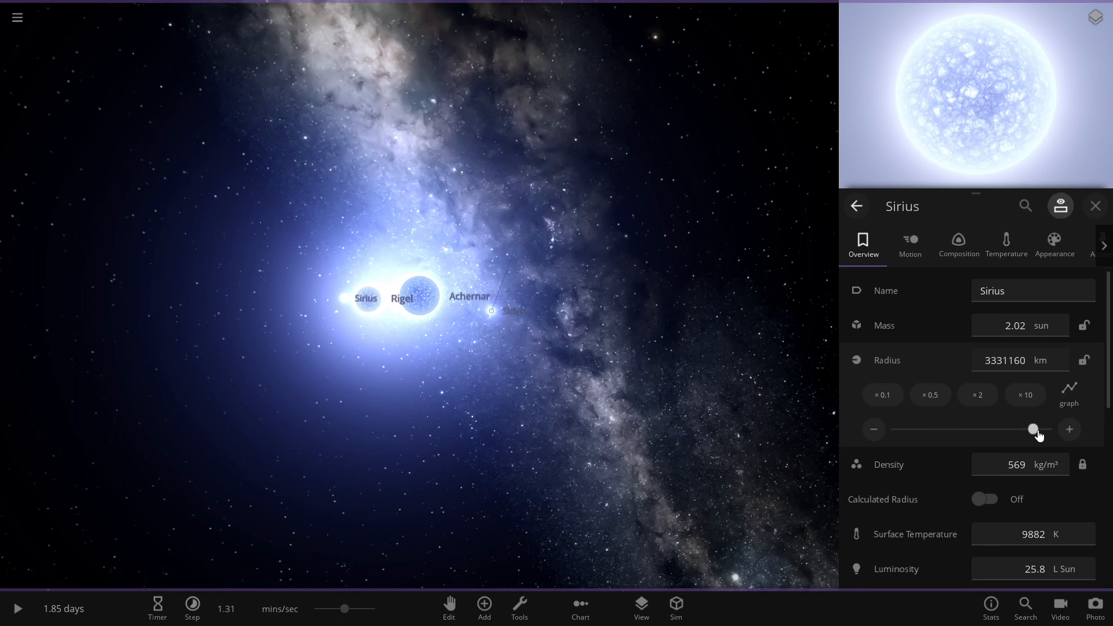
left_click_drag(1034, 430, 1038, 431)
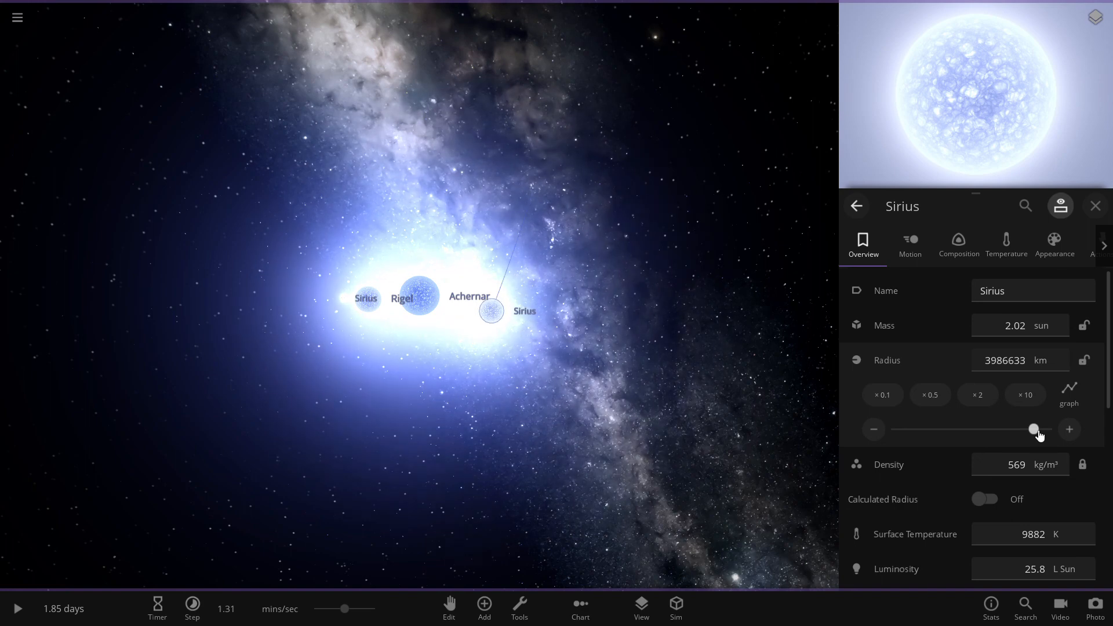
left_click_drag(1034, 430, 1043, 430)
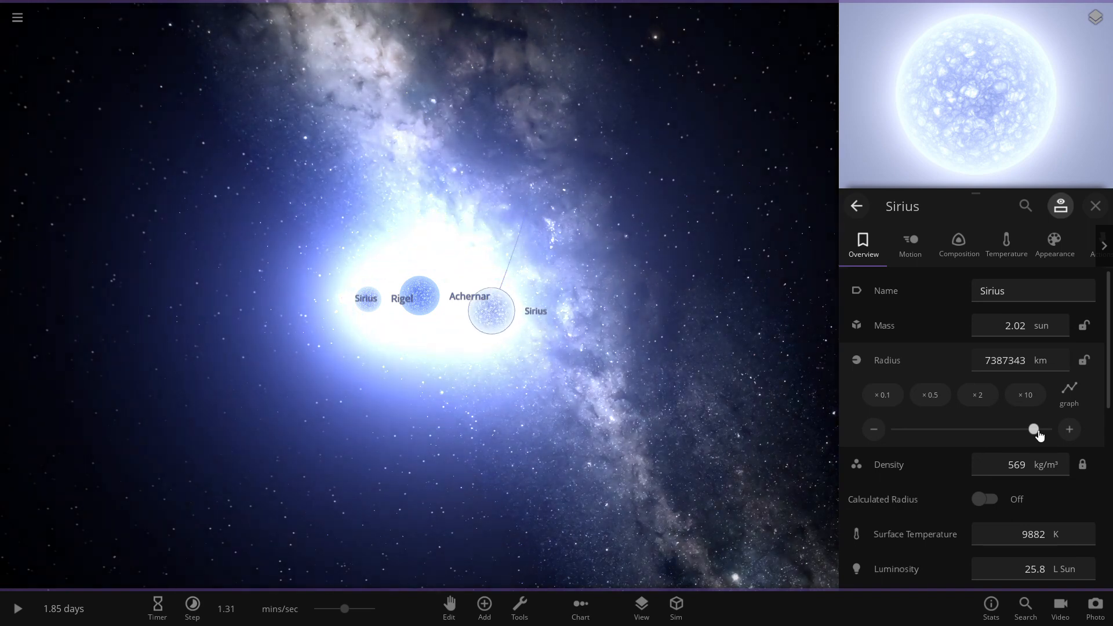
left_click_drag(1034, 430, 972, 429)
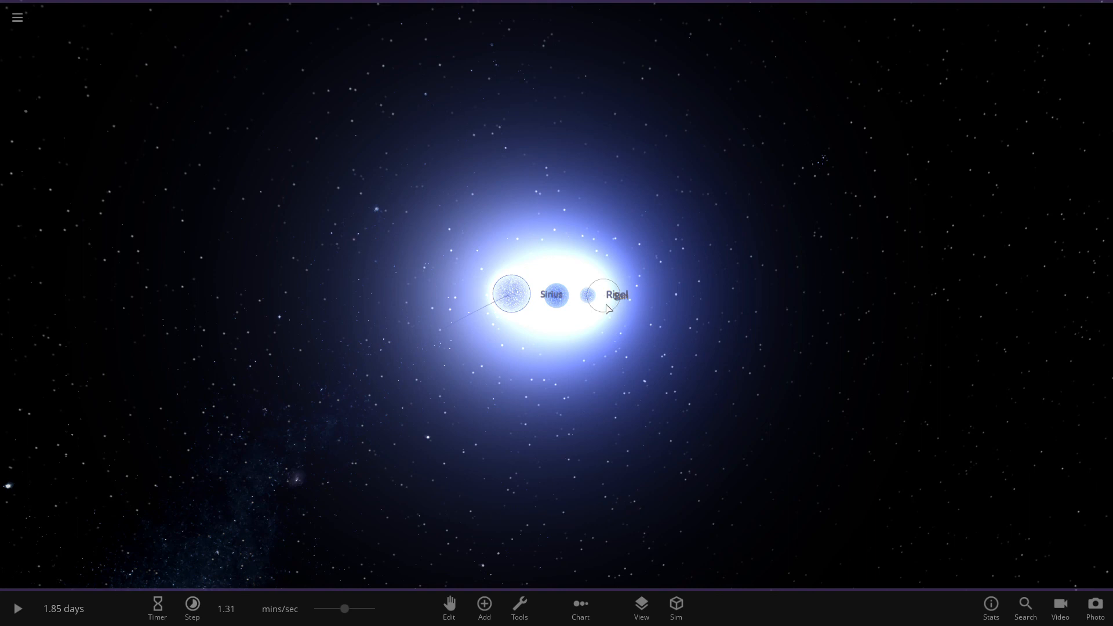
mouse_move(603, 308)
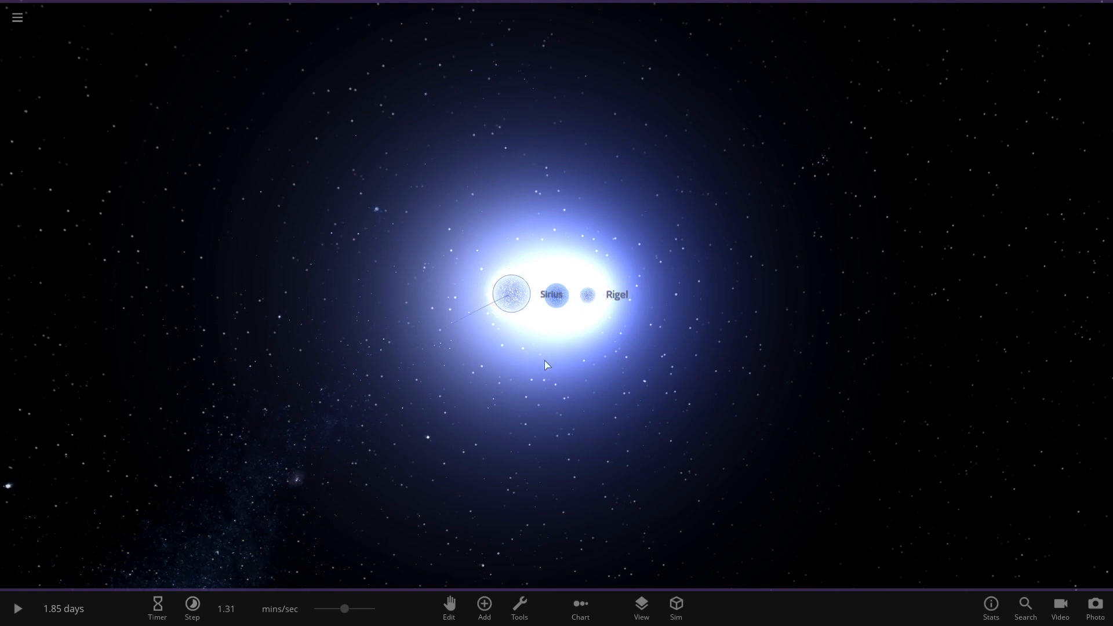
mouse_move(605, 449)
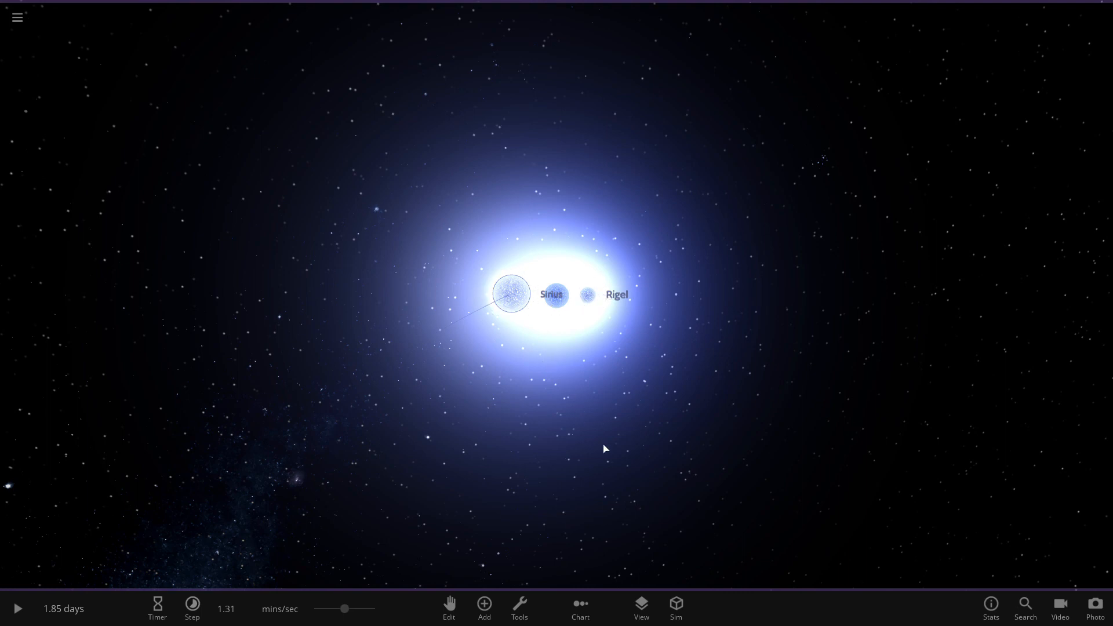
mouse_move(373, 335)
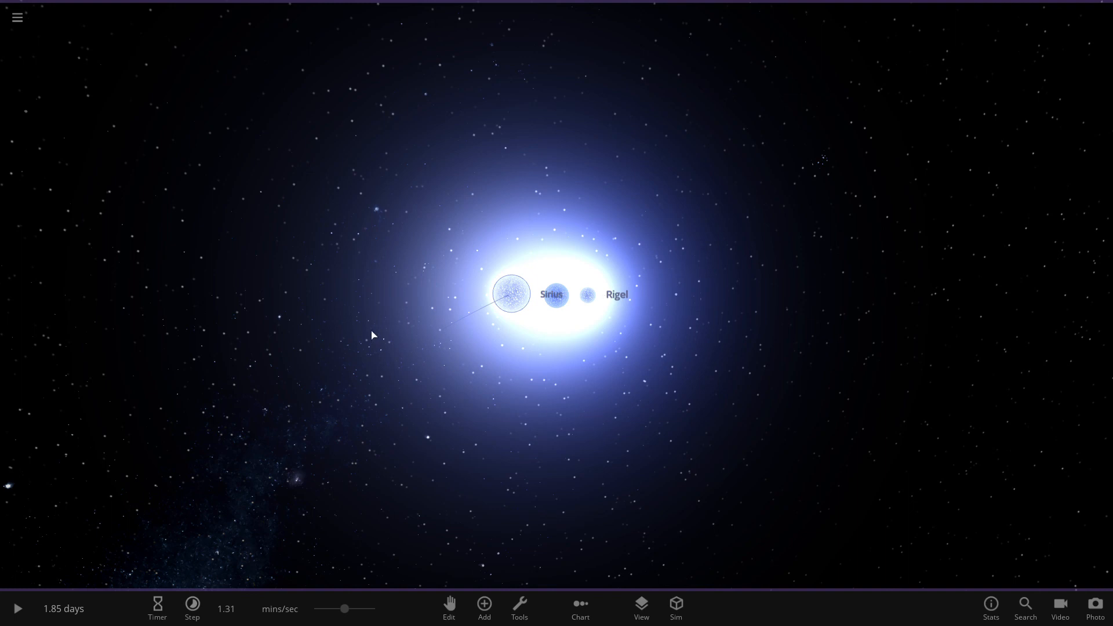
mouse_move(708, 474)
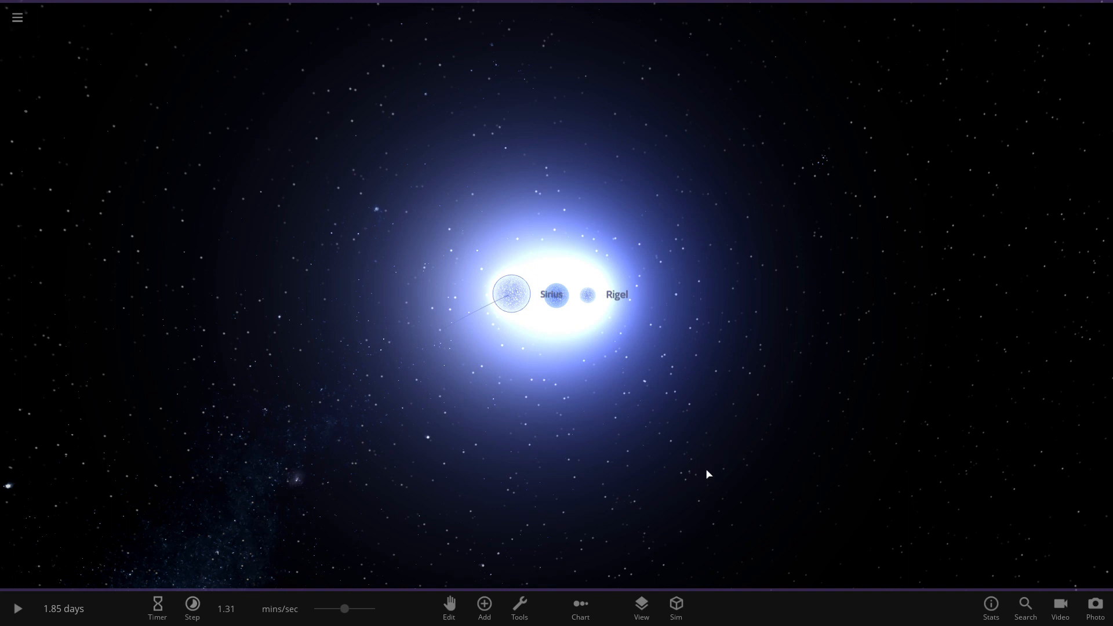